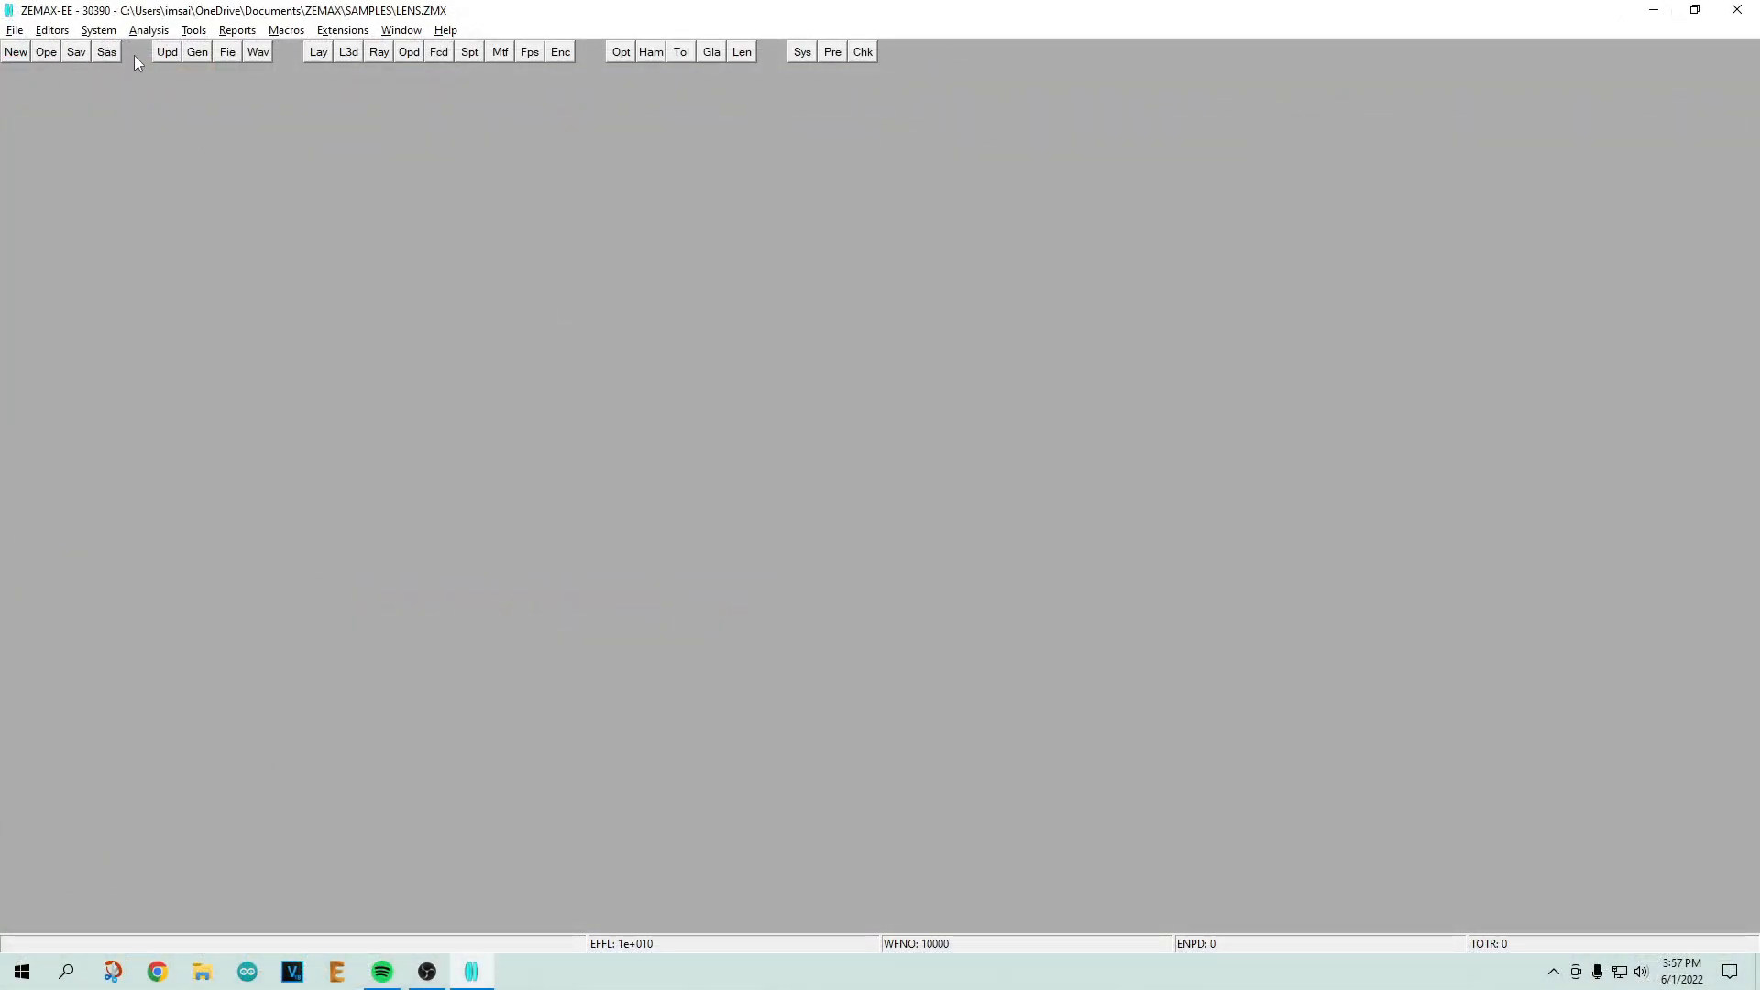
# Step: Open the Human_Eye1.ZMX sample and widen the Lens Data Editor to show all columns
pyautogui.click(13, 30)
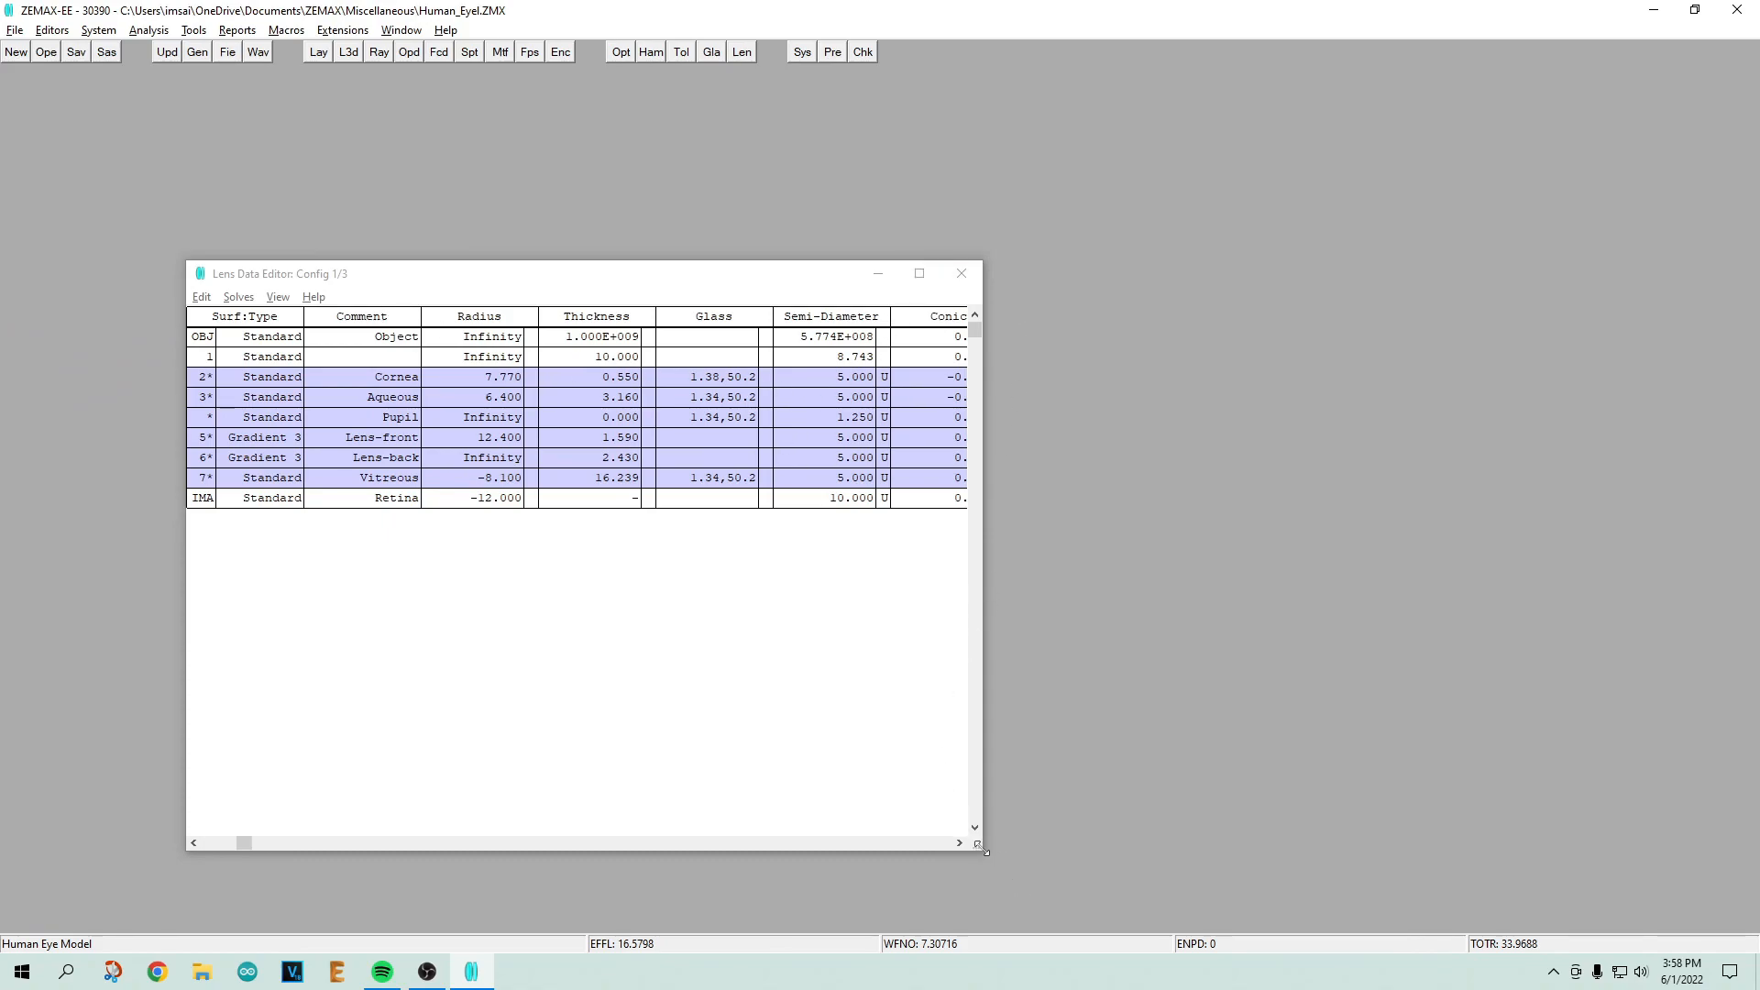
pyautogui.moveTo(984, 853); pyautogui.dragTo(1395, 729)
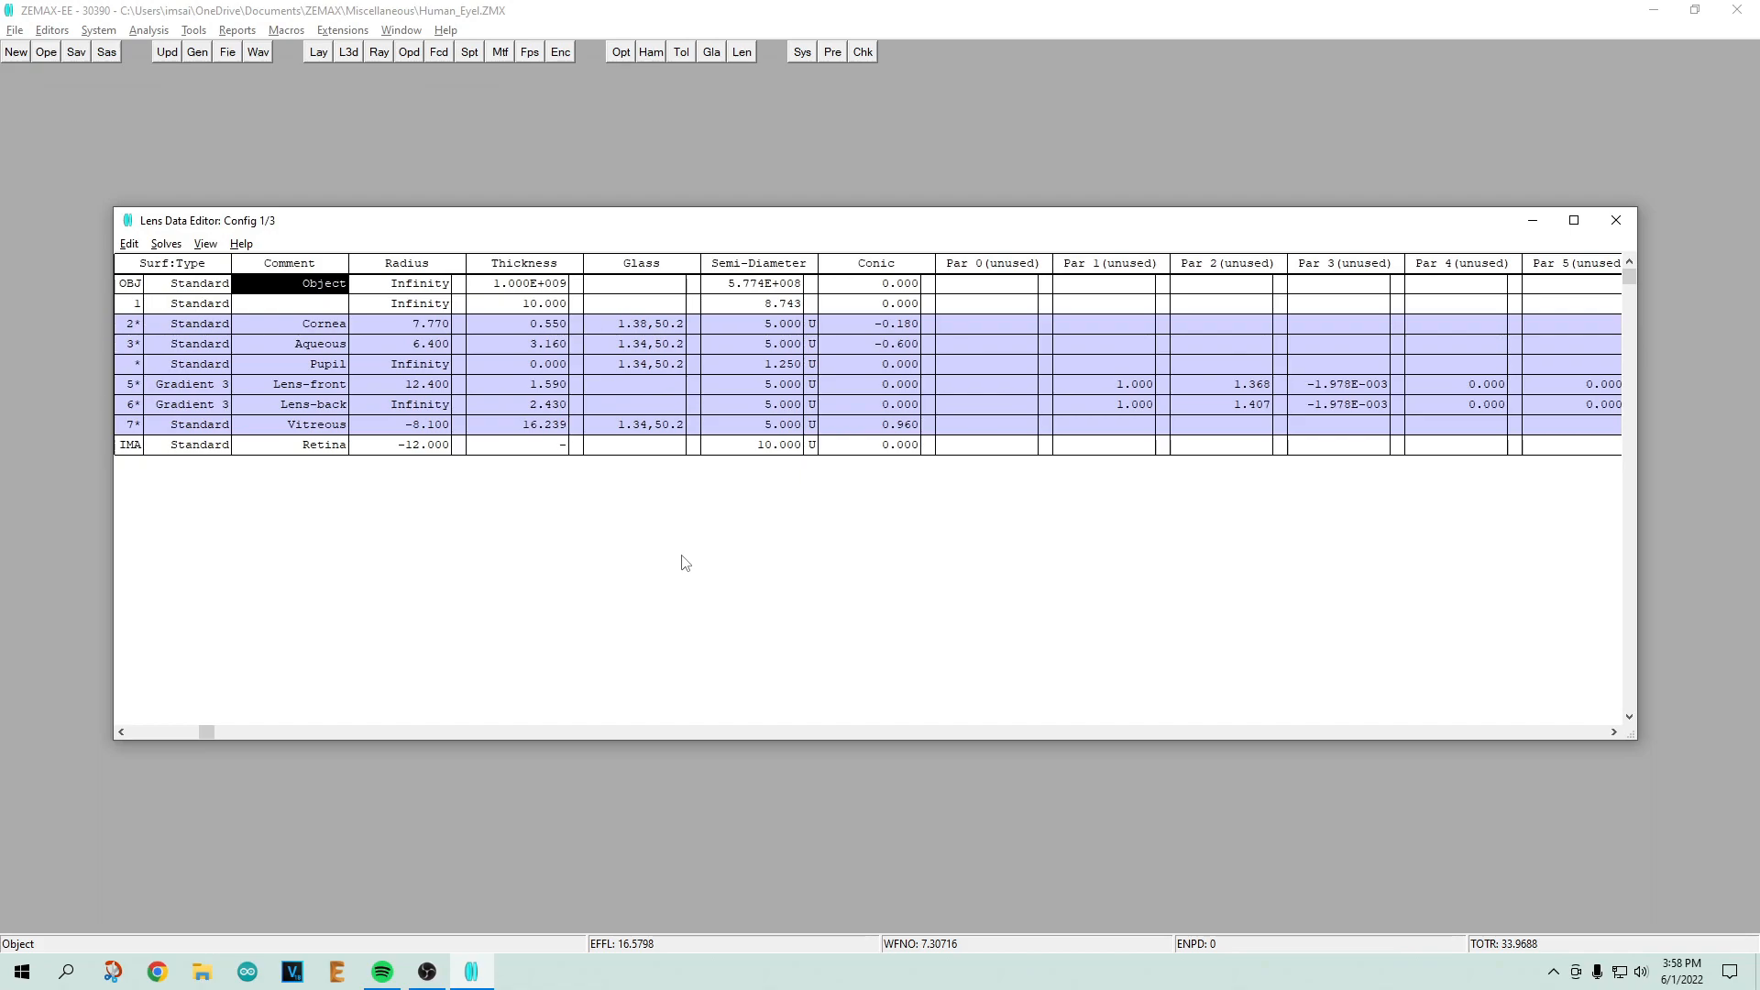
pyautogui.moveTo(547, 557)
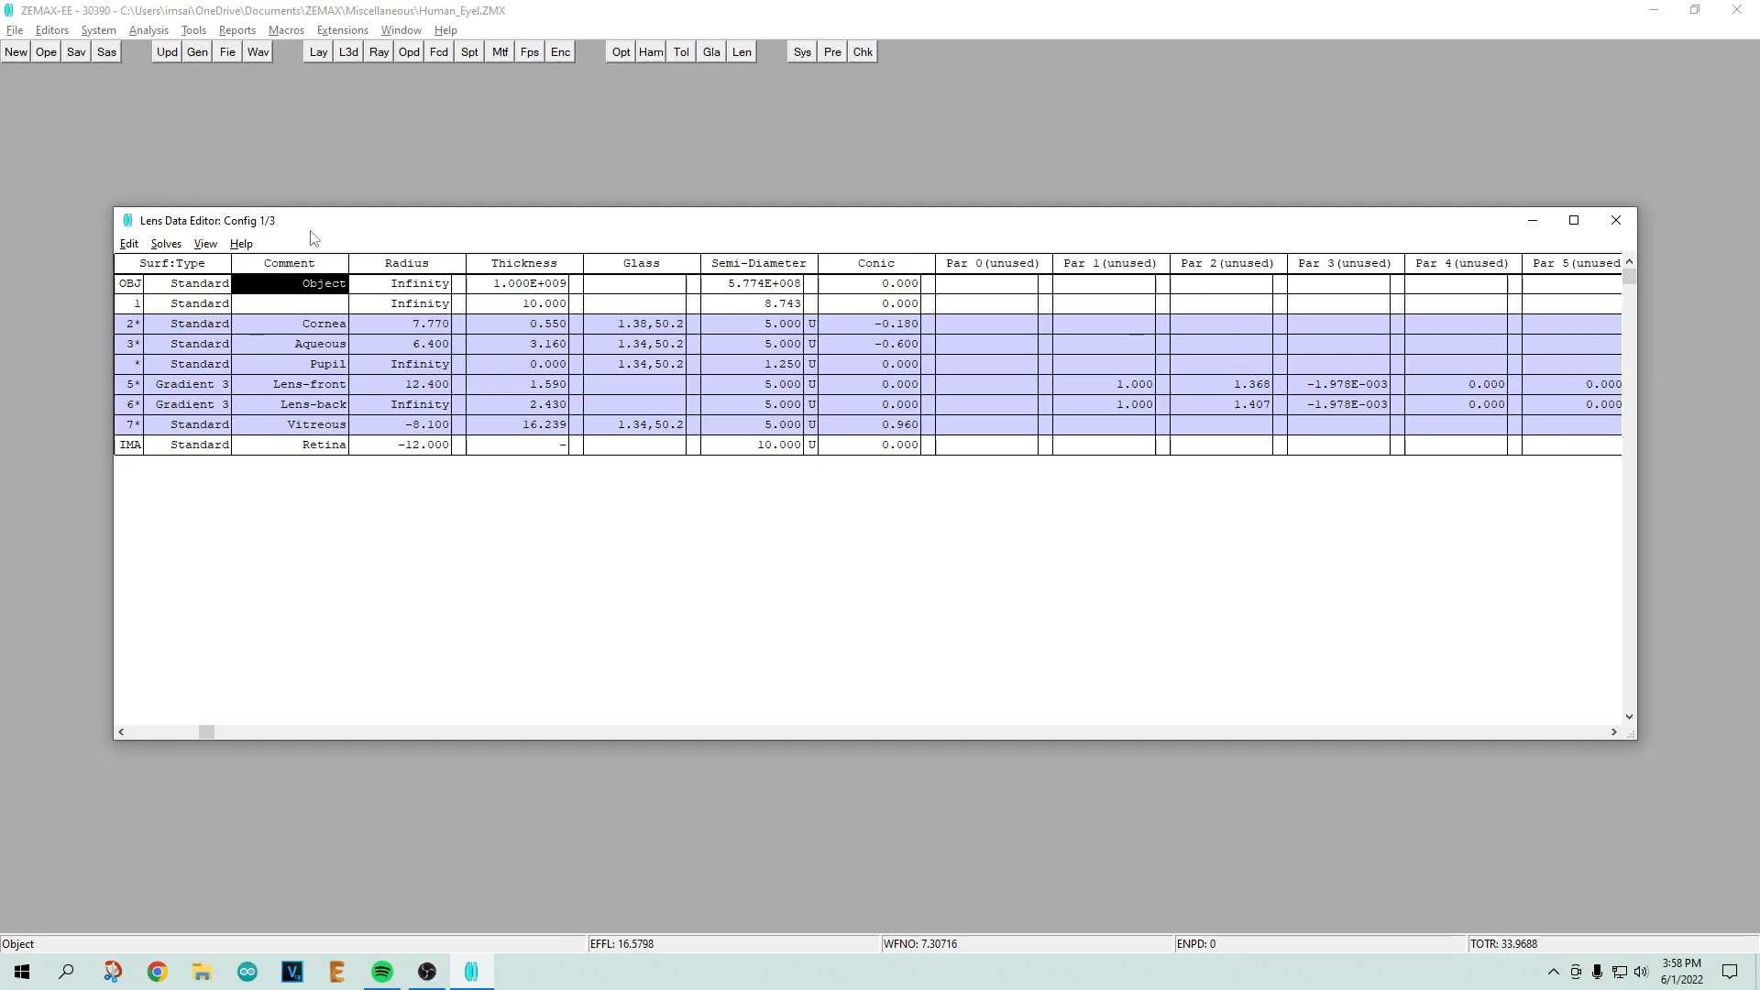
pyautogui.moveTo(358, 82)
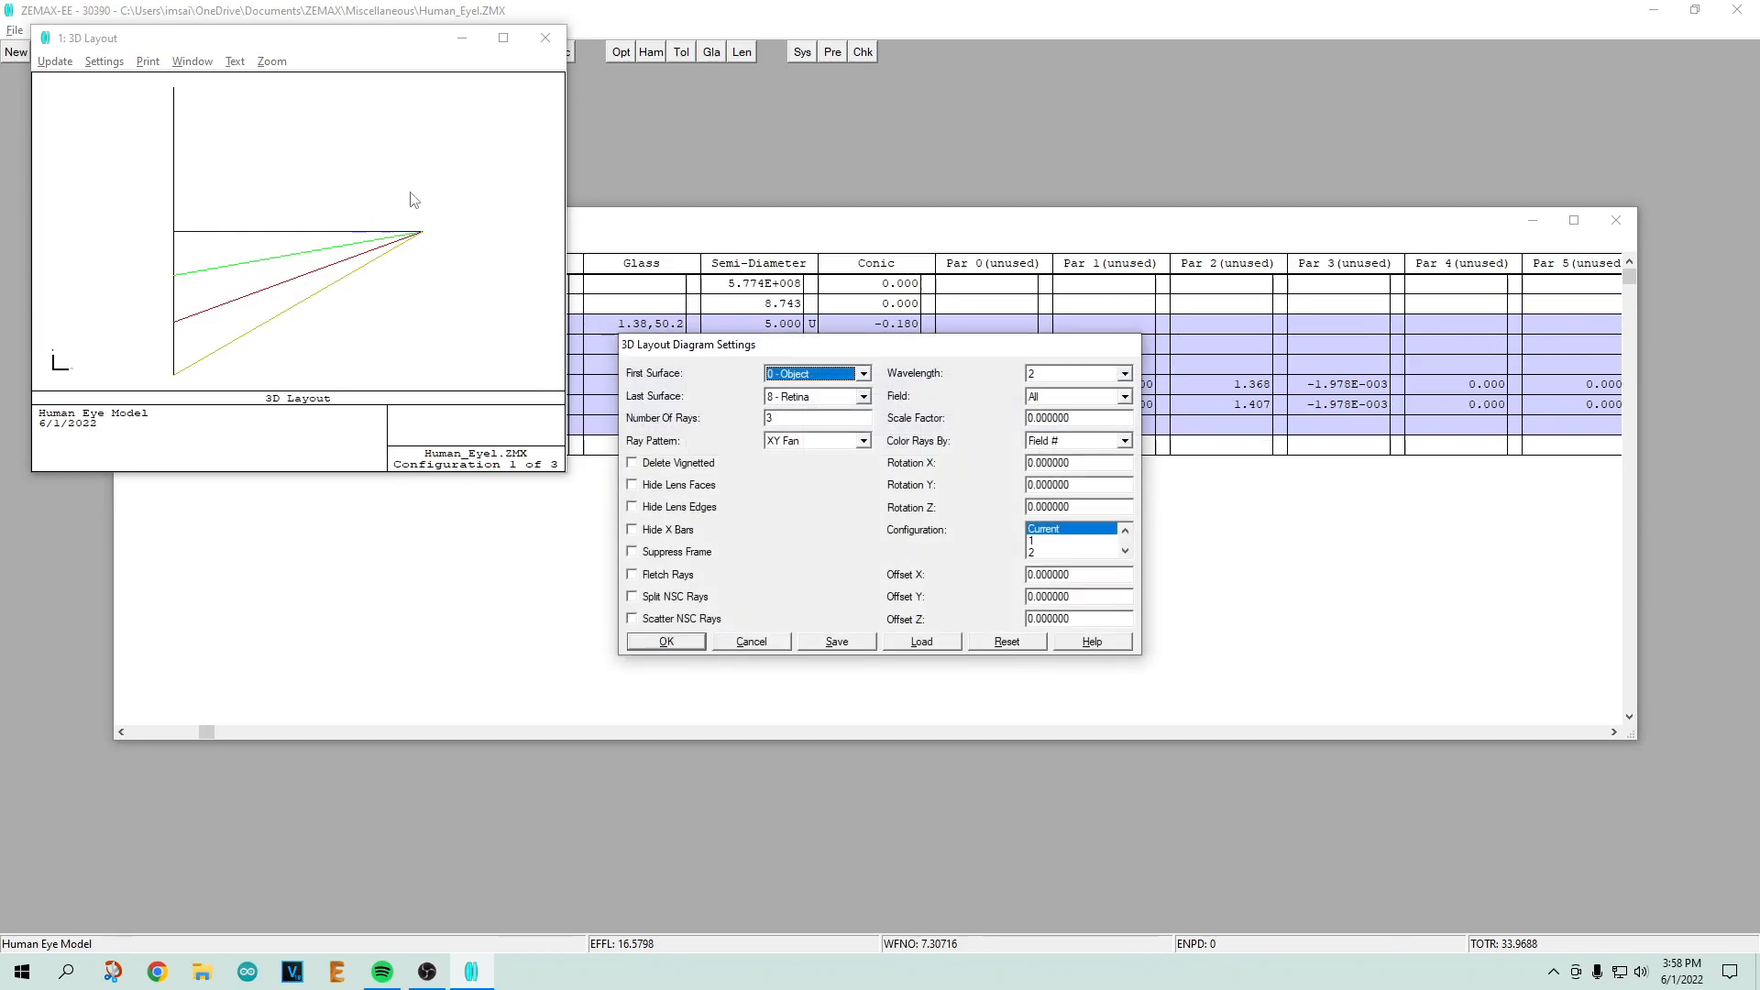
# Step: Trace the maximized 3D layout from surface 1 with a higher ray count
pyautogui.click(850, 373)
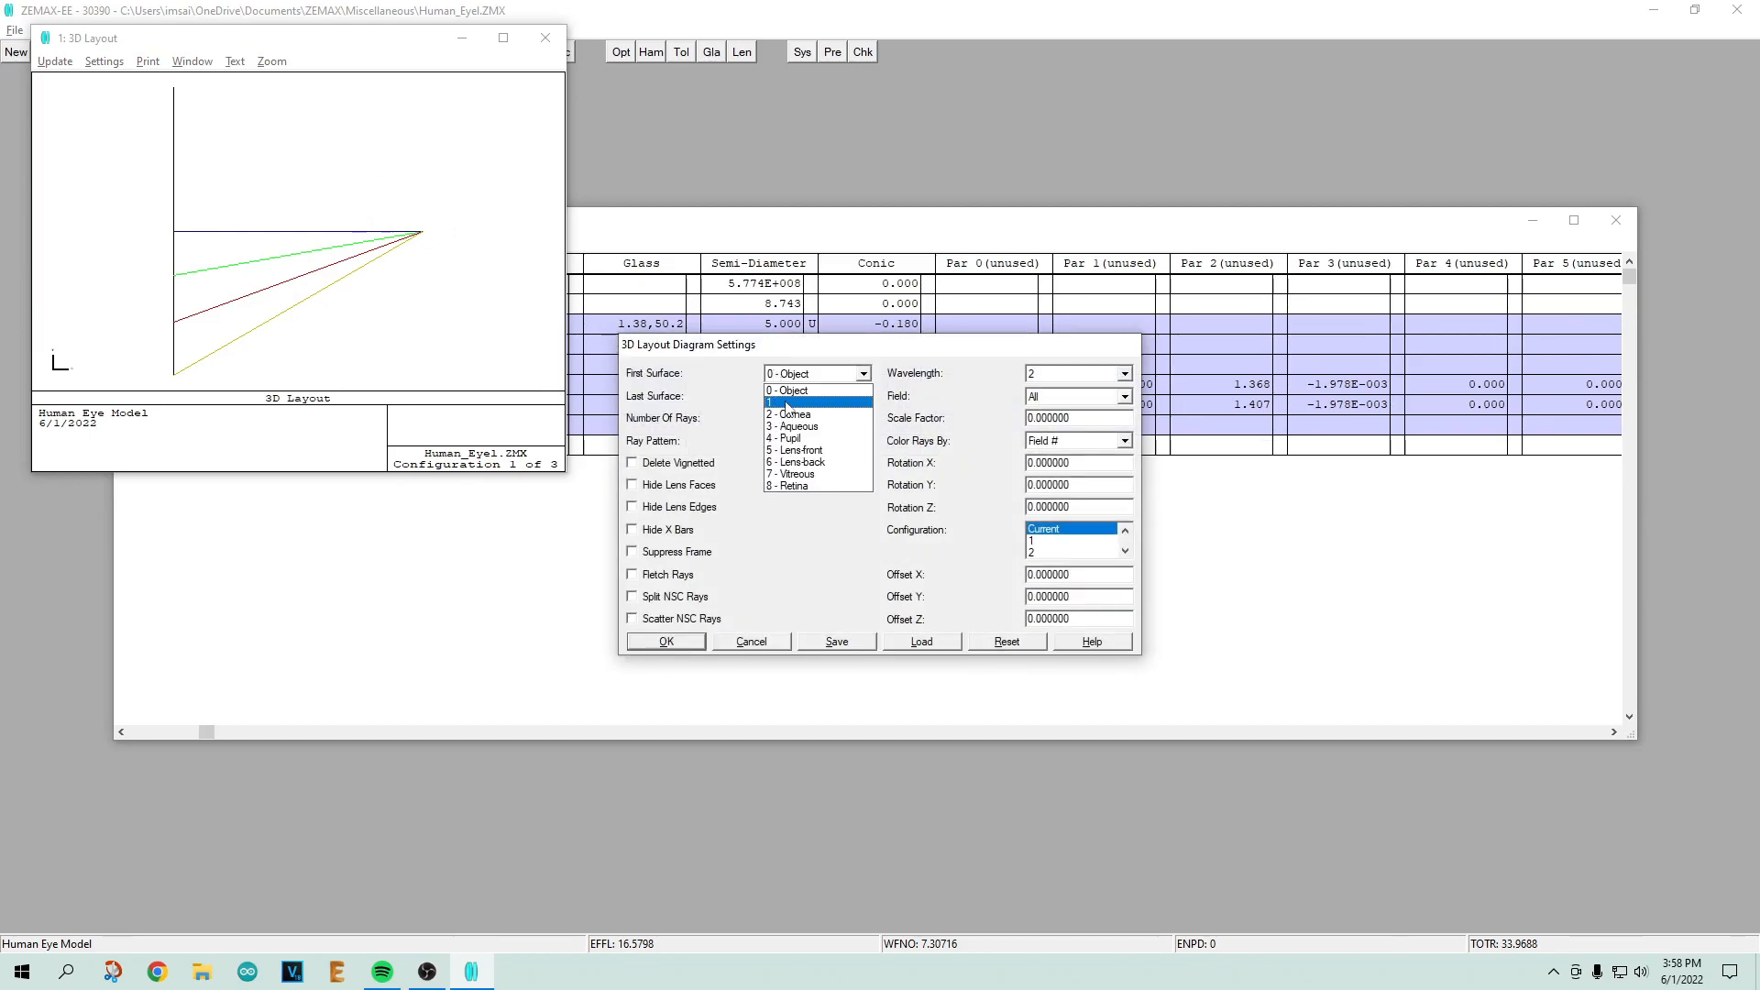
pyautogui.click(665, 641)
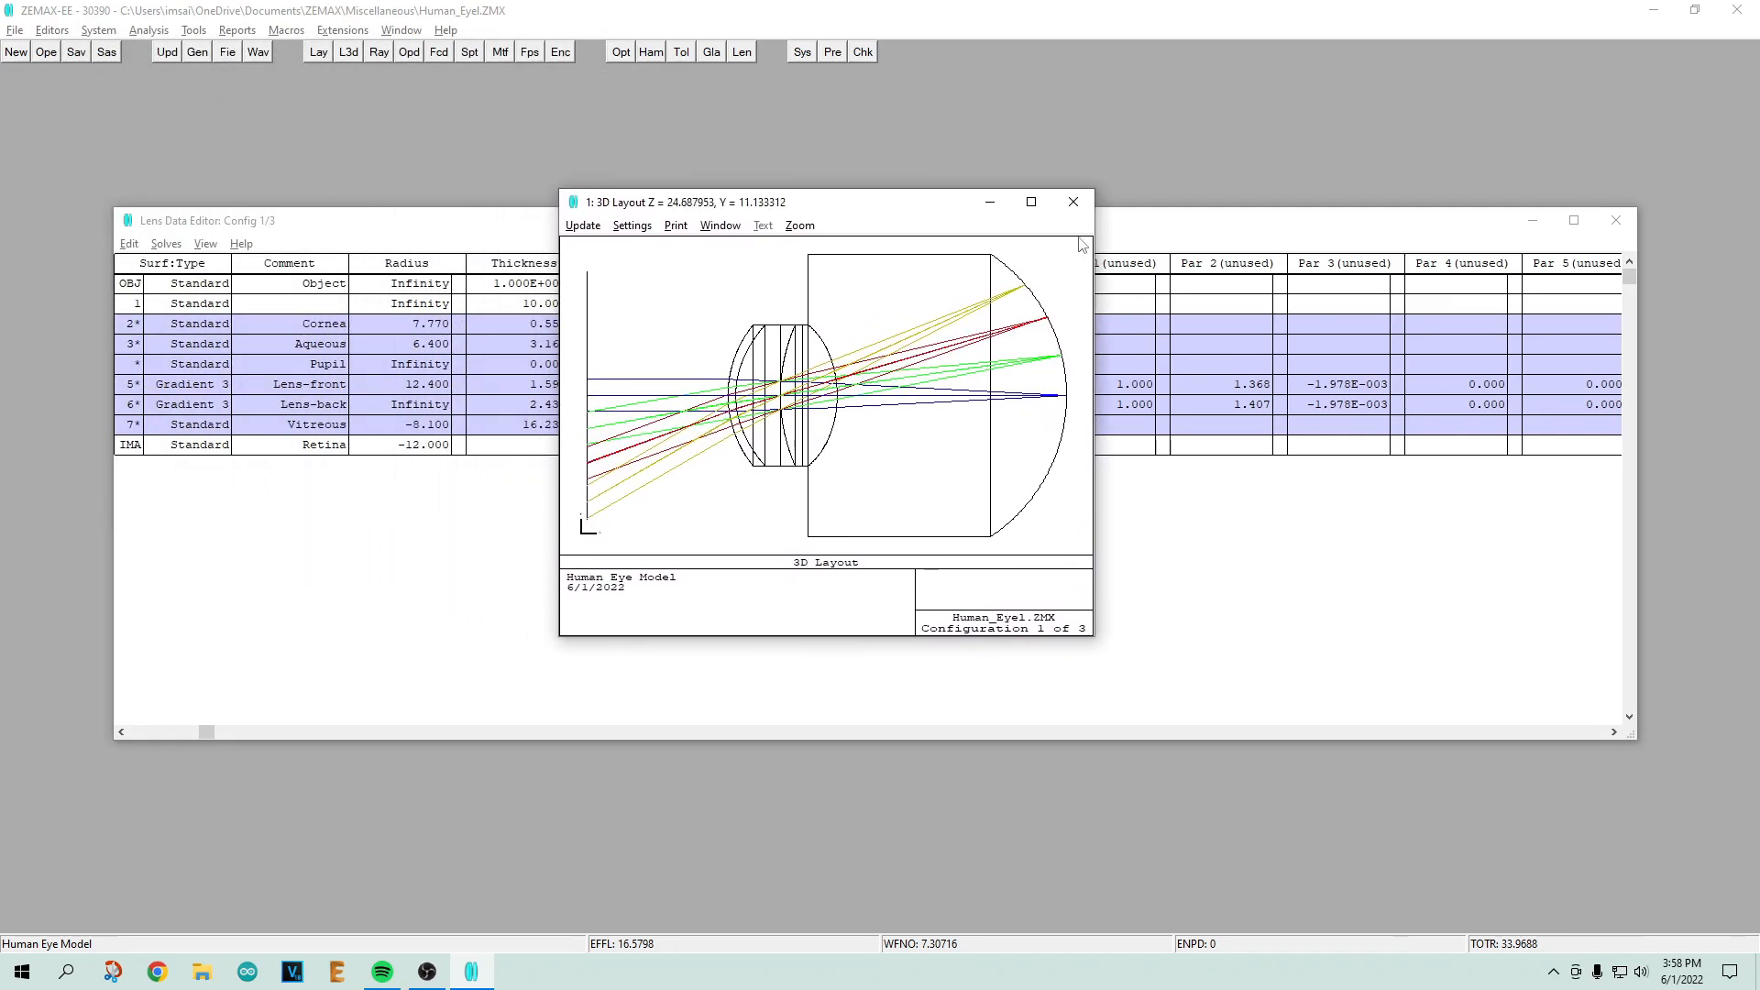
pyautogui.click(1031, 202)
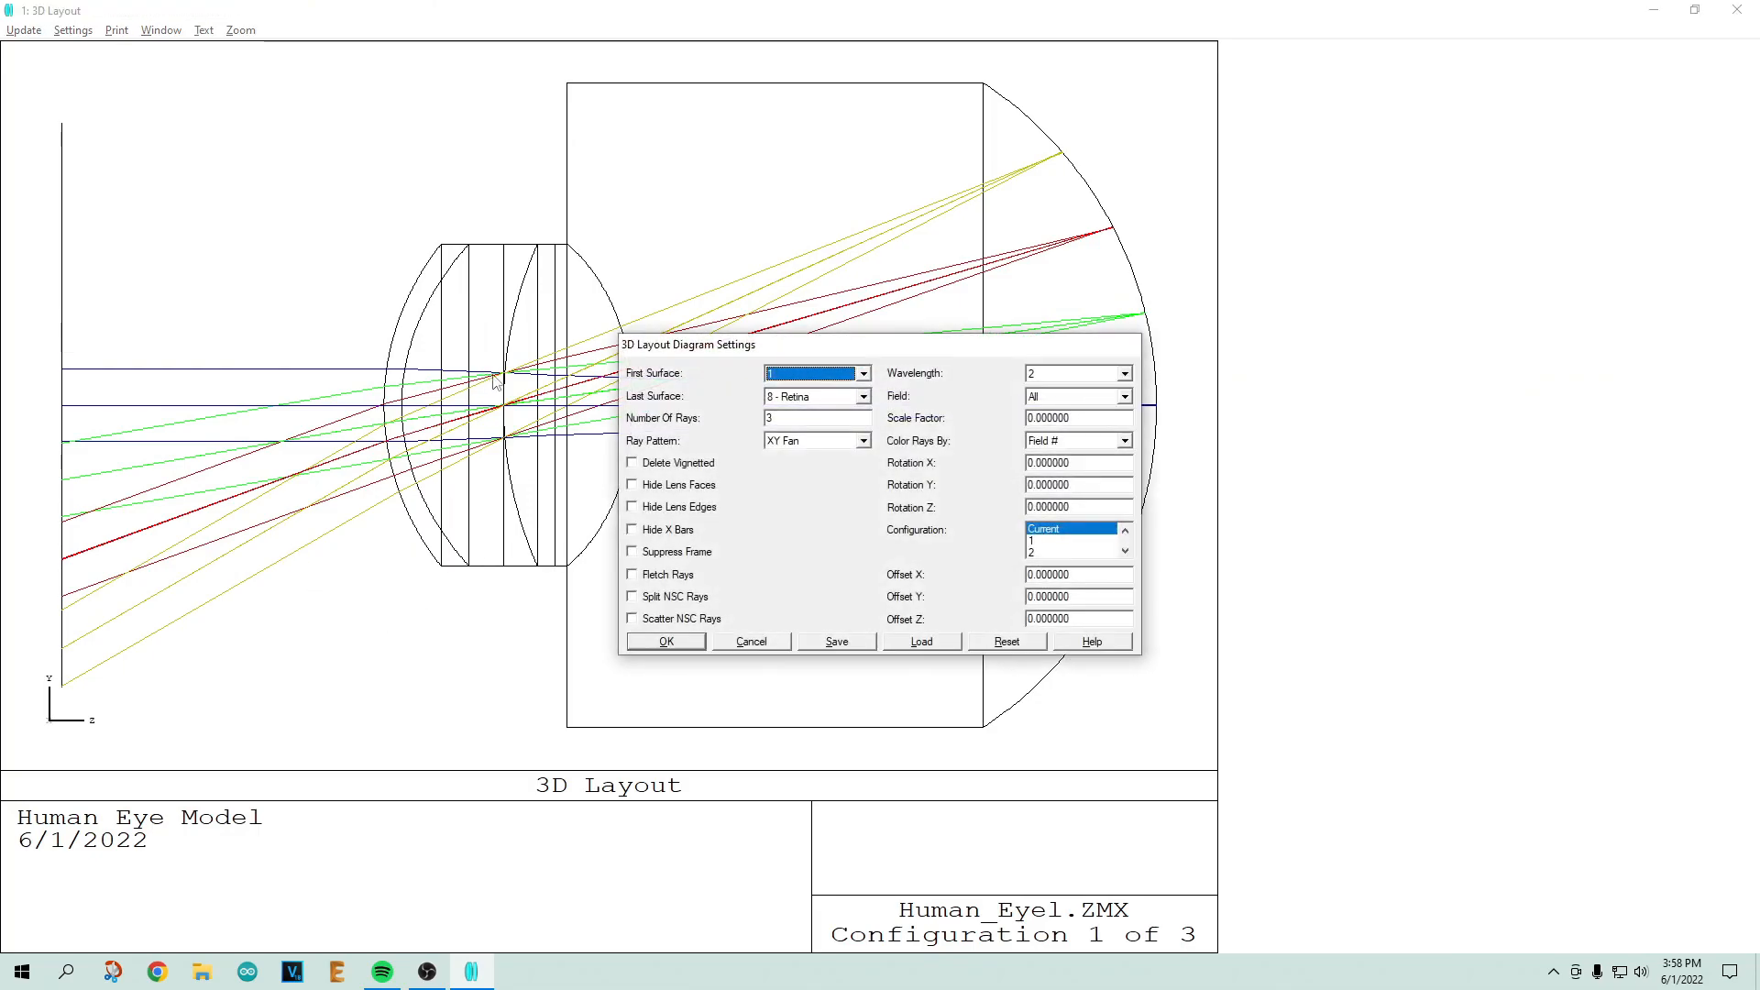
pyautogui.click(813, 419)
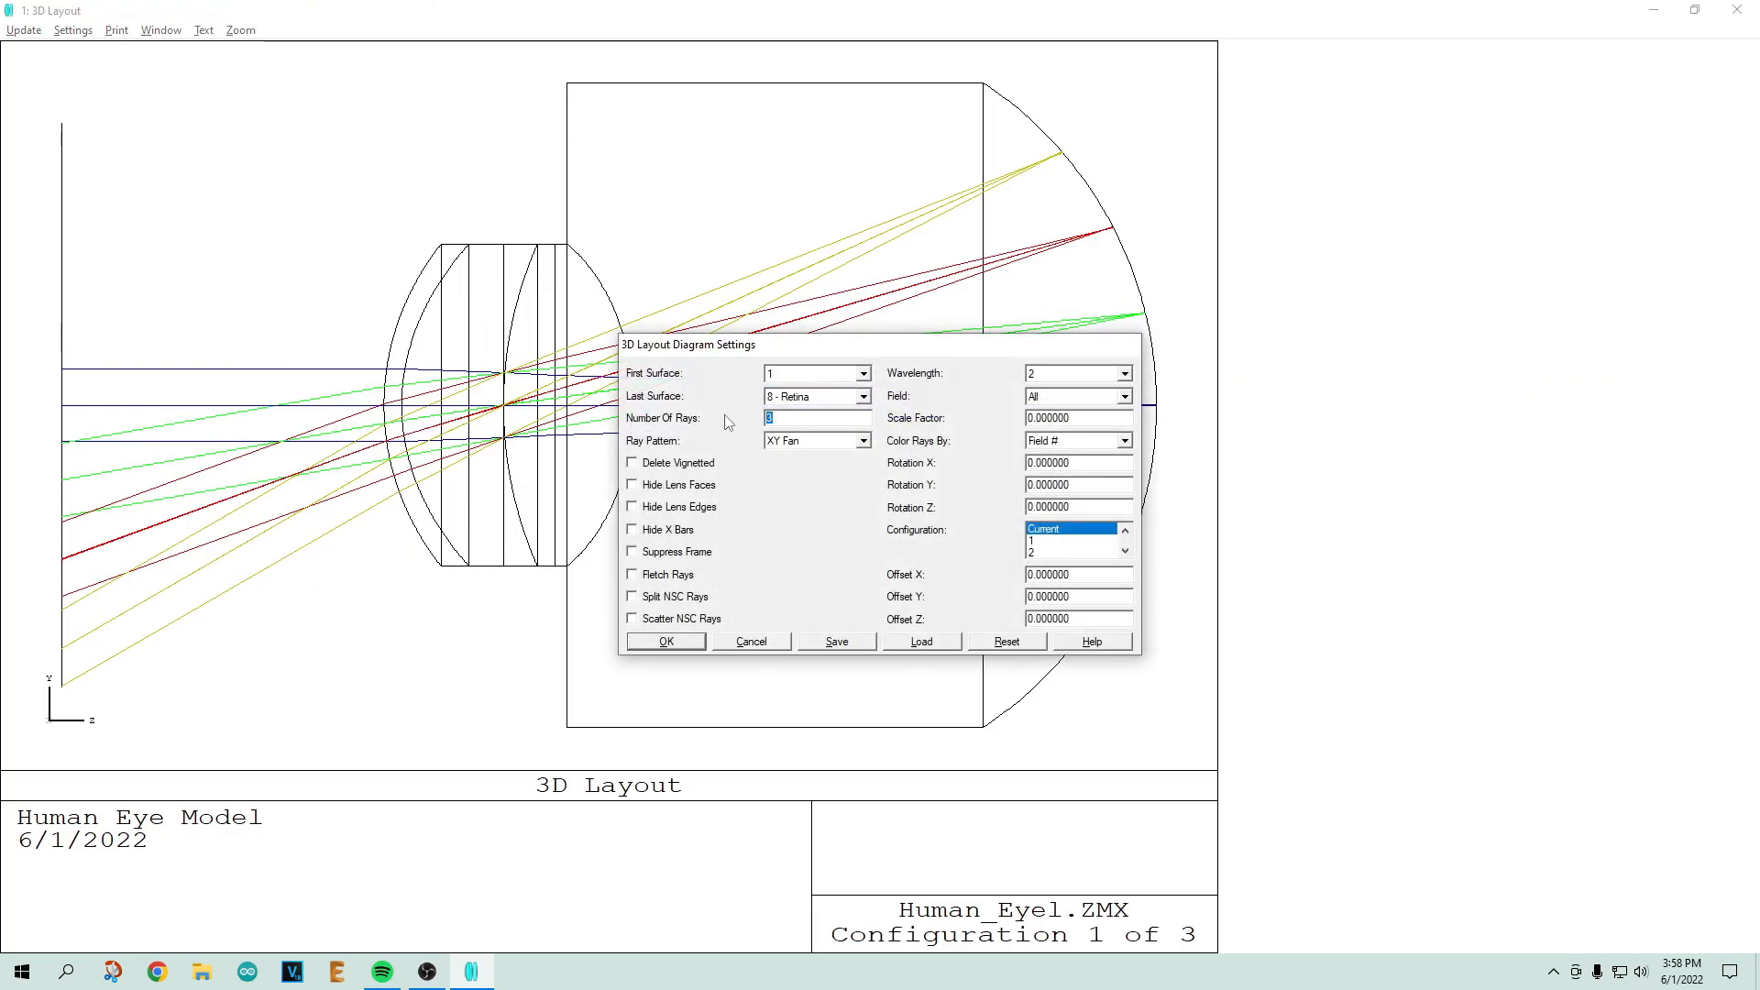
pyautogui.click(664, 641)
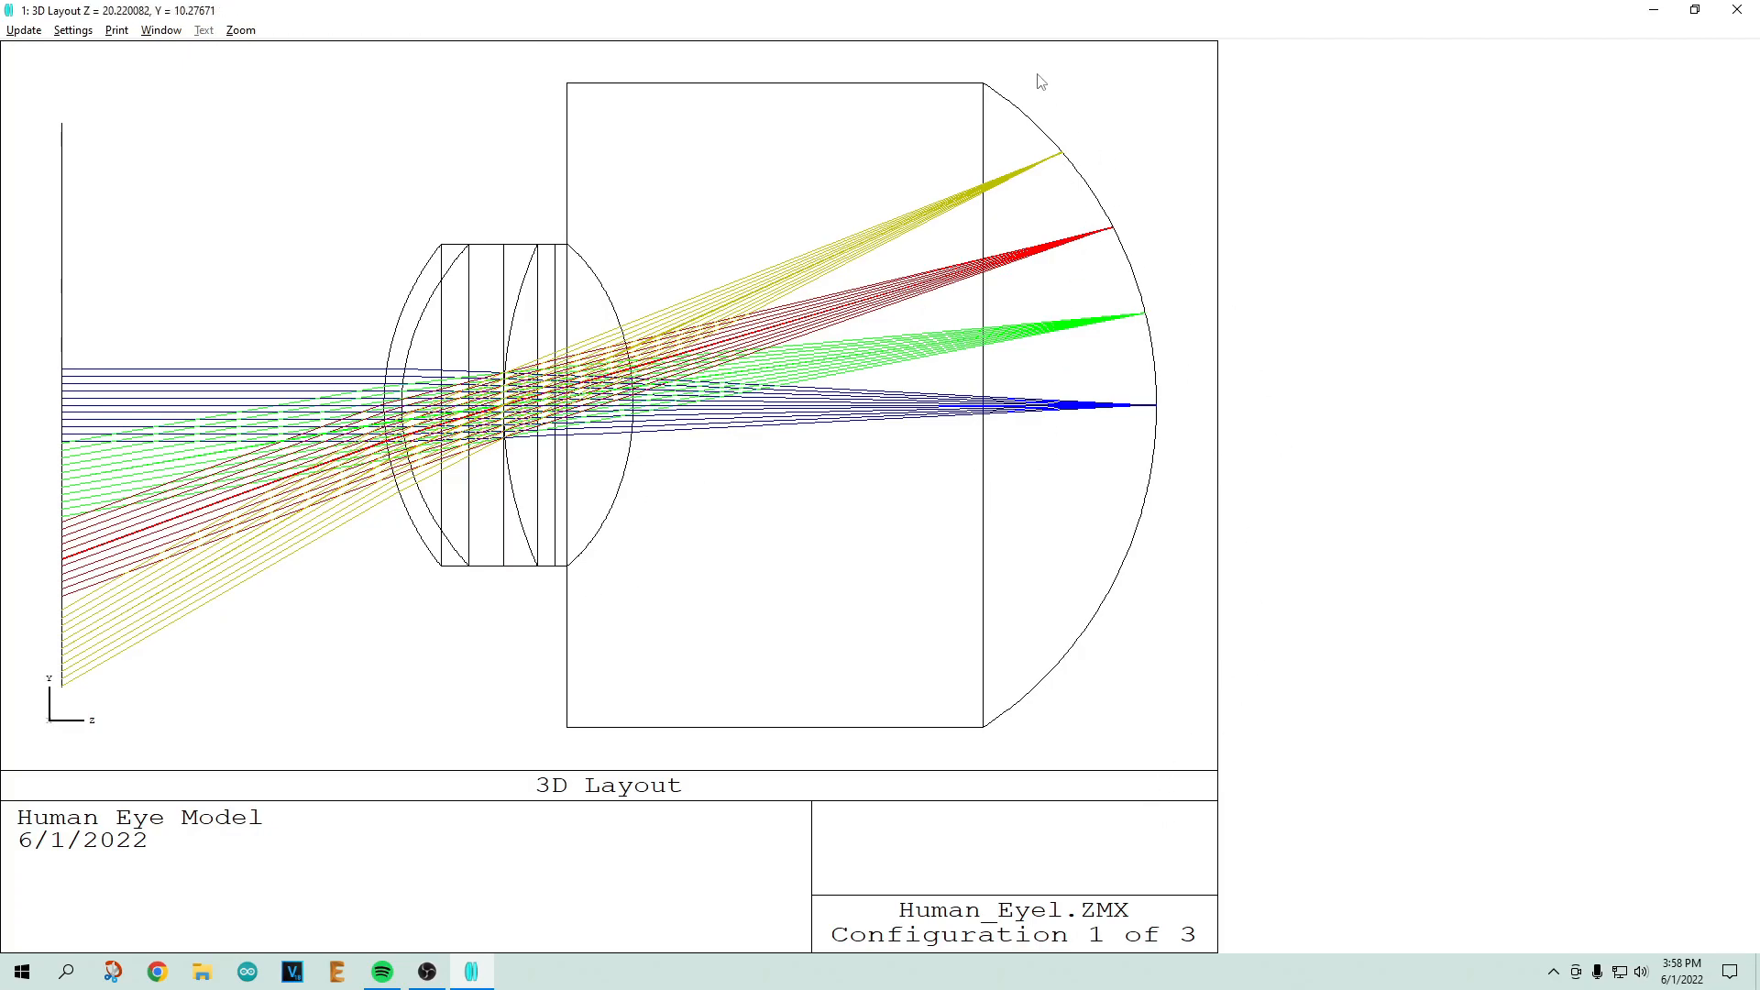
pyautogui.moveTo(1027, 685)
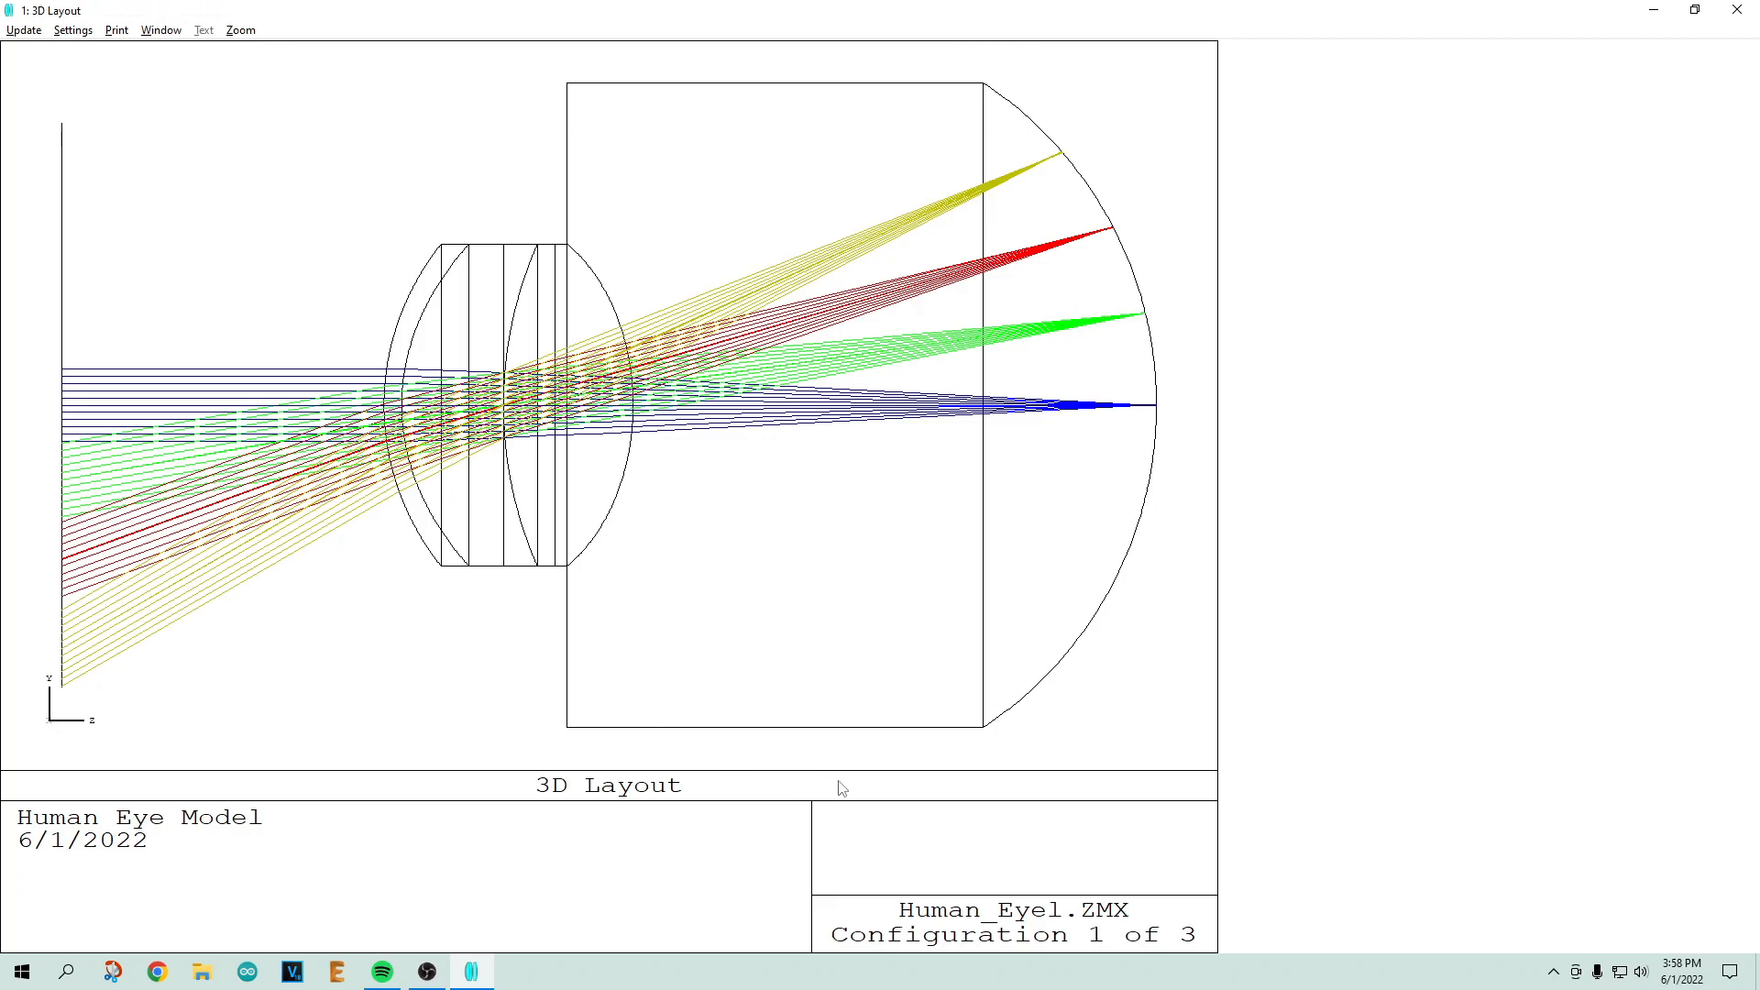
pyautogui.moveTo(772, 176)
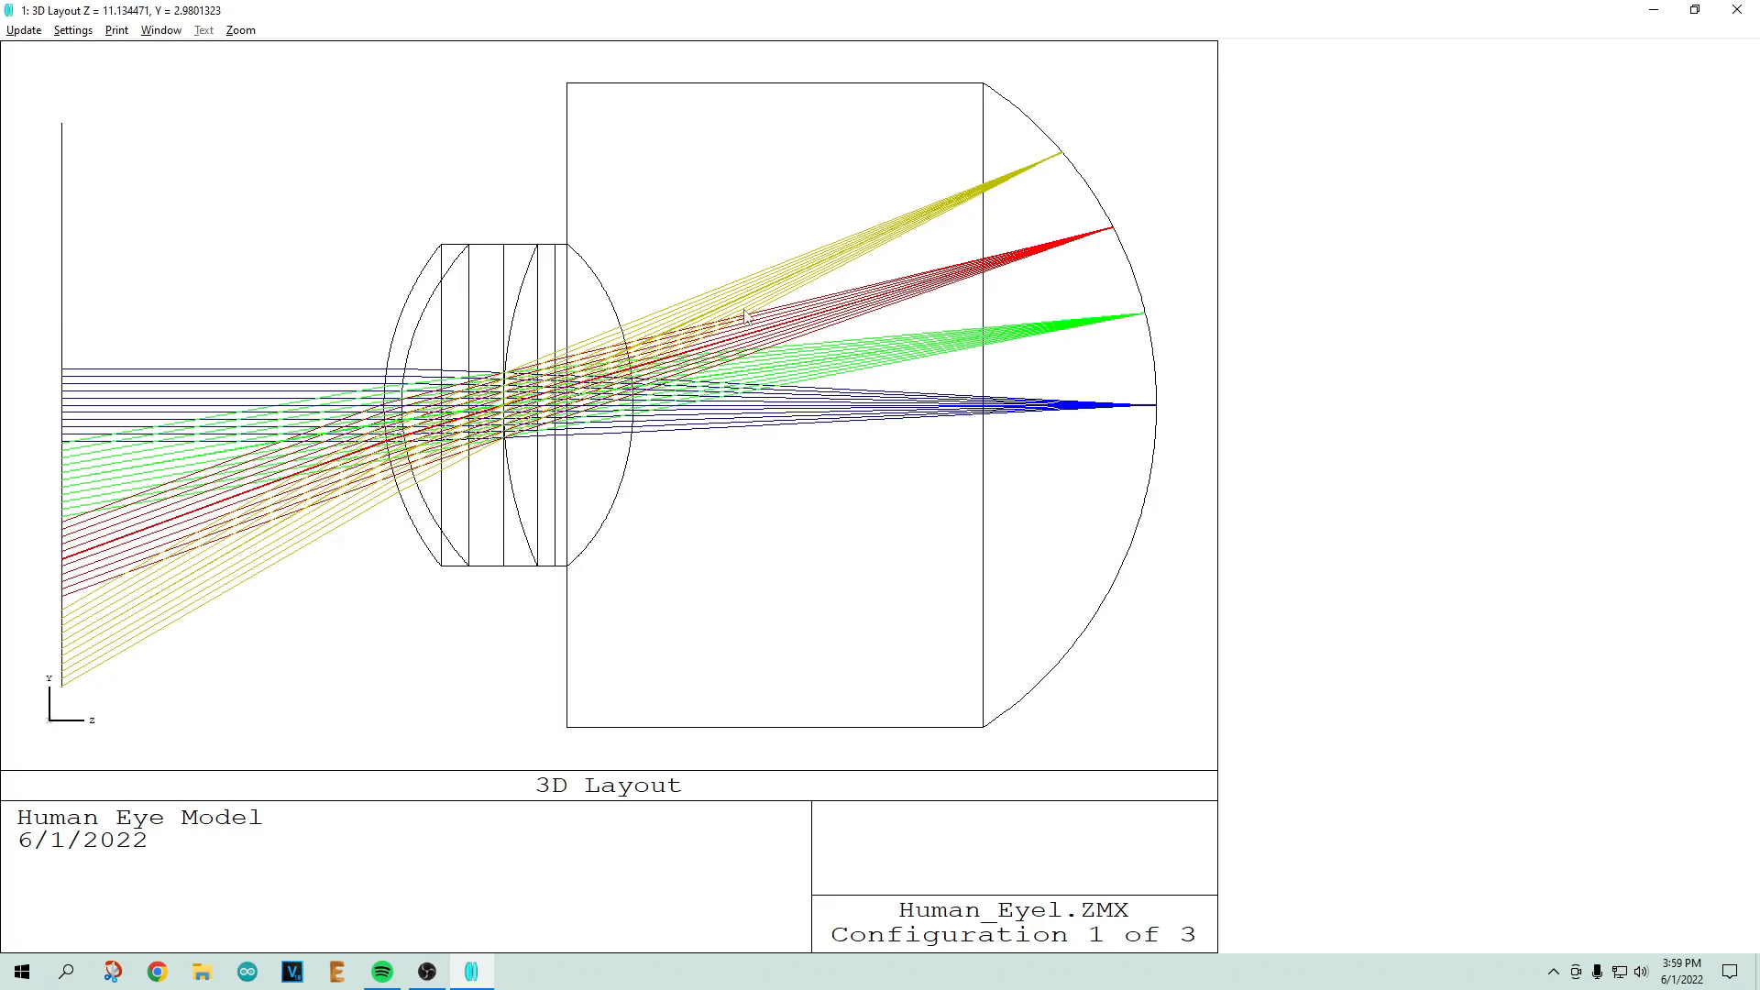
pyautogui.moveTo(1027, 336)
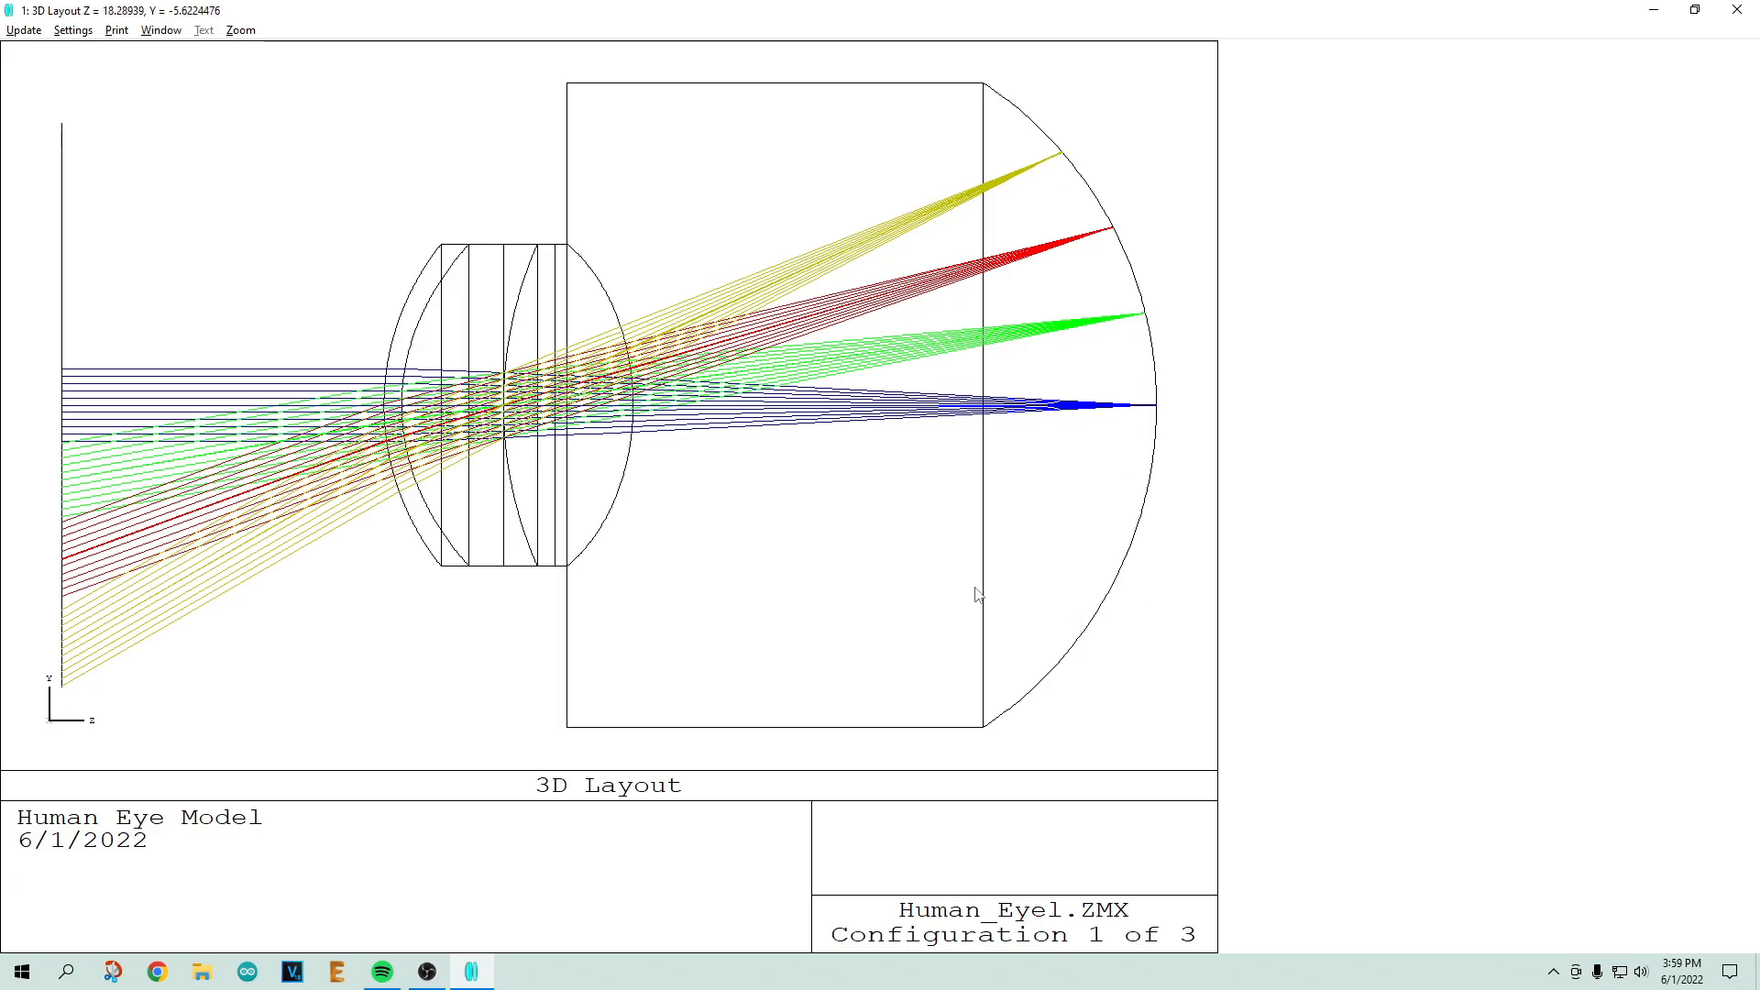
pyautogui.moveTo(601, 489)
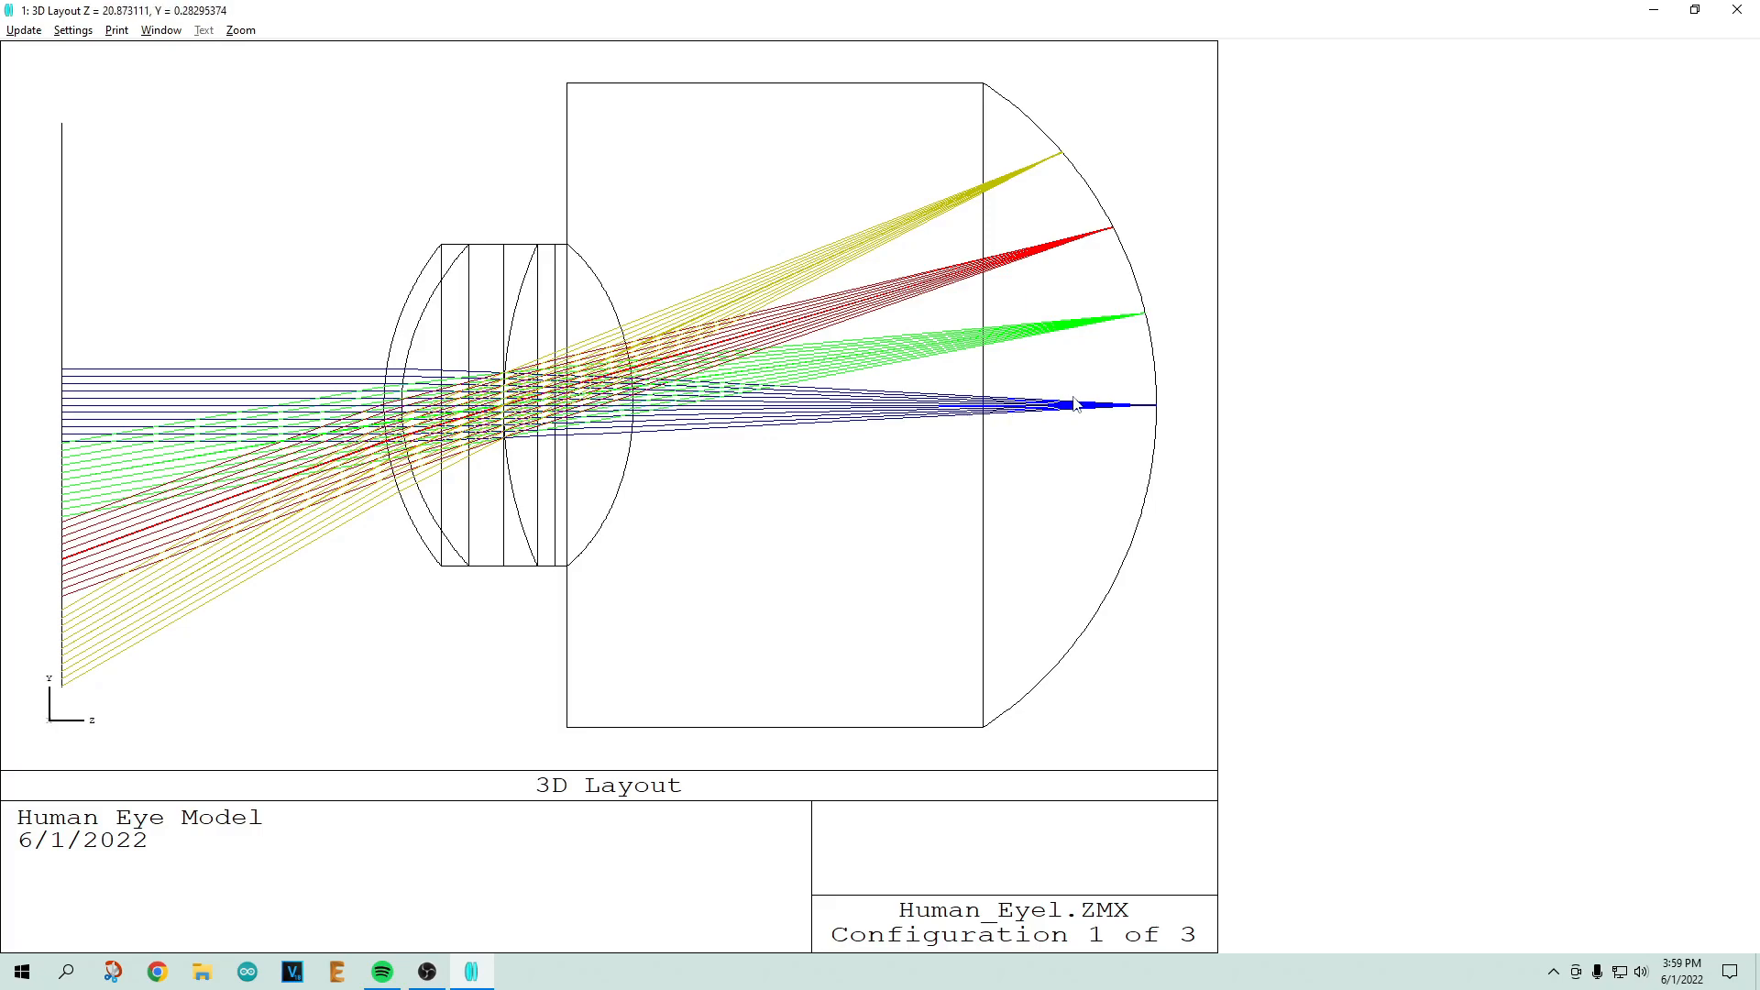
pyautogui.moveTo(1156, 408)
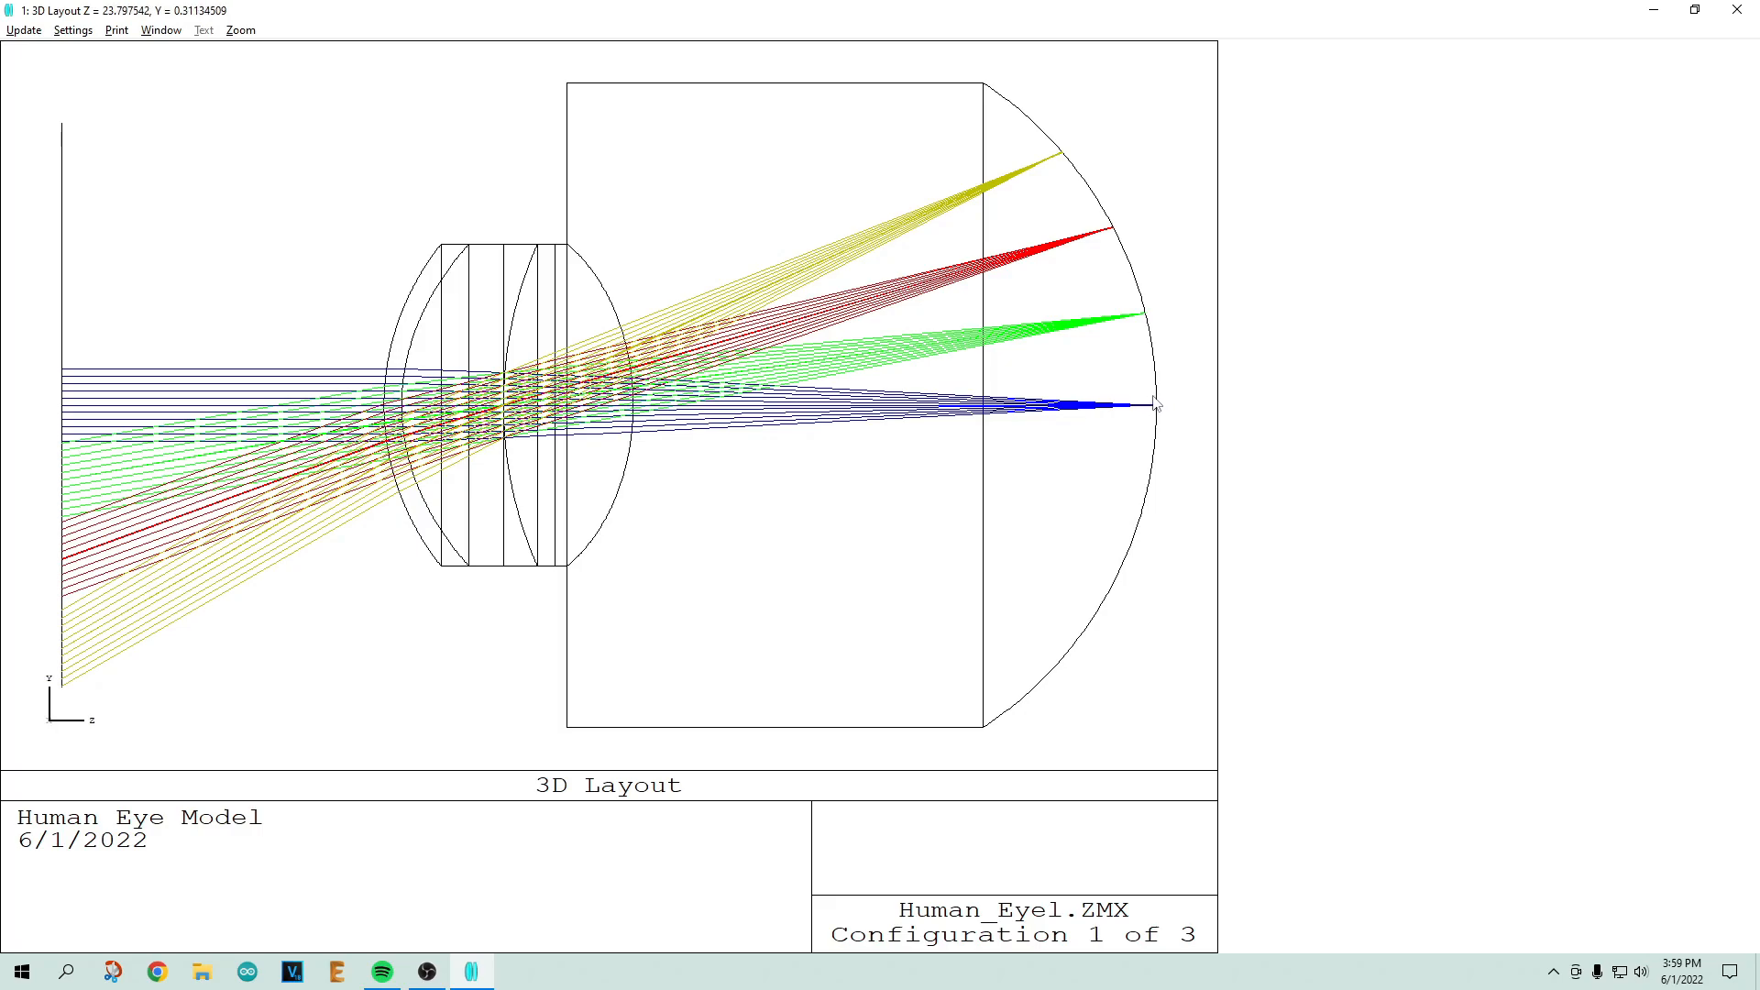
pyautogui.moveTo(154, 450)
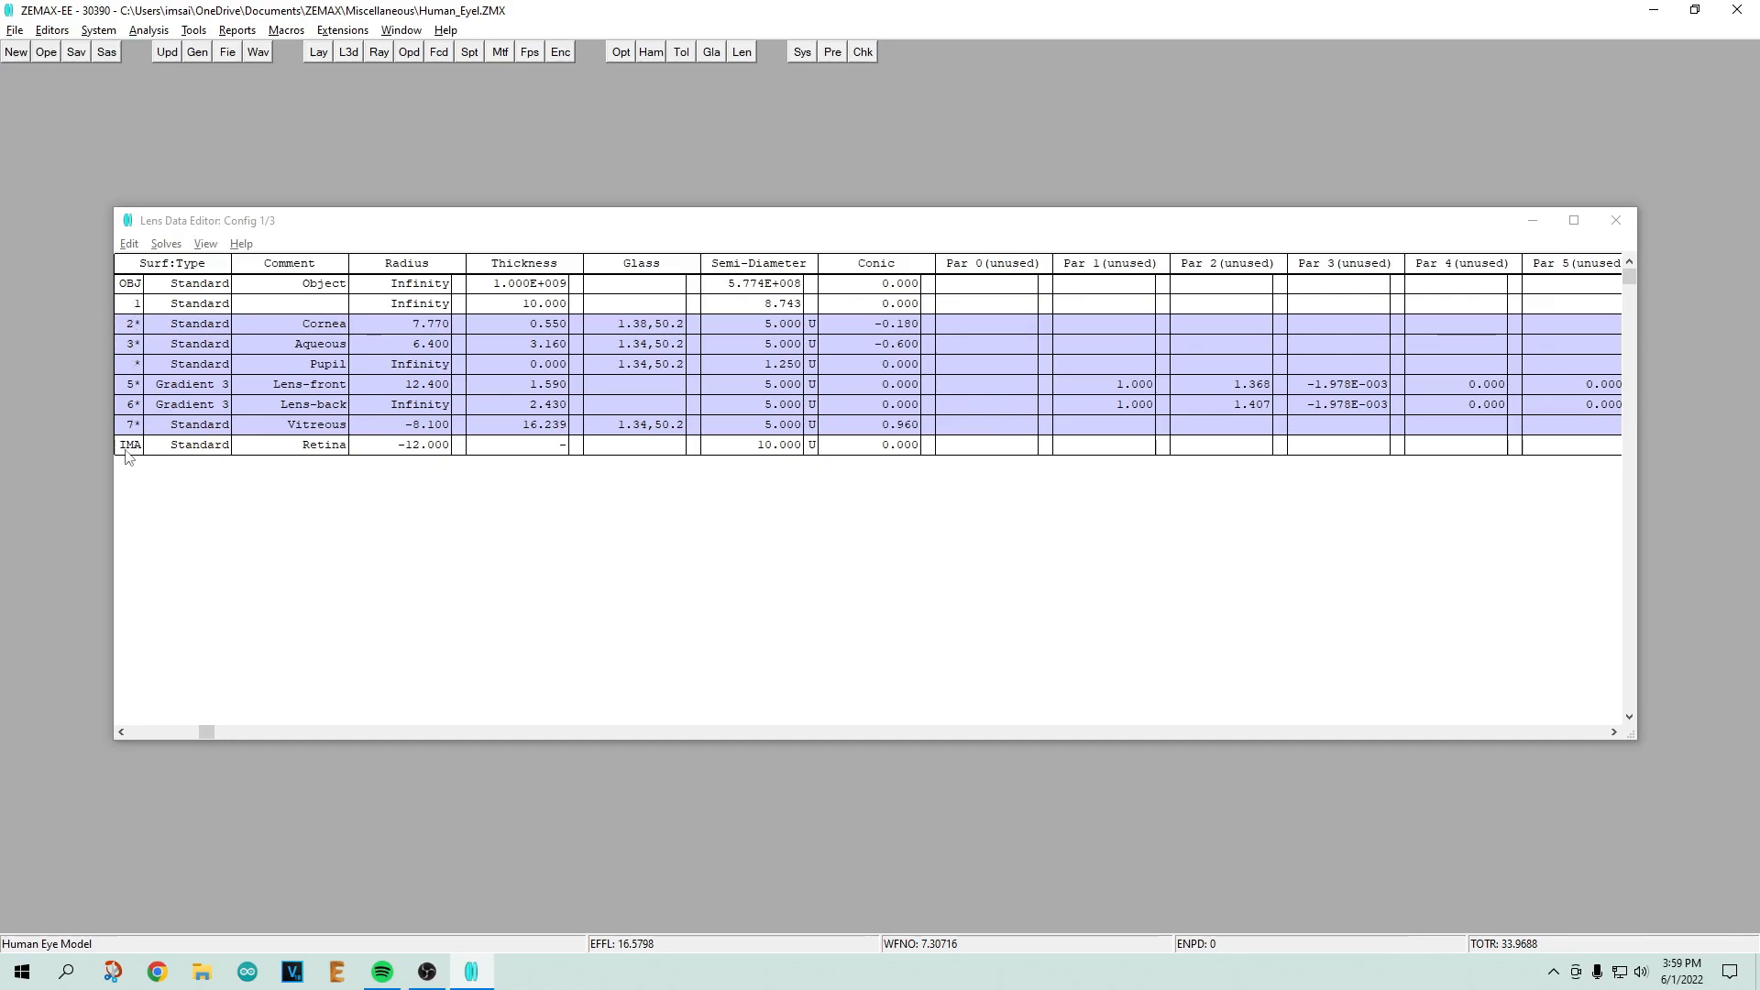
pyautogui.moveTo(118, 303)
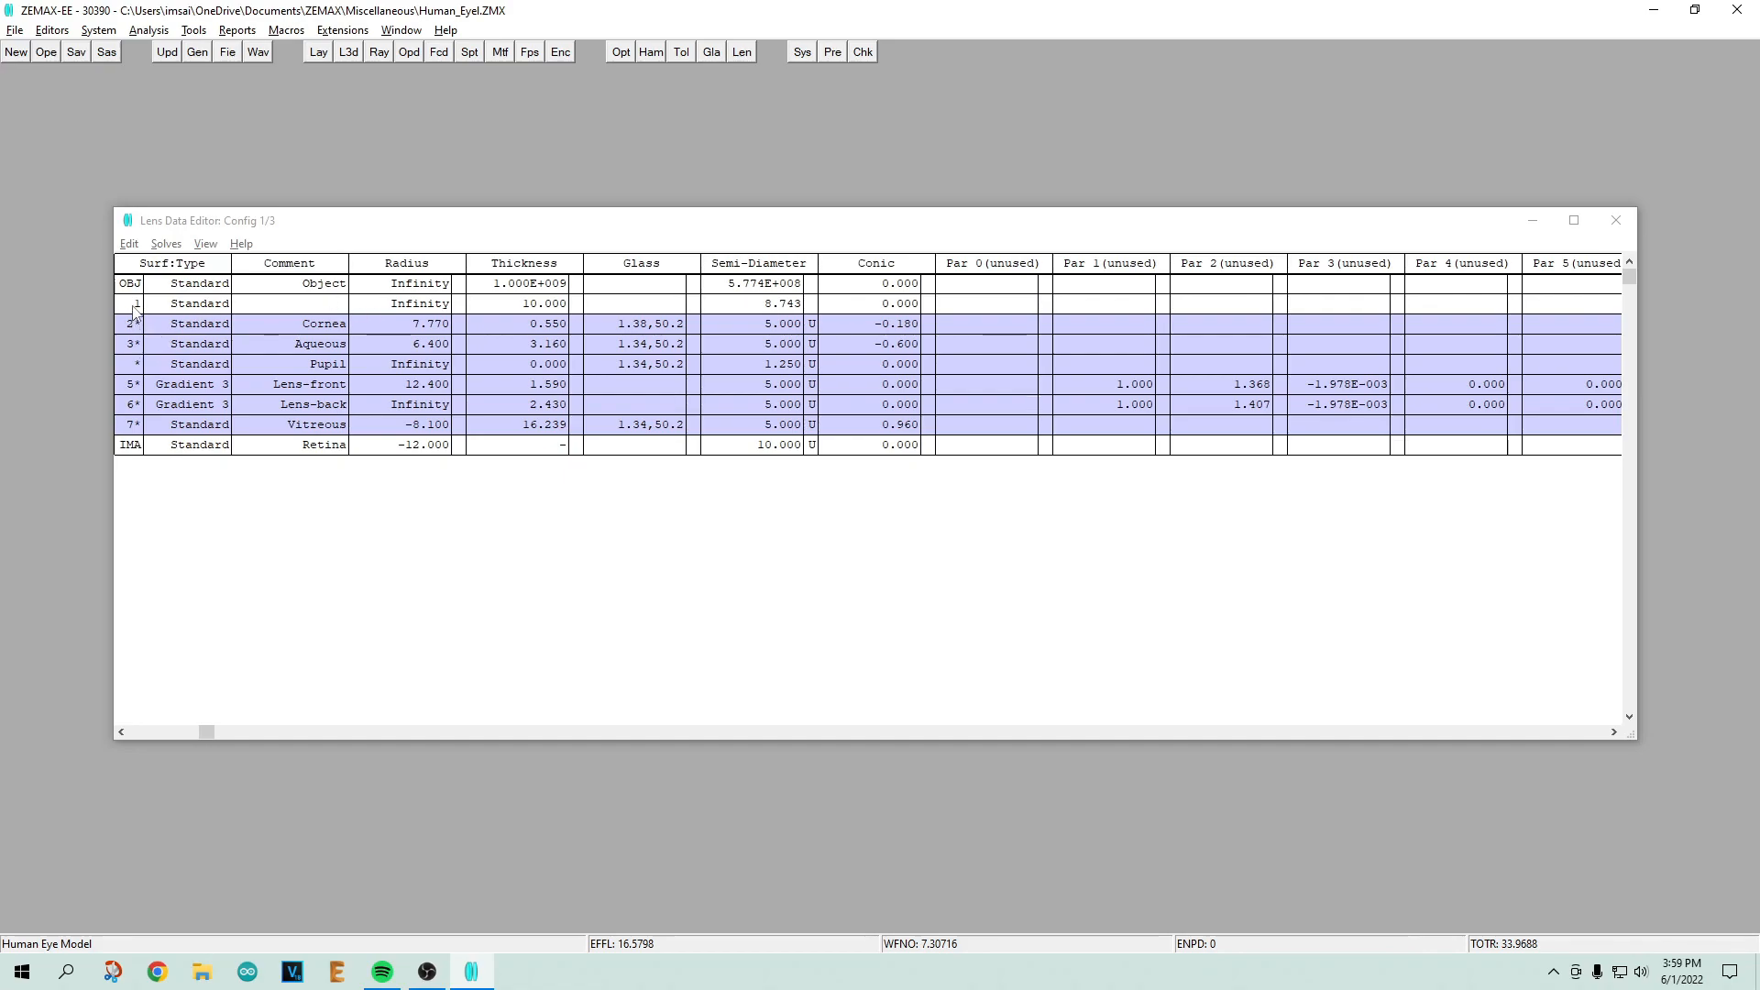
# Step: Select surface 1's row in the Lens Data Editor
pyautogui.click(196, 303)
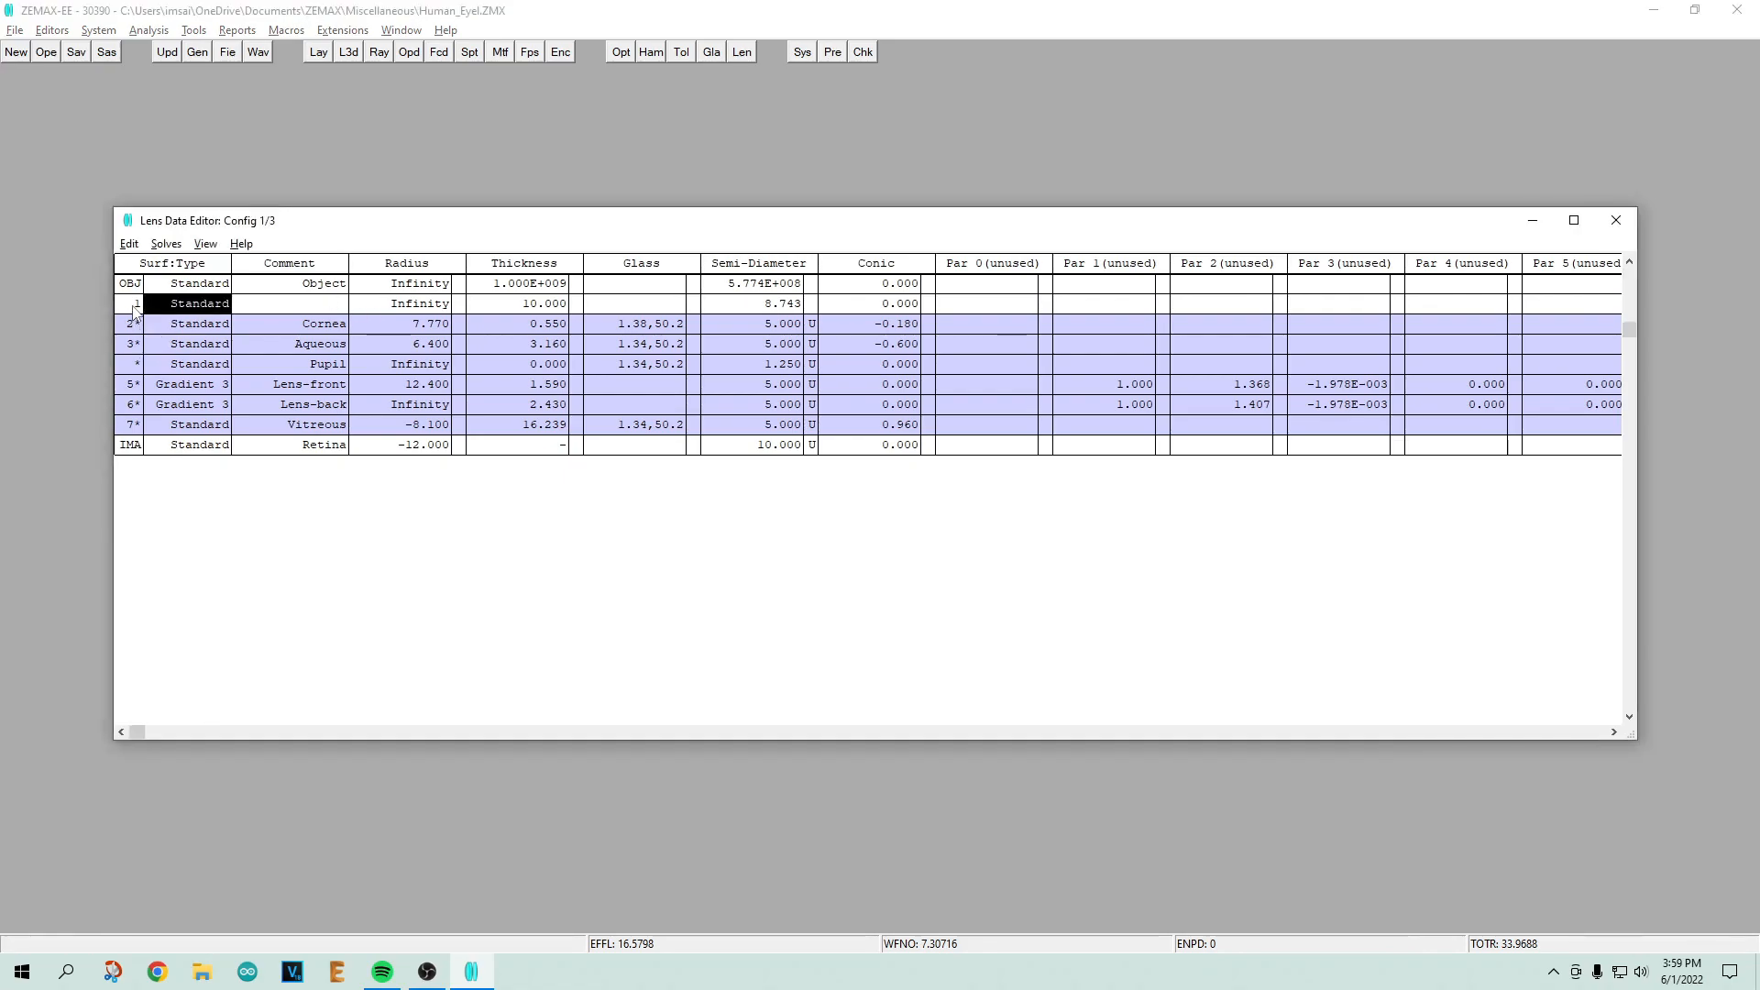
pyautogui.click(524, 303)
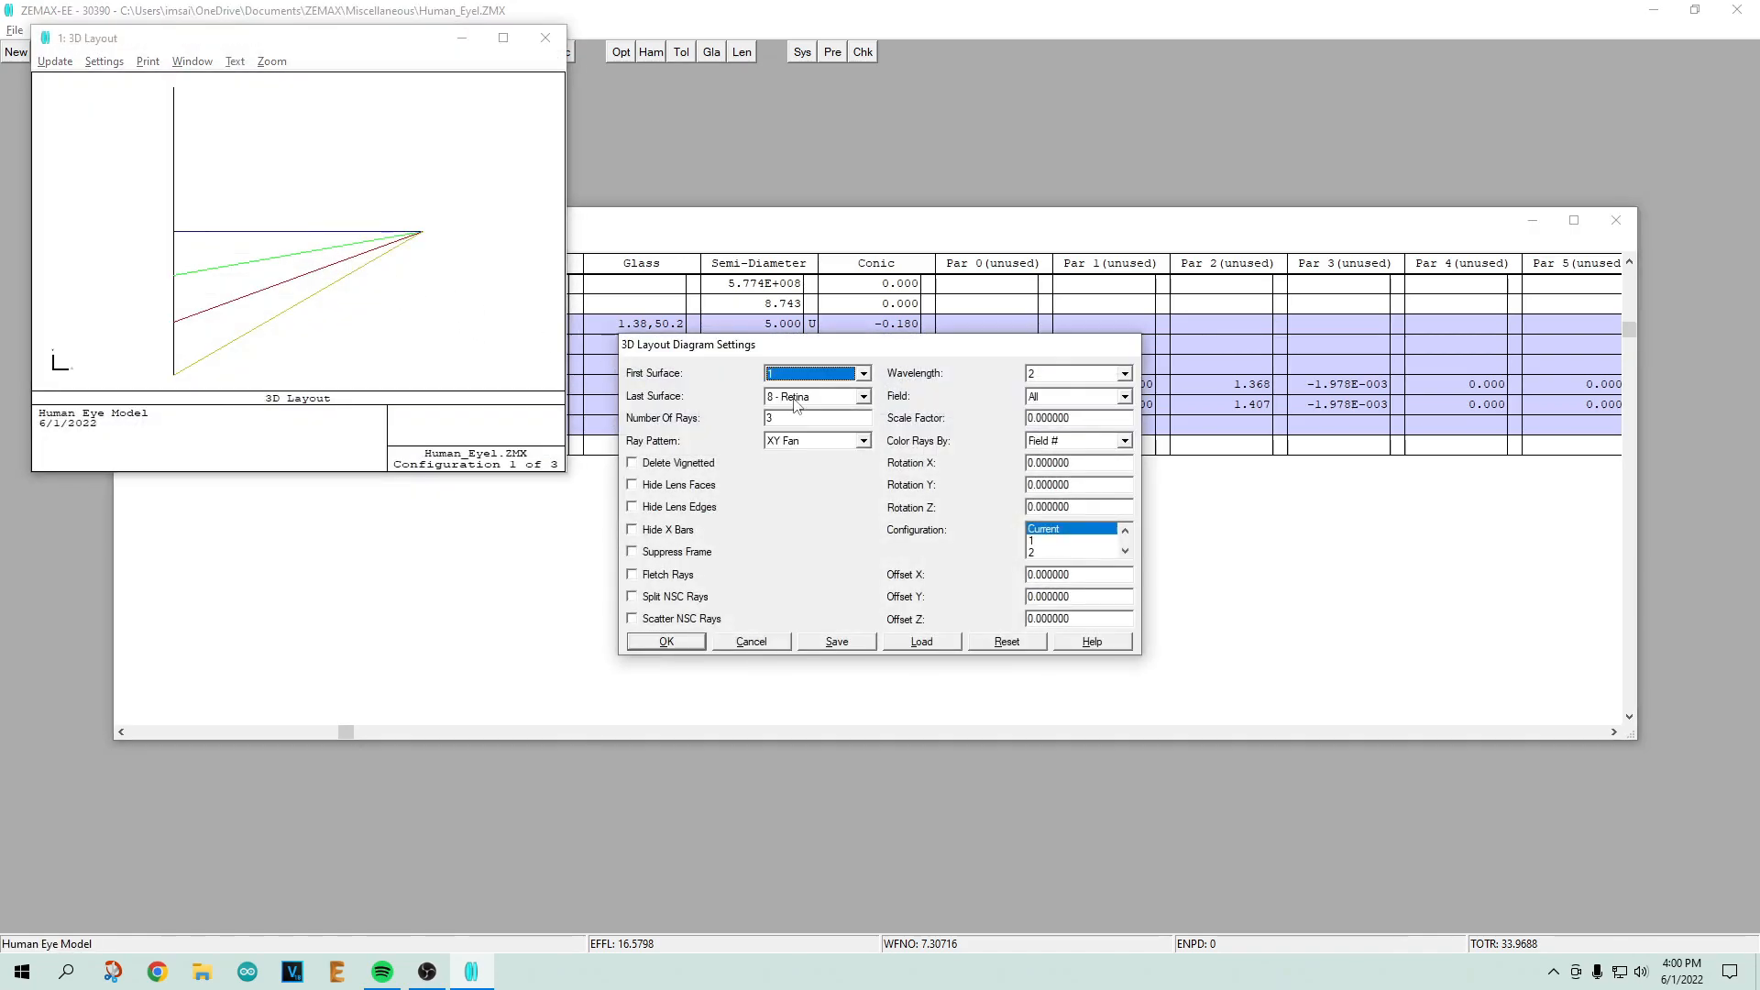
pyautogui.moveTo(134, 212)
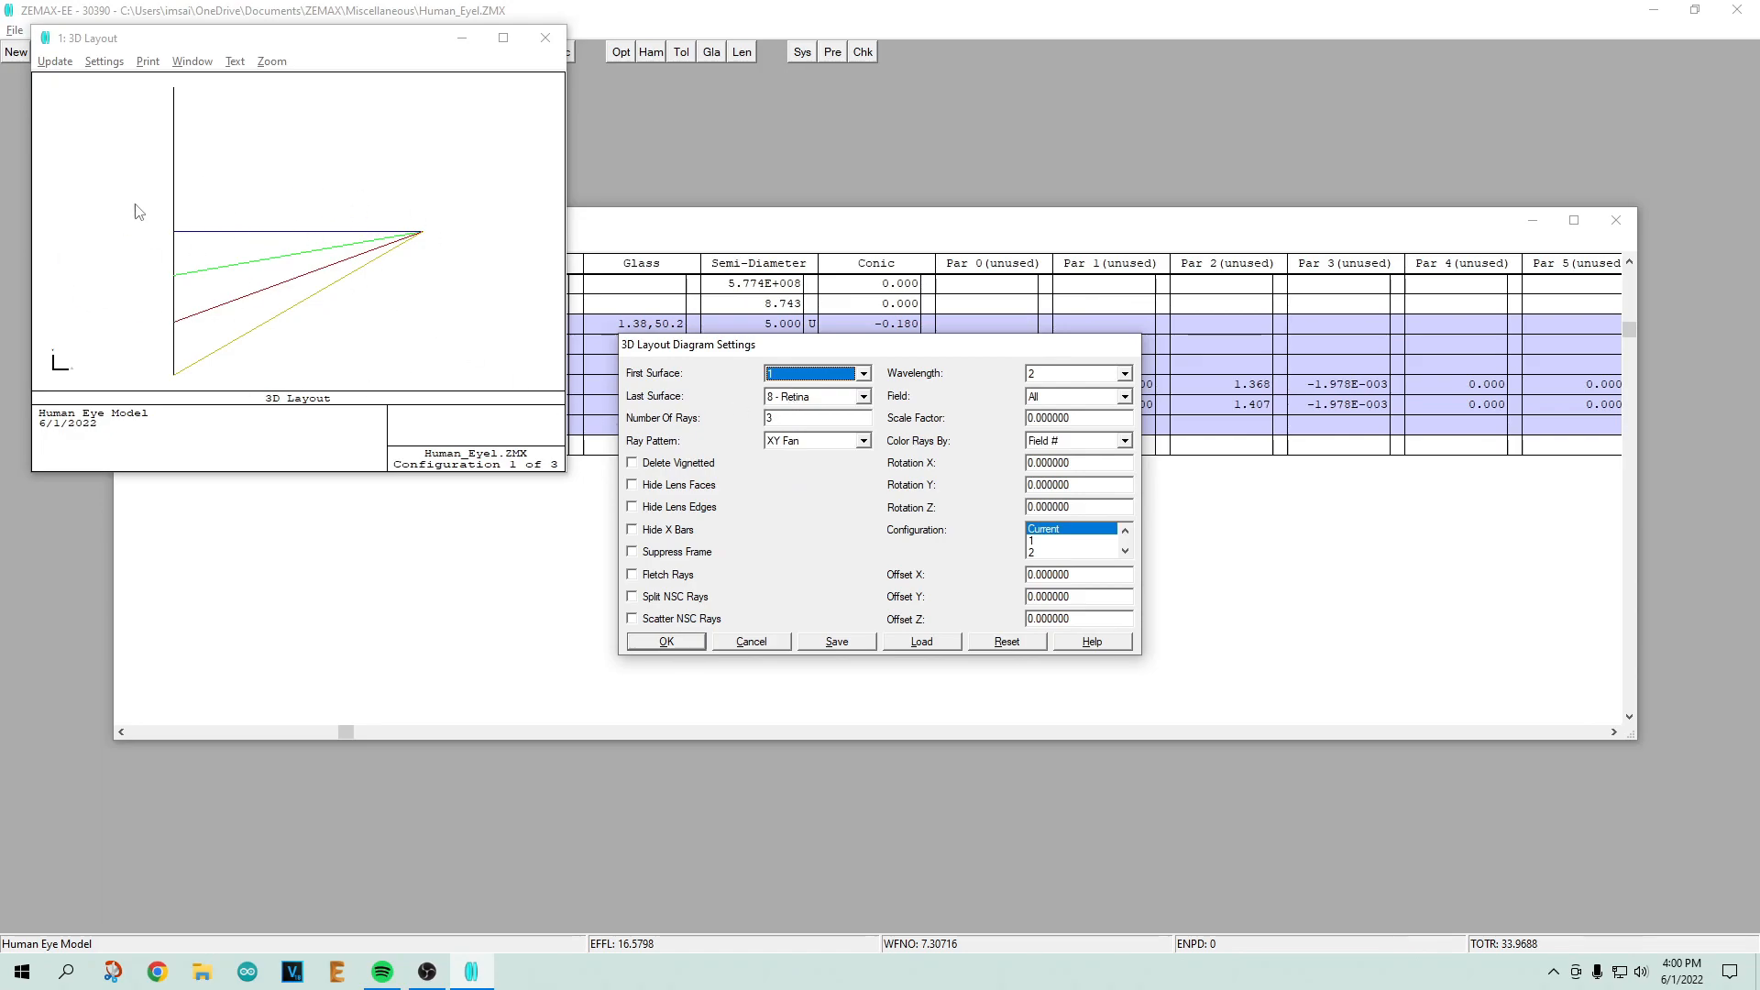
pyautogui.moveTo(484, 248)
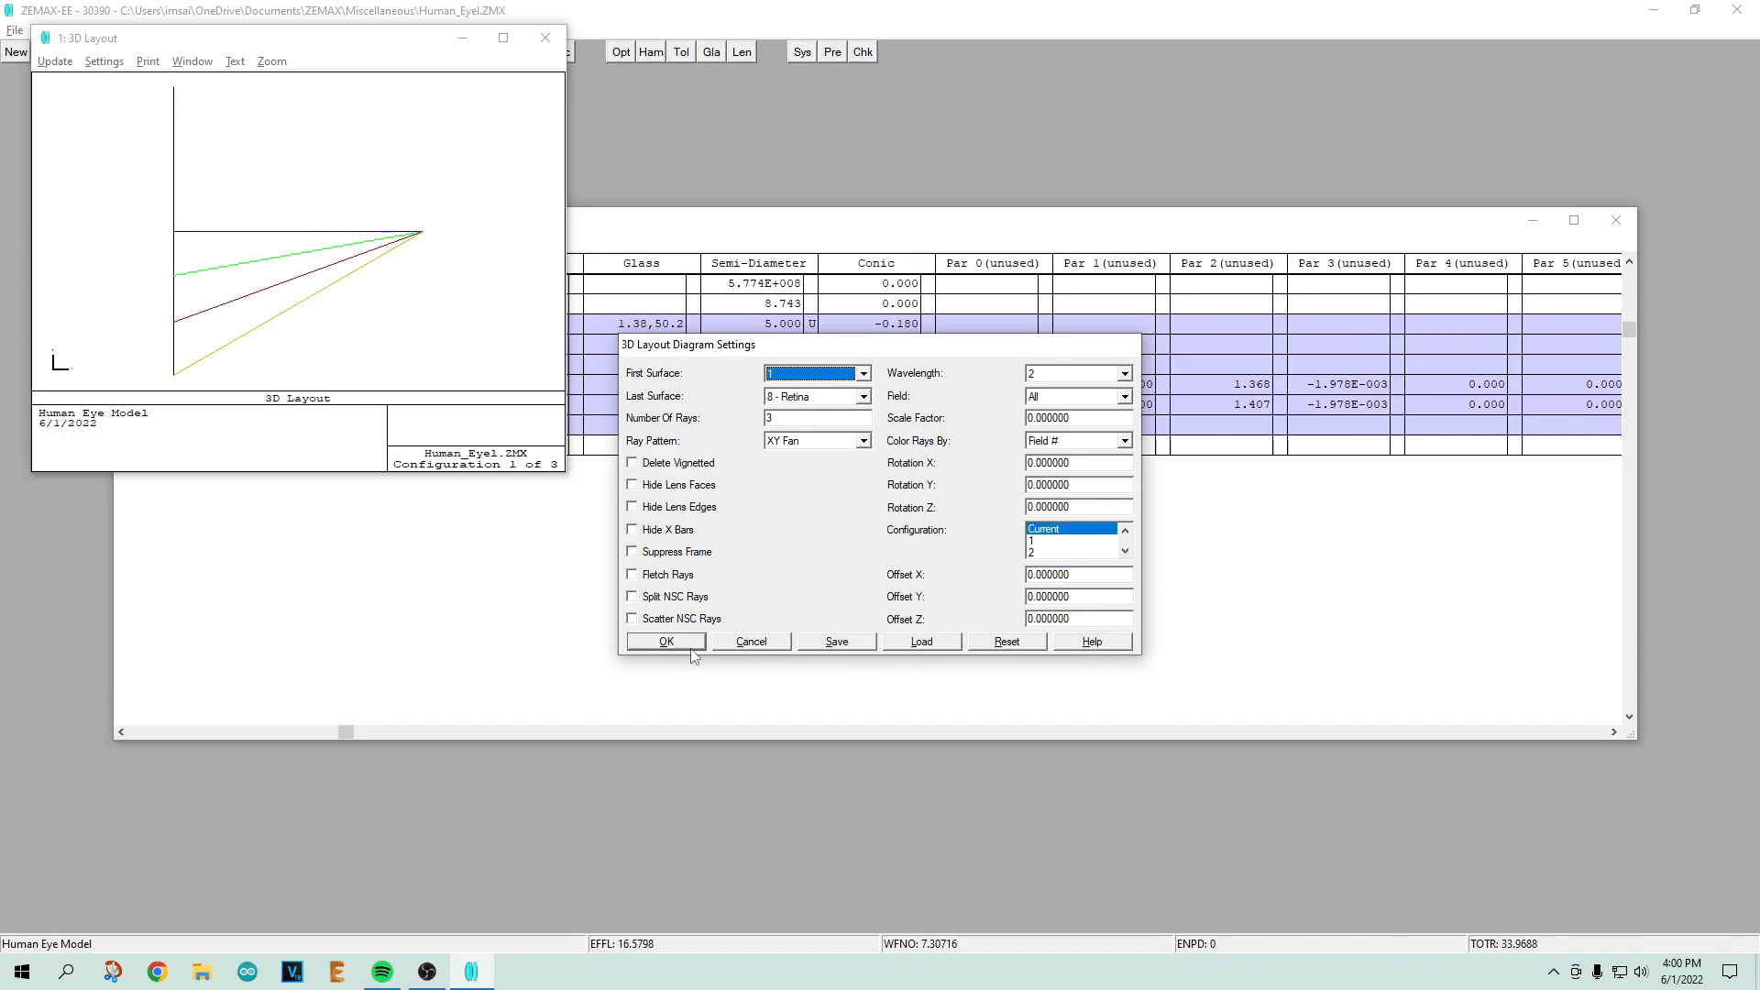
# Step: Accept the 3D layout settings with more rays, then return to the Lens Data Editor
pyautogui.click(666, 640)
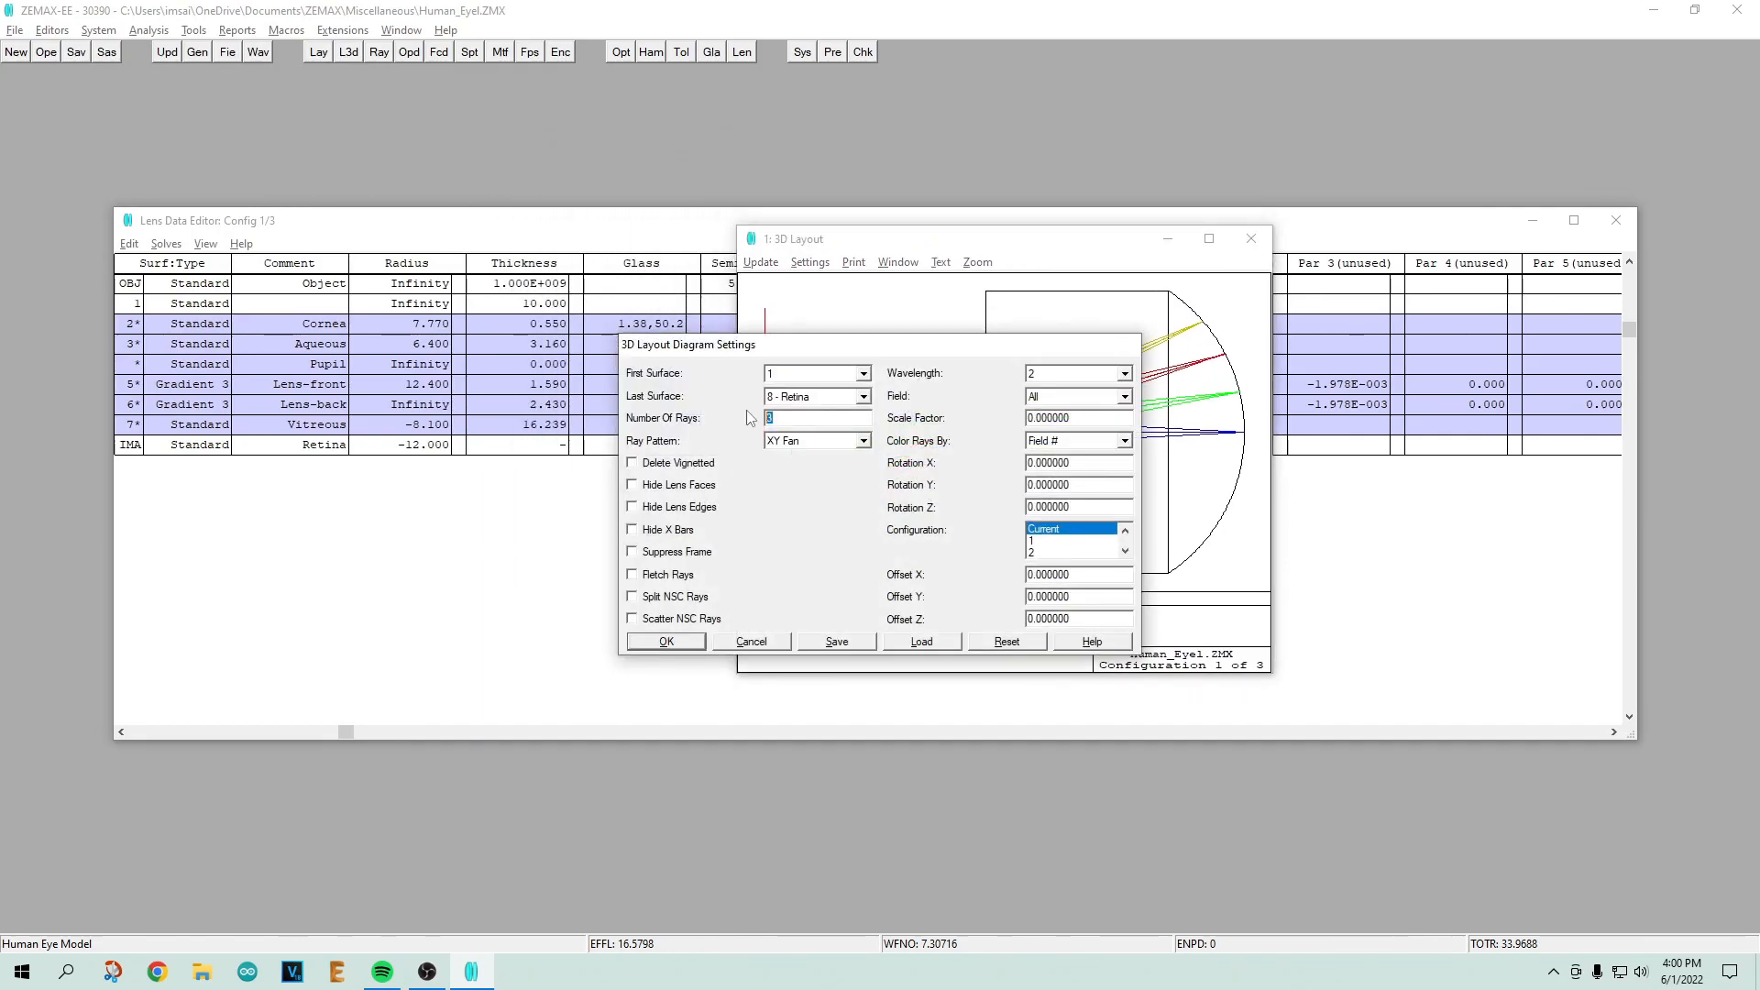
pyautogui.click(666, 642)
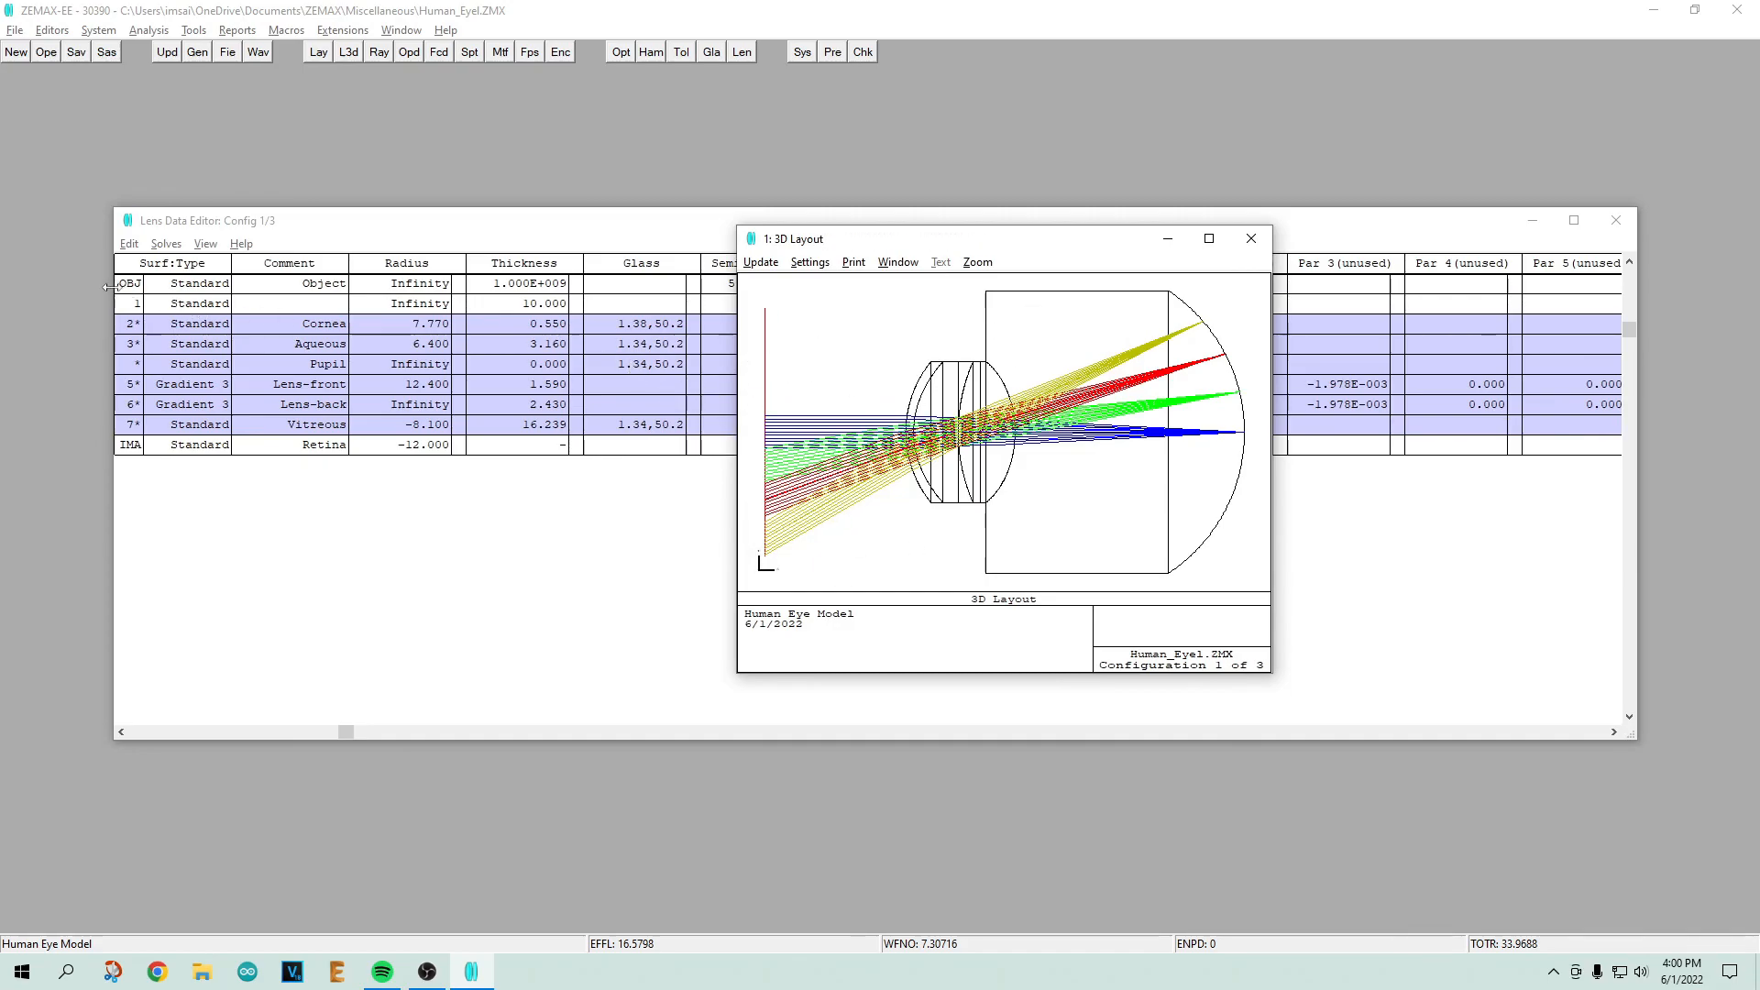
pyautogui.click(1253, 238)
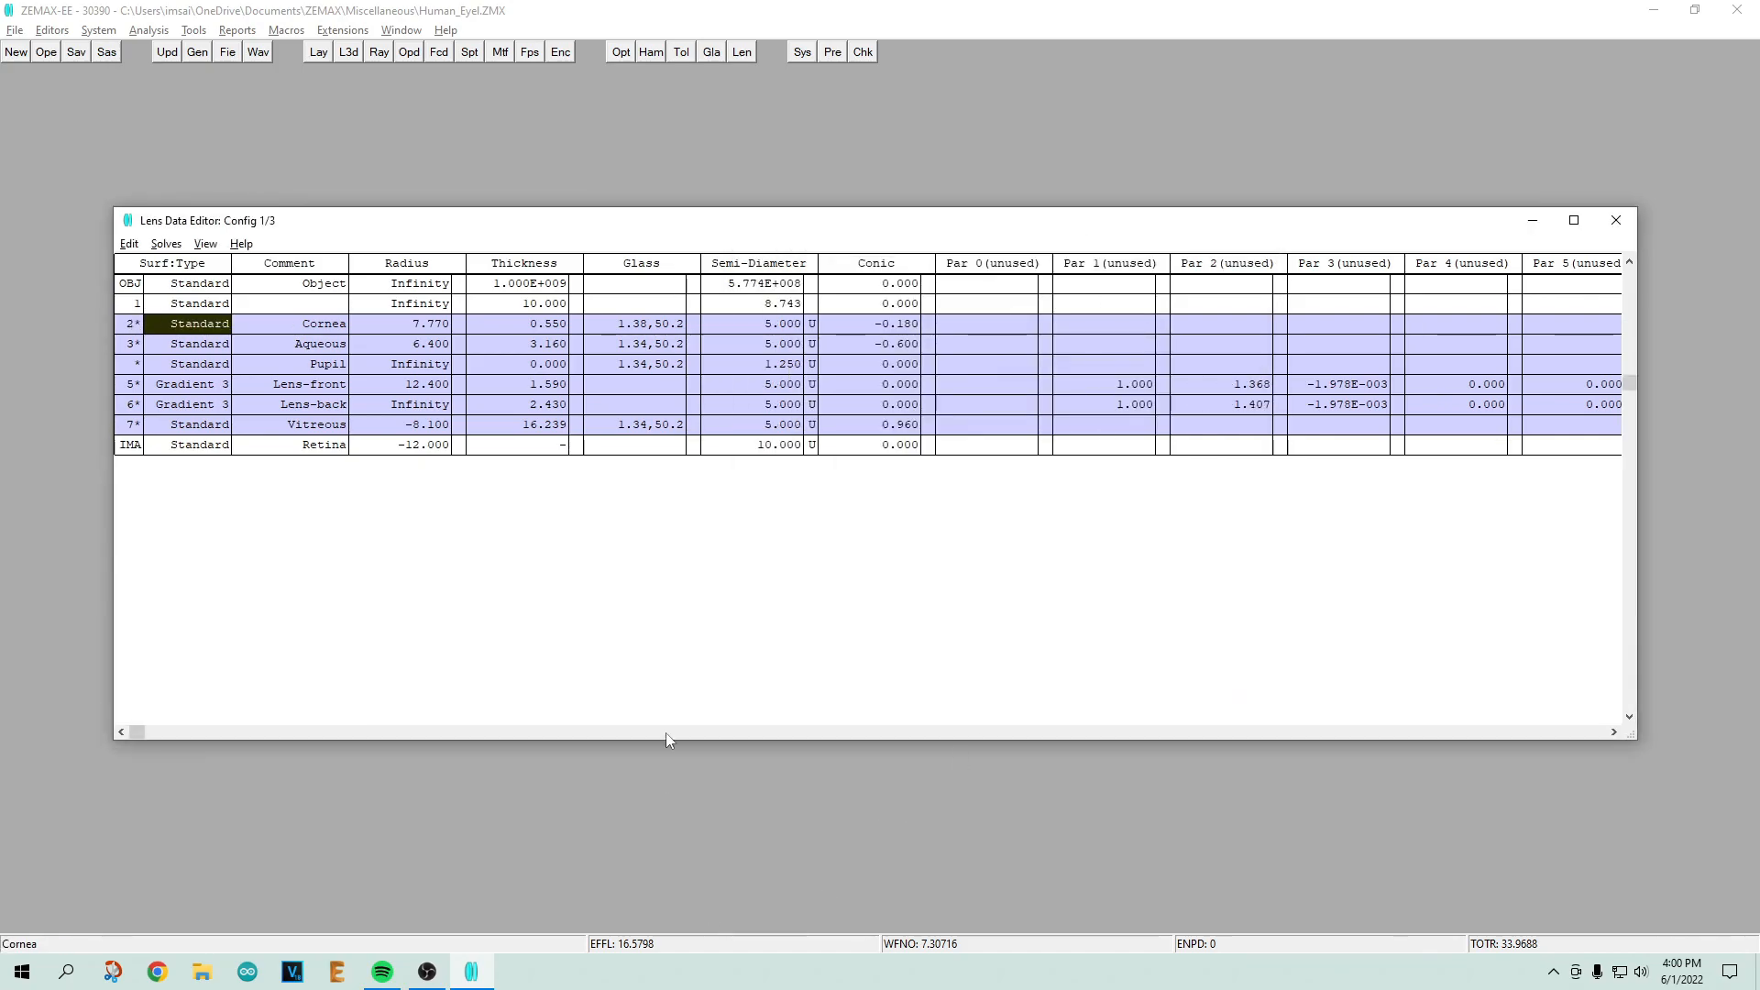
pyautogui.click(349, 52)
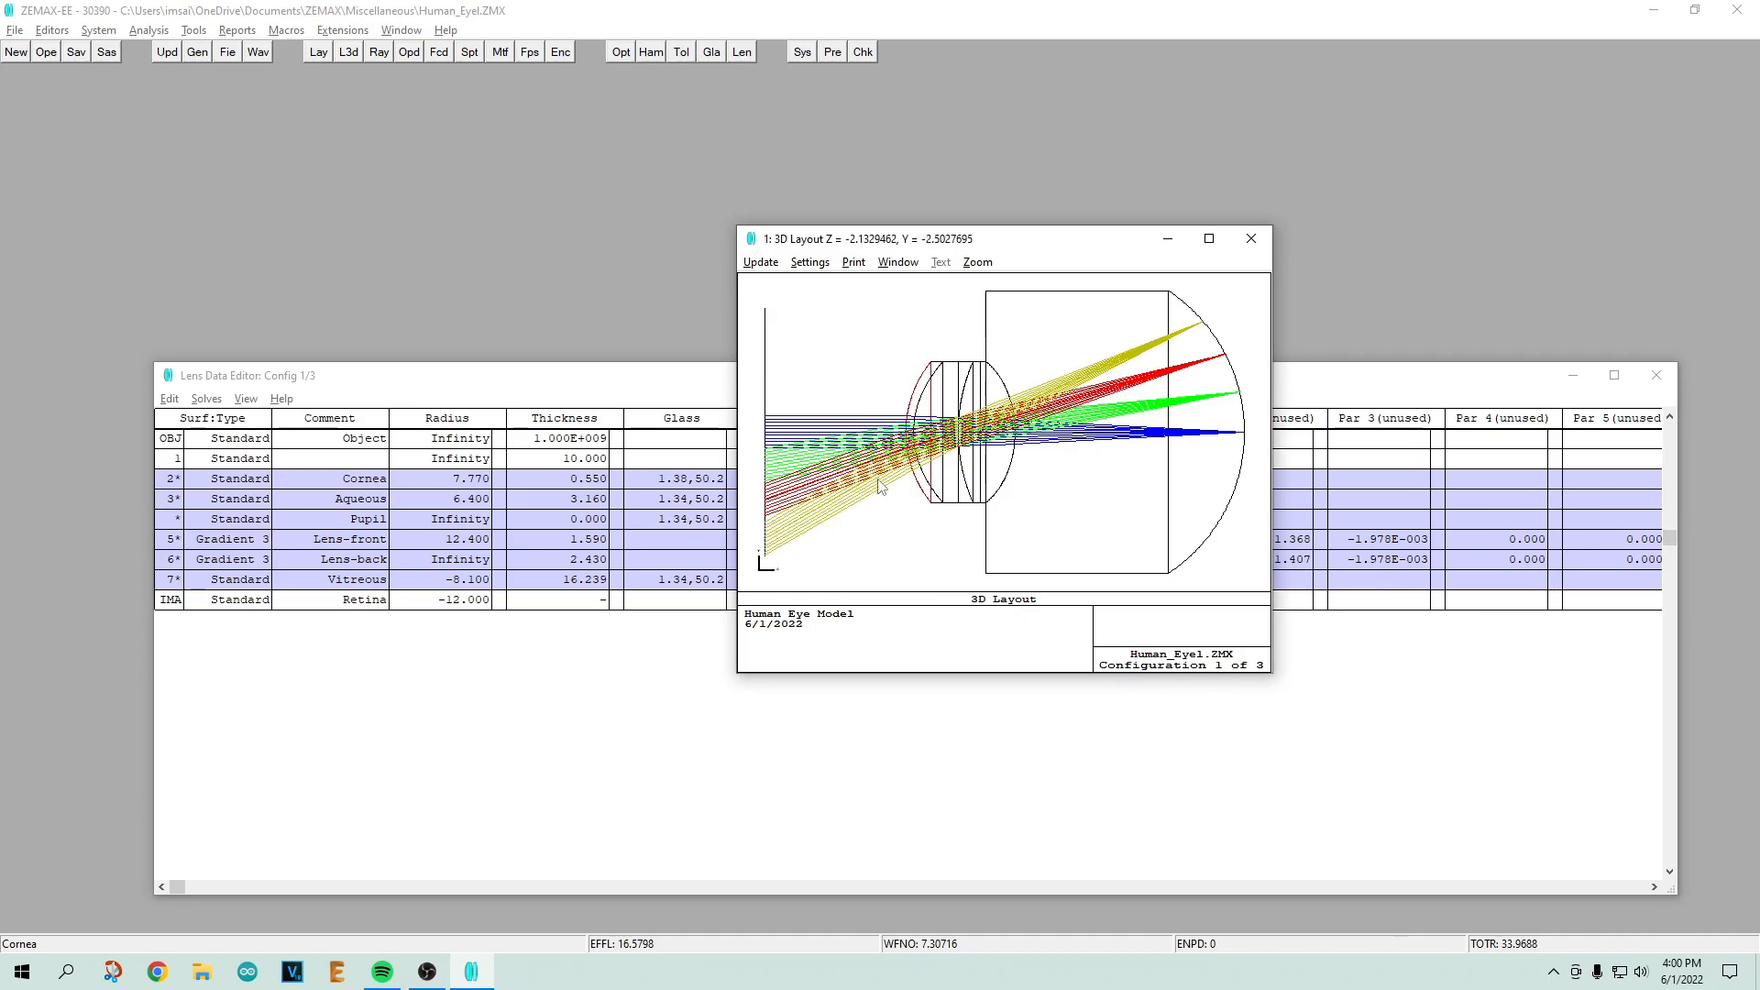
pyautogui.moveTo(935, 508)
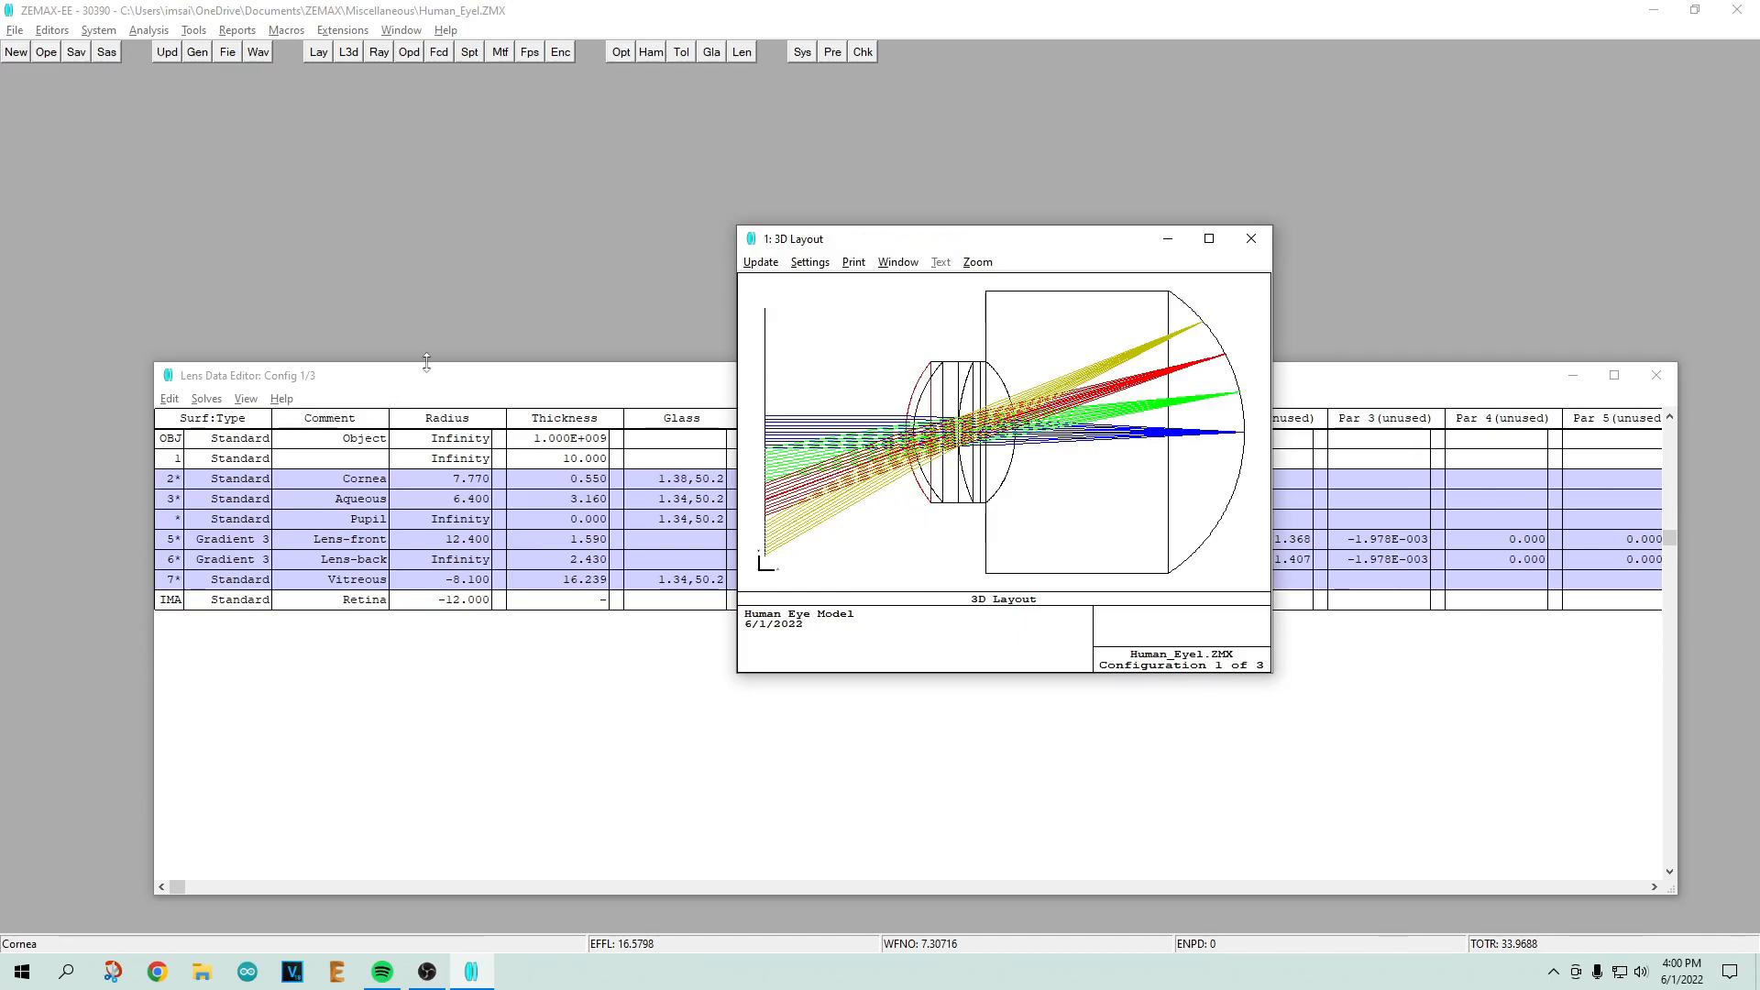
pyautogui.click(366, 479)
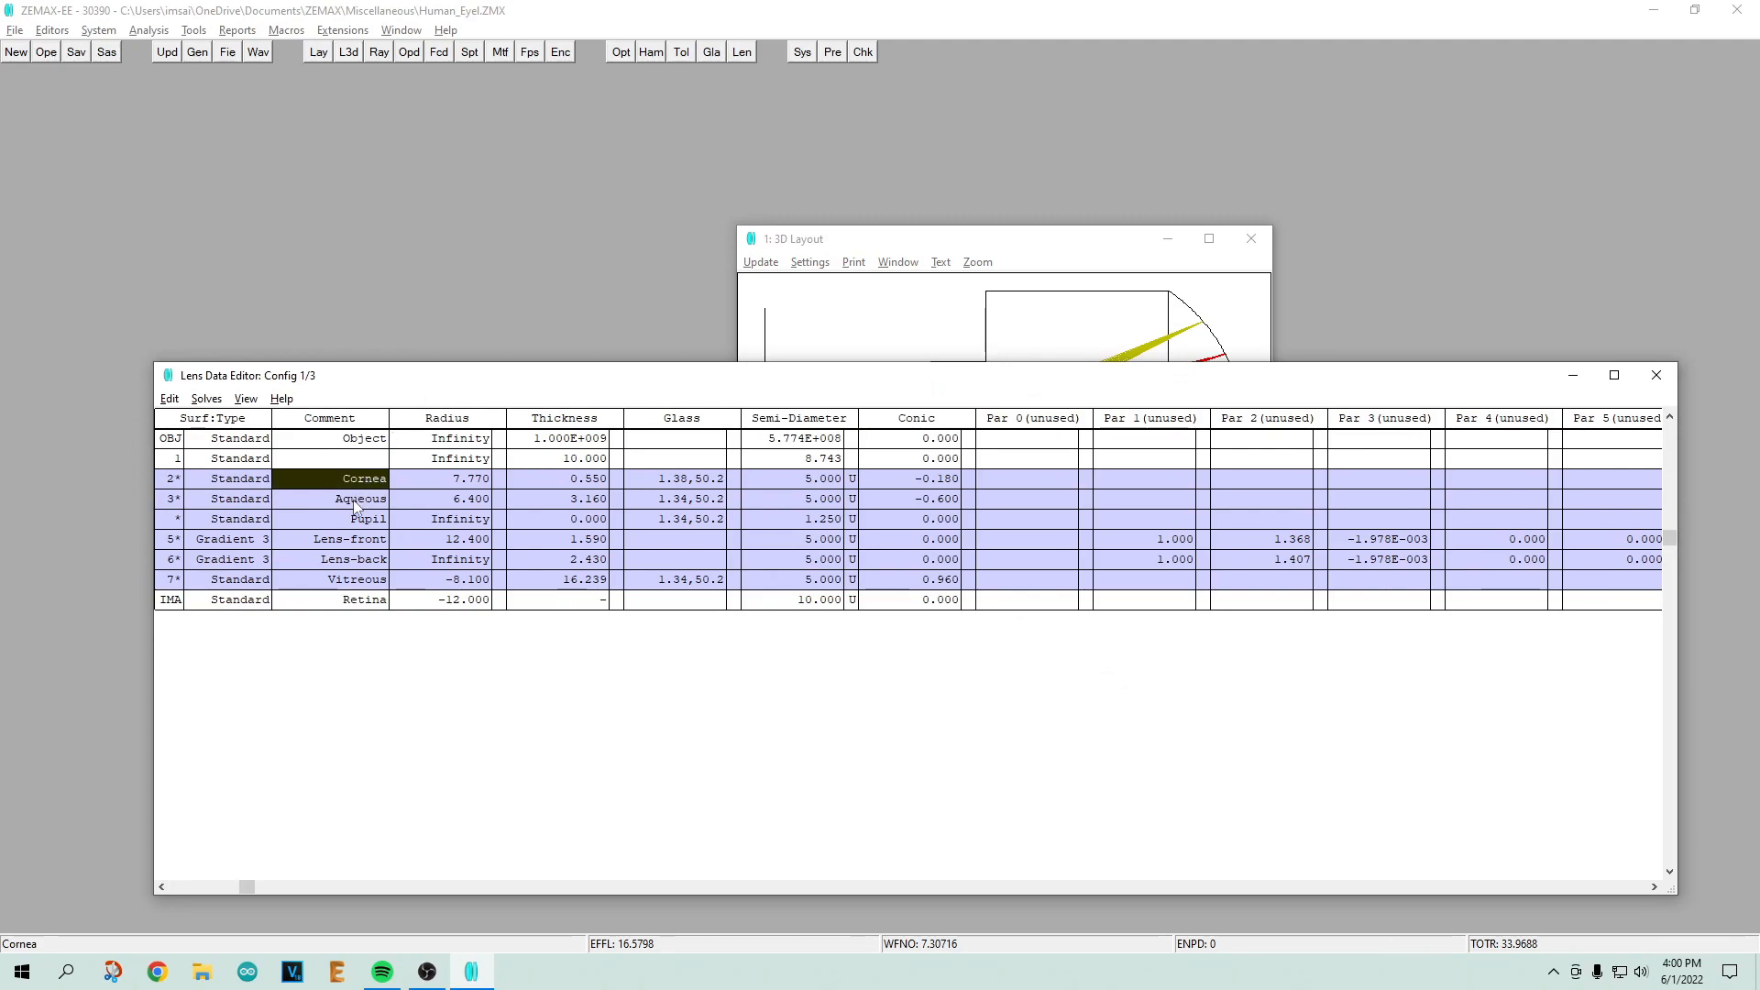
pyautogui.click(358, 498)
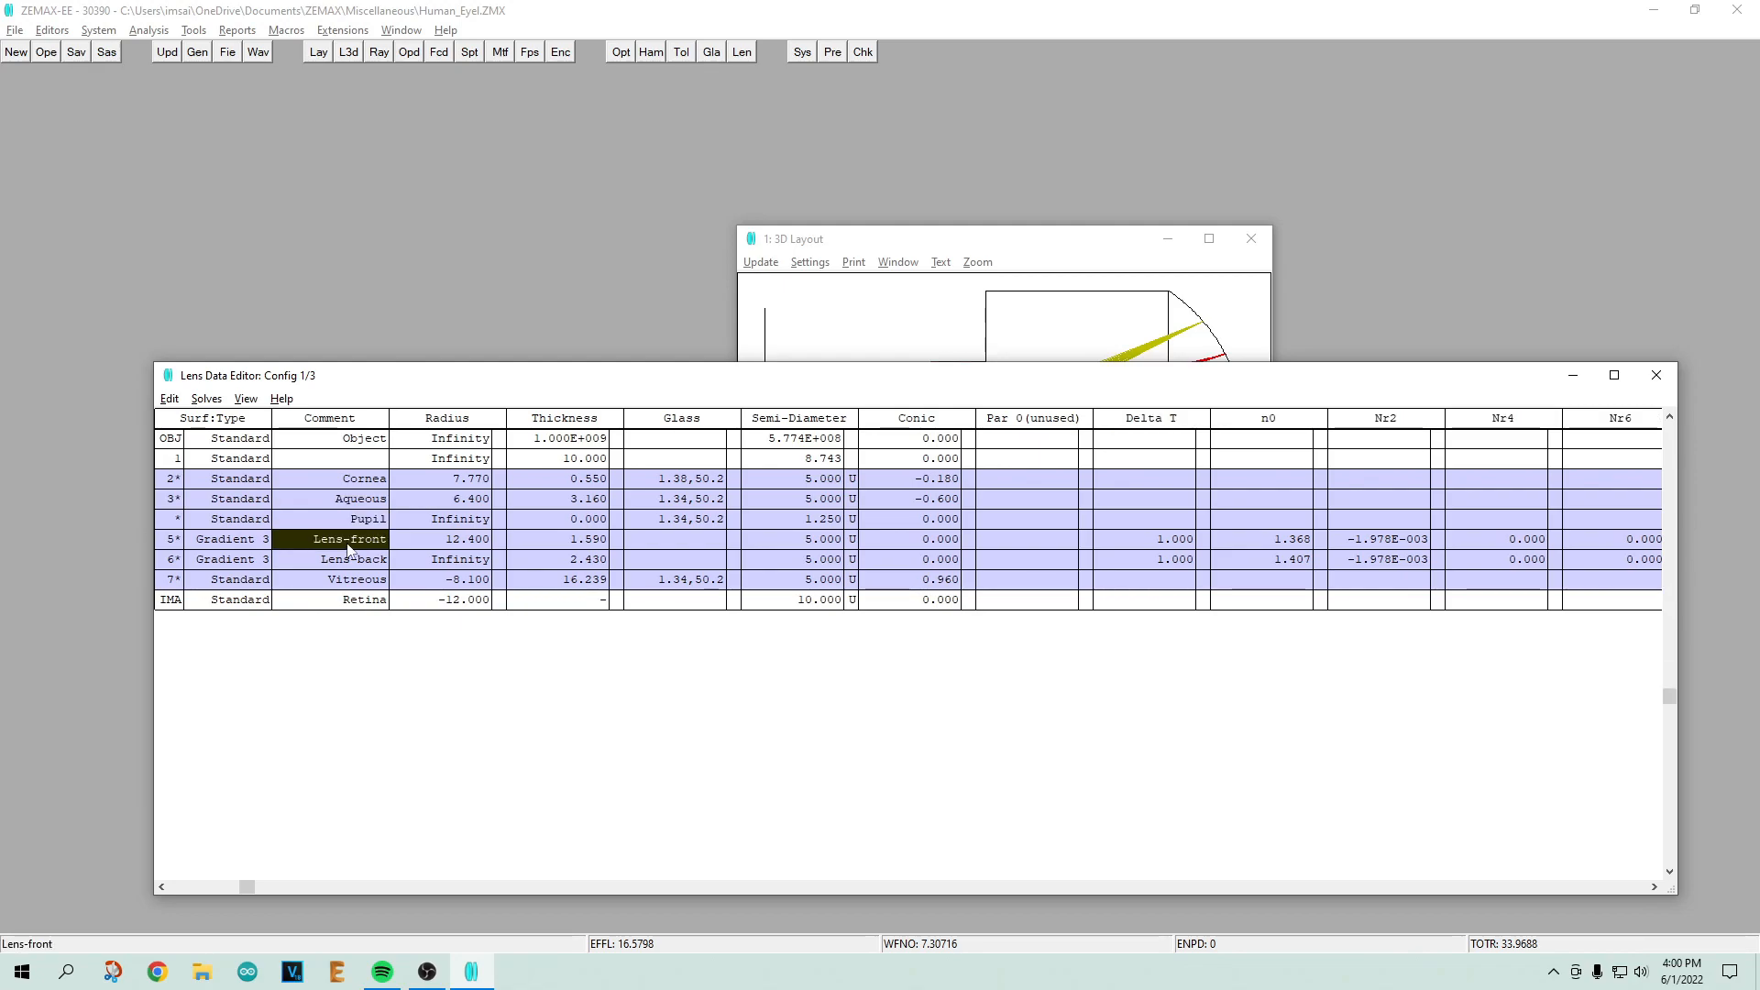
pyautogui.click(353, 560)
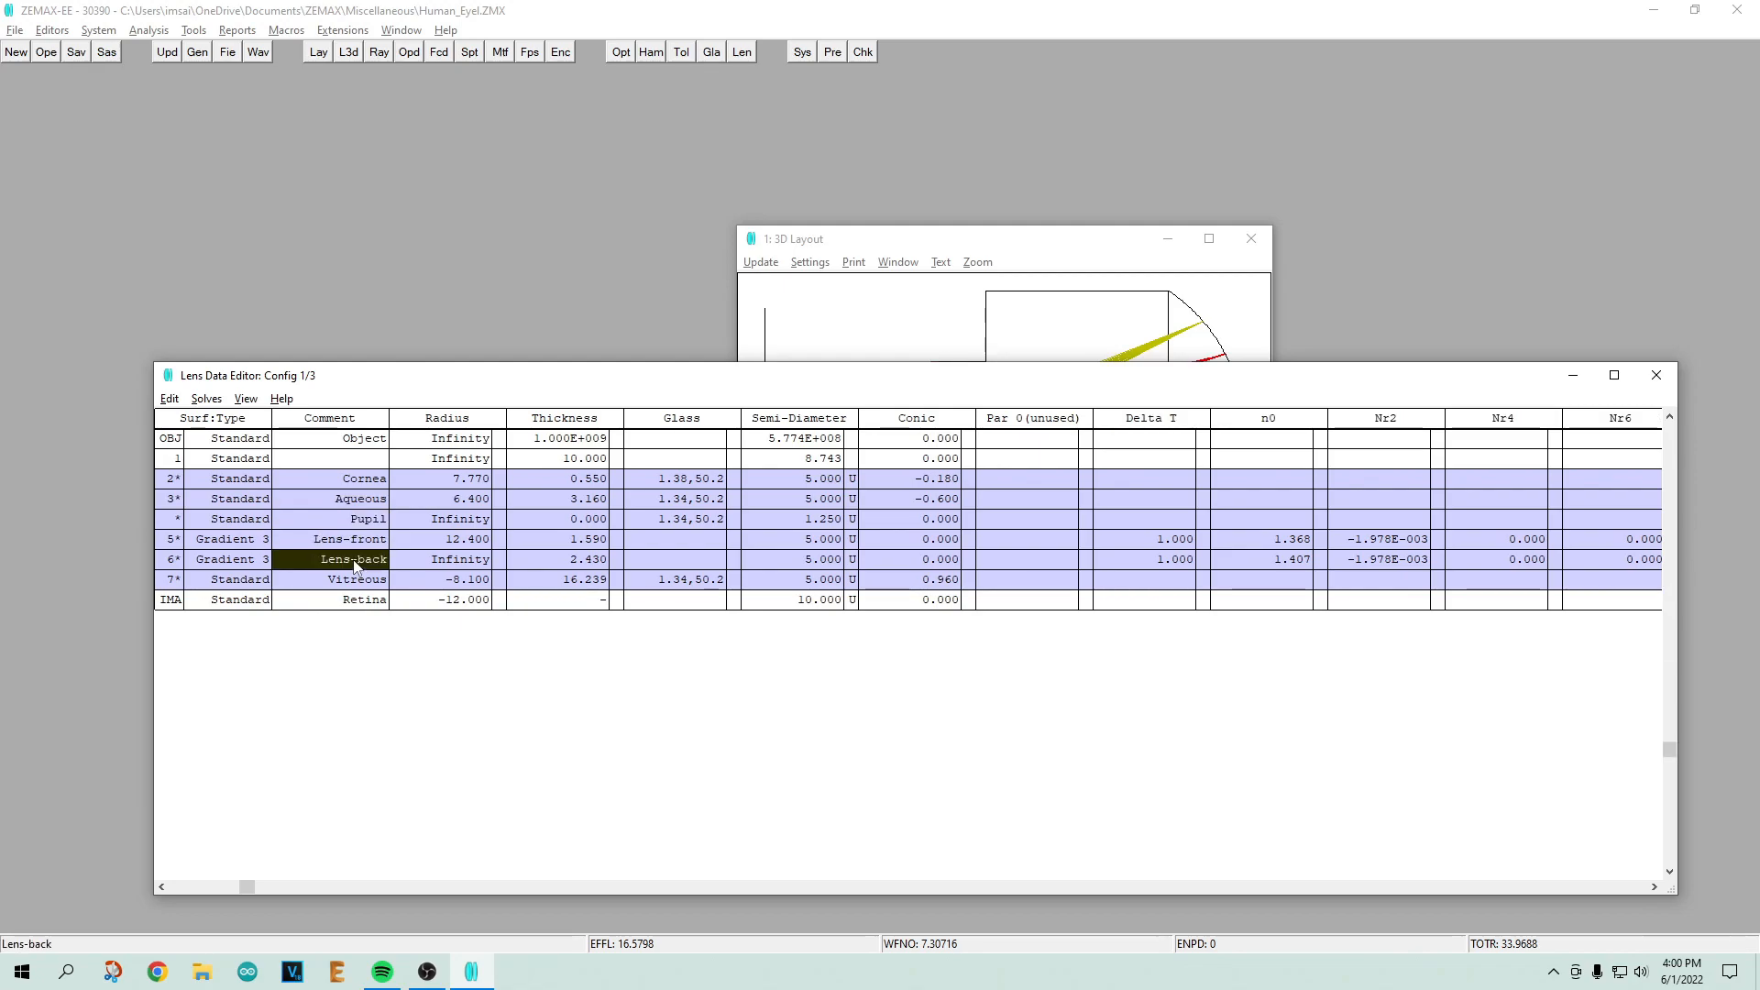
pyautogui.click(353, 580)
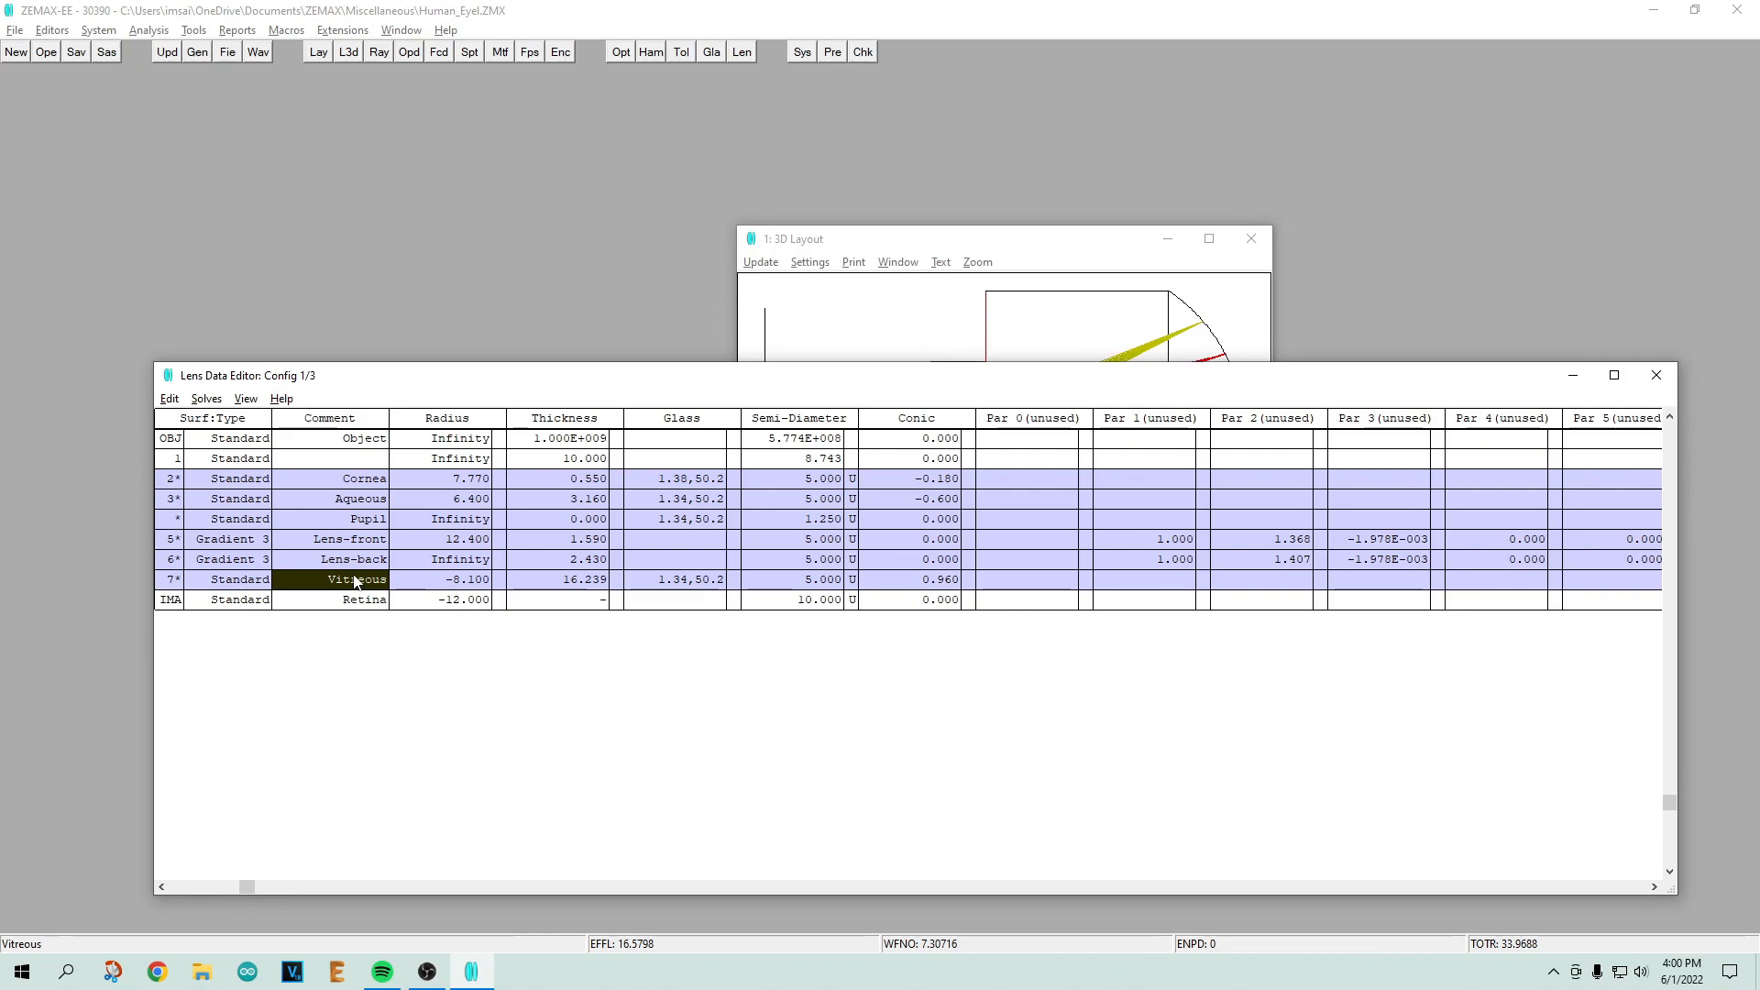
pyautogui.click(354, 600)
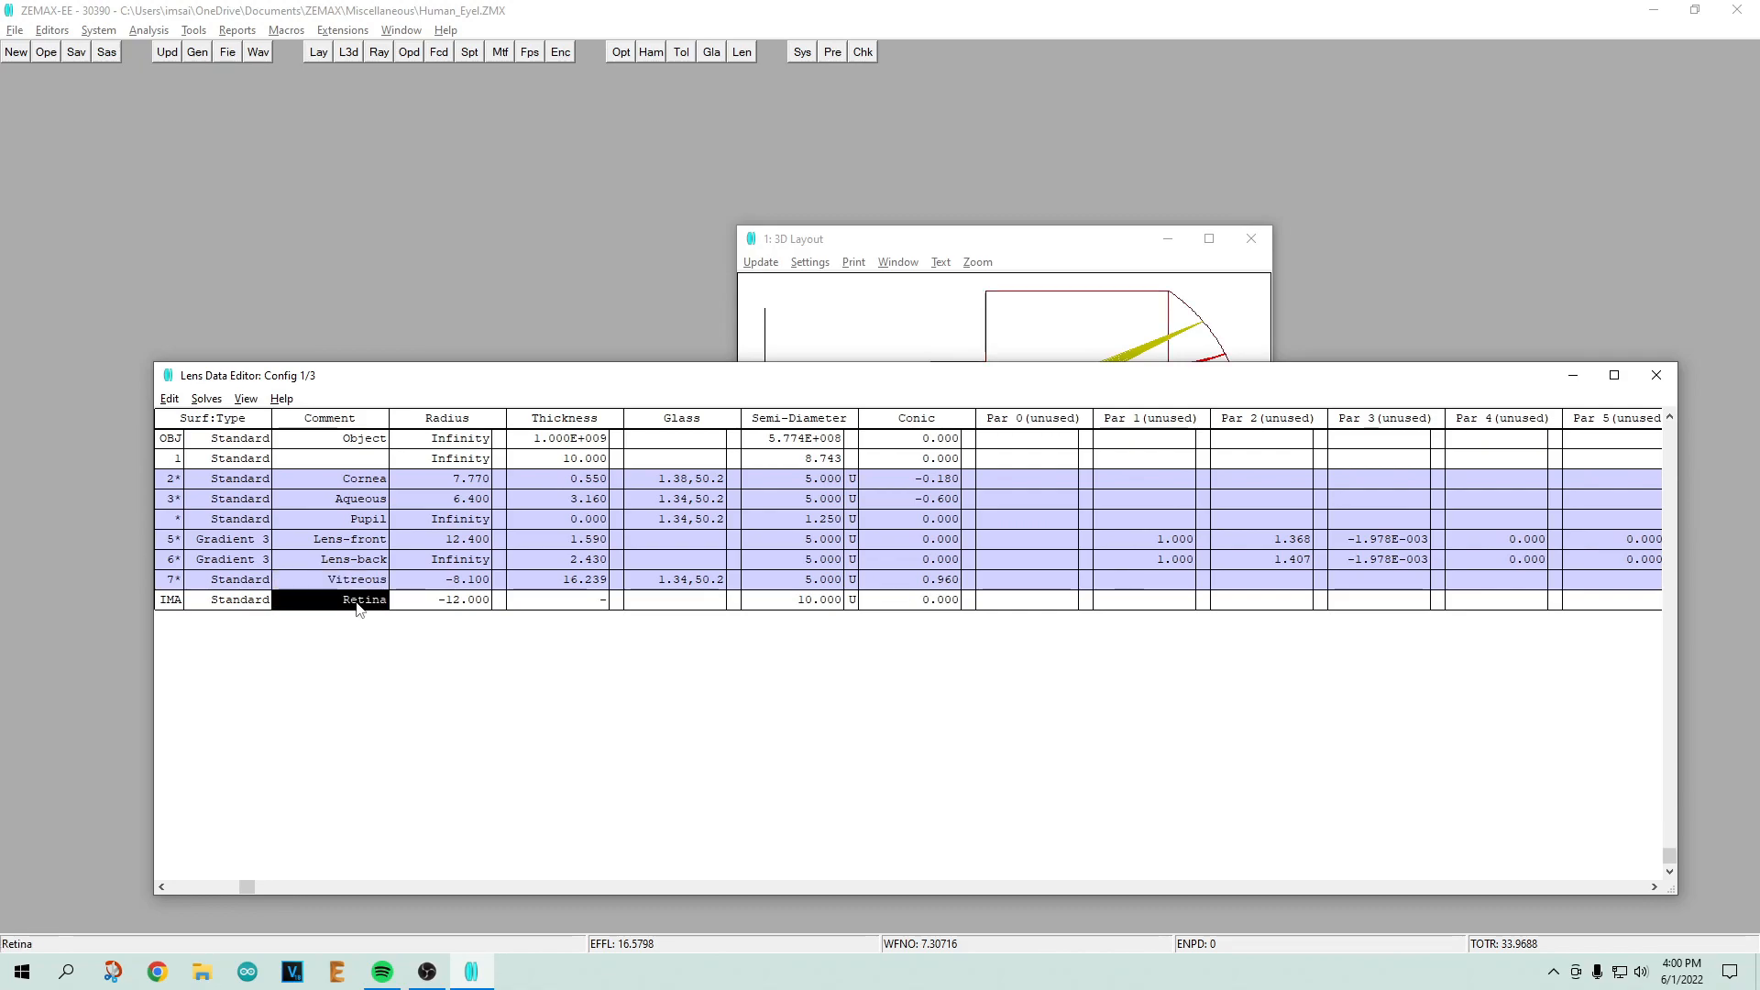
pyautogui.moveTo(376, 413)
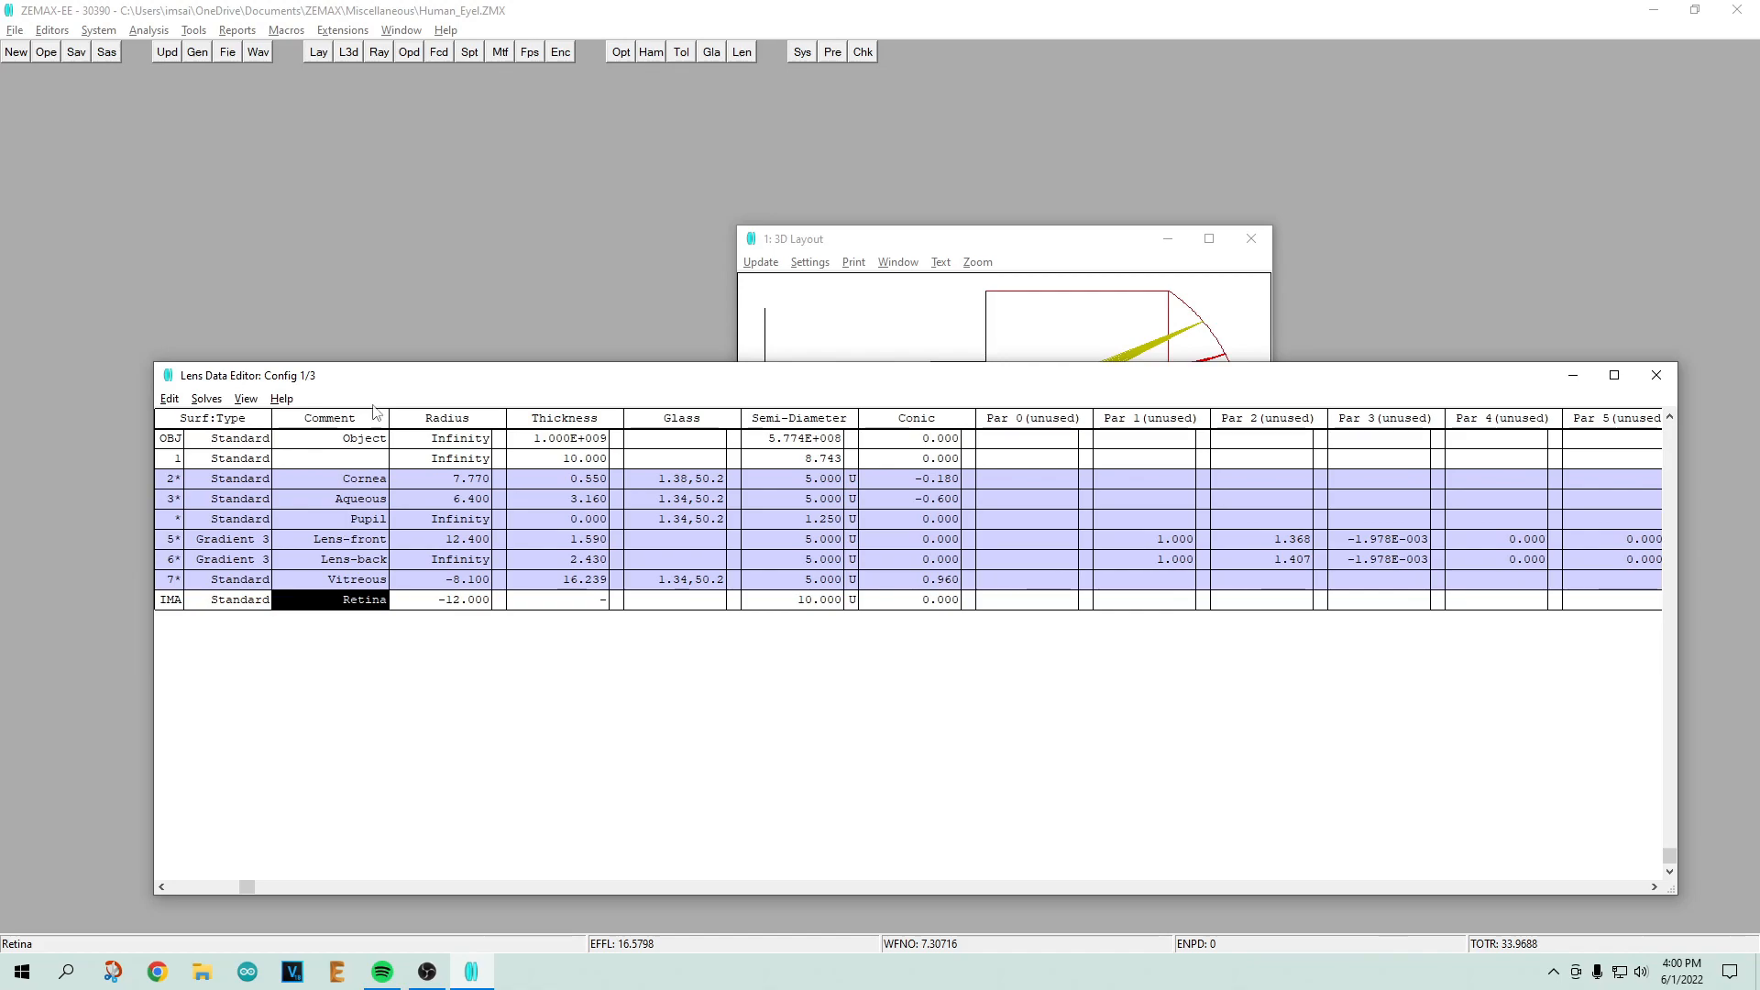
pyautogui.click(364, 478)
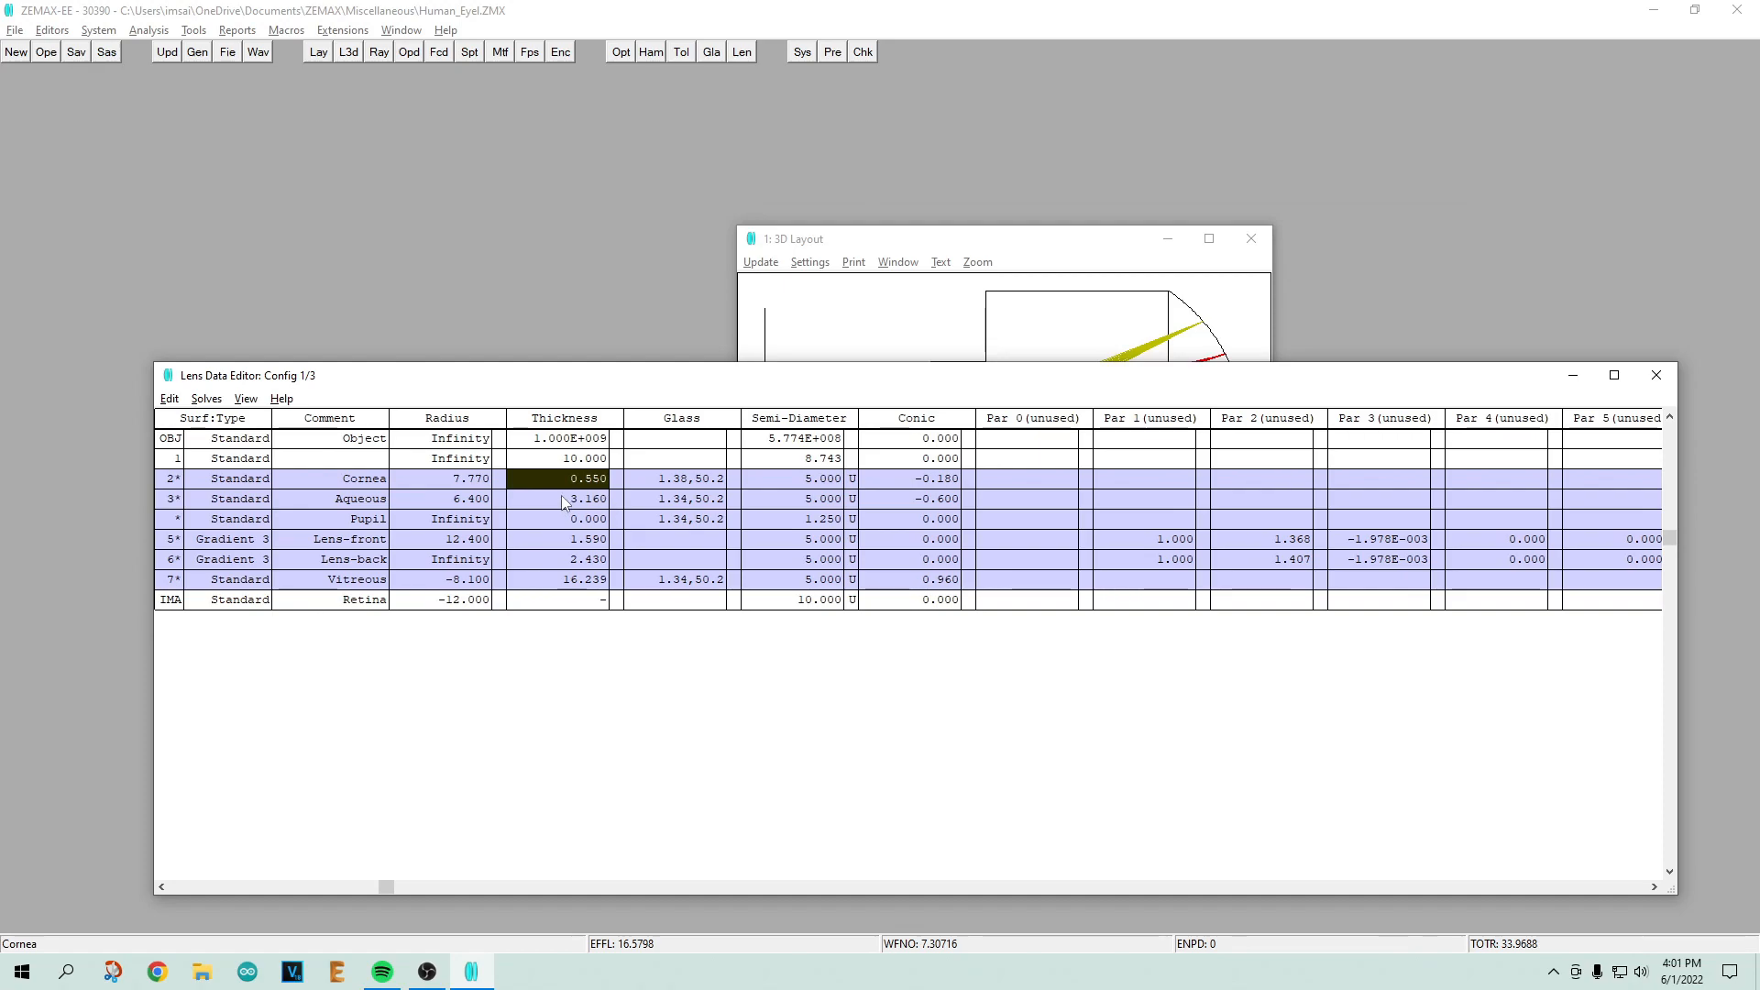
pyautogui.click(680, 479)
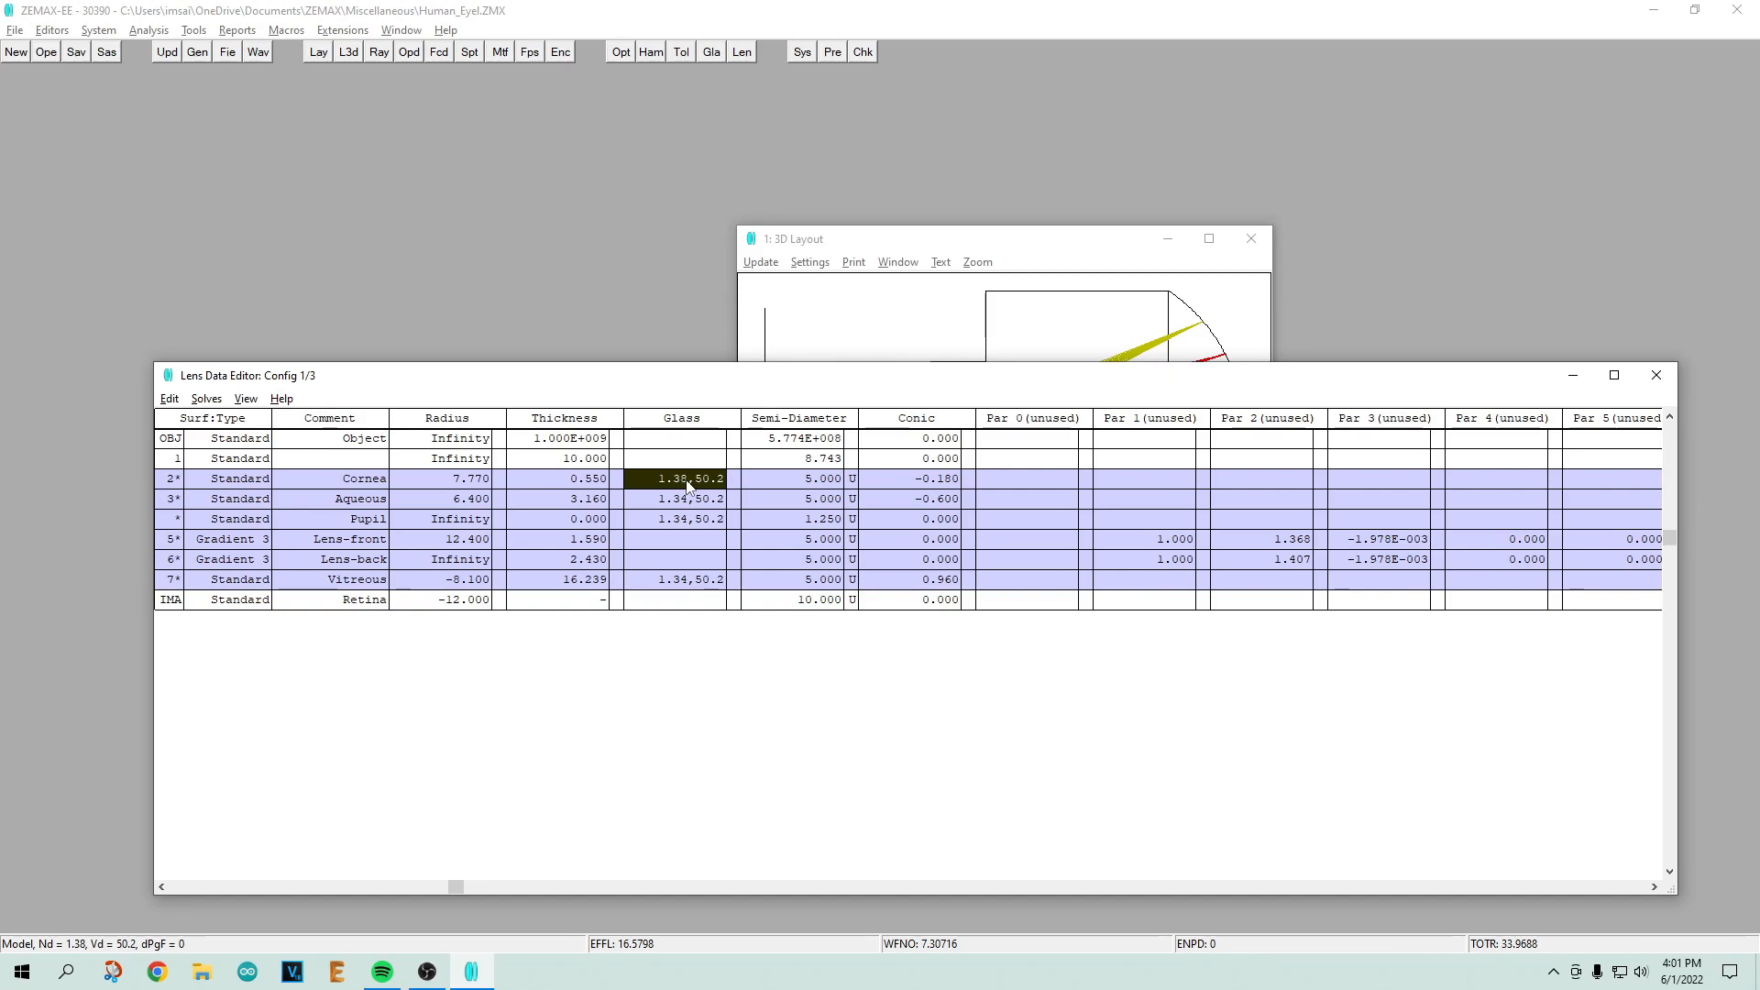
pyautogui.moveTo(706, 539)
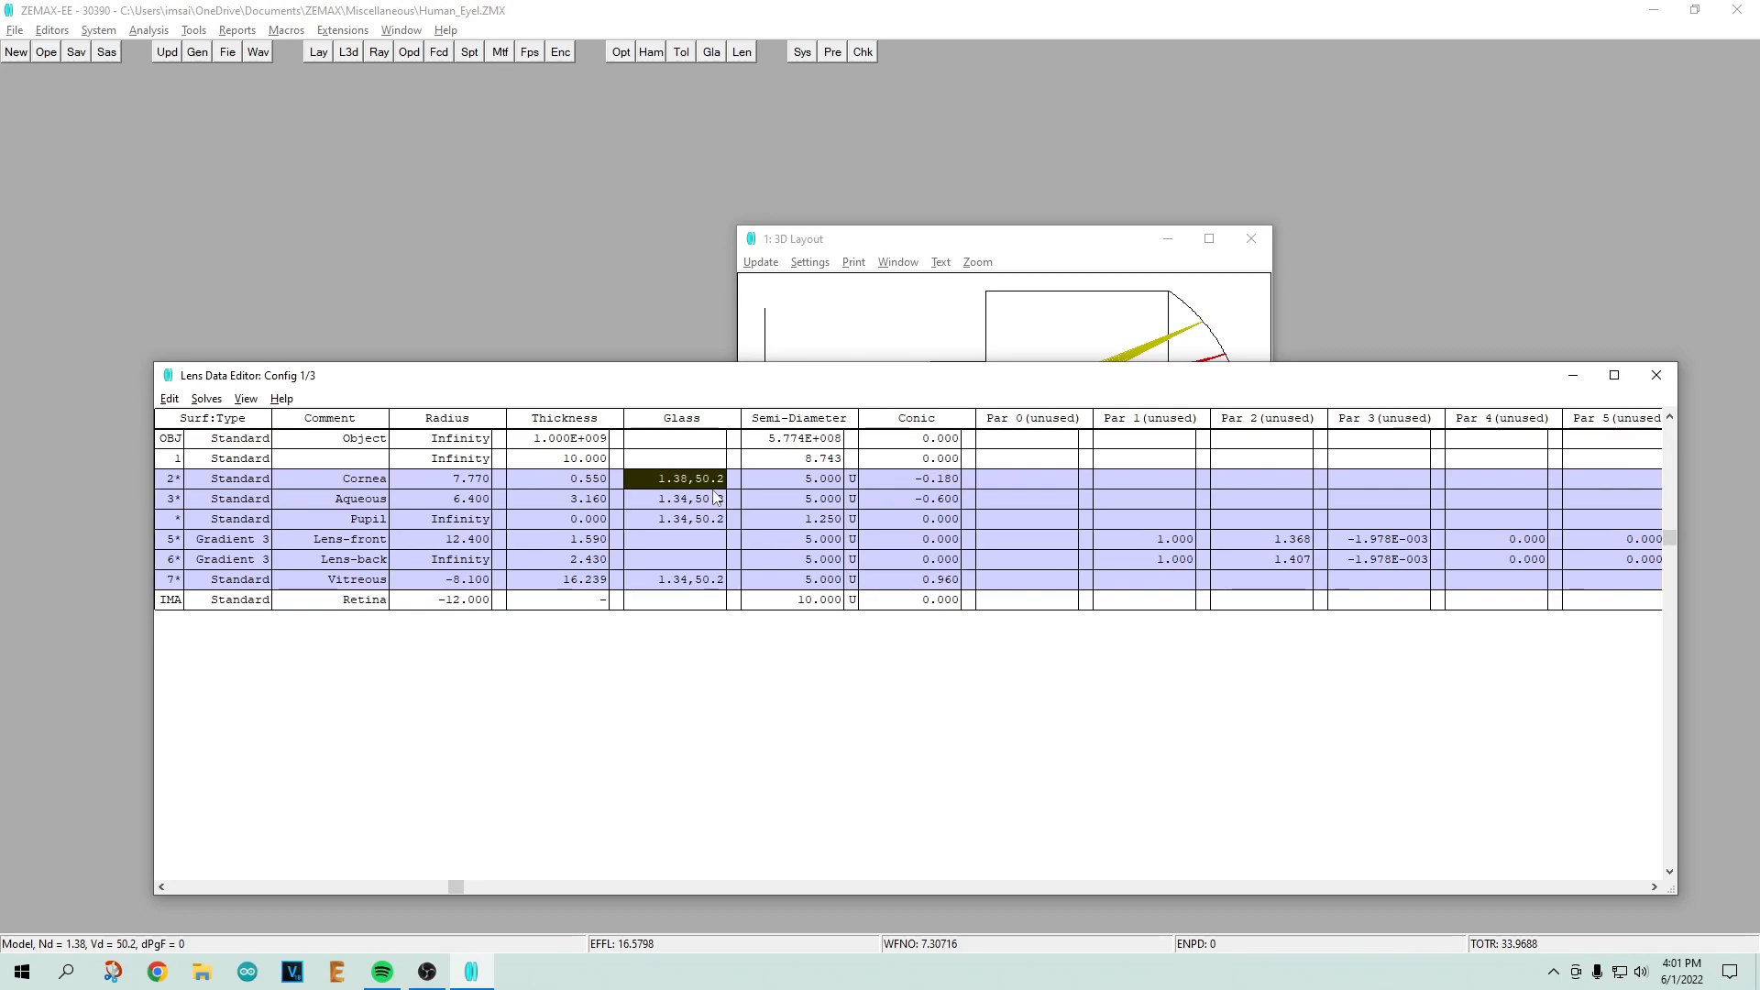
pyautogui.moveTo(727, 506)
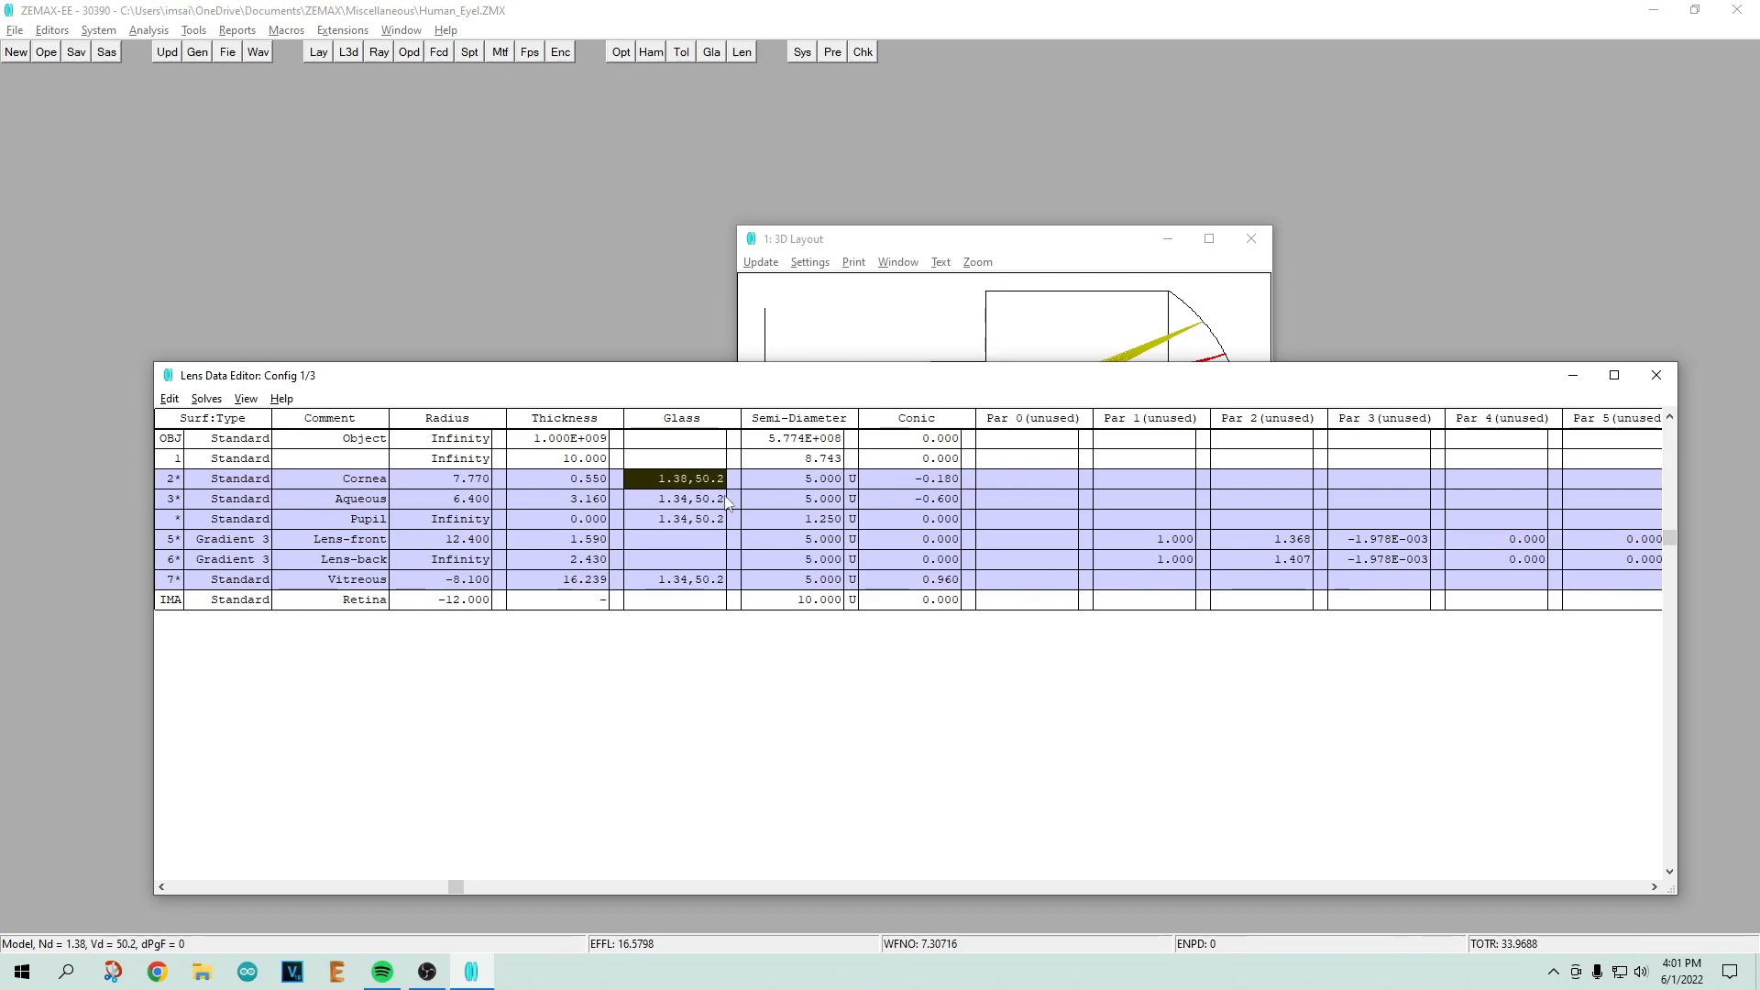
pyautogui.click(812, 478)
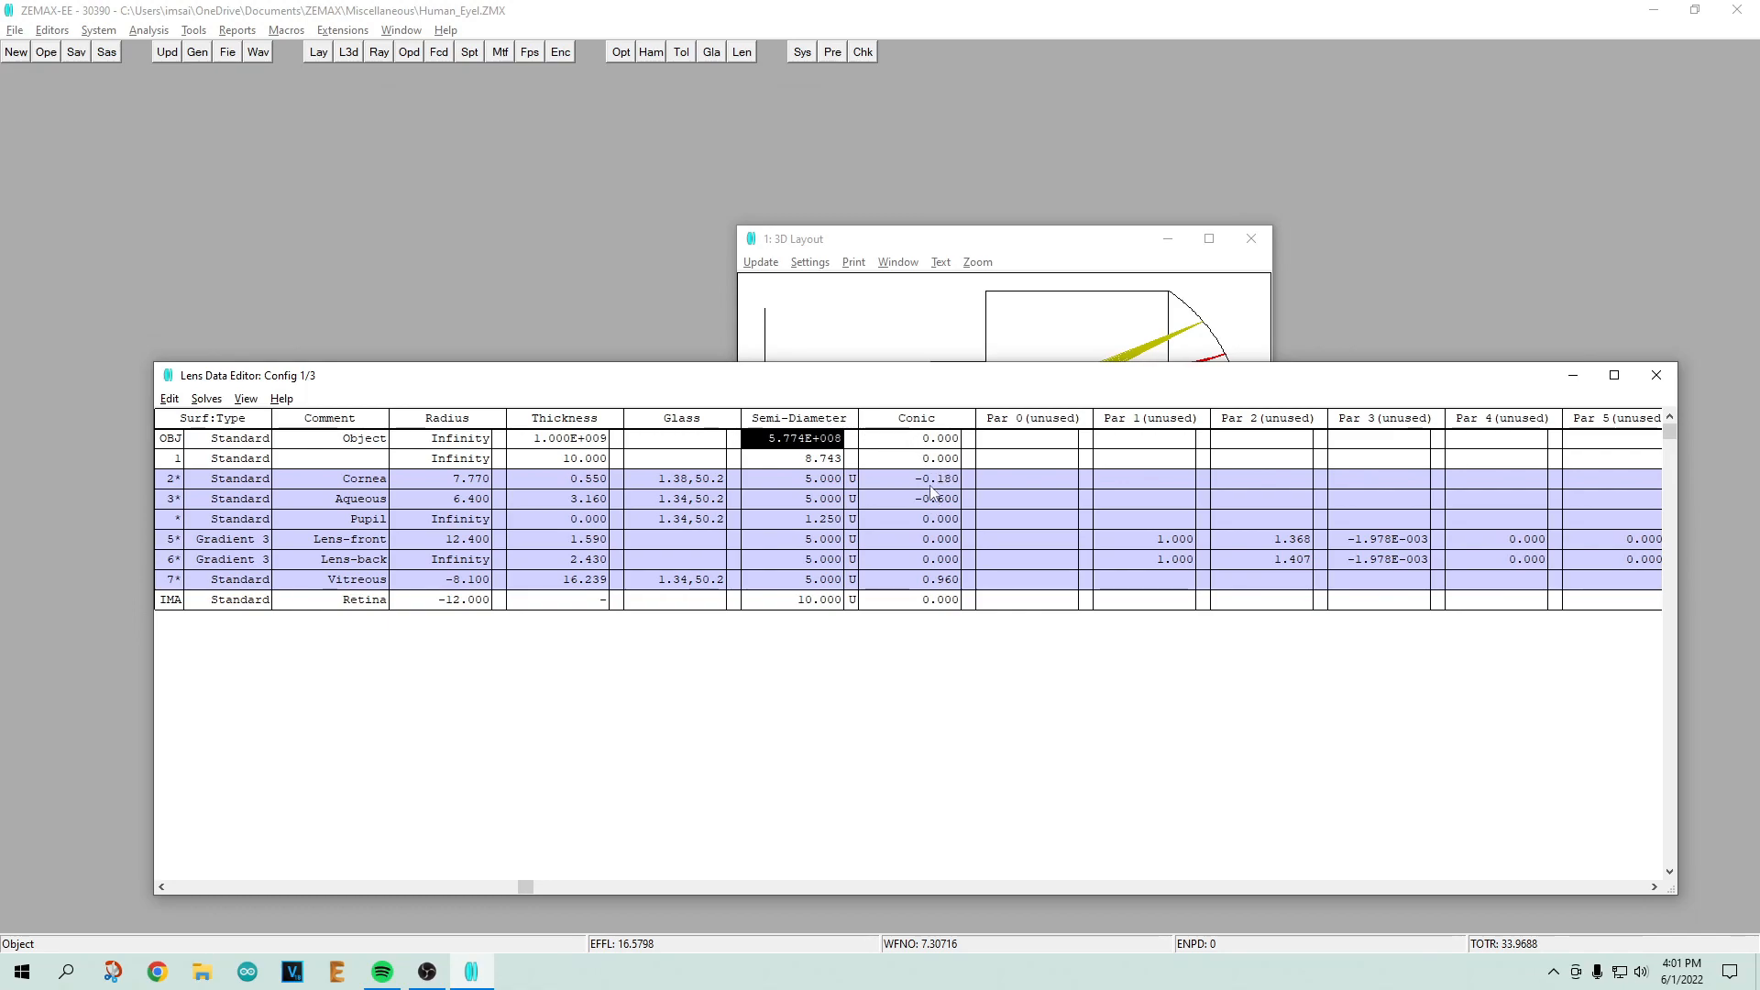
pyautogui.click(916, 478)
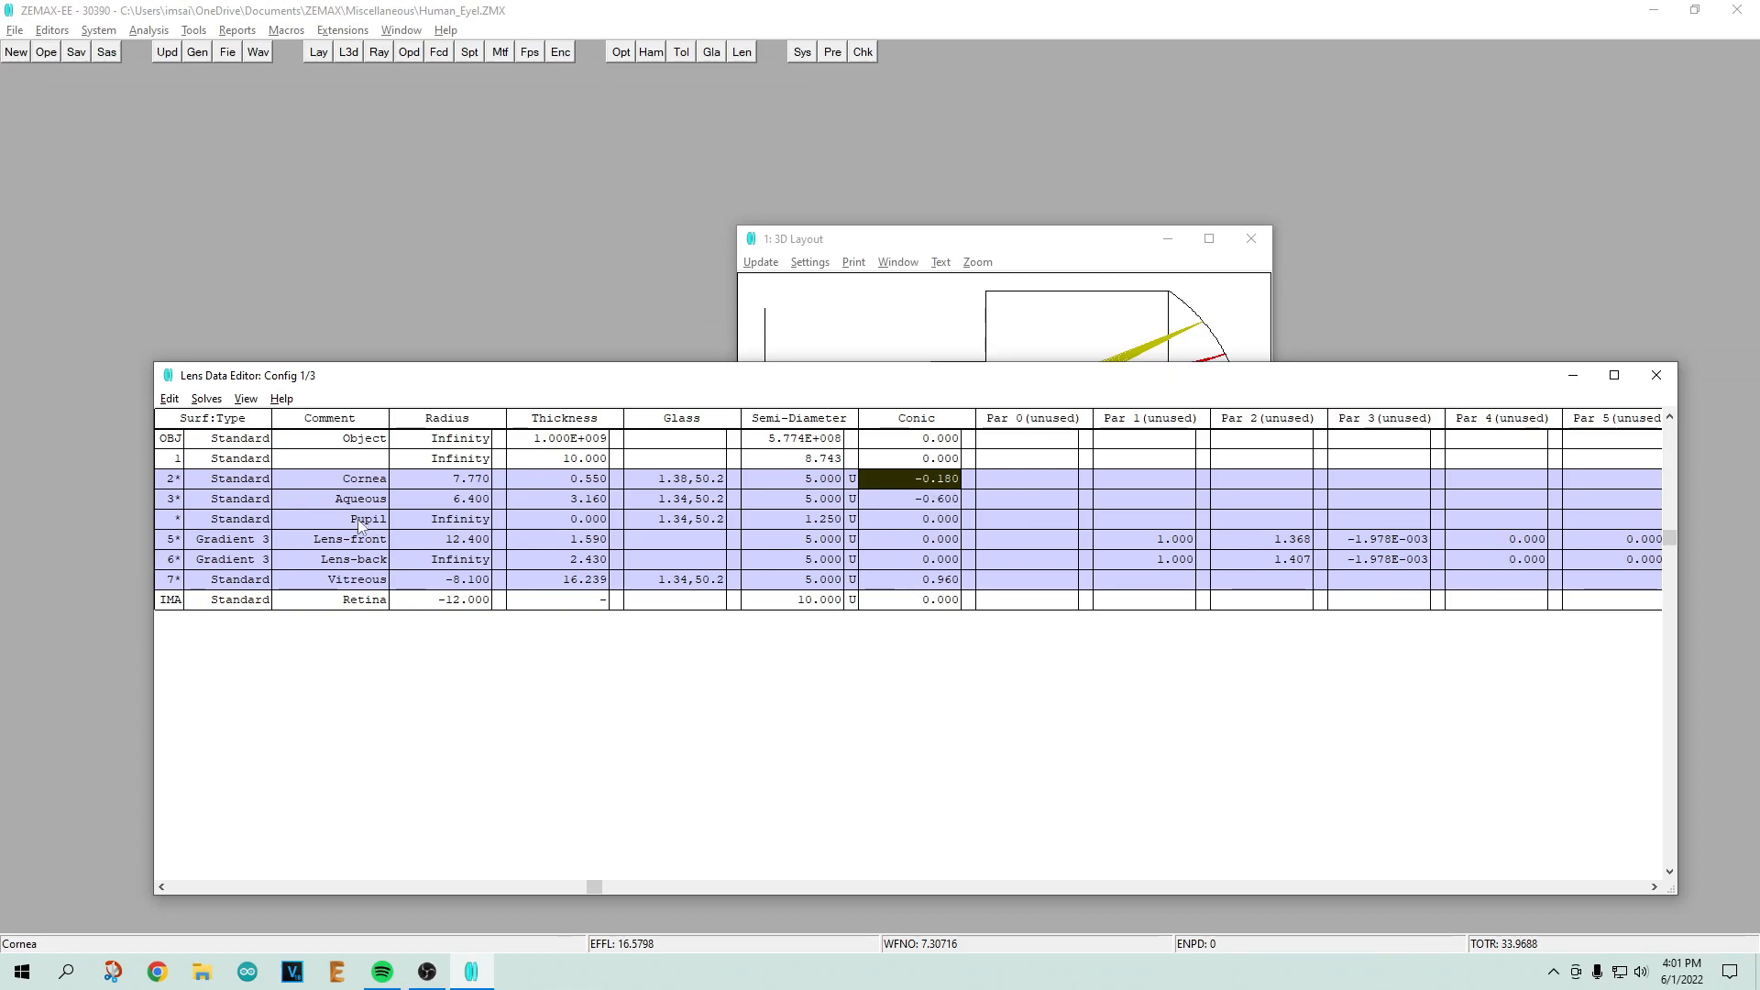
pyautogui.click(470, 499)
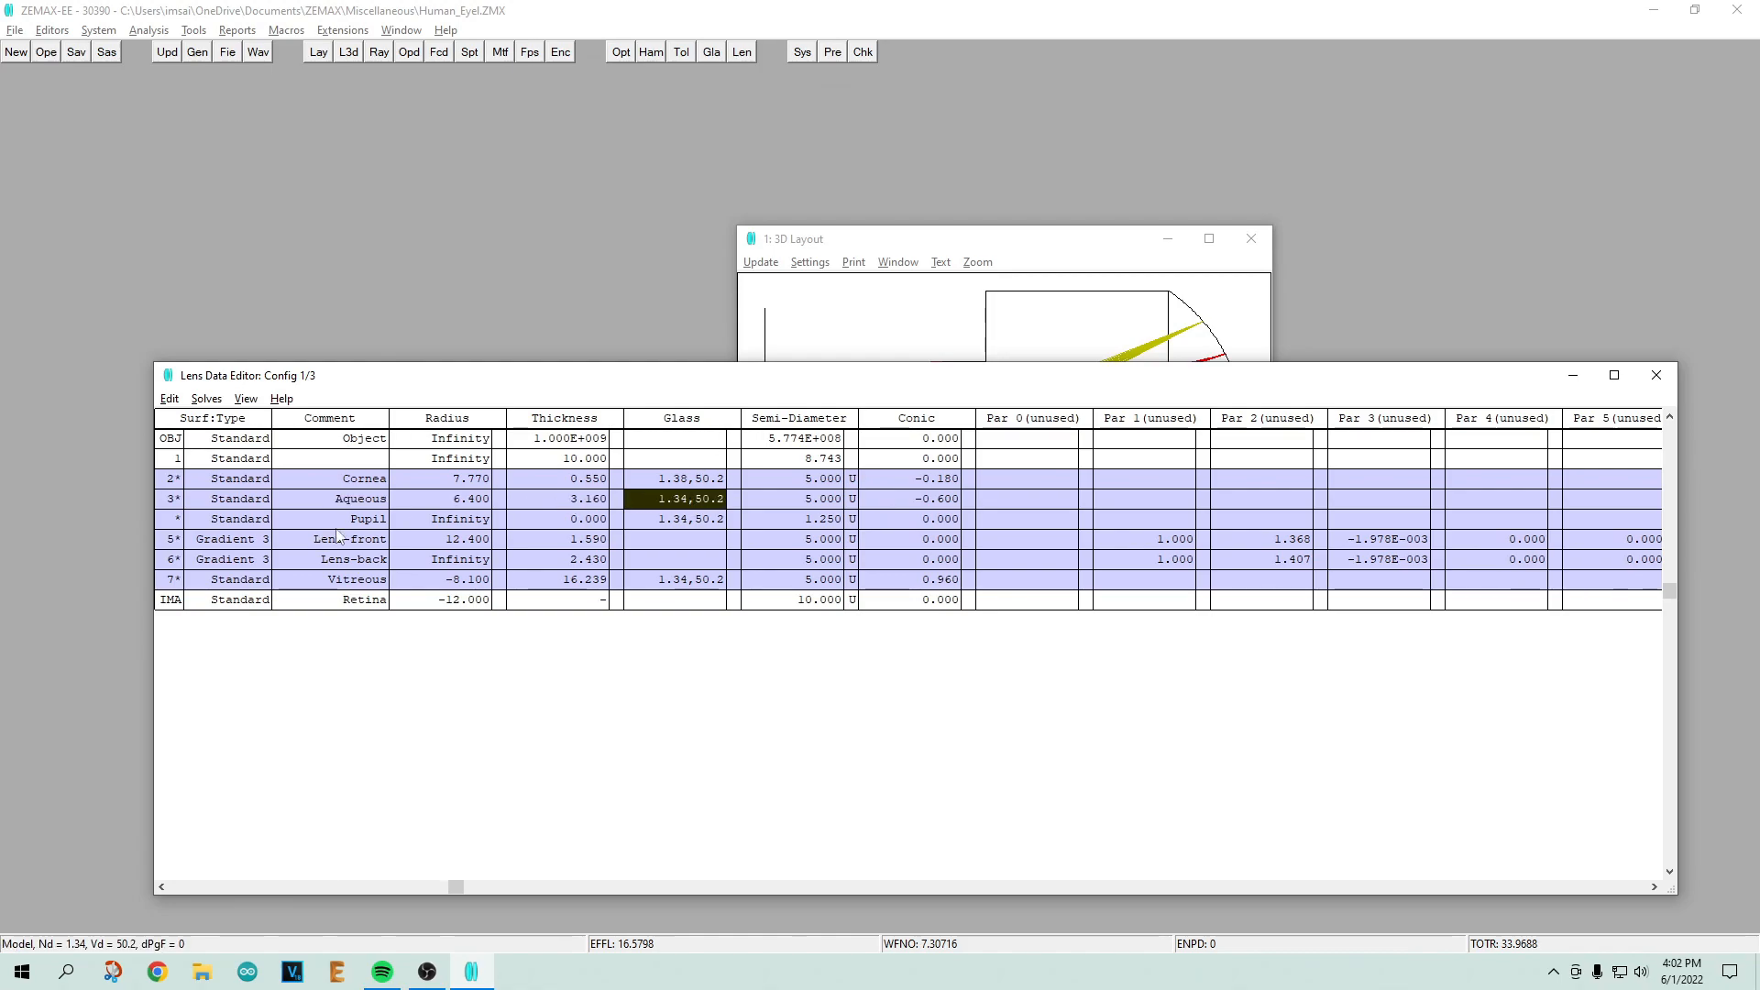
pyautogui.moveTo(689, 519)
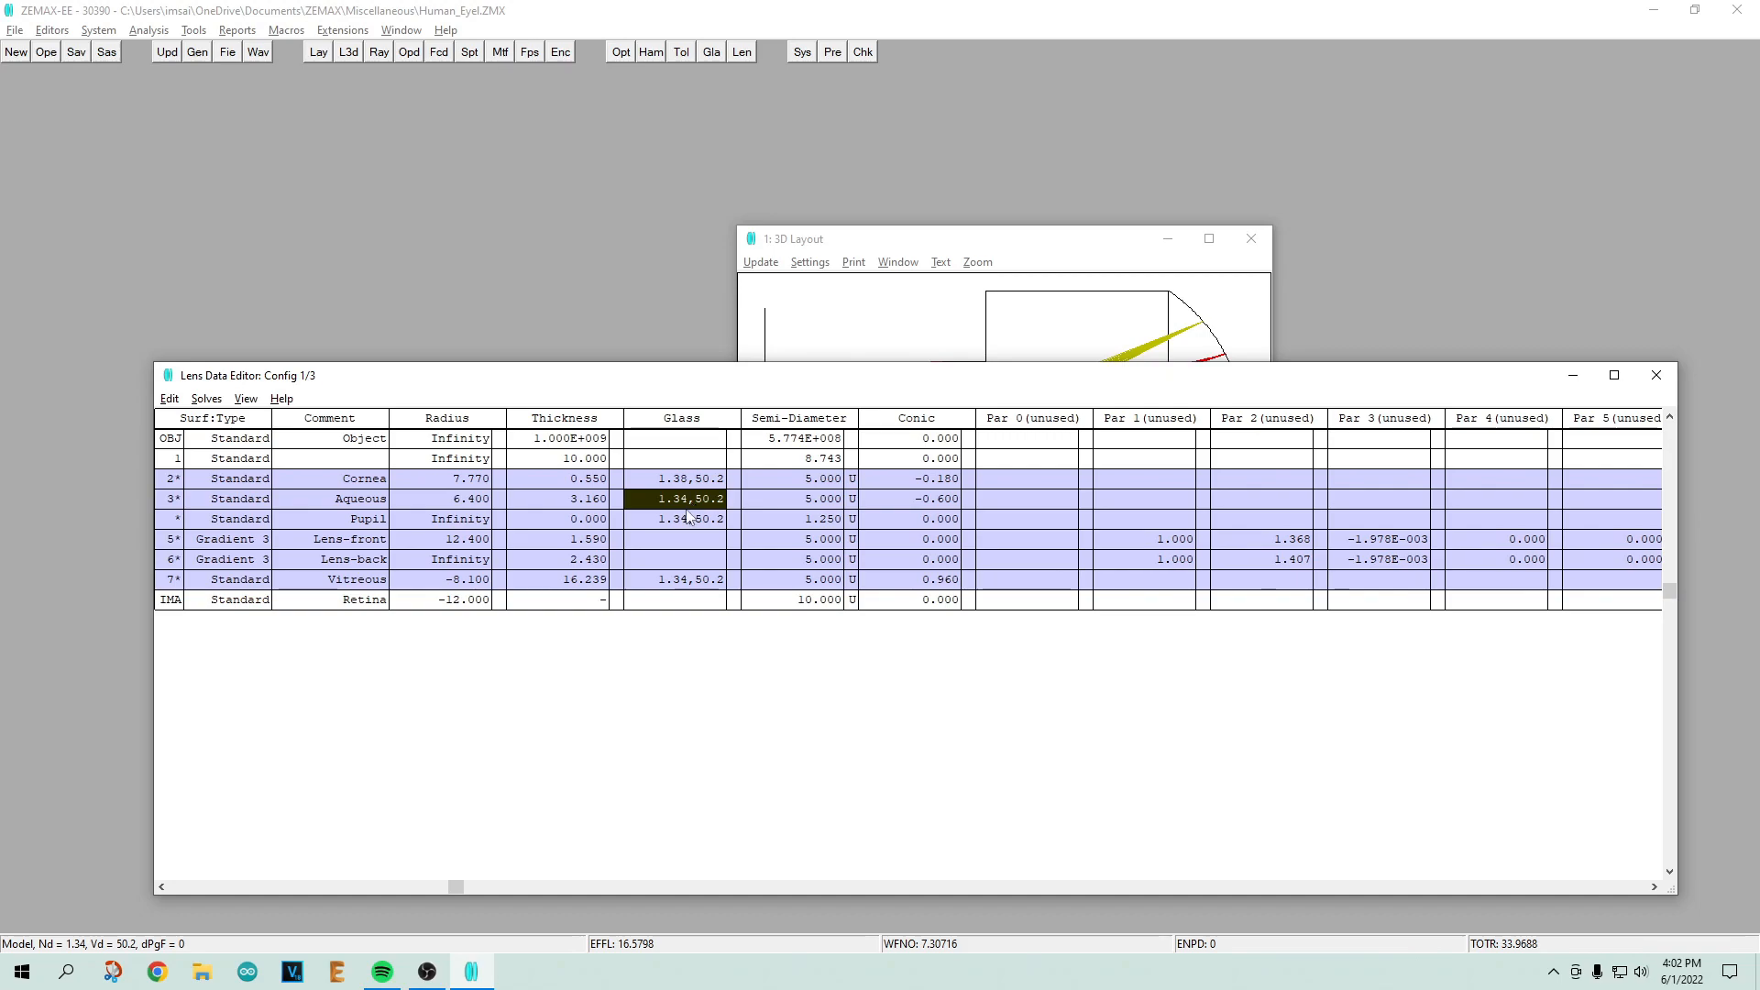
pyautogui.click(681, 478)
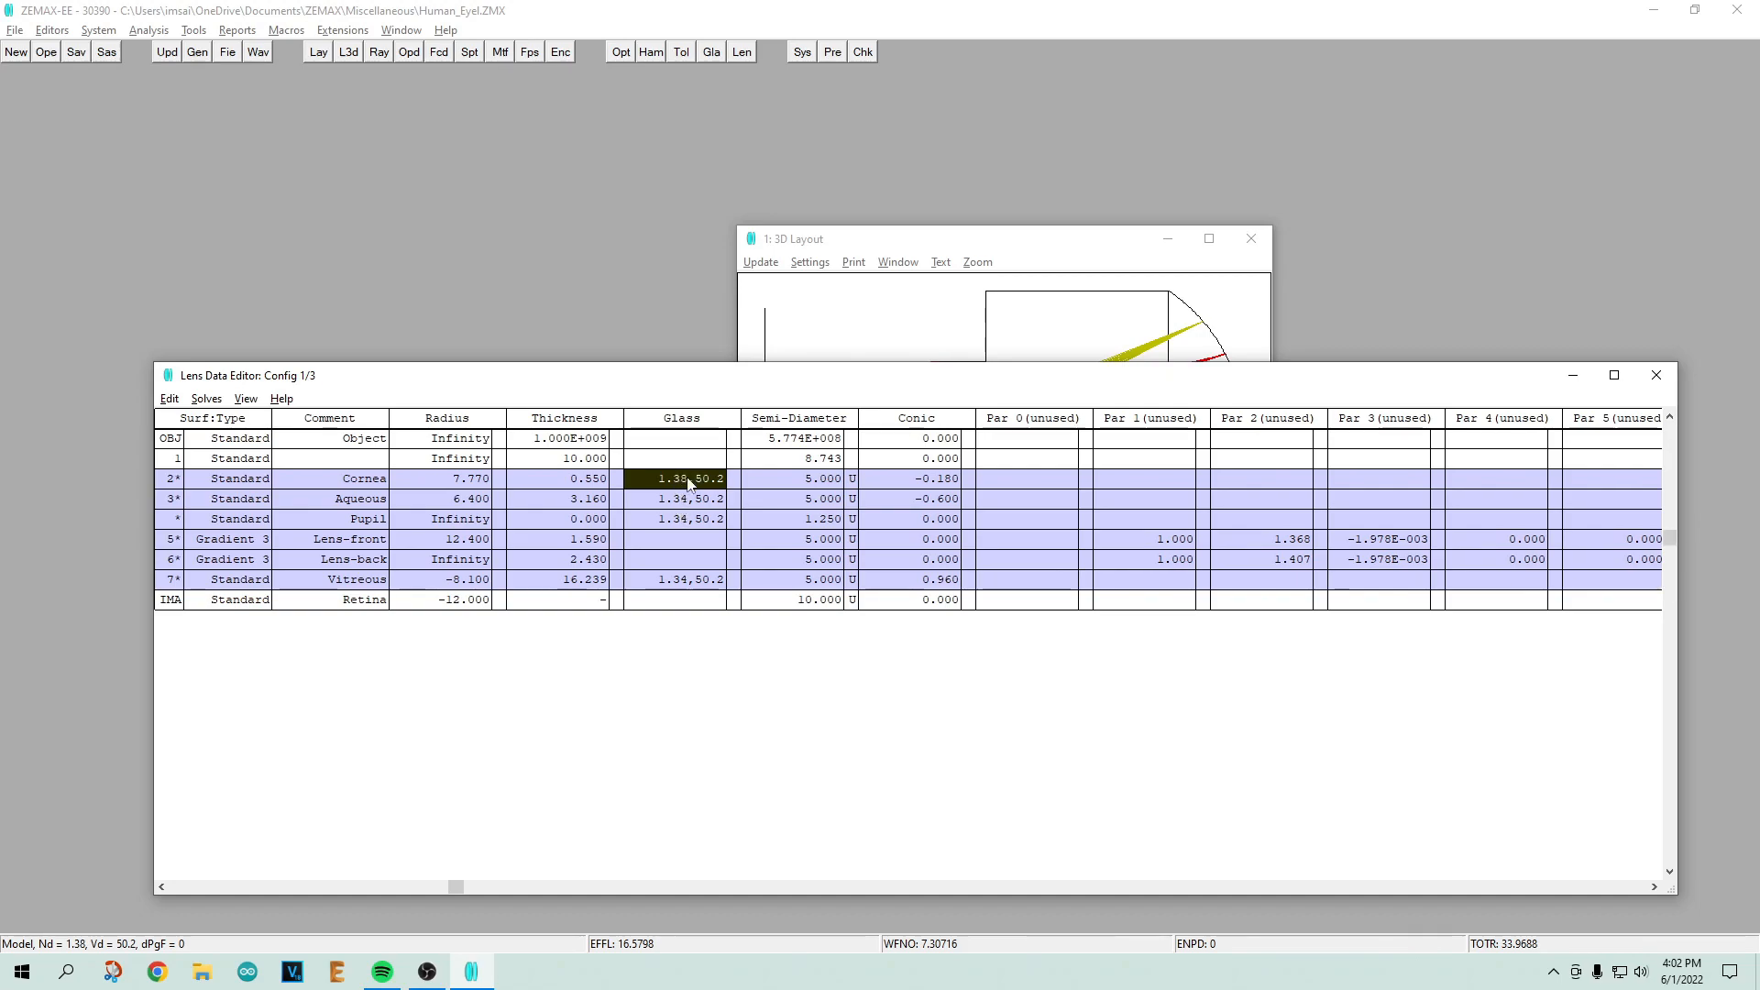
pyautogui.click(681, 499)
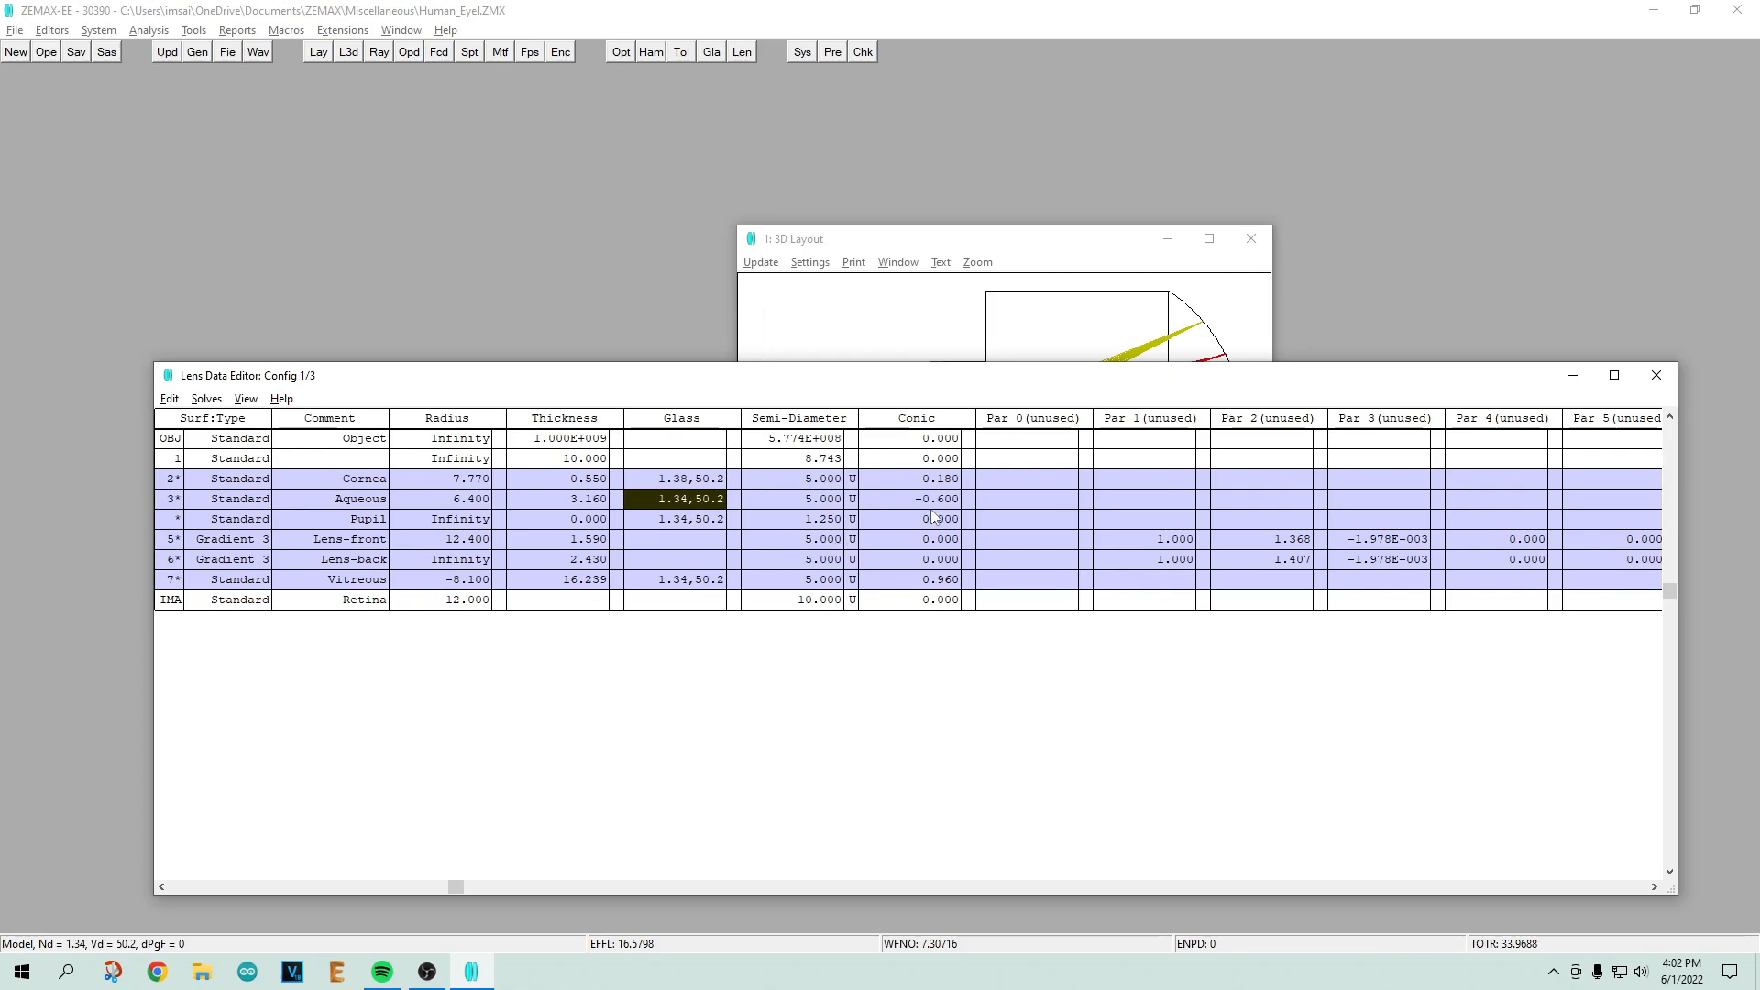
pyautogui.click(915, 498)
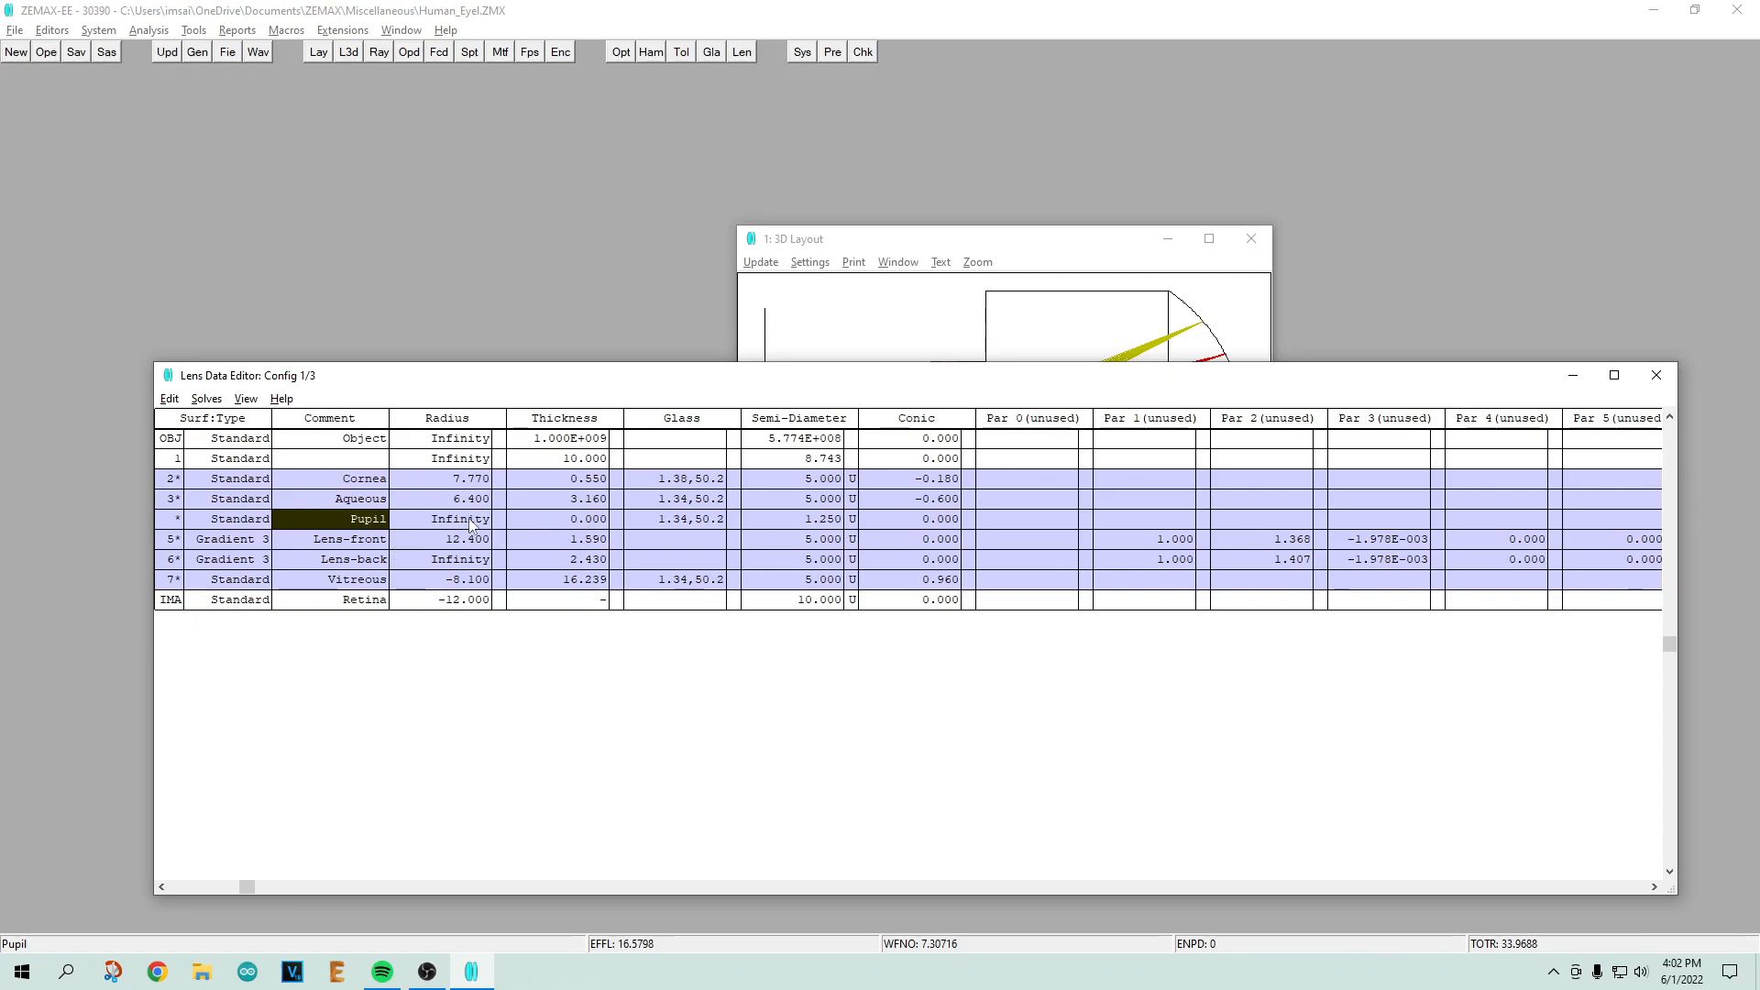
pyautogui.click(454, 519)
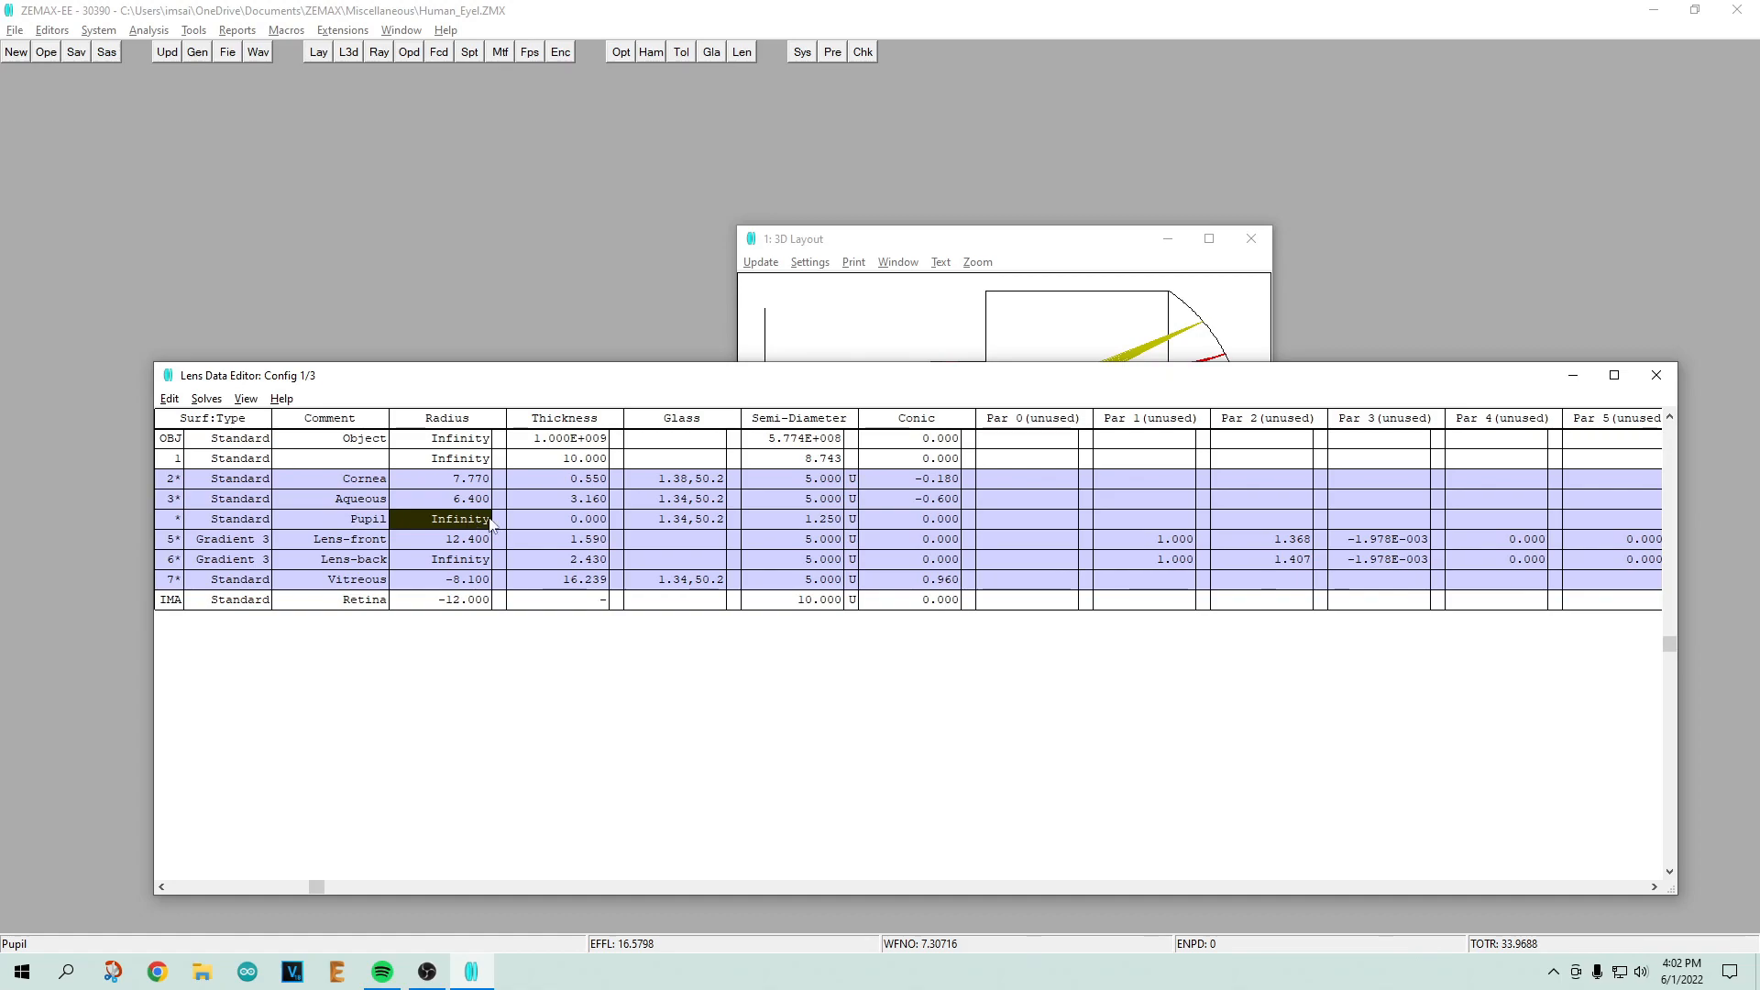
pyautogui.click(348, 539)
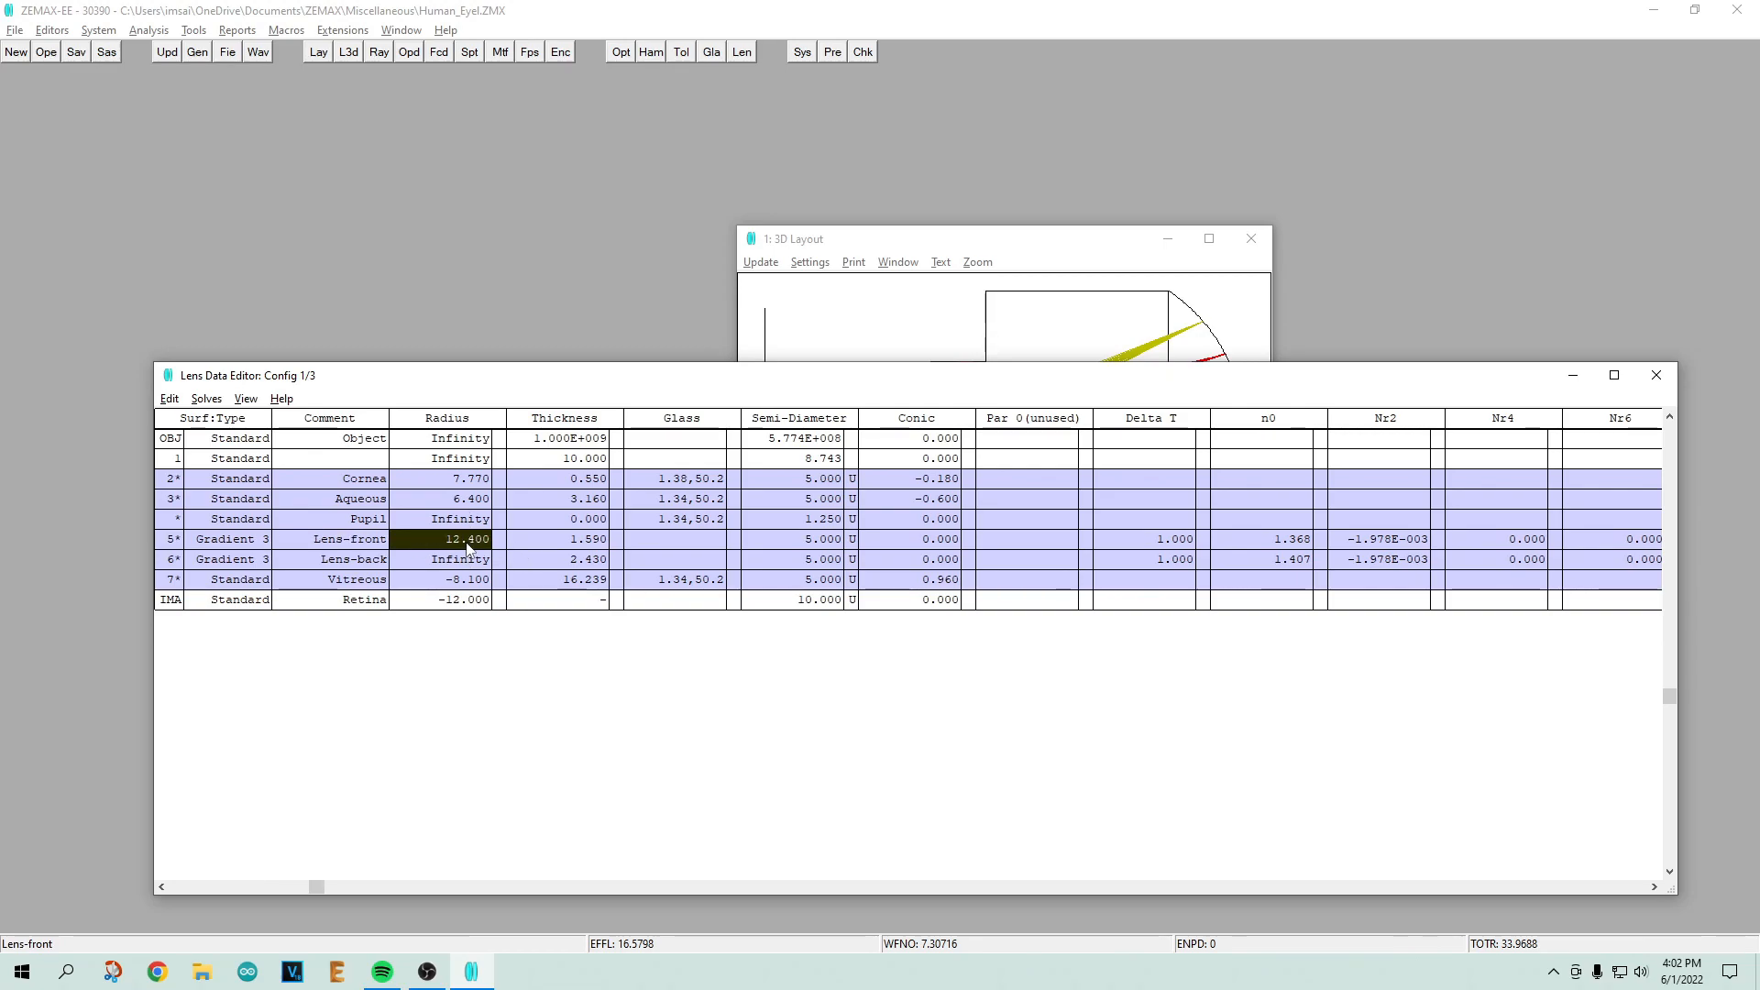
pyautogui.click(577, 539)
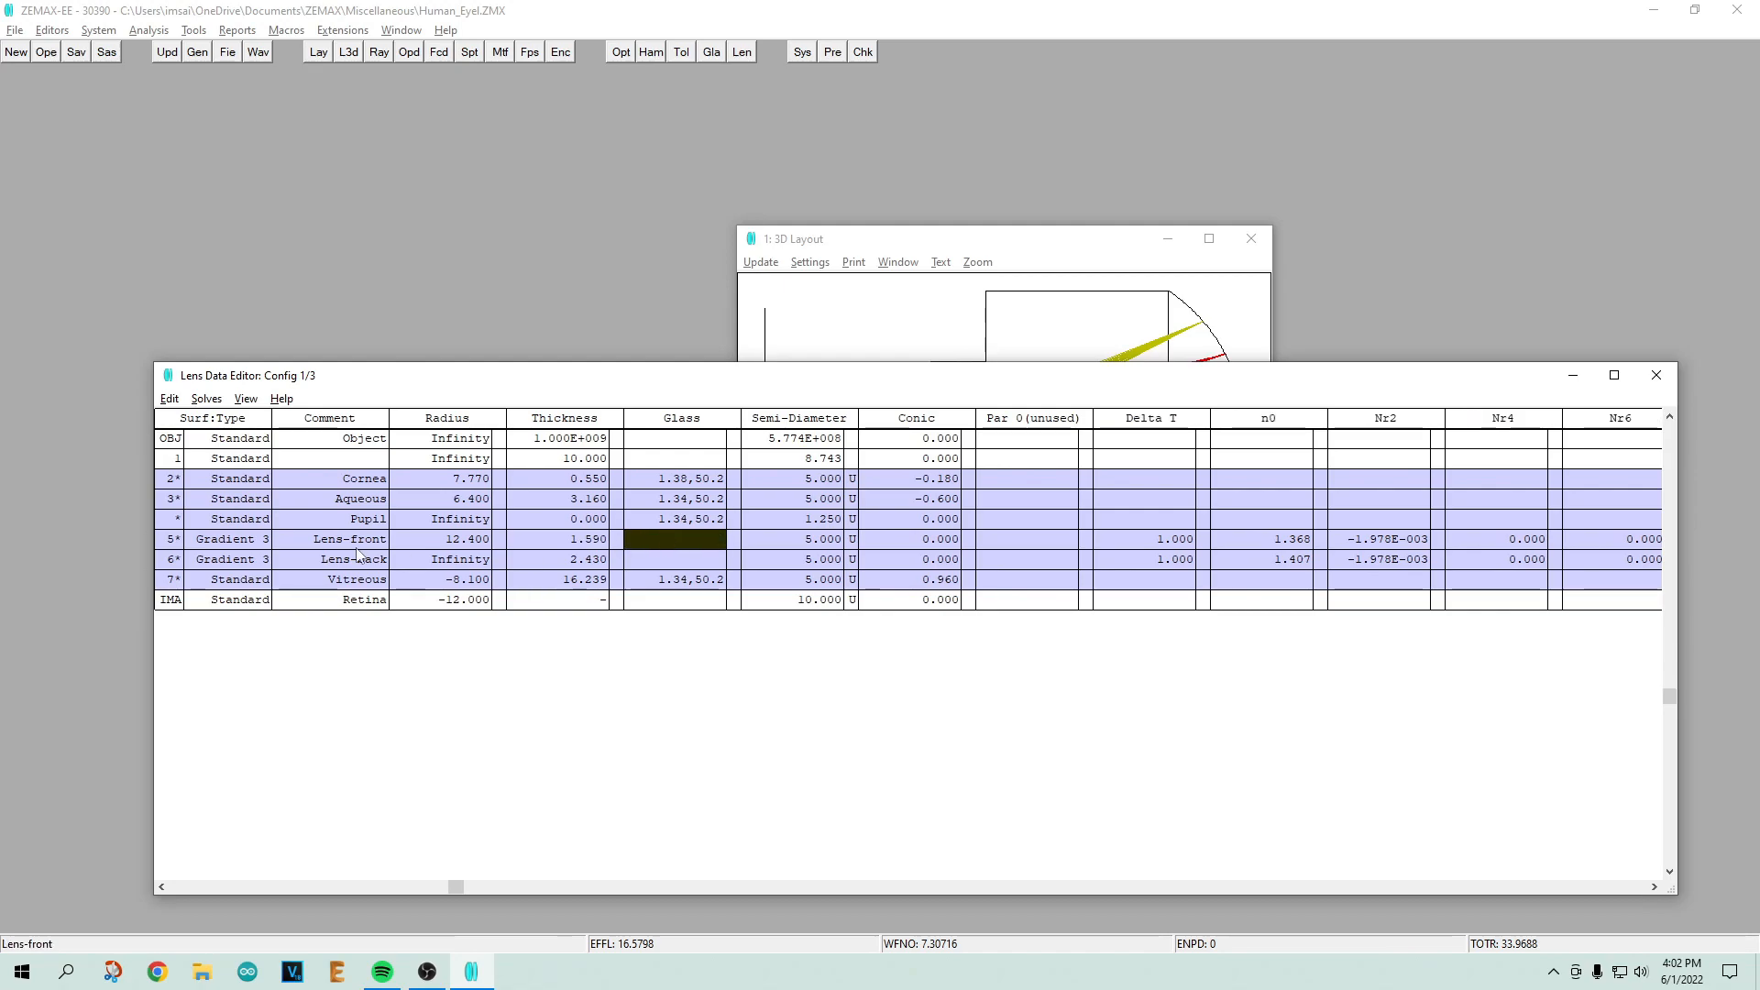
pyautogui.click(225, 539)
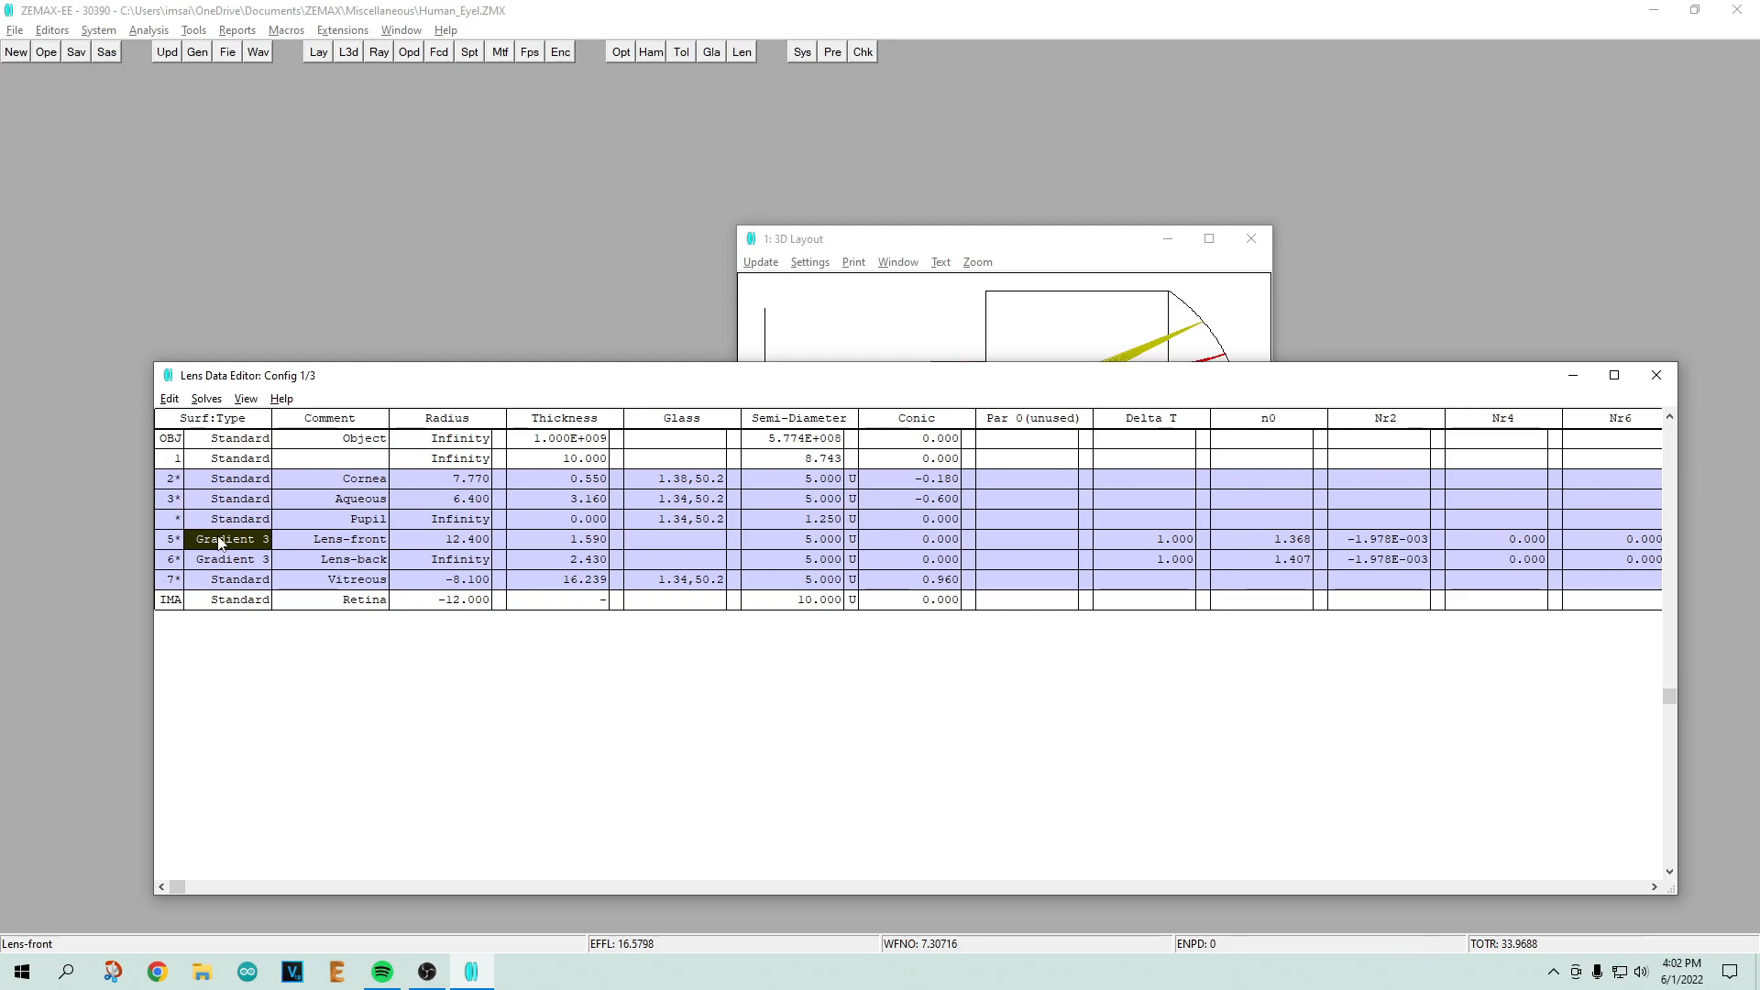
# Step: Inspect the Gradient 3 lens surfaces, including the back lens base index 1.407
pyautogui.click(229, 499)
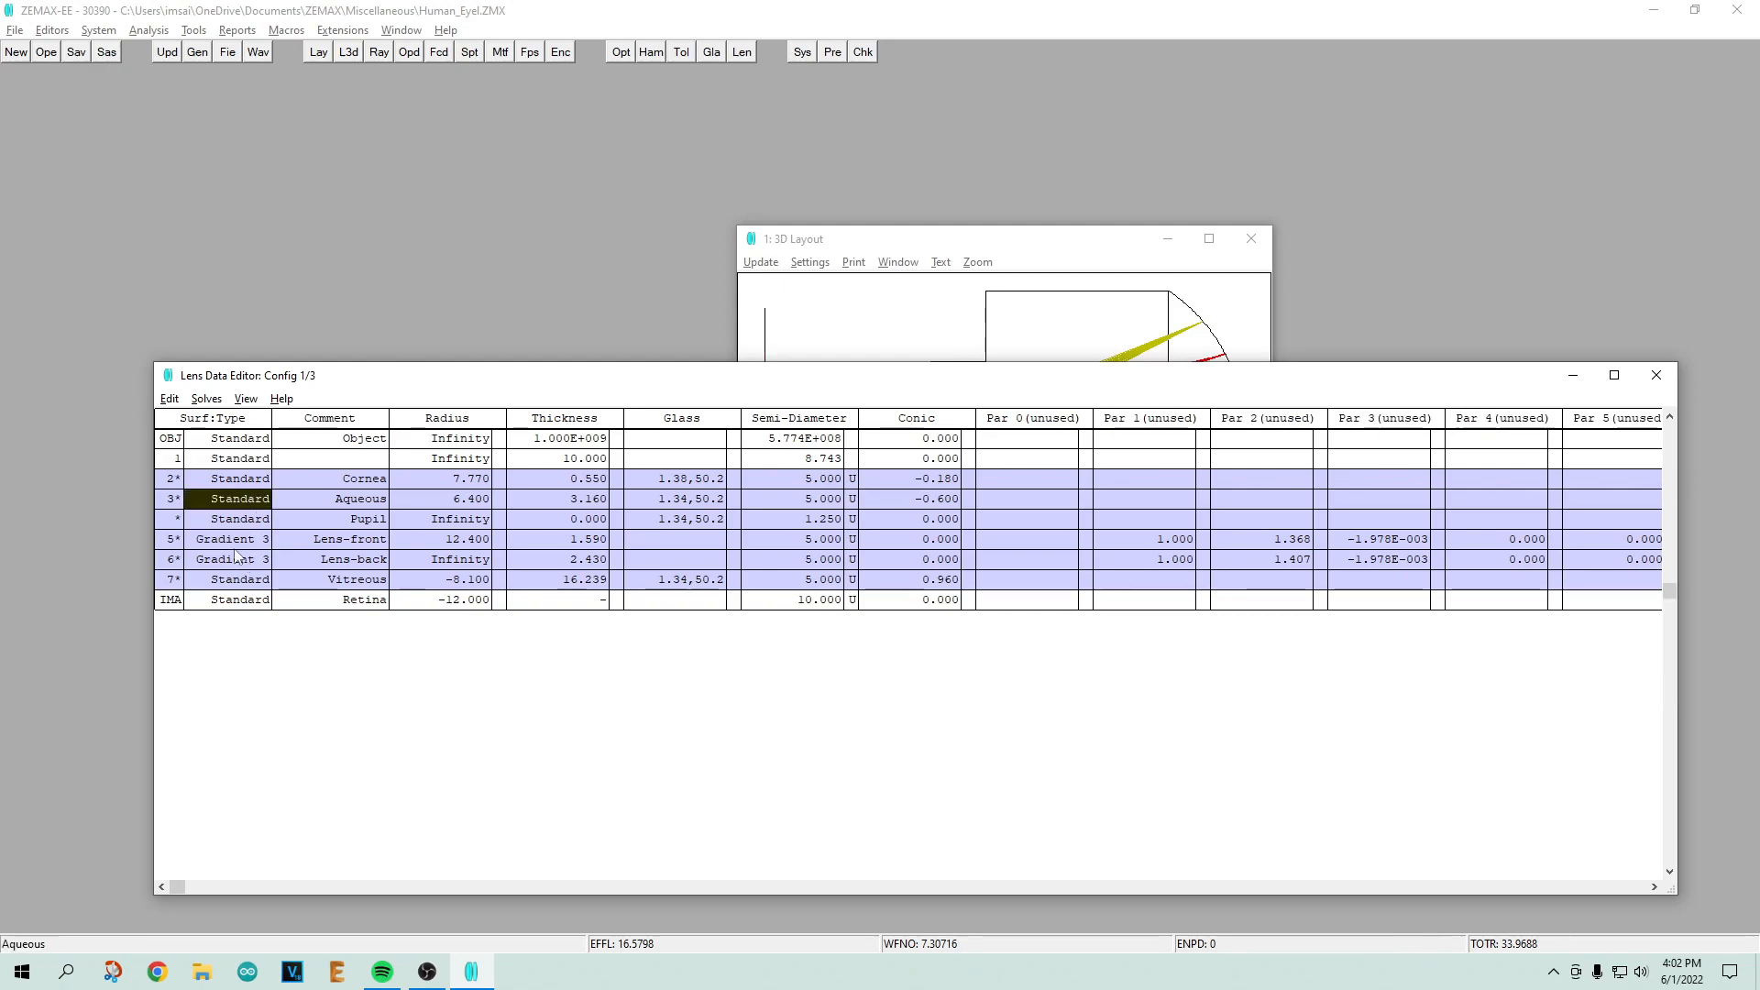
pyautogui.click(229, 540)
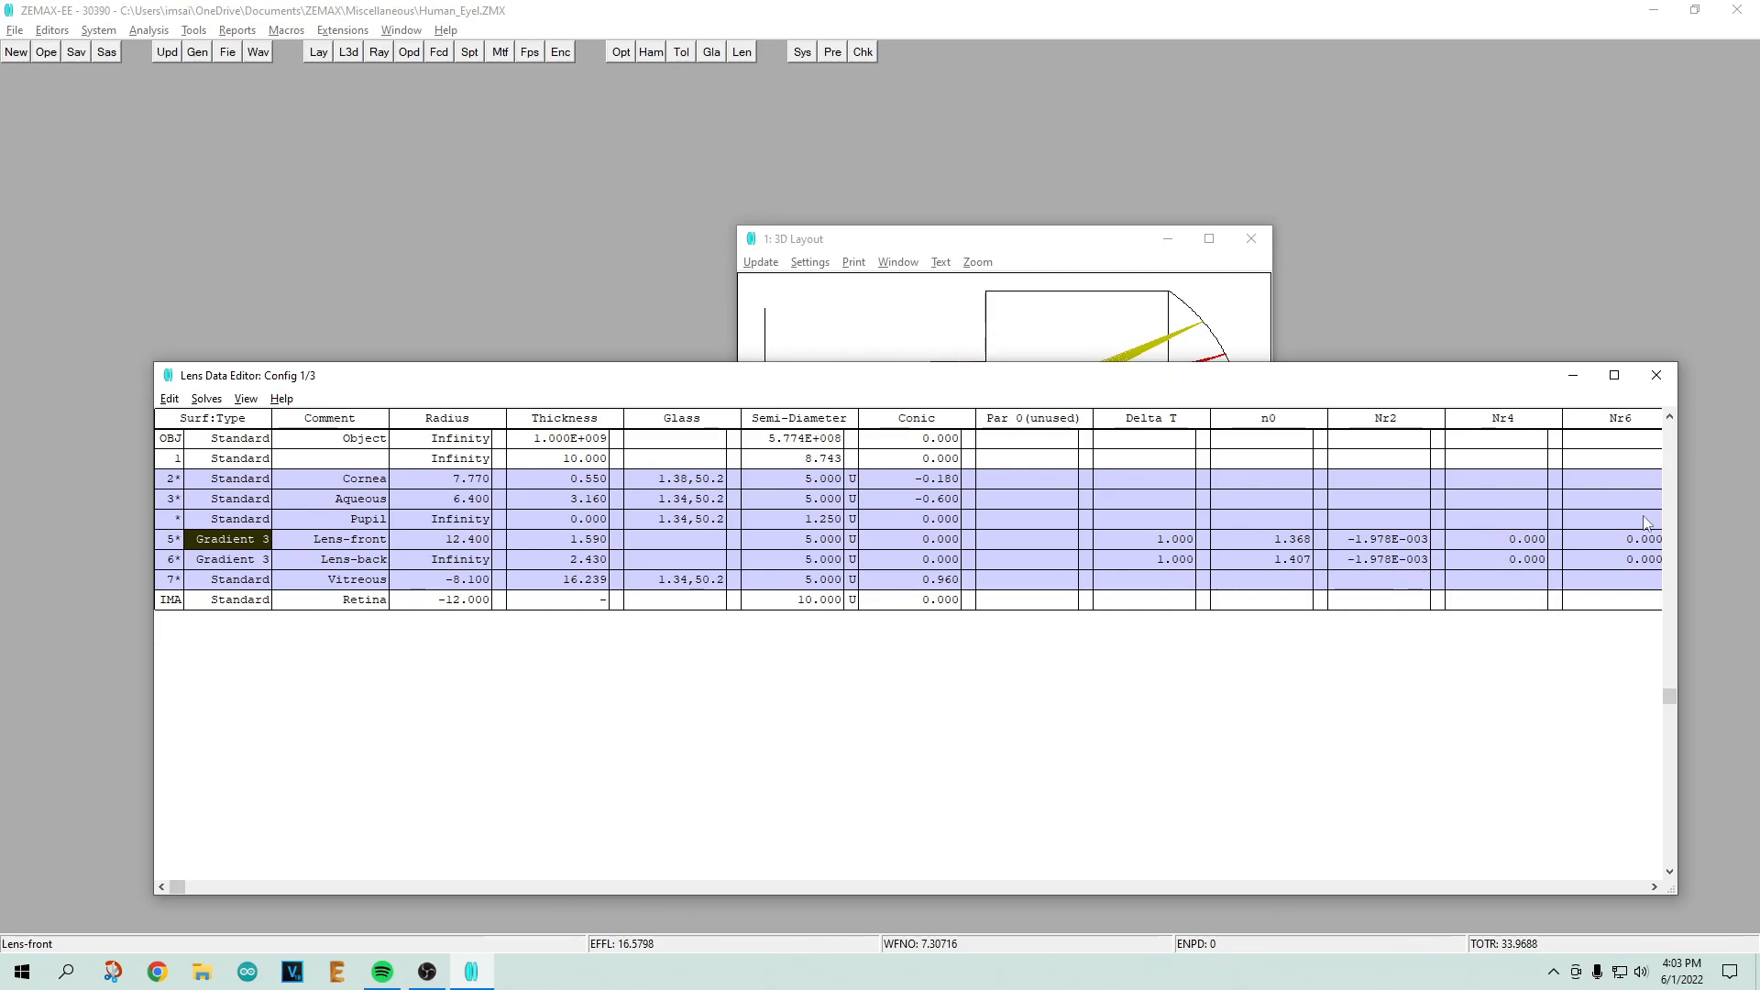
pyautogui.moveTo(180, 888)
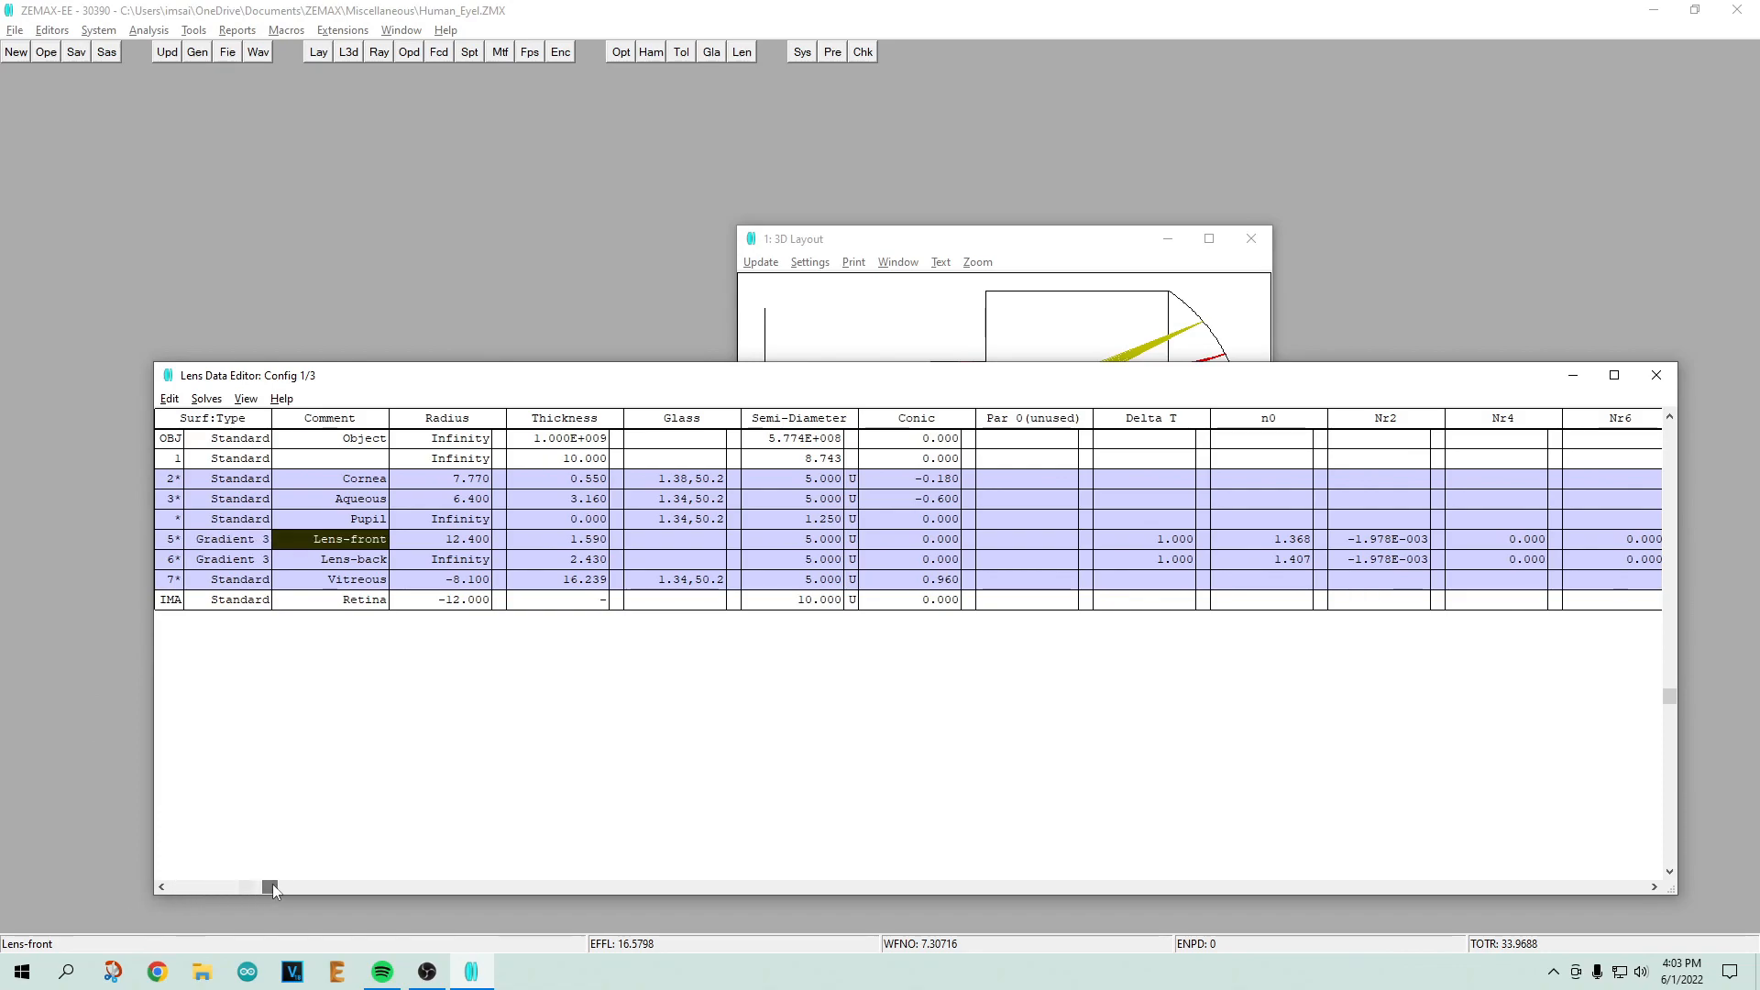
pyautogui.click(924, 539)
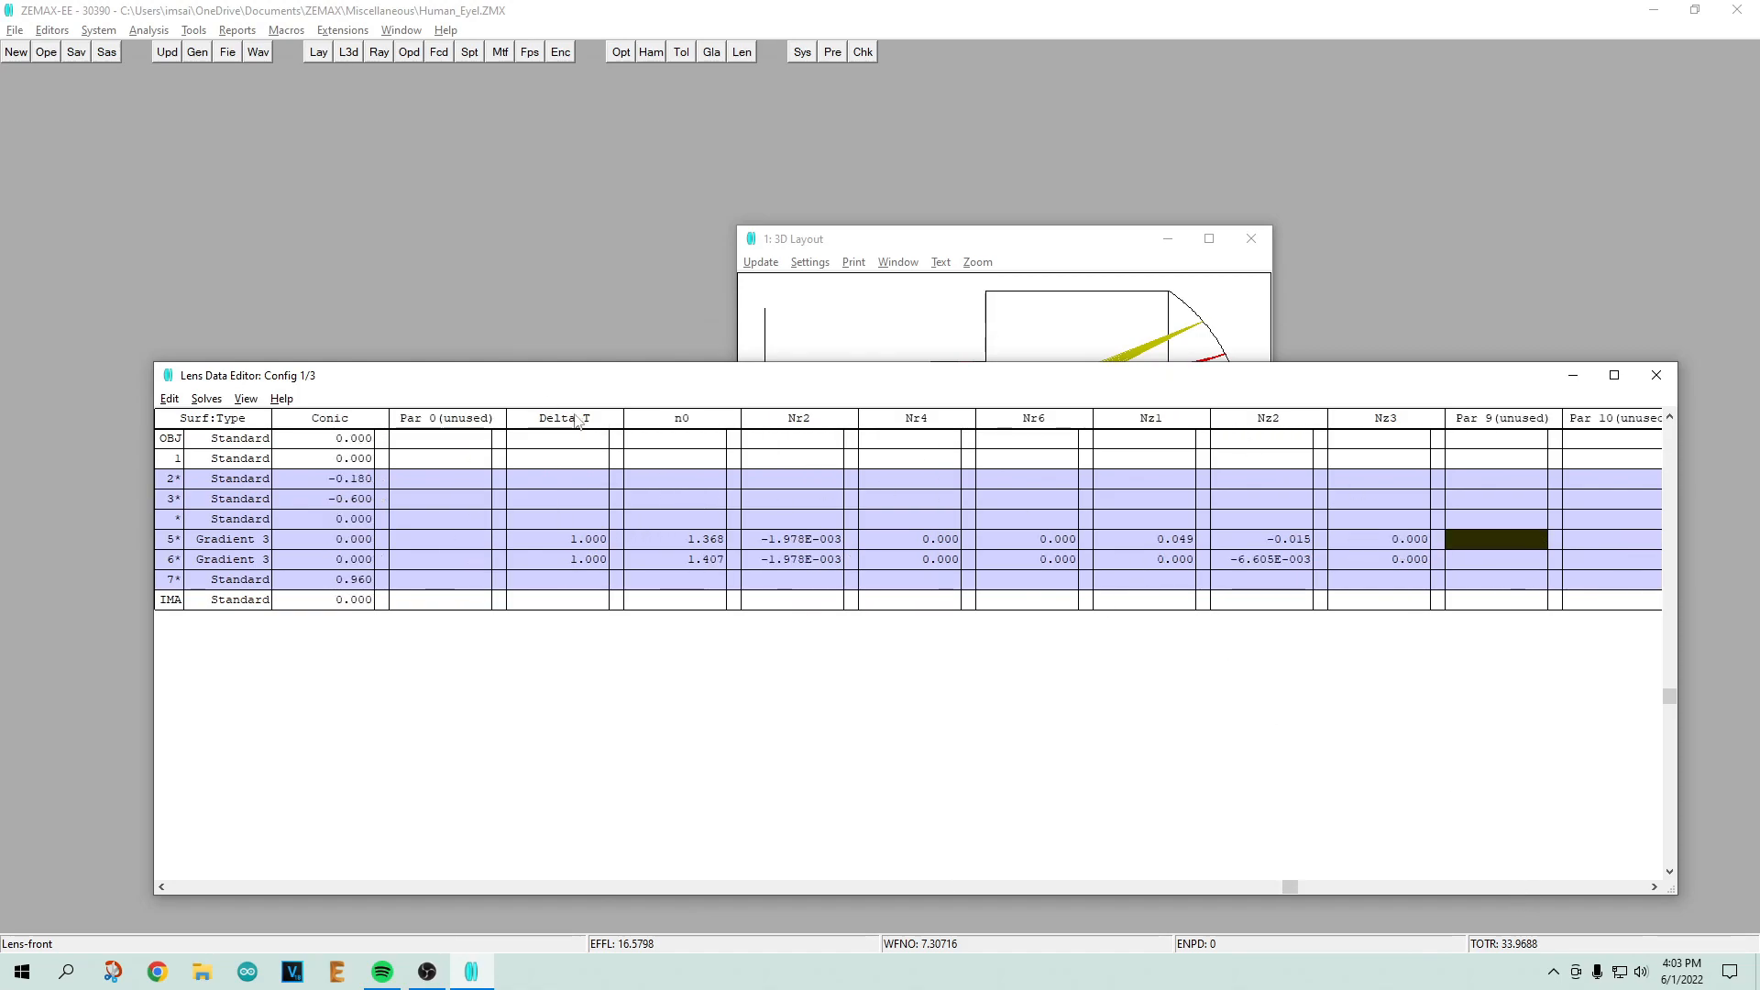
pyautogui.moveTo(712, 621)
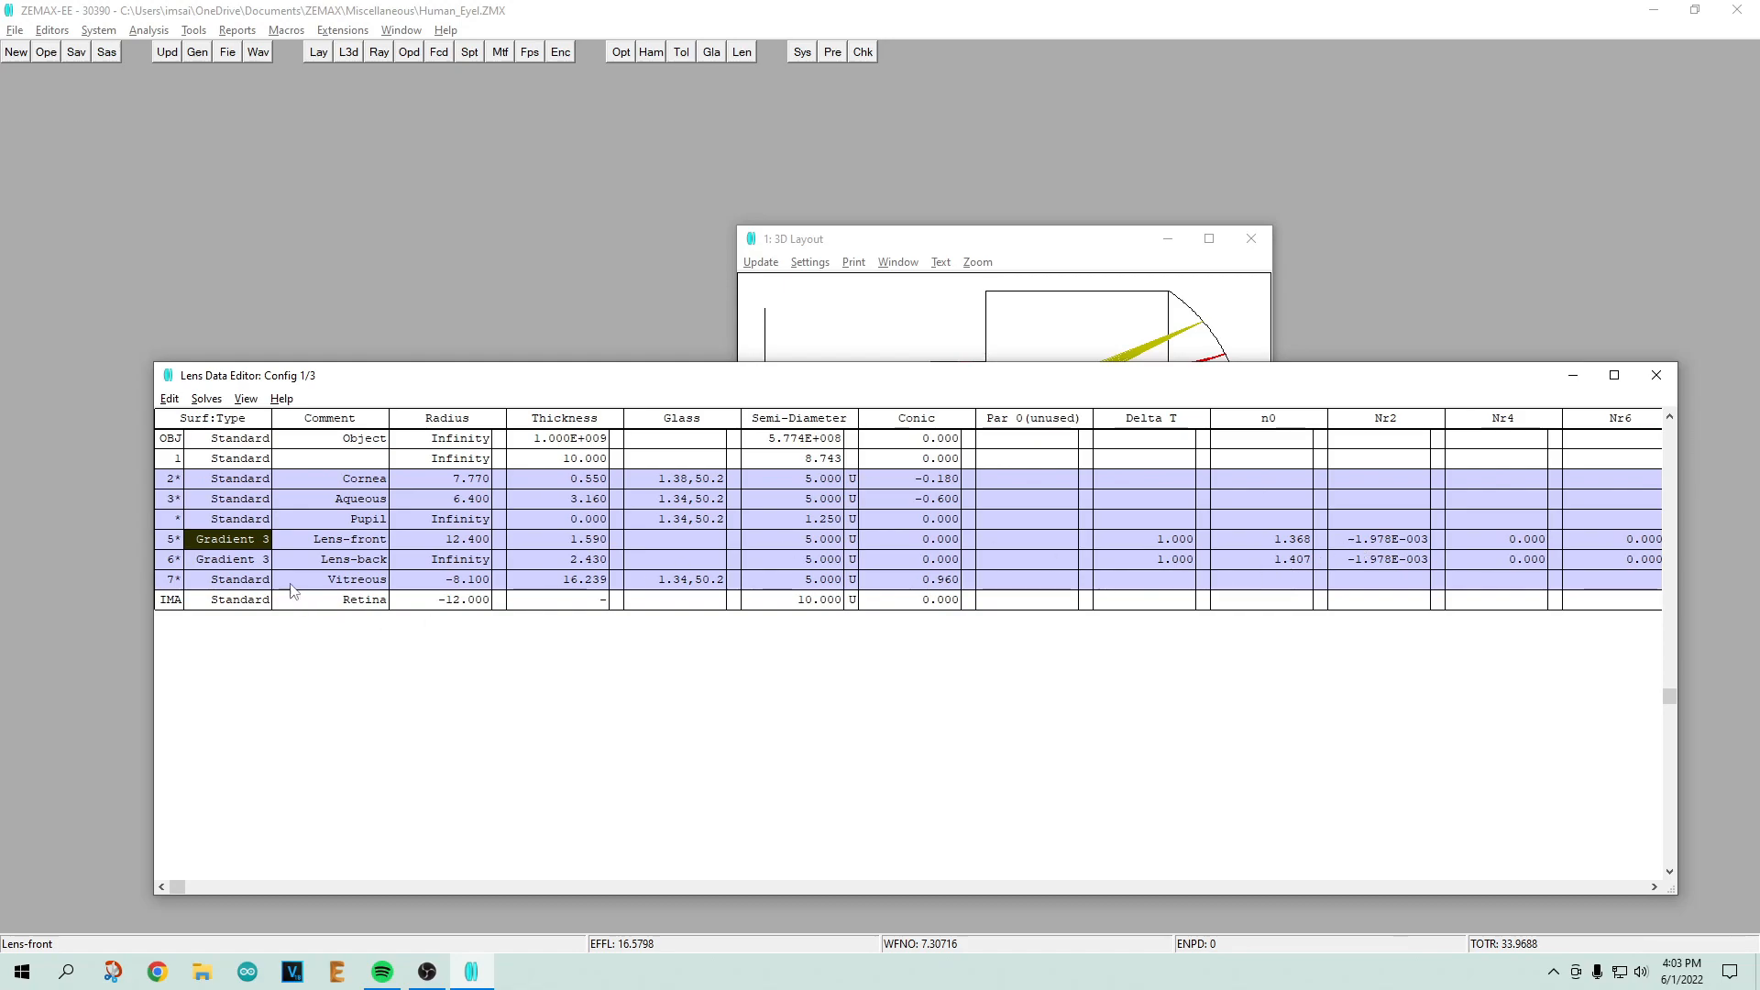
pyautogui.click(229, 559)
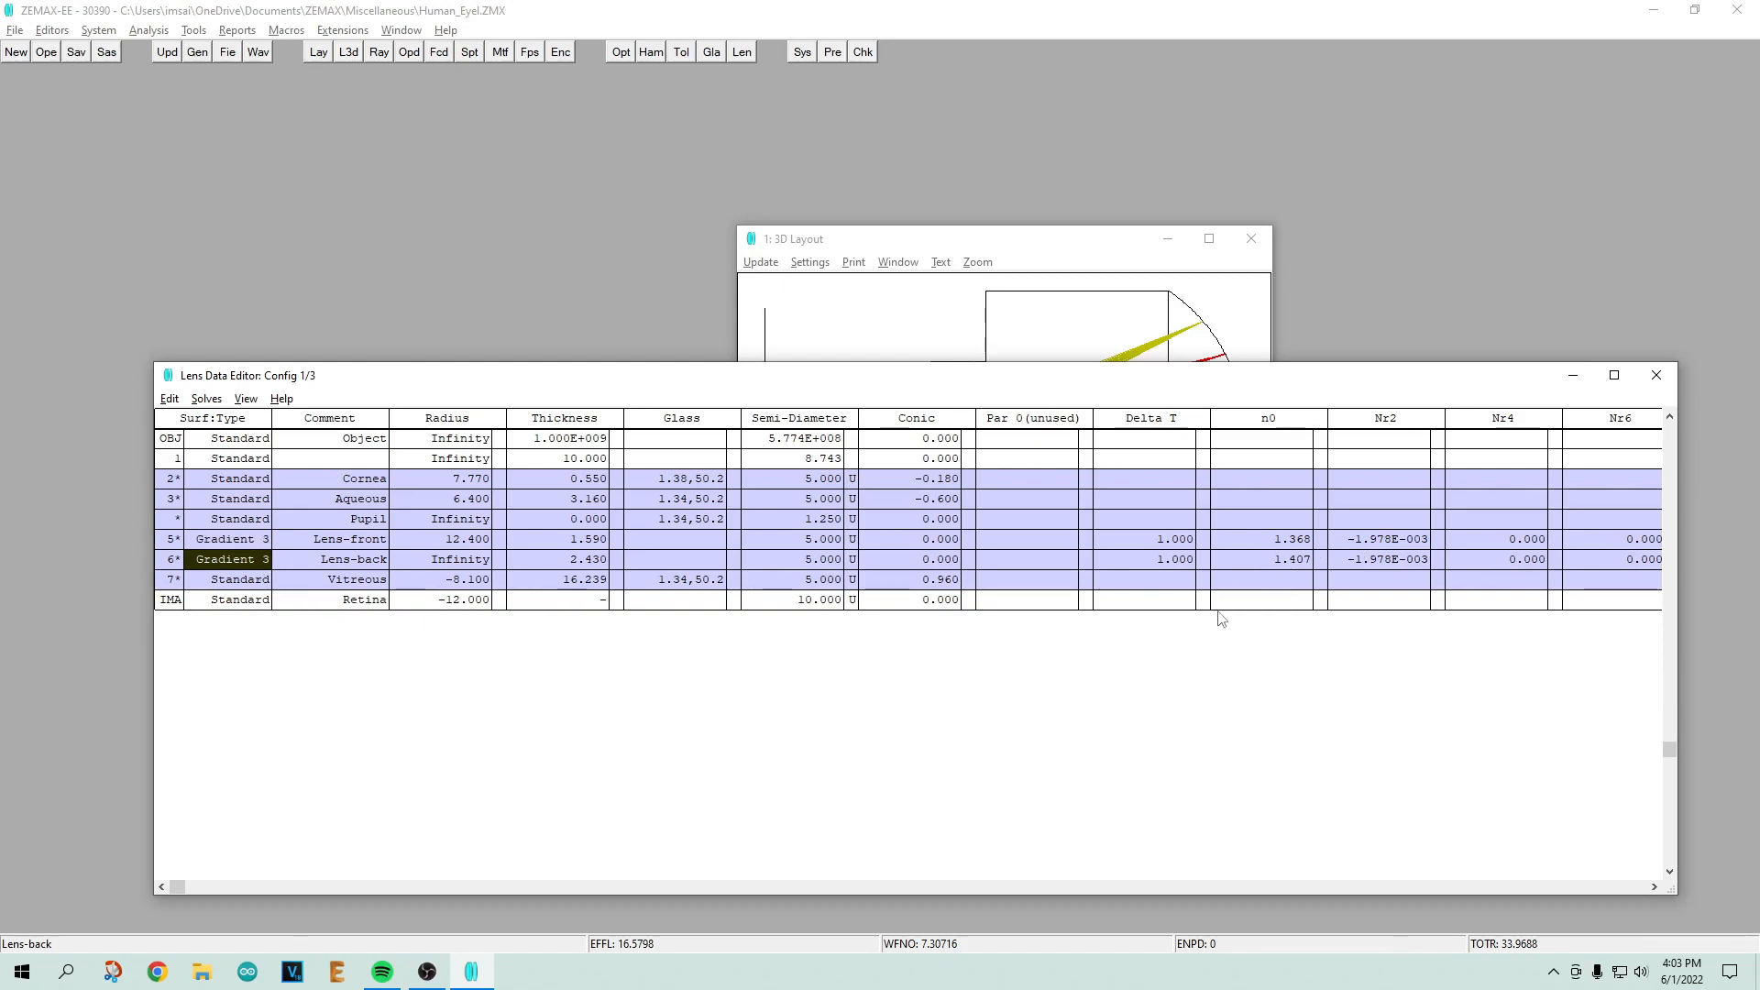
pyautogui.click(1268, 560)
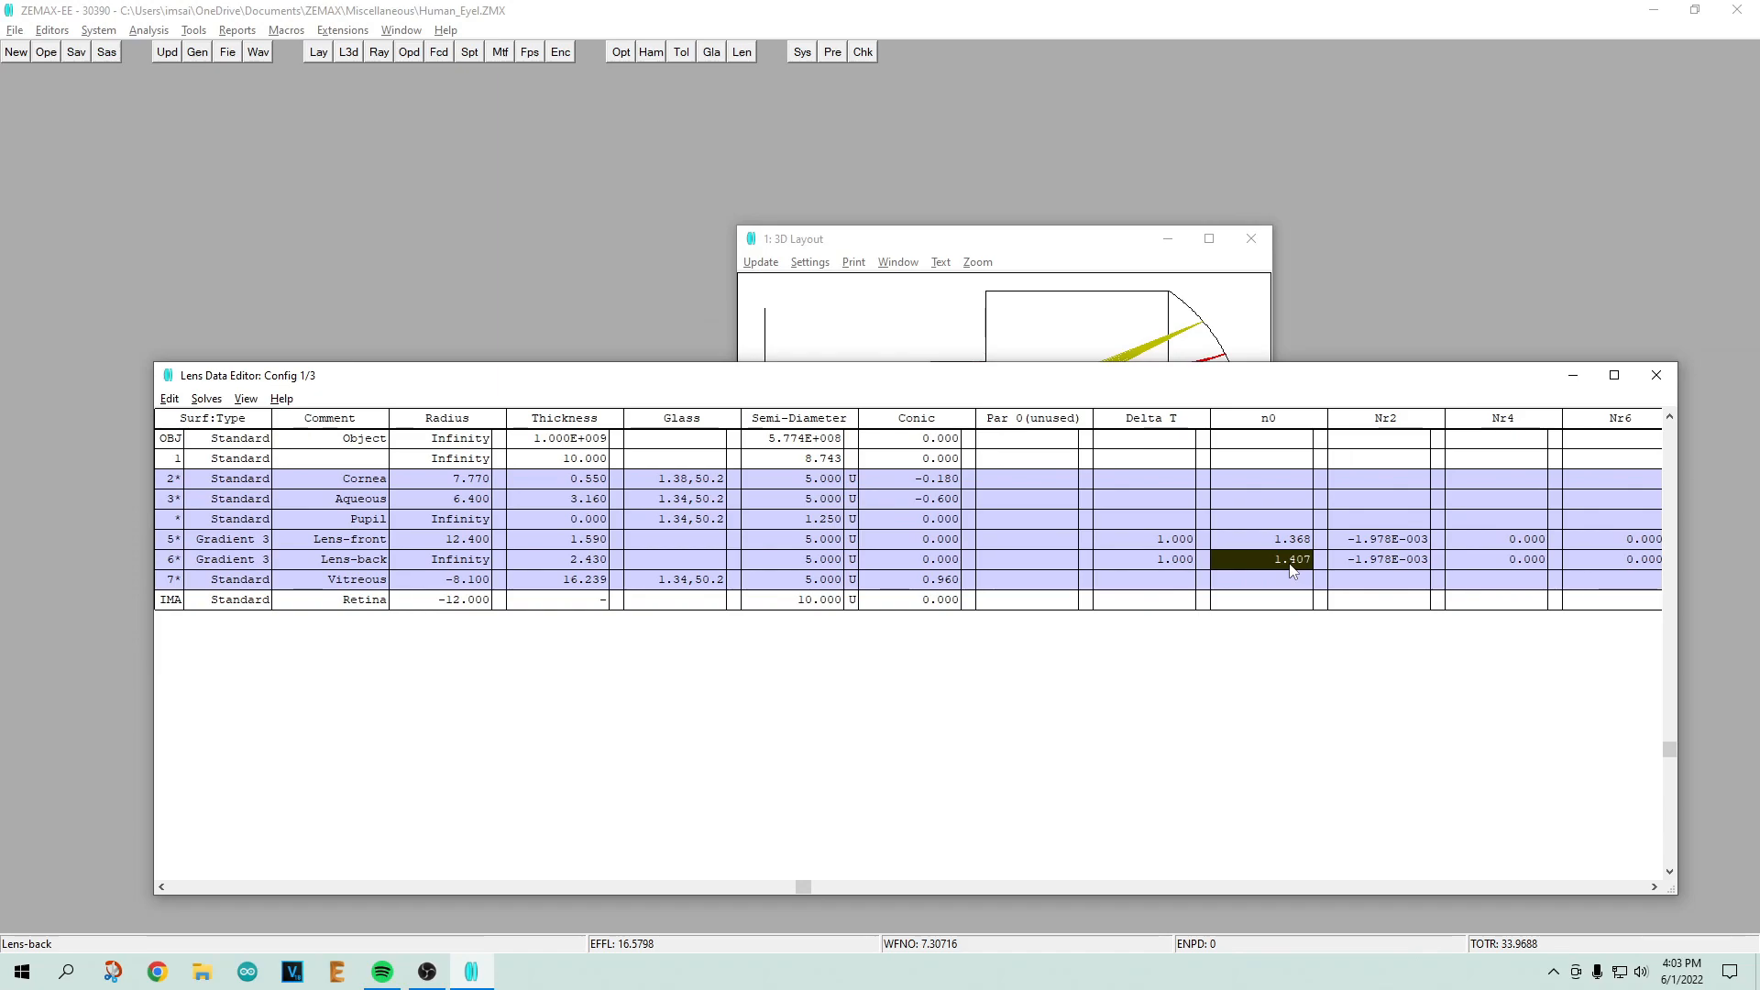
pyautogui.moveTo(1423, 600)
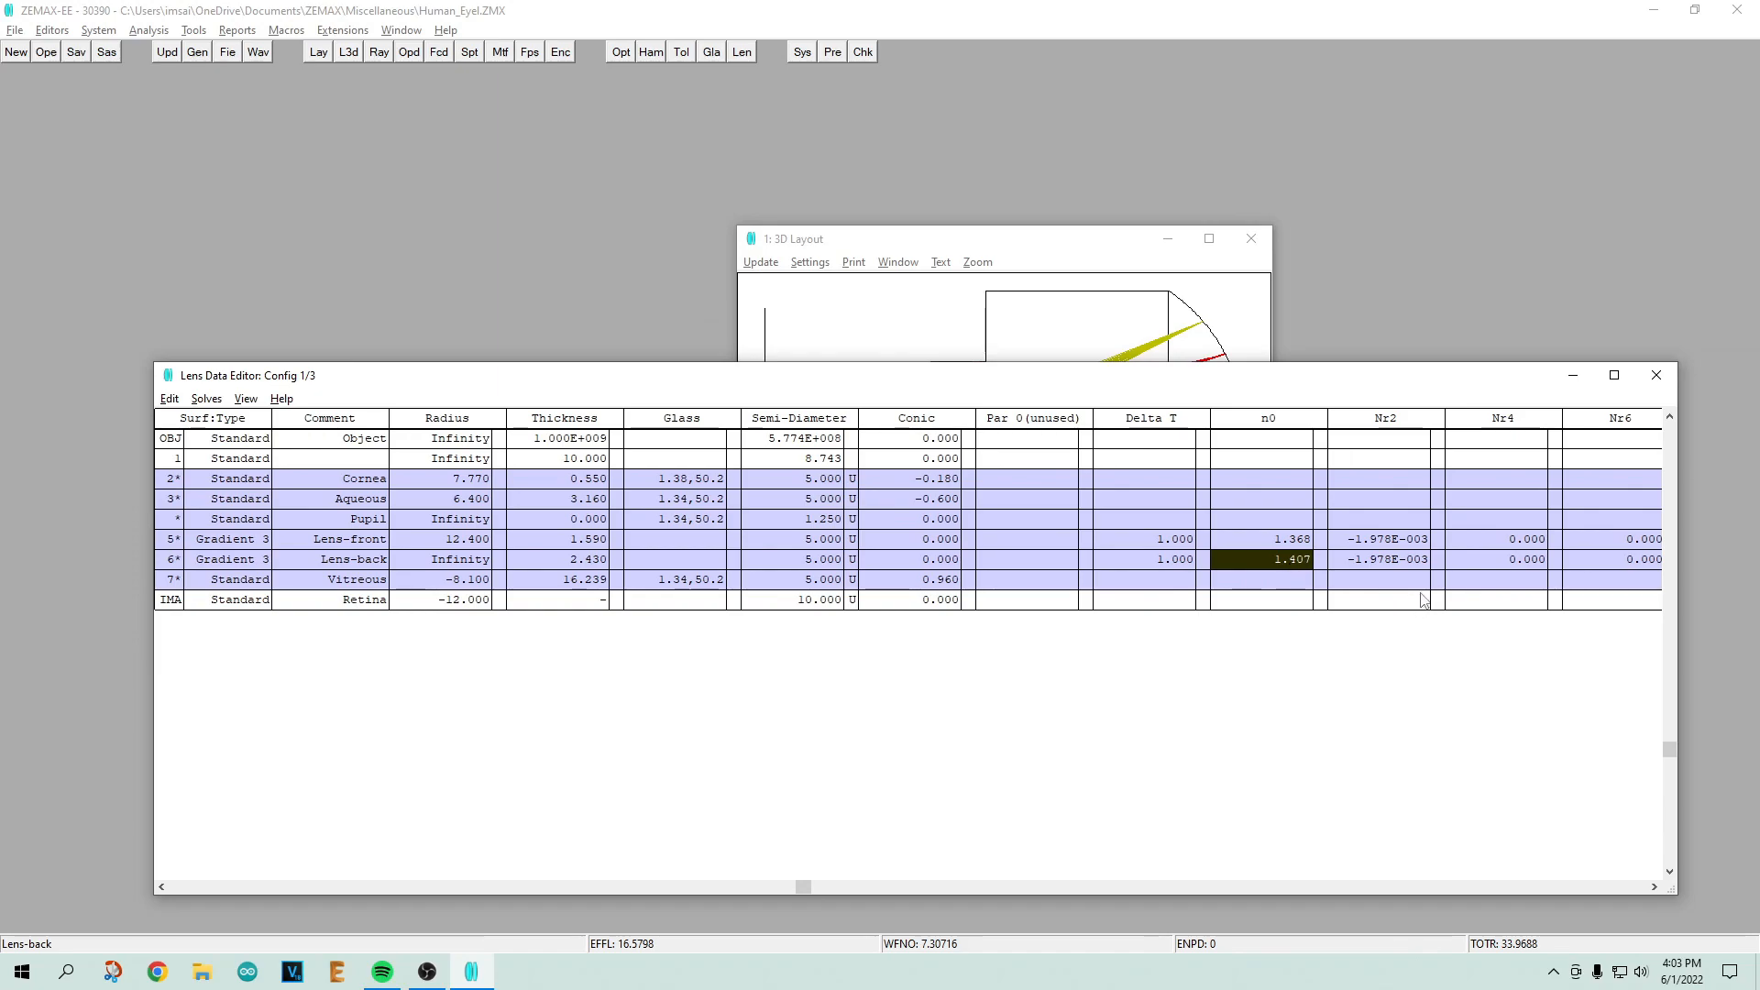
pyautogui.moveTo(1371, 583)
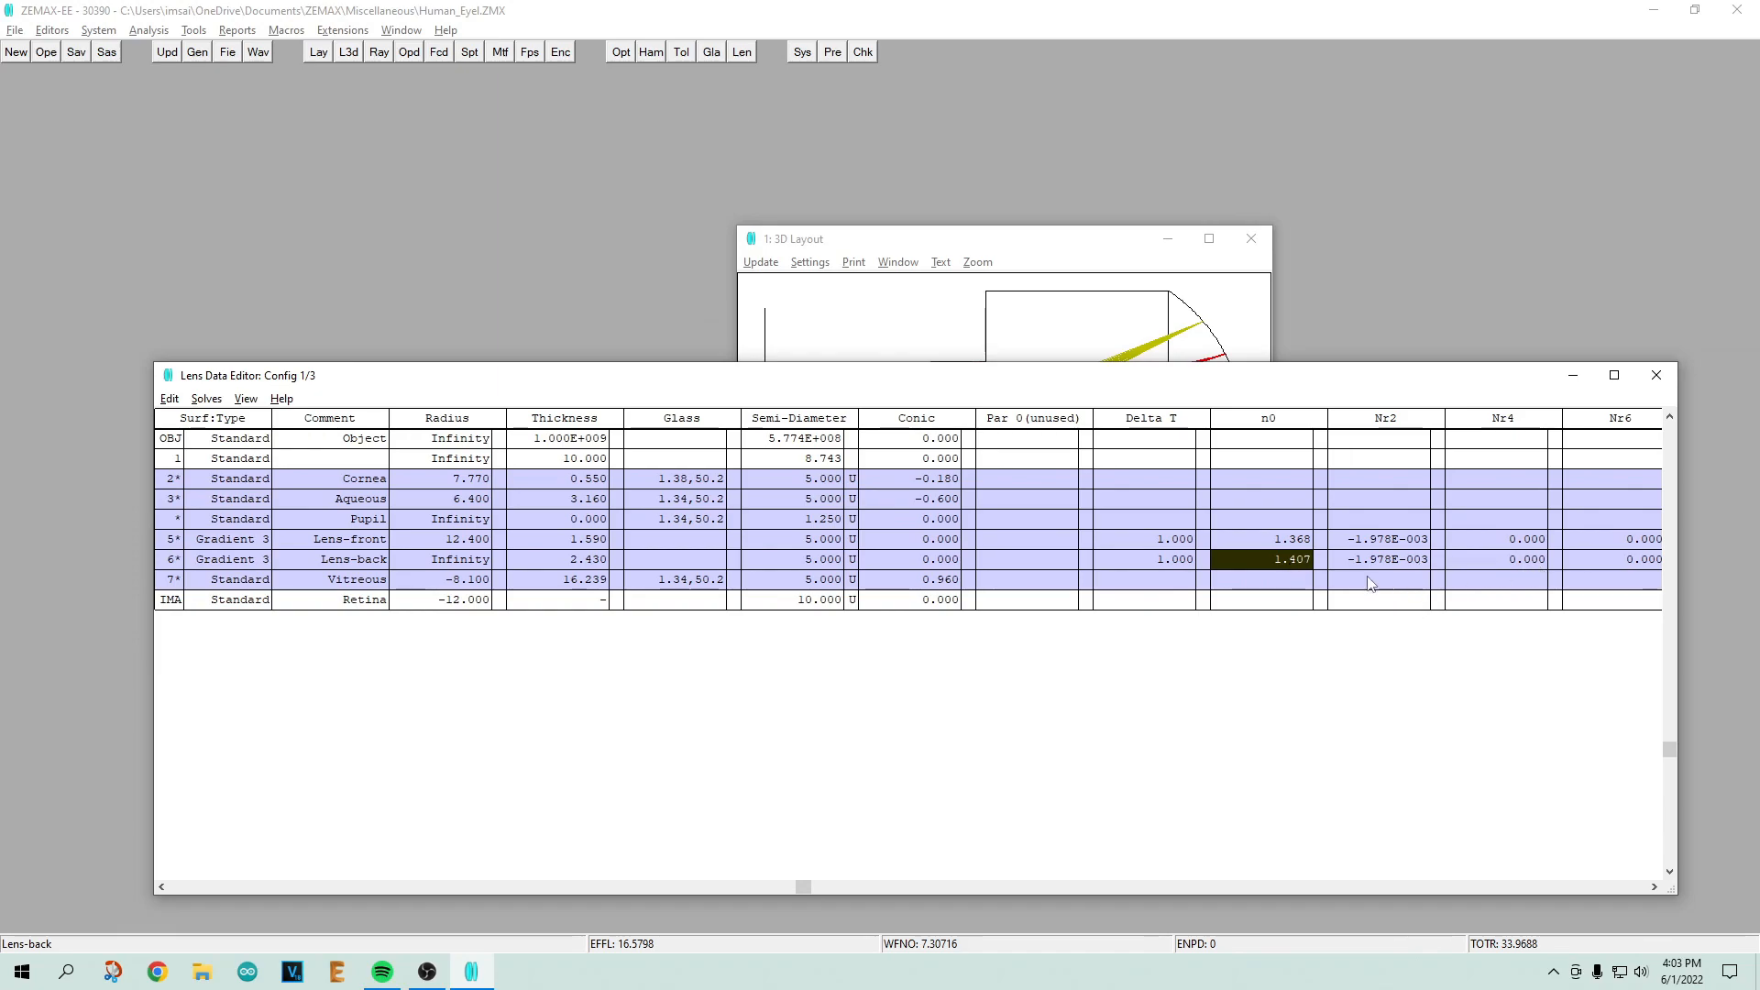
pyautogui.moveTo(331, 579)
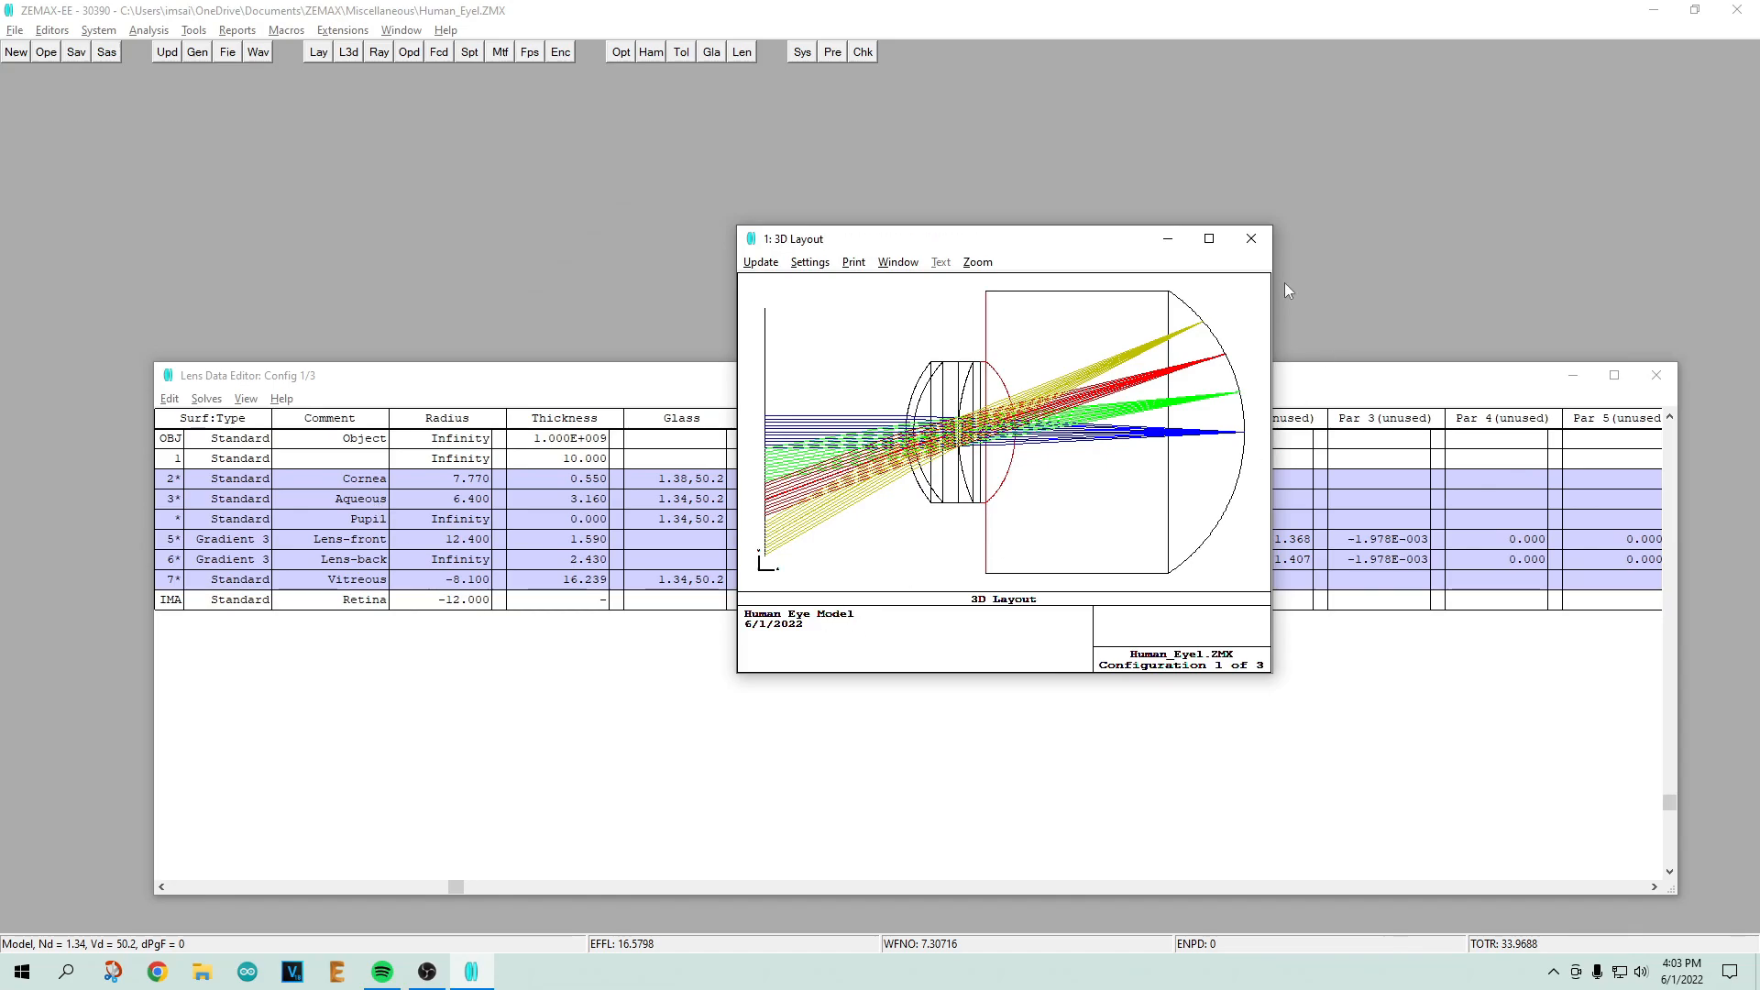
pyautogui.moveTo(1187, 233)
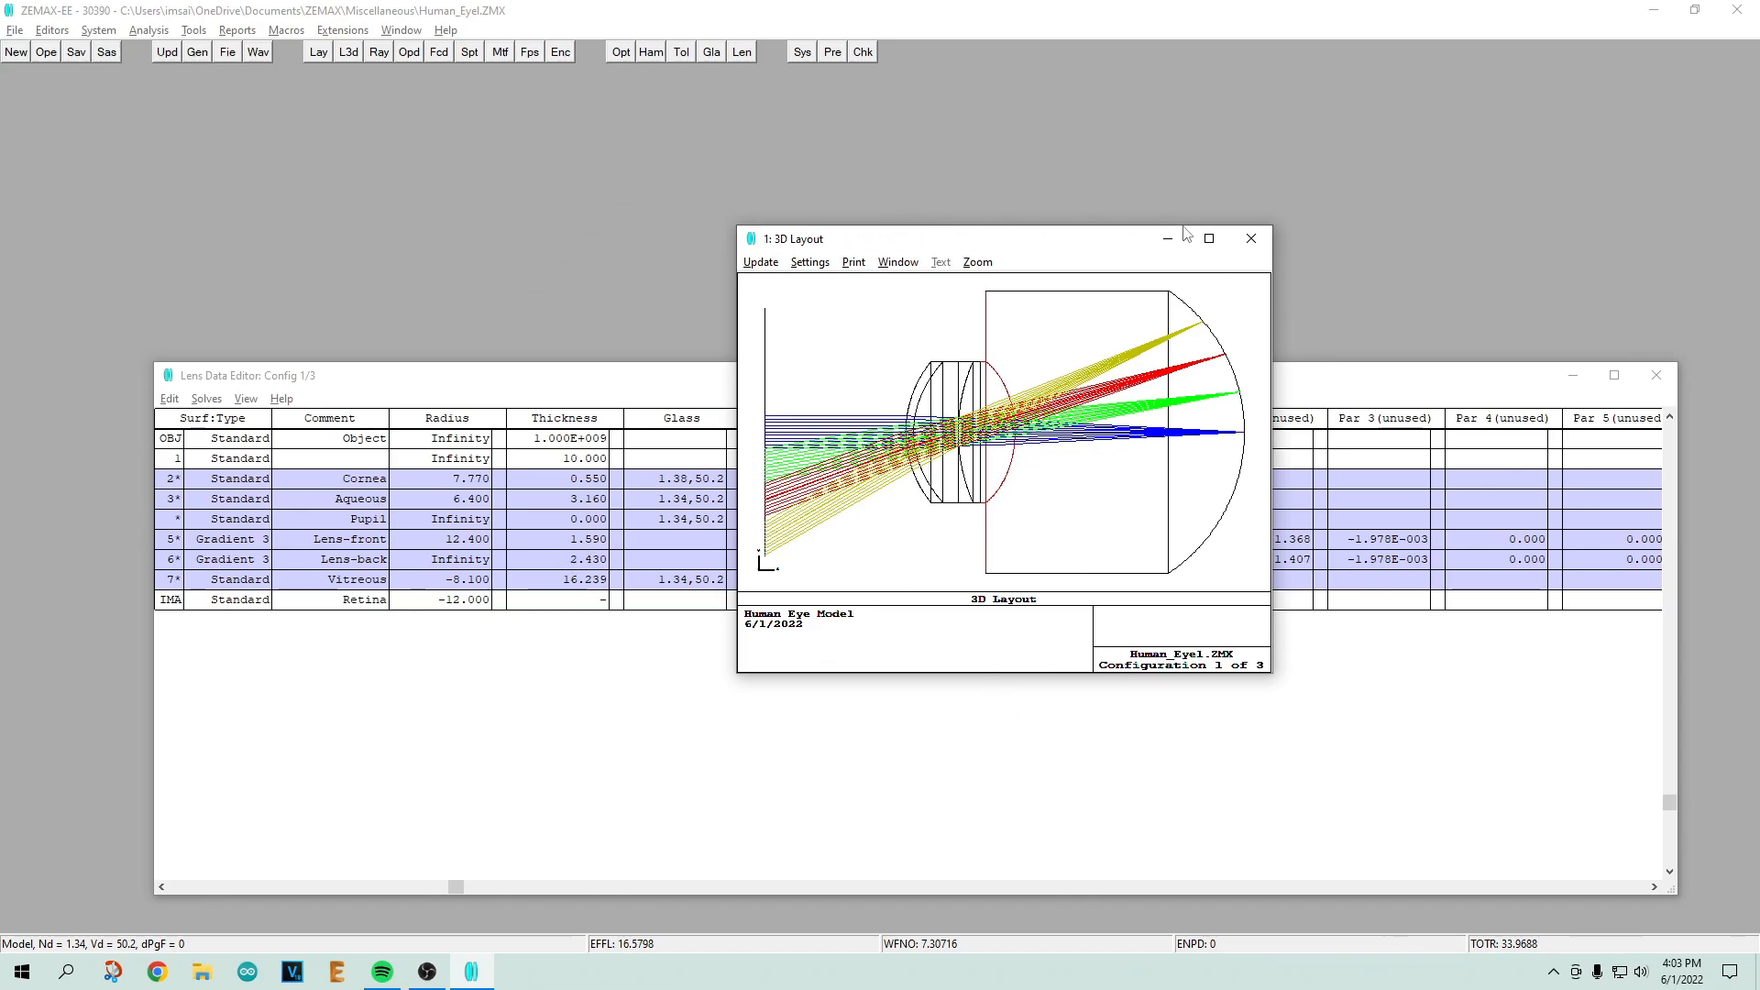
# Step: Maximize the 3D layout, then open and cancel its display settings
pyautogui.click(1209, 239)
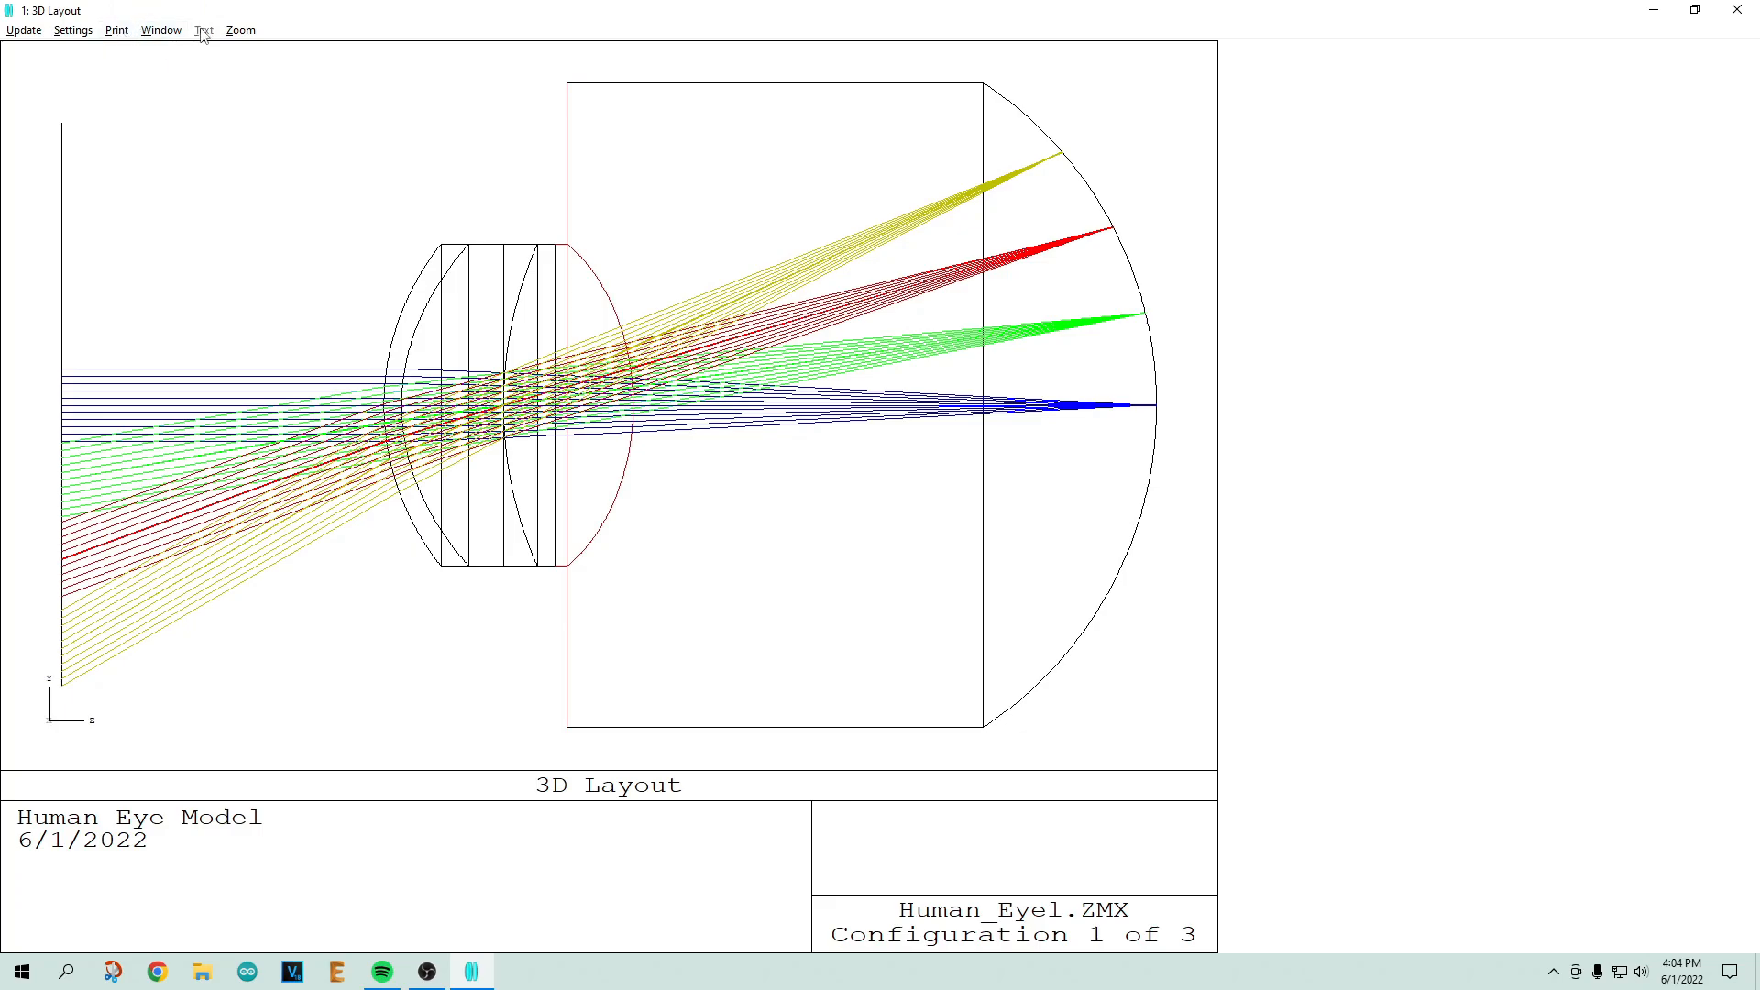
pyautogui.click(72, 30)
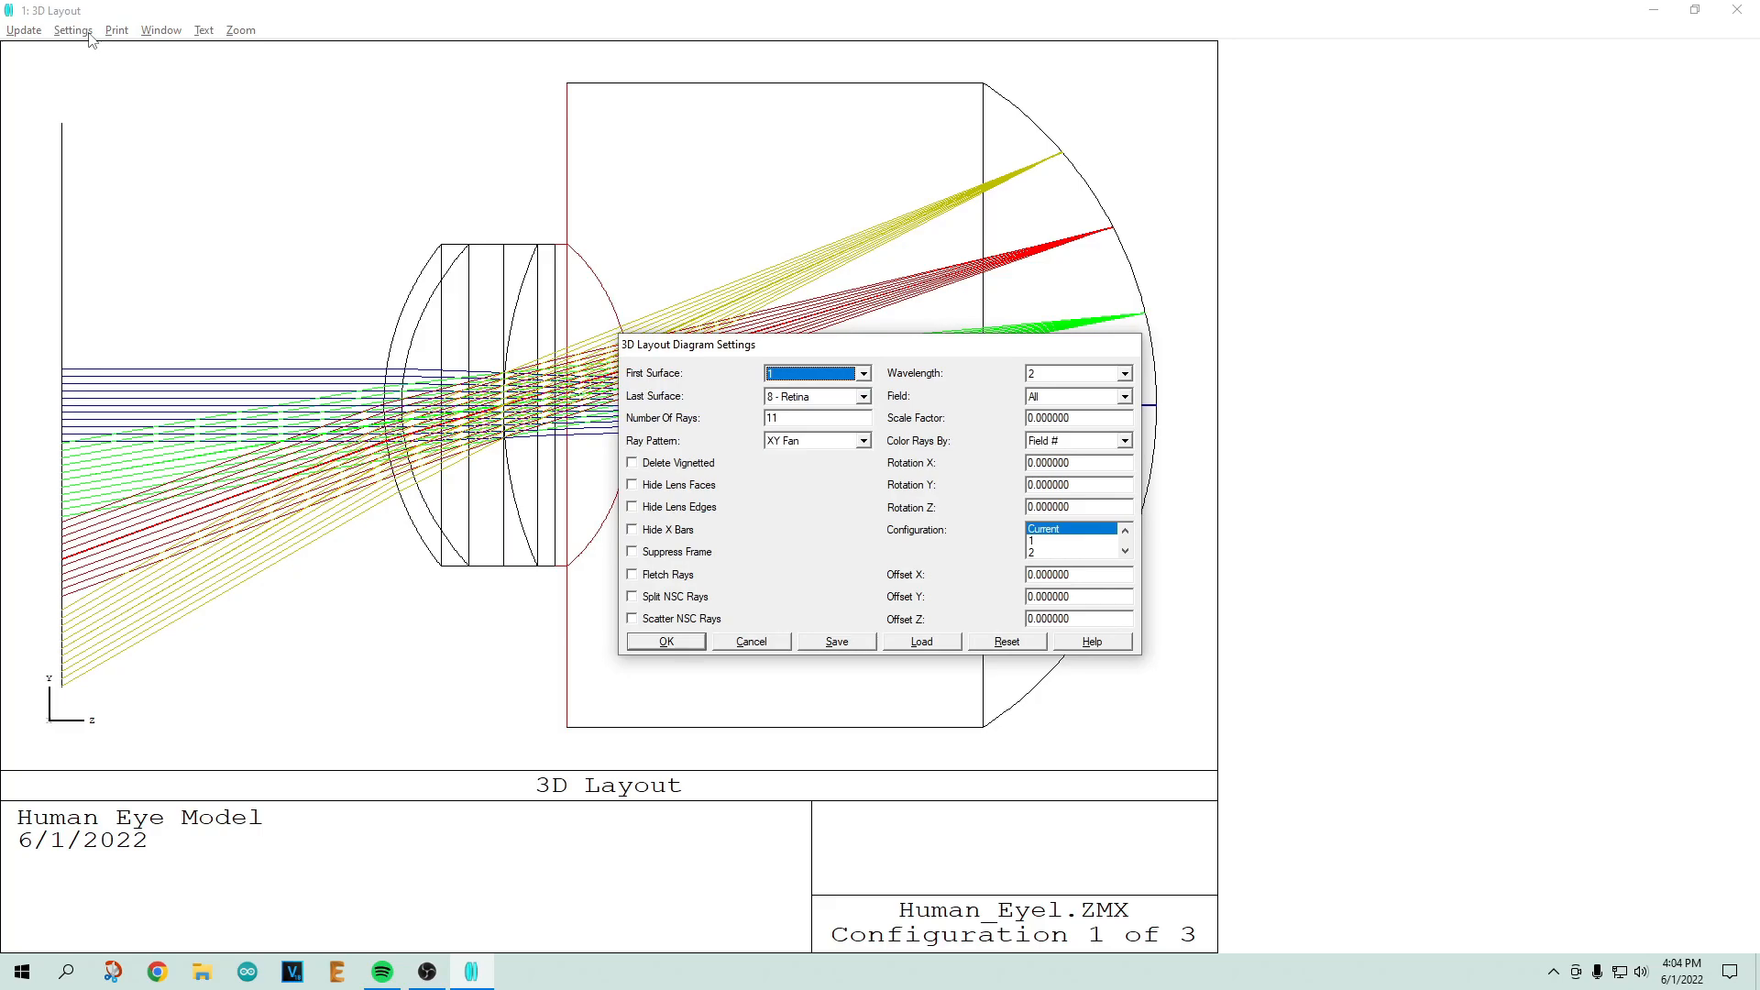
pyautogui.moveTo(882, 687)
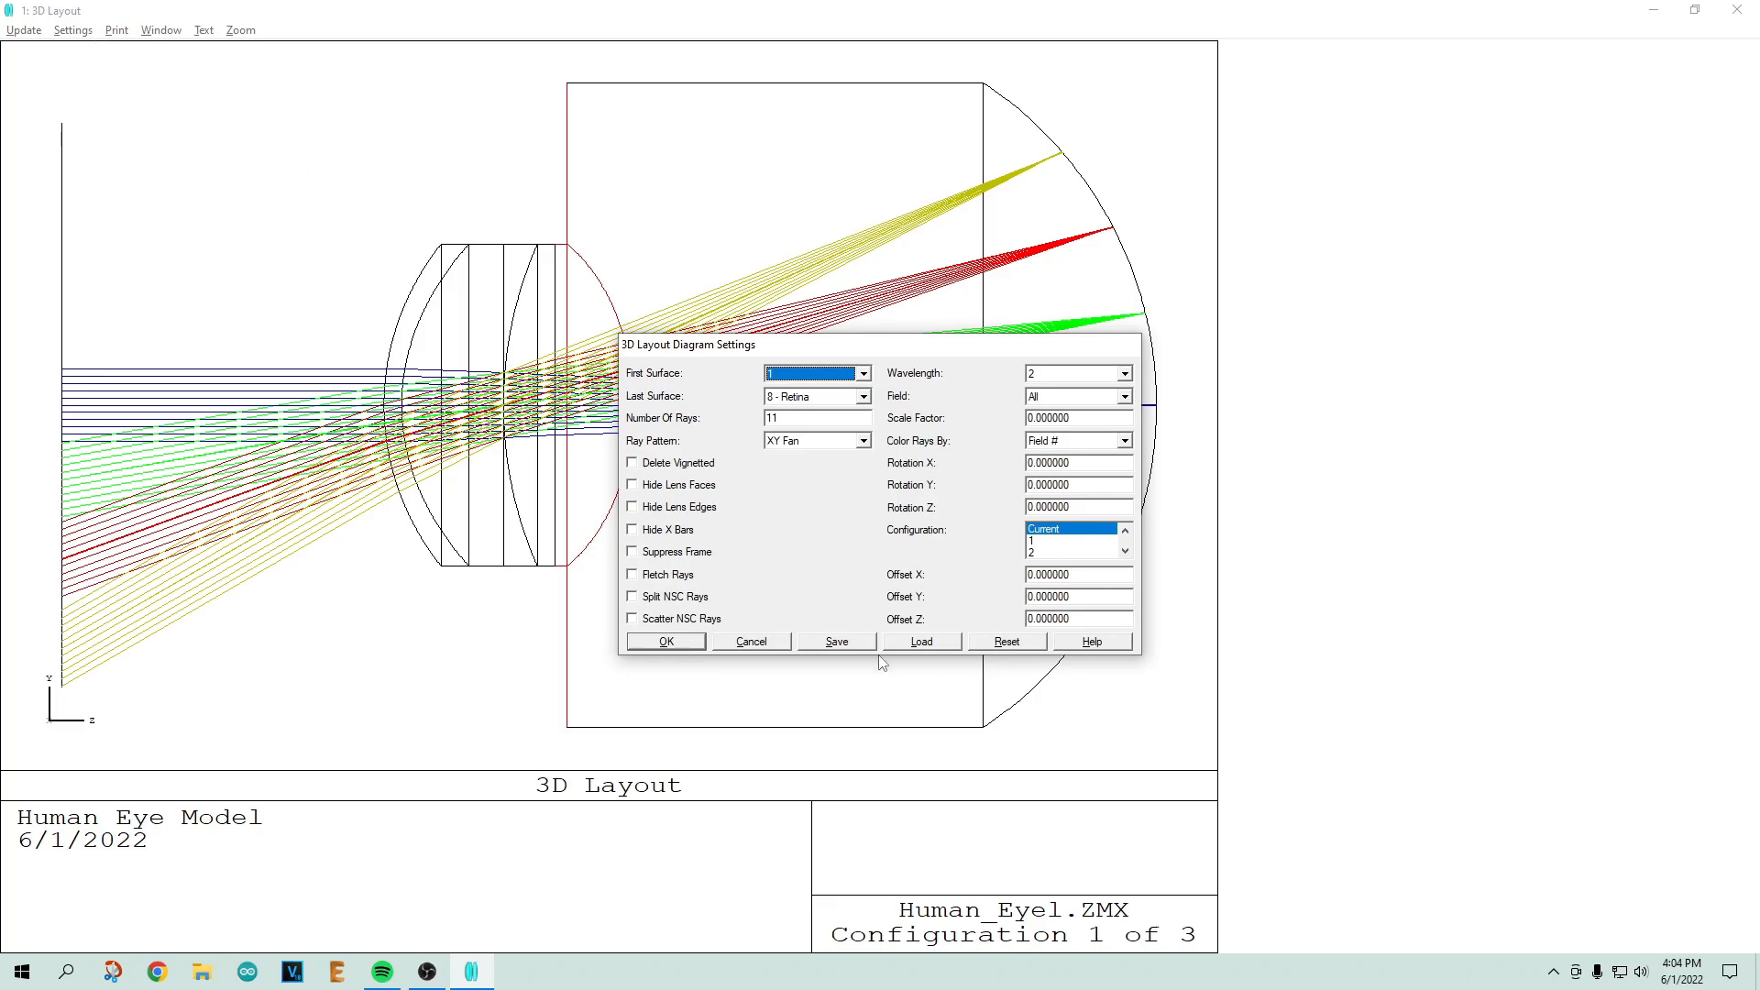
pyautogui.moveTo(792, 511)
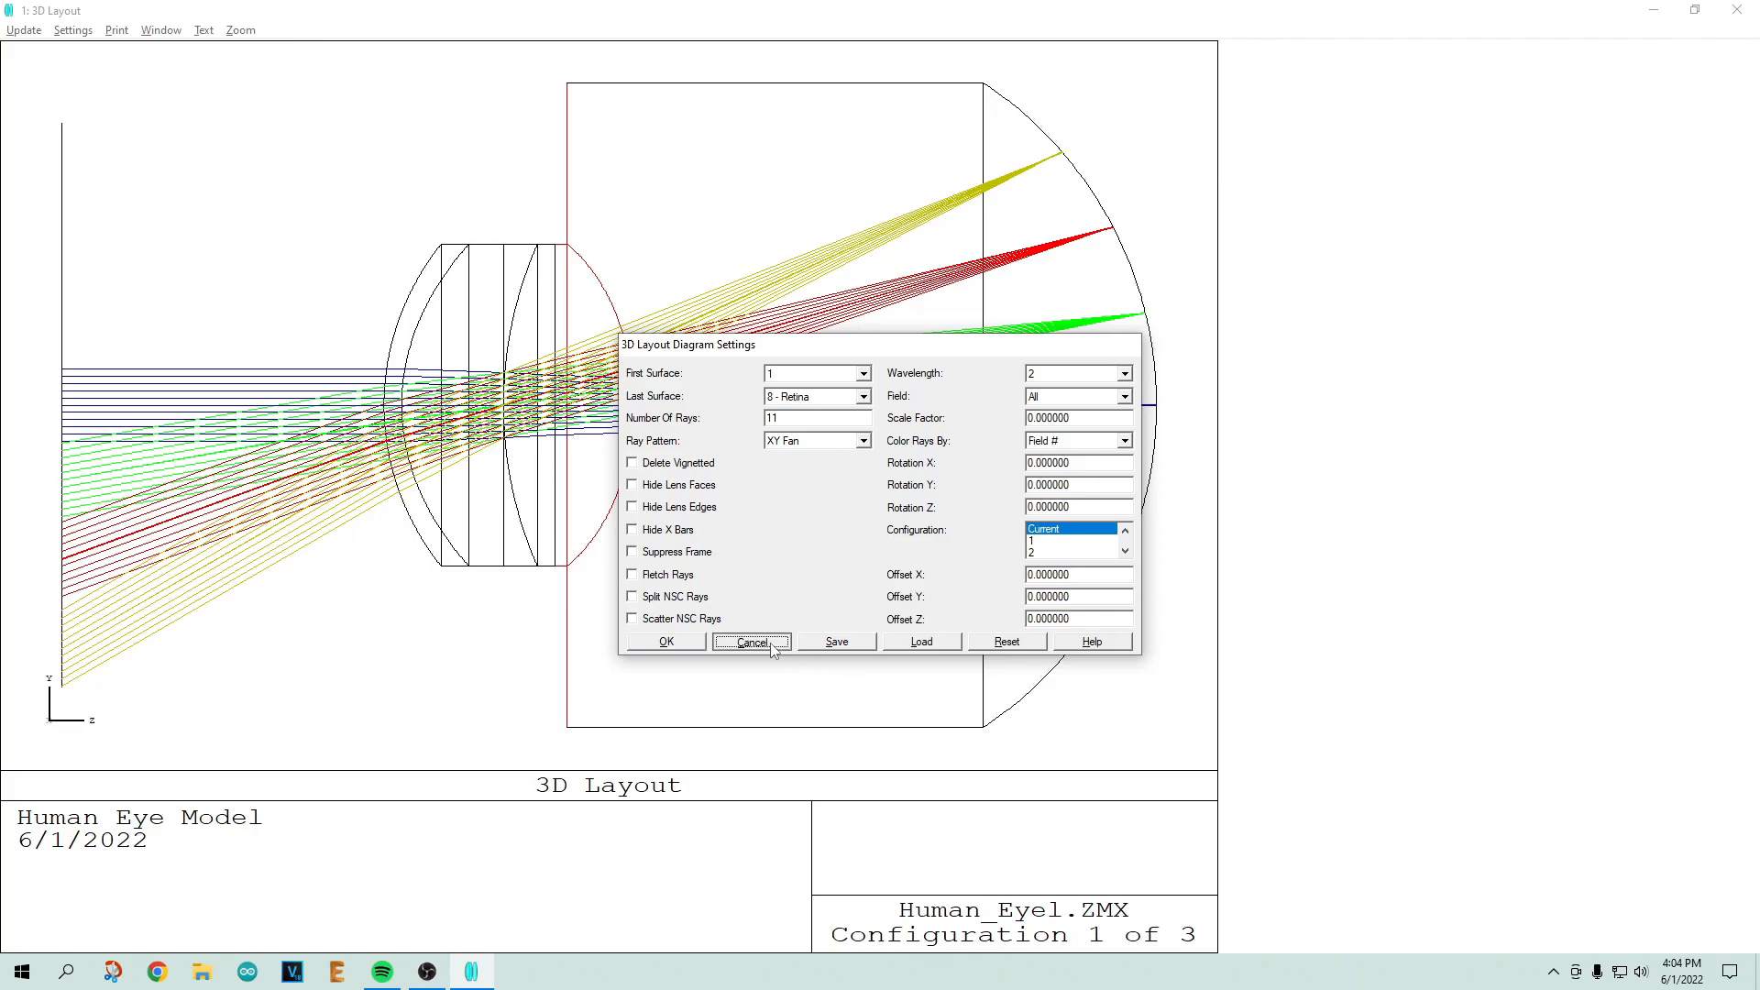
pyautogui.click(752, 641)
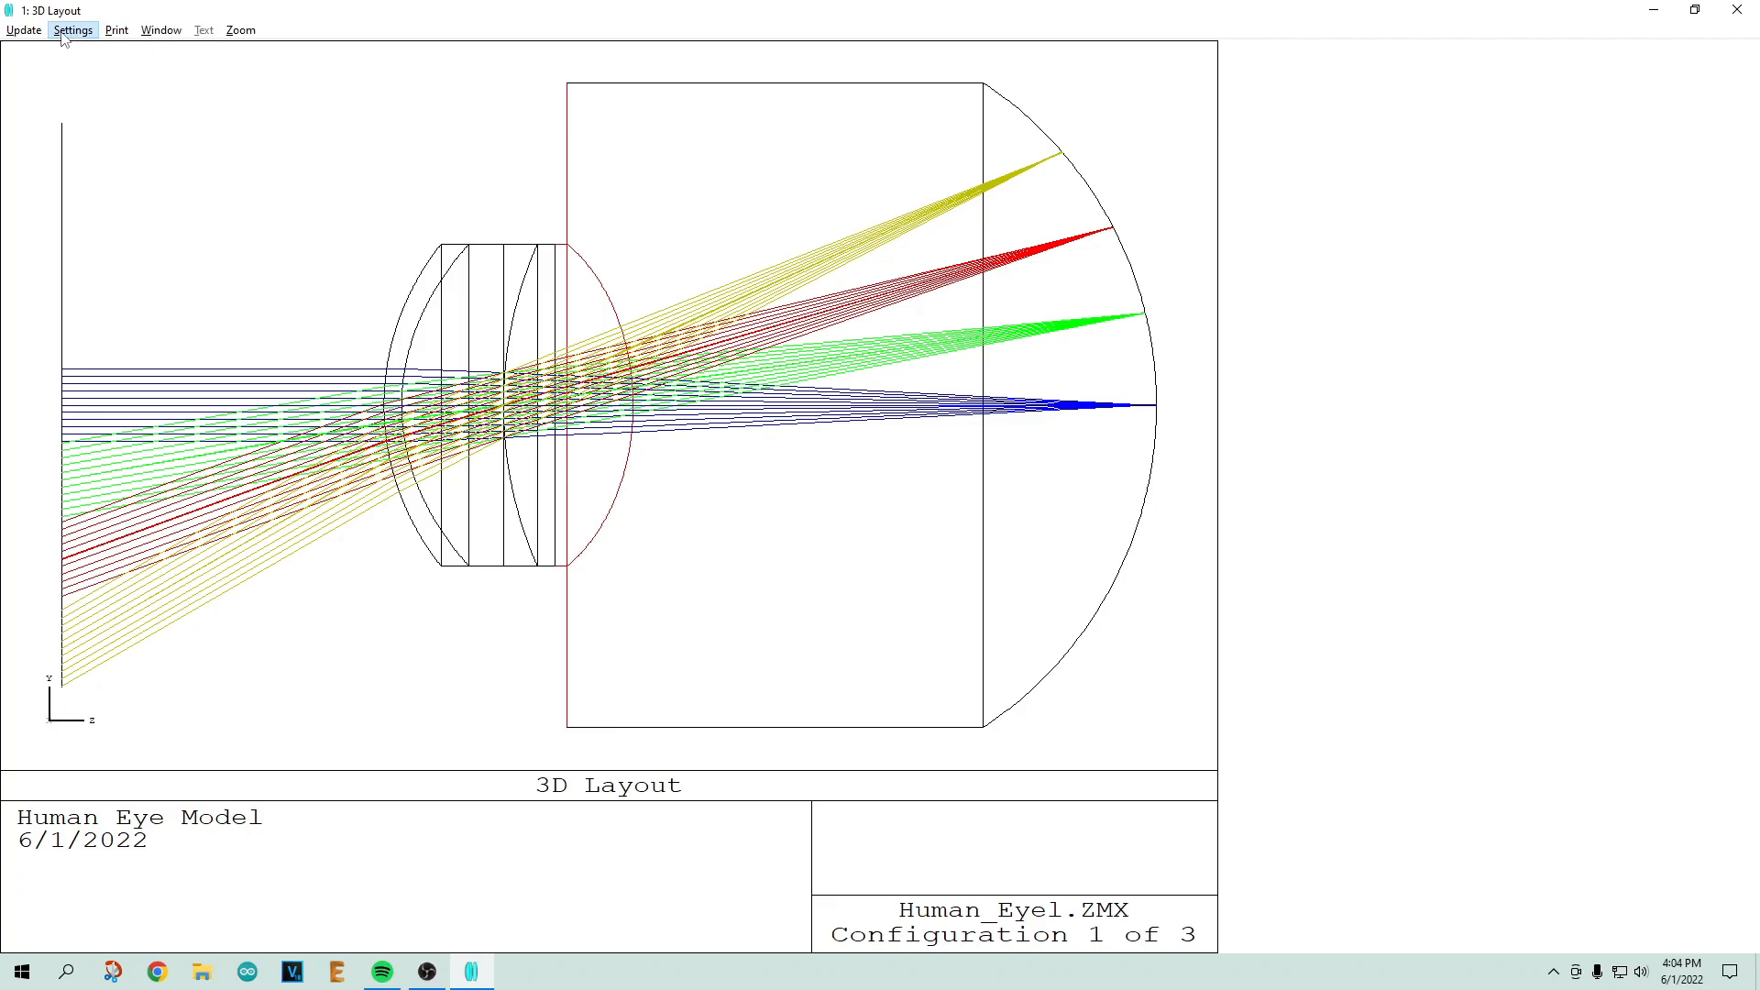
pyautogui.moveTo(204, 32)
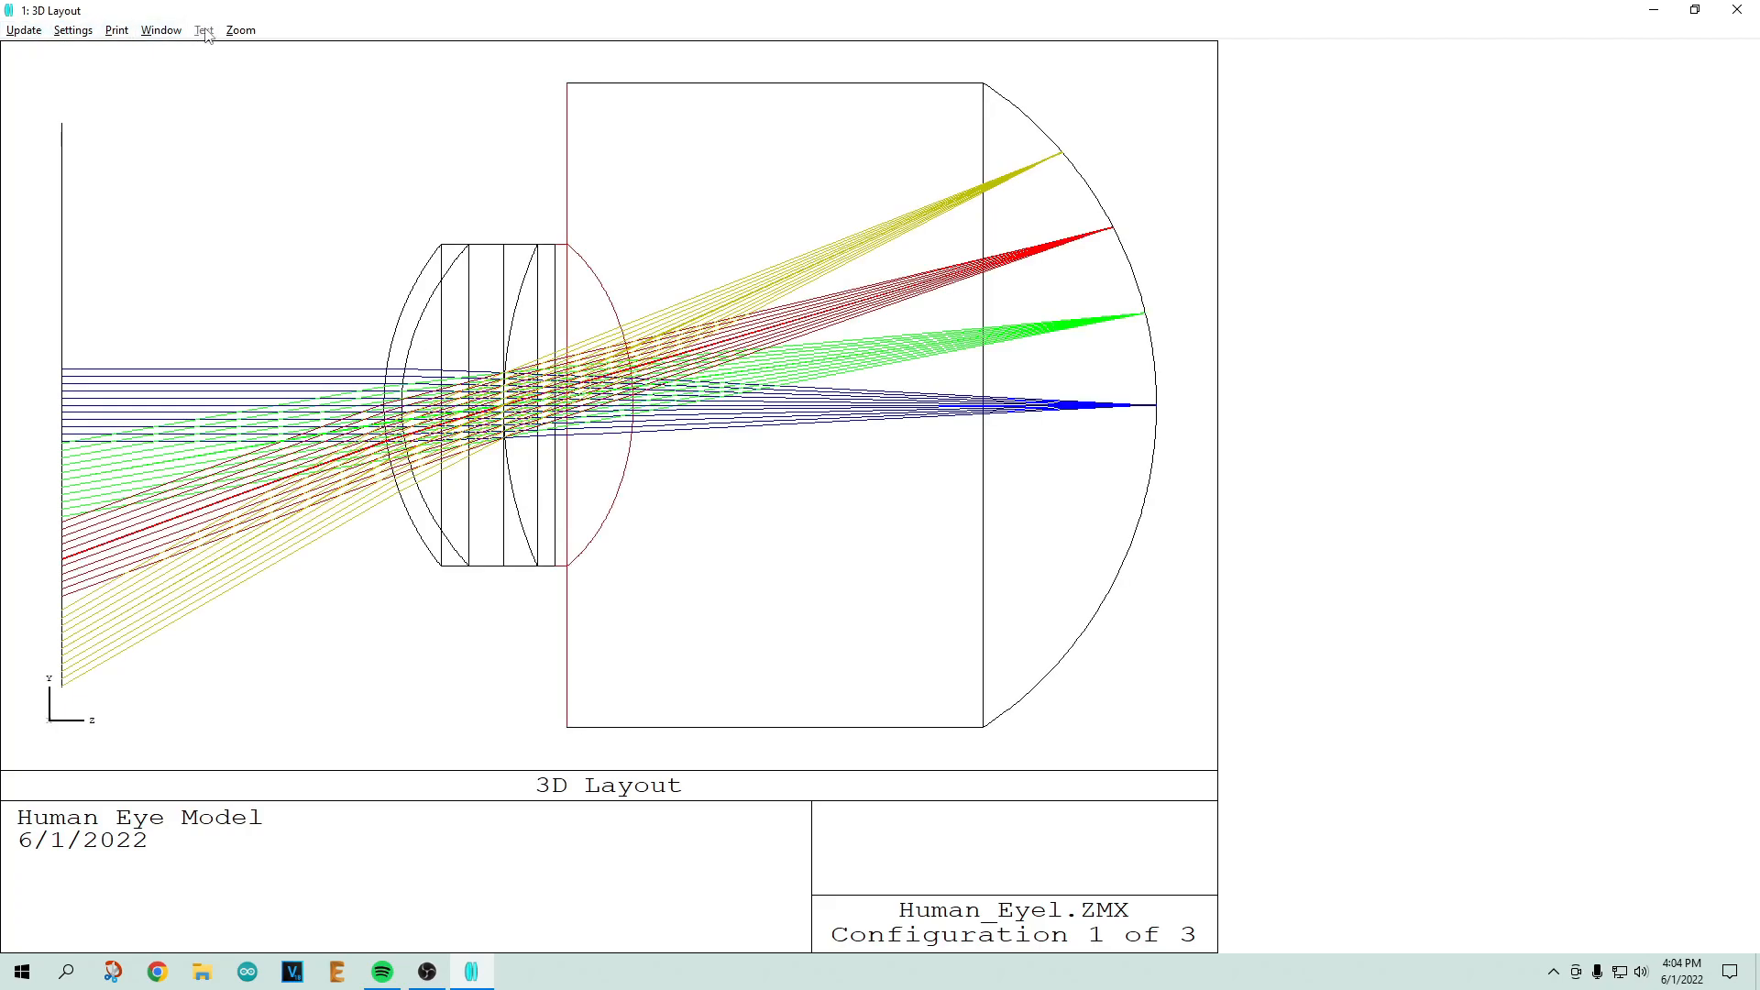
pyautogui.moveTo(201, 46)
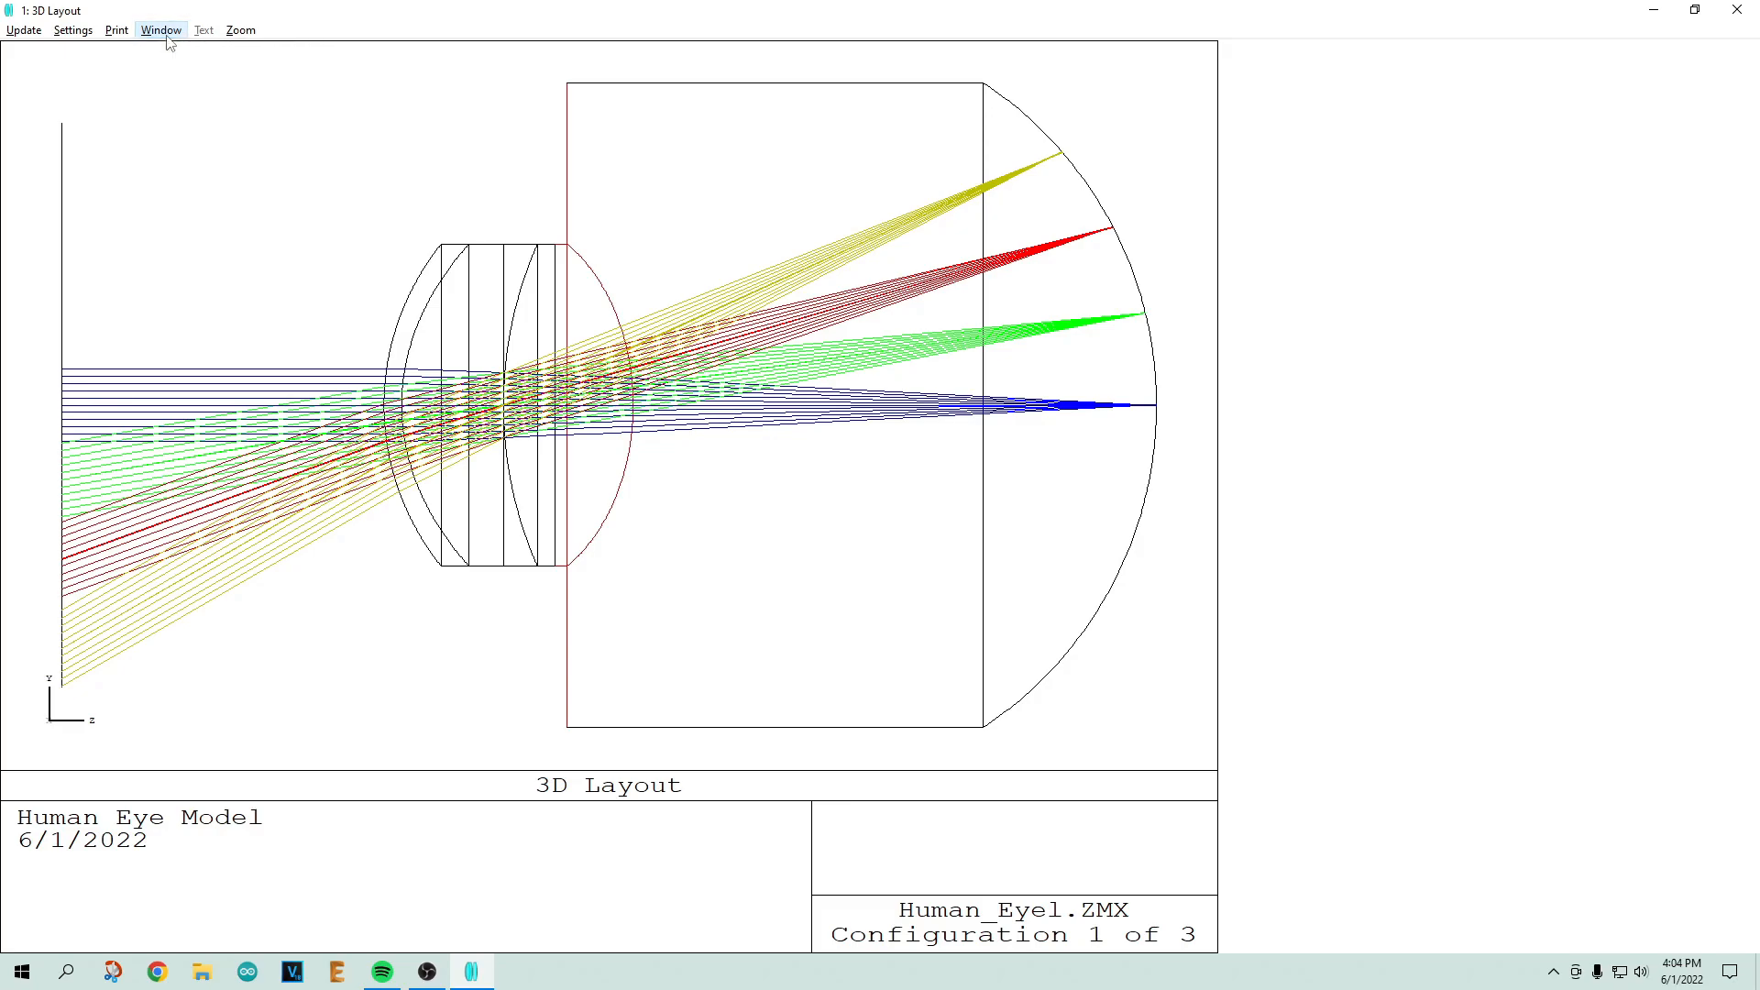
# Step: Check and cancel the layout's print options, then reopen its display settings
pyautogui.click(115, 30)
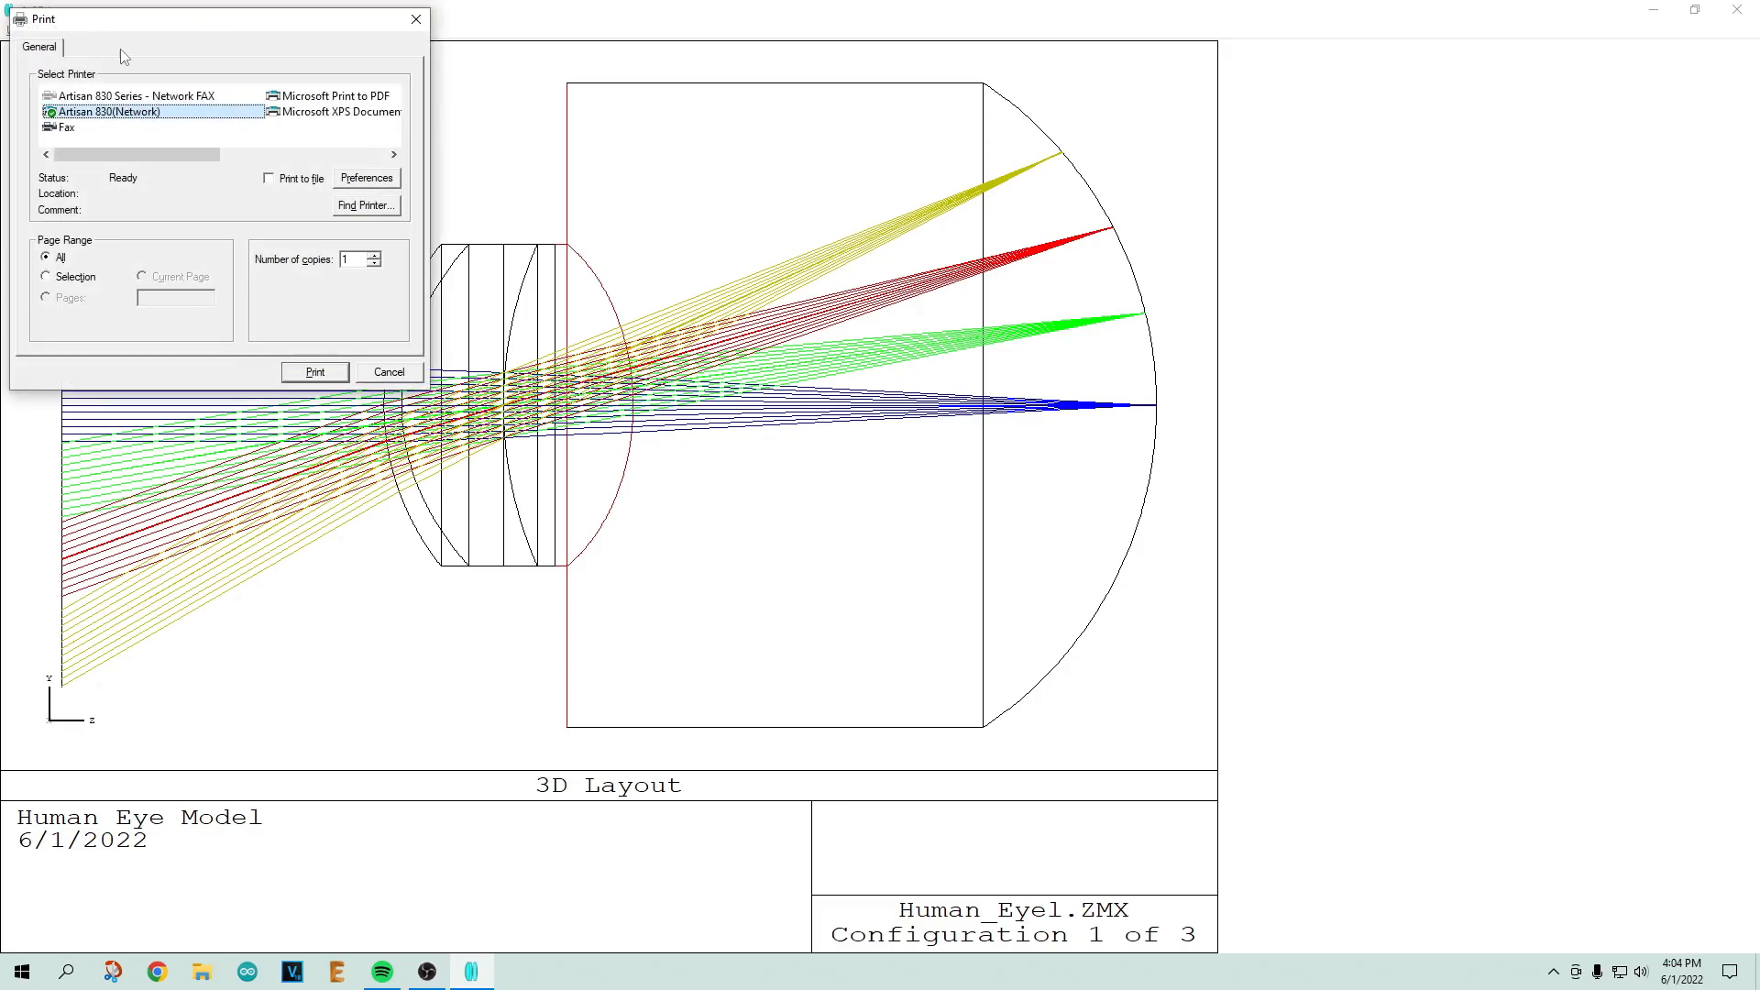
pyautogui.click(388, 371)
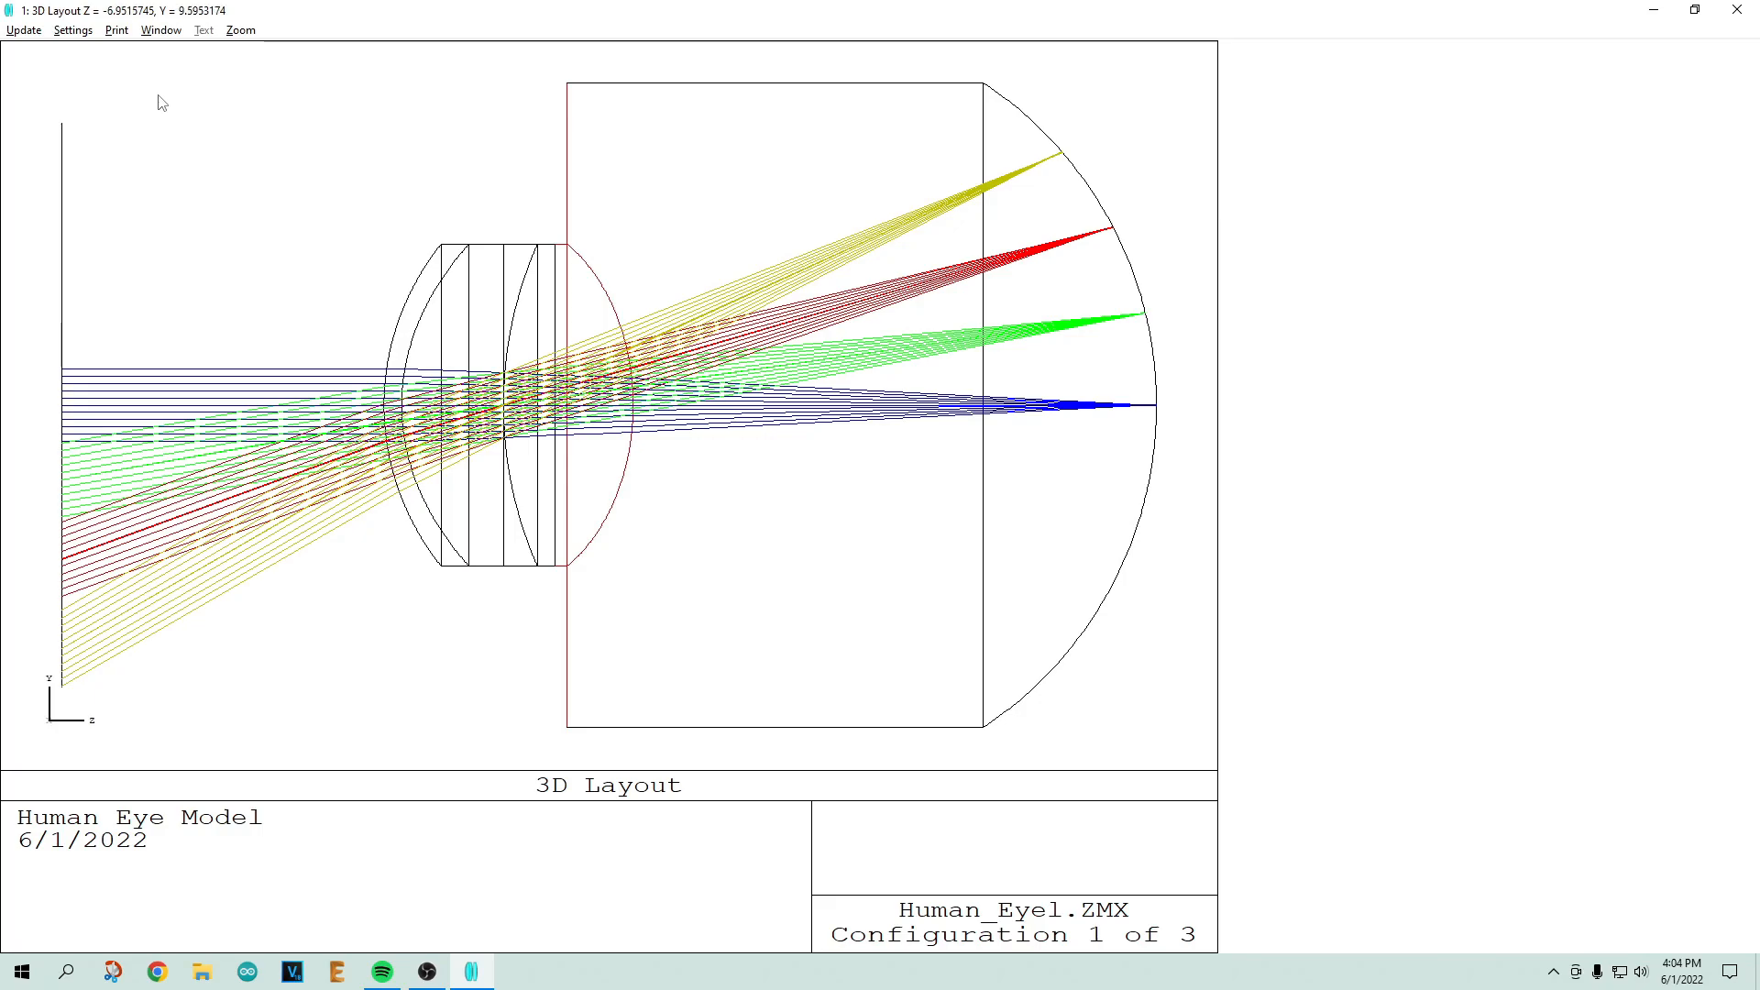
pyautogui.click(73, 29)
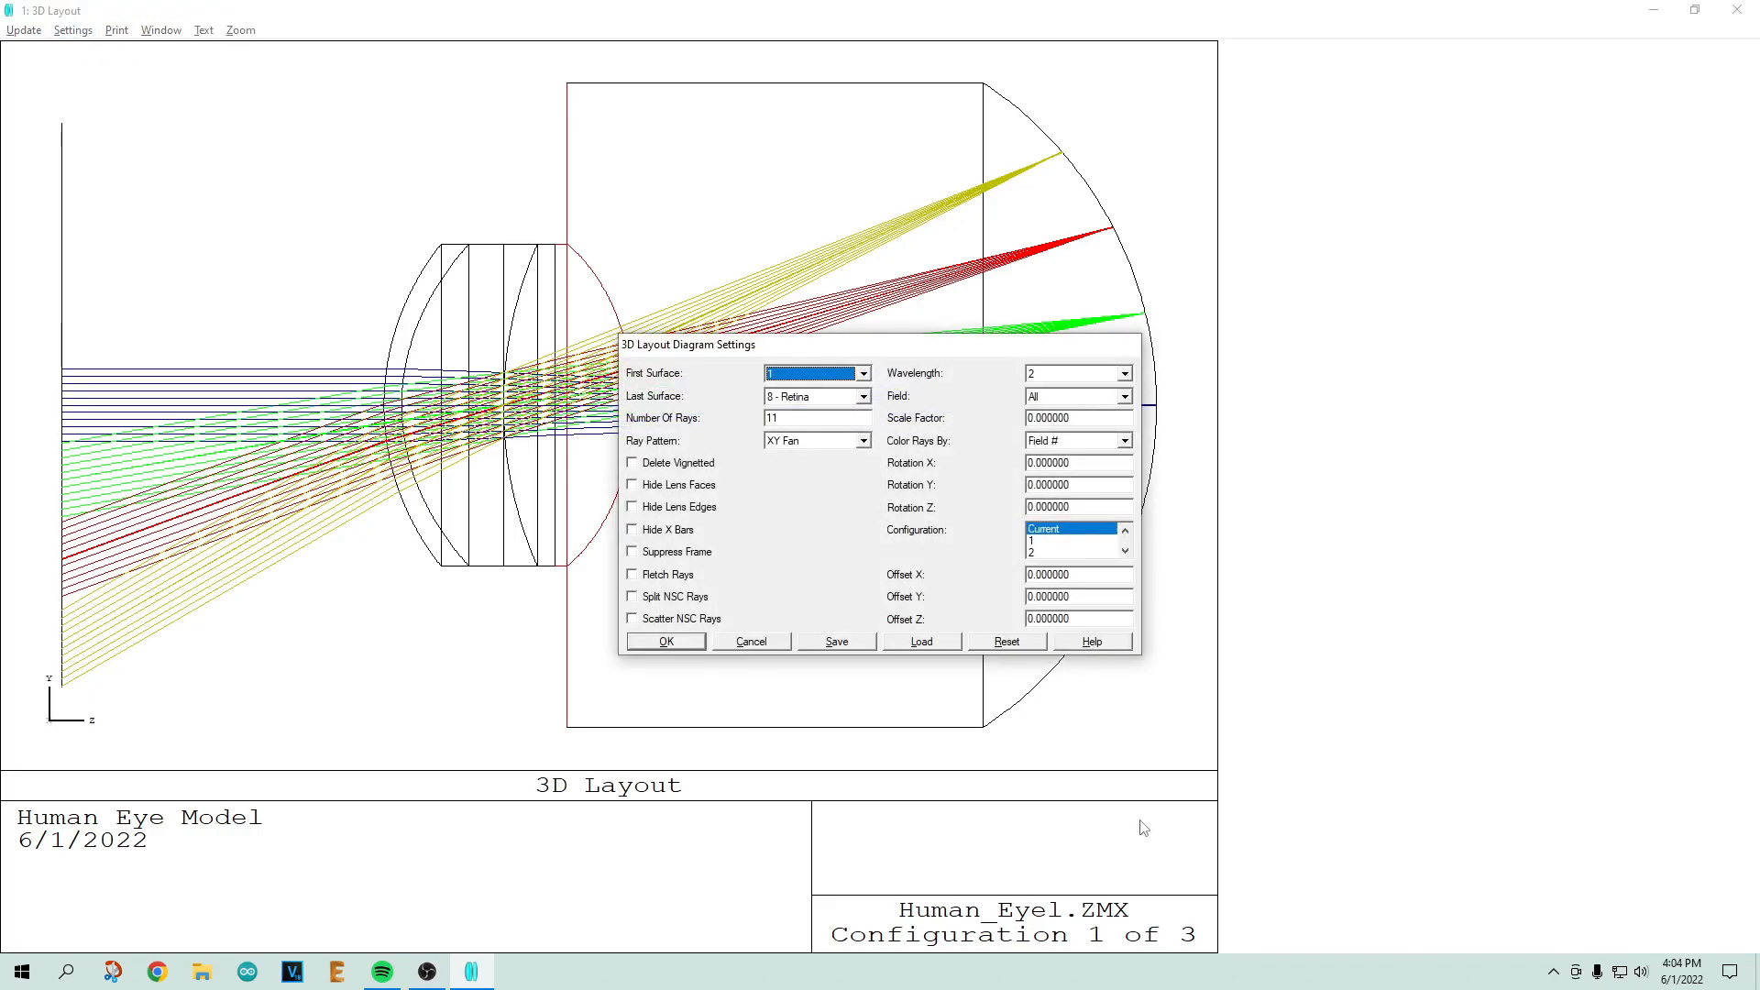
pyautogui.moveTo(702, 532)
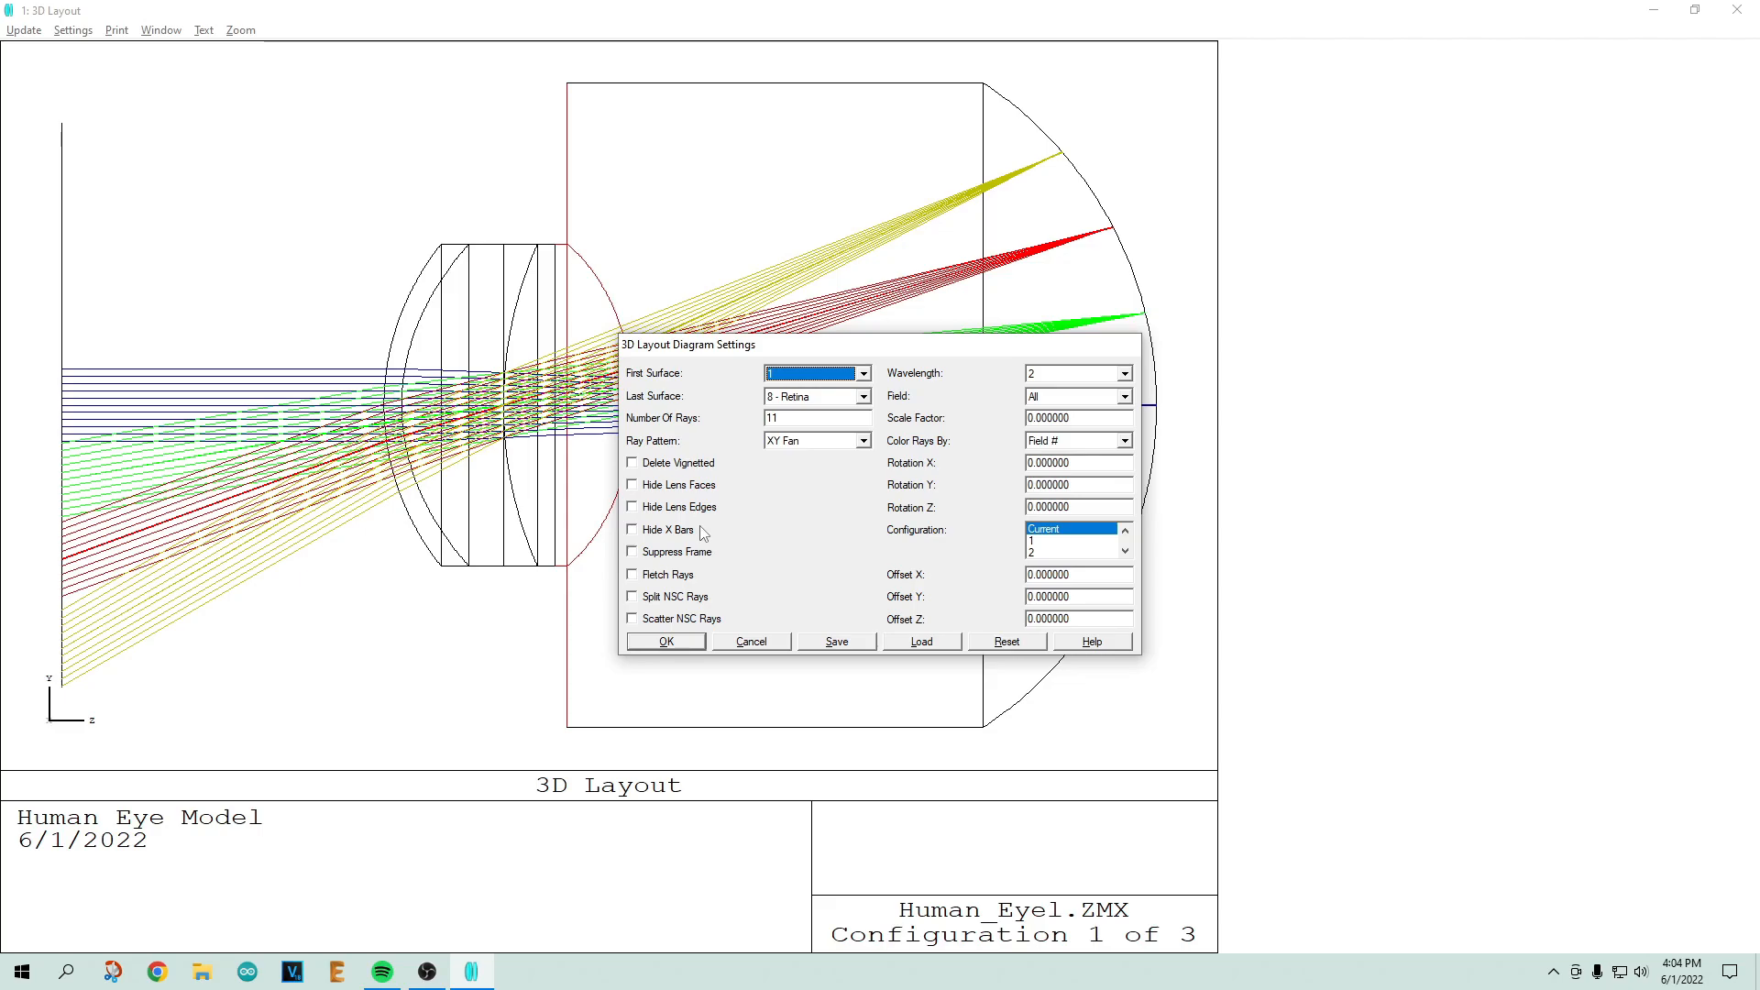
pyautogui.moveTo(950, 571)
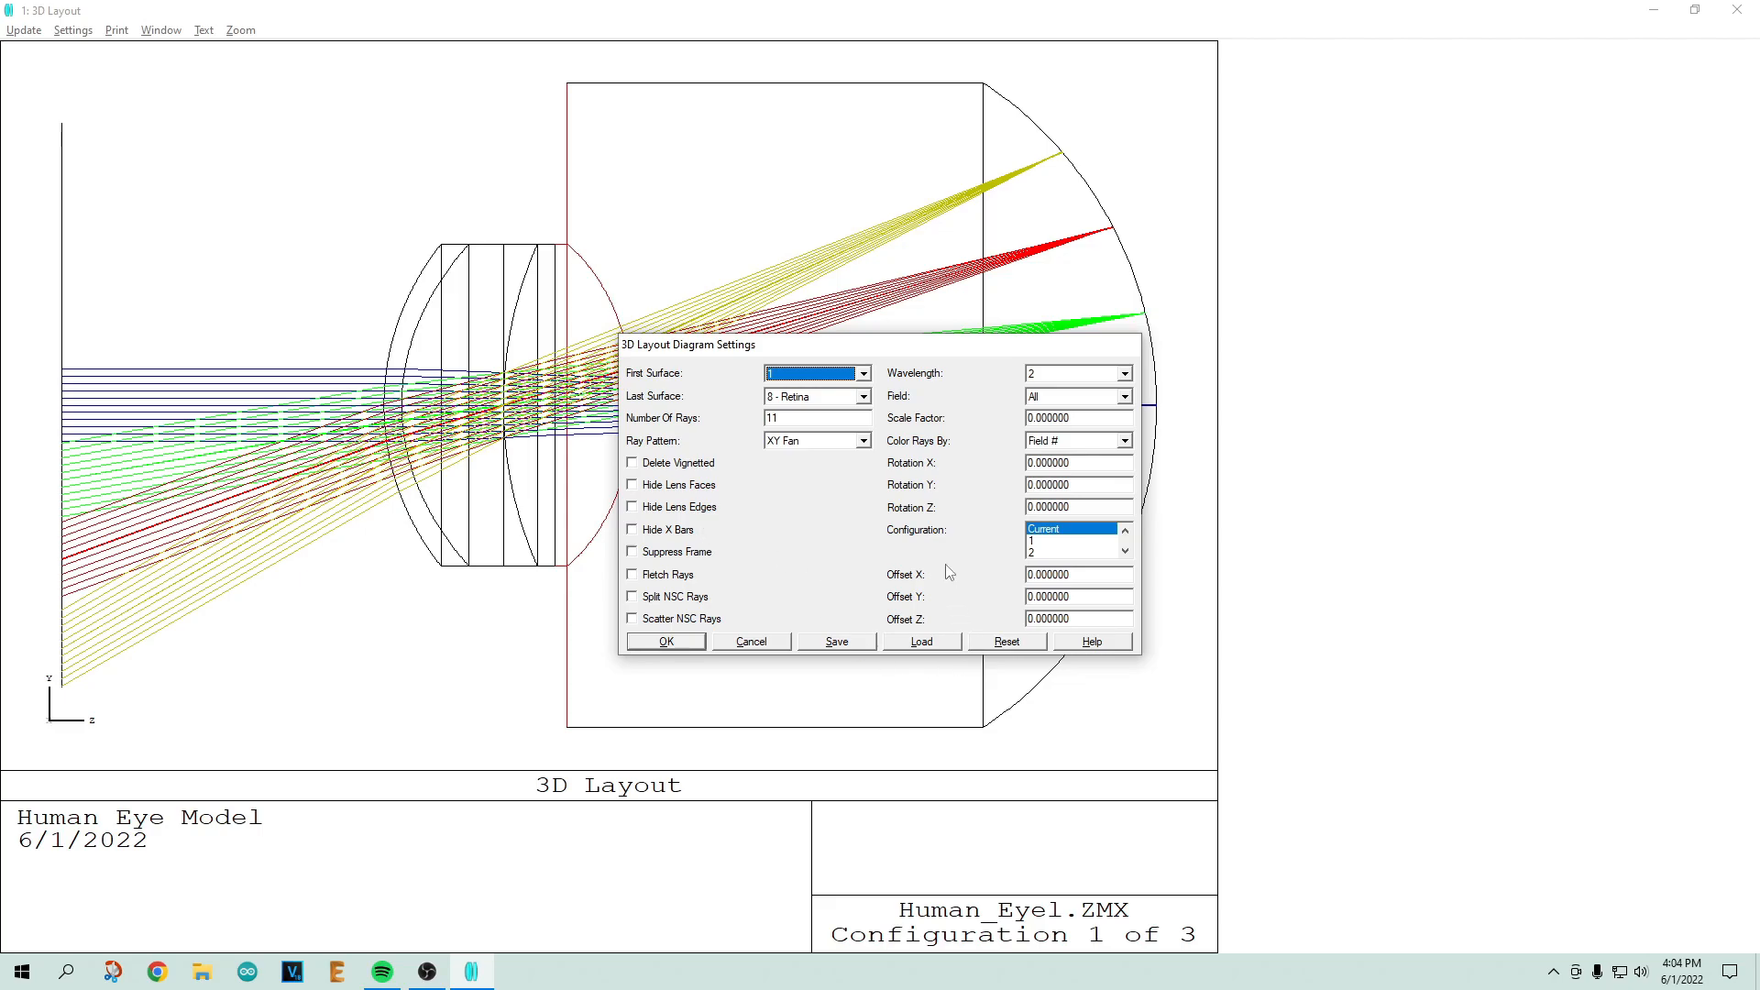
pyautogui.moveTo(448, 477)
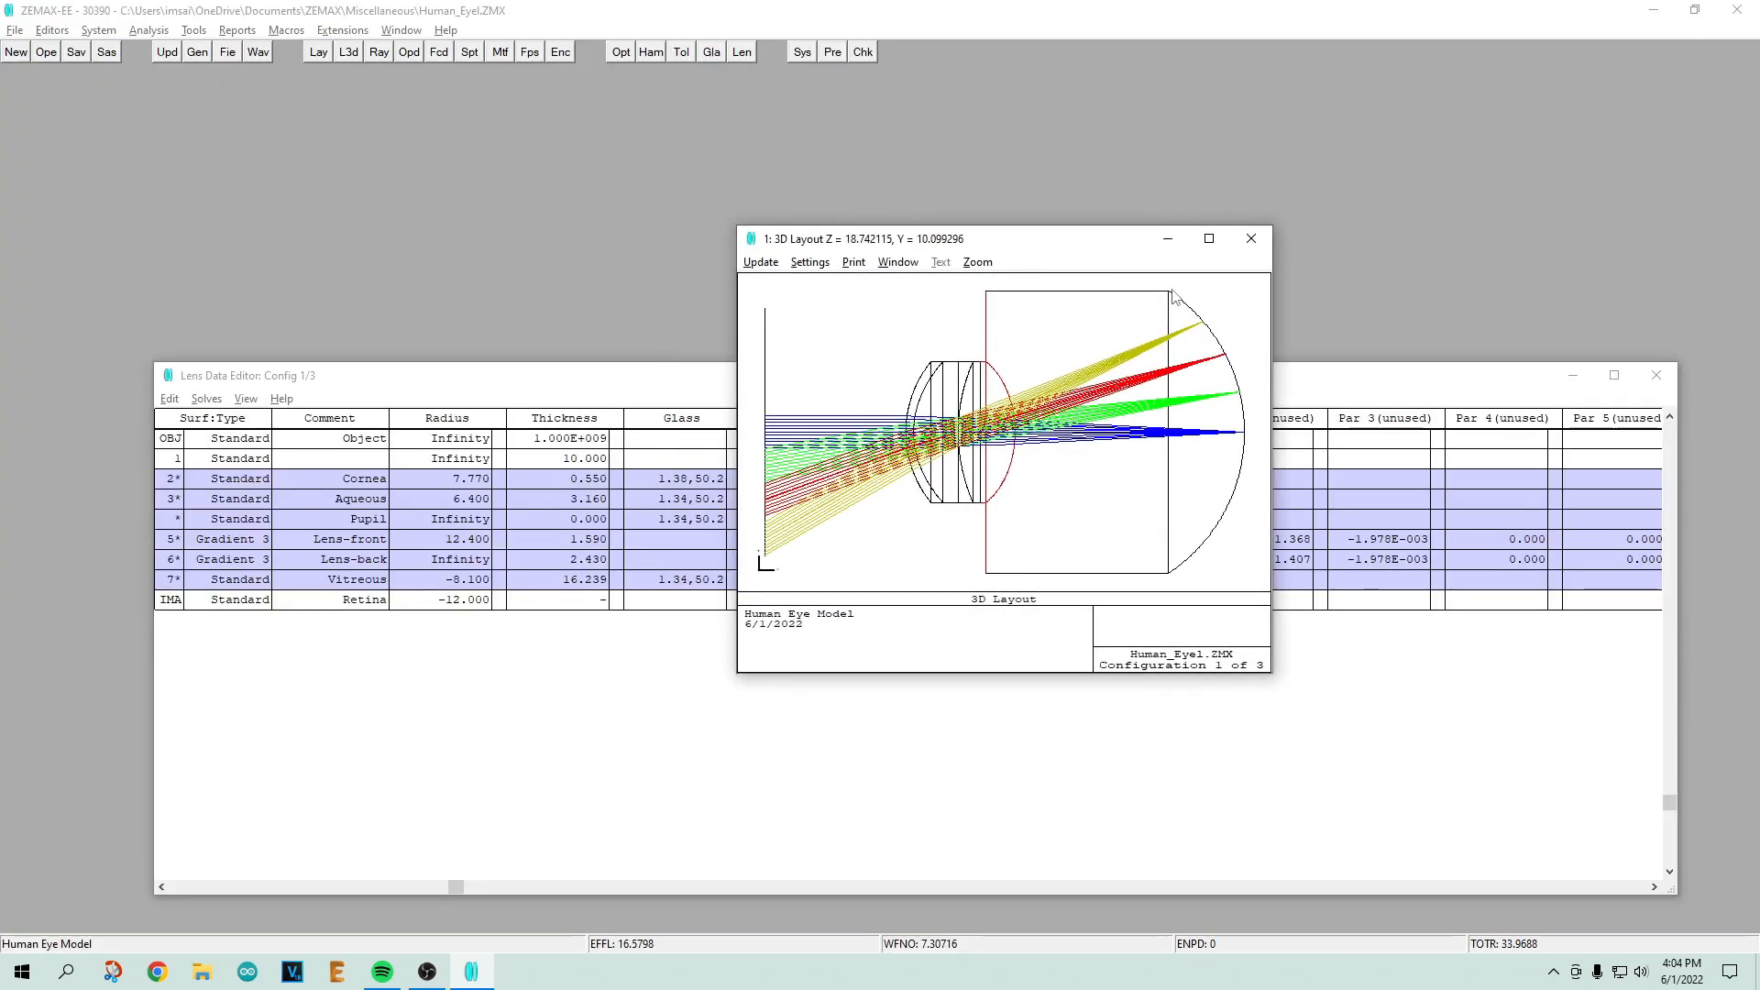
pyautogui.moveTo(1199, 333)
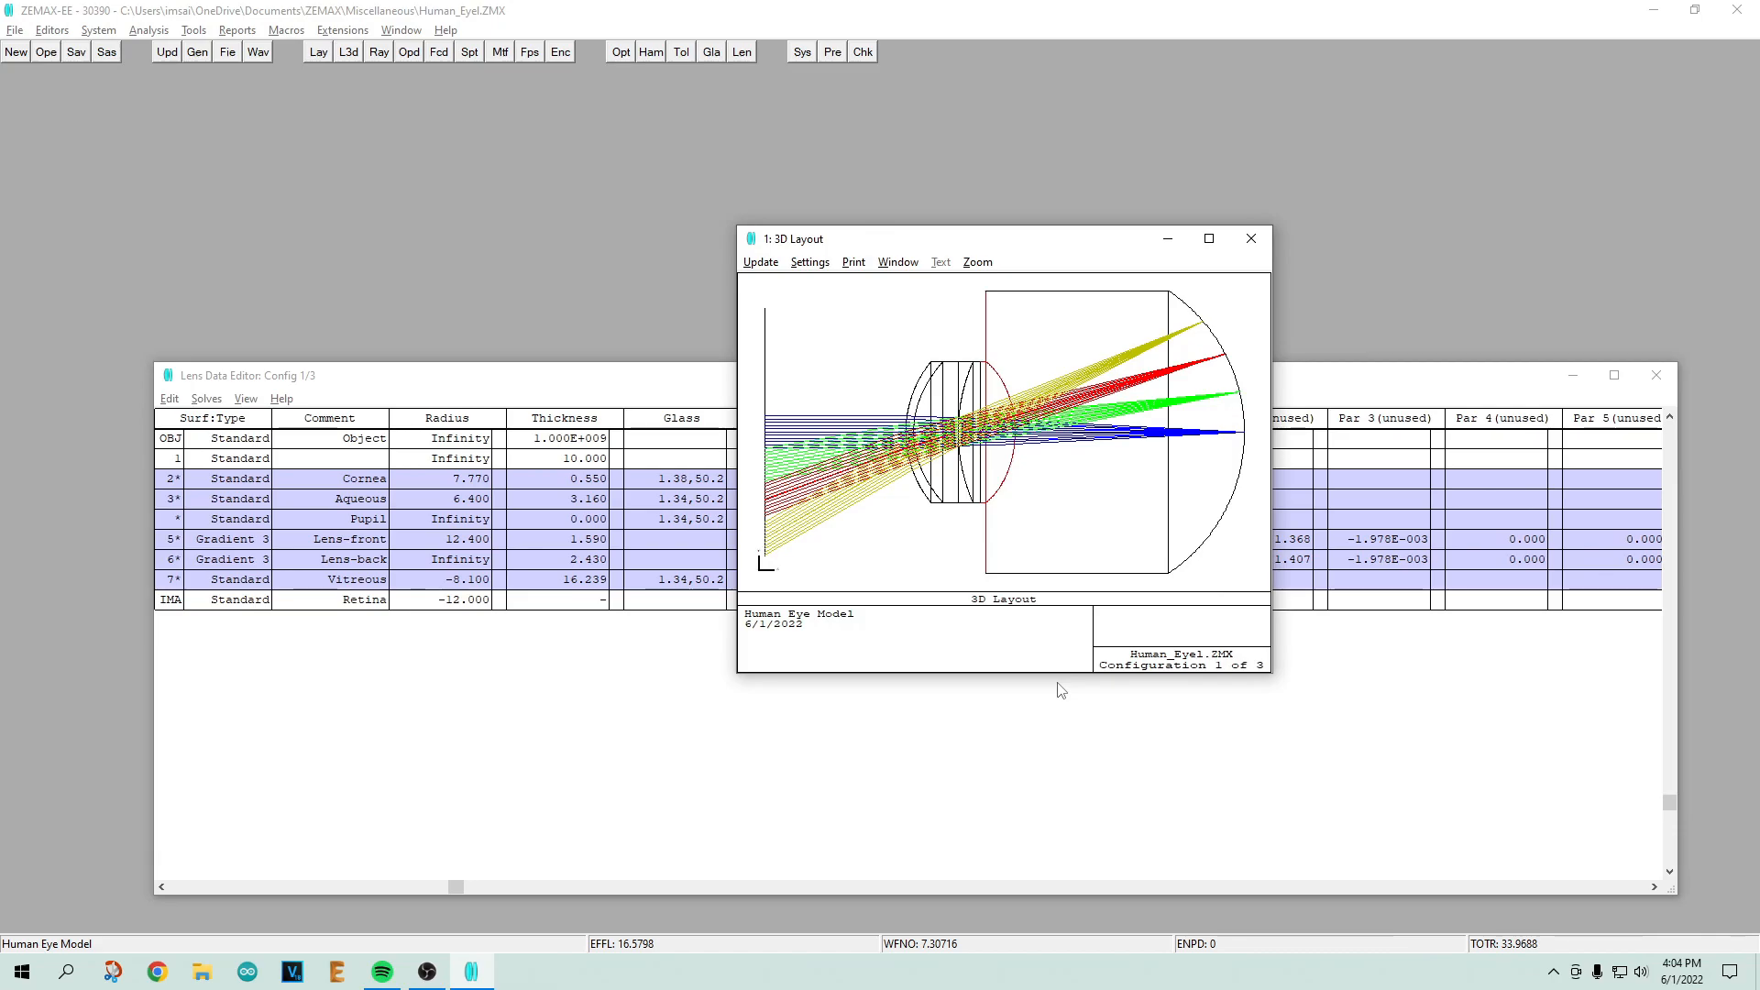
pyautogui.moveTo(489, 125)
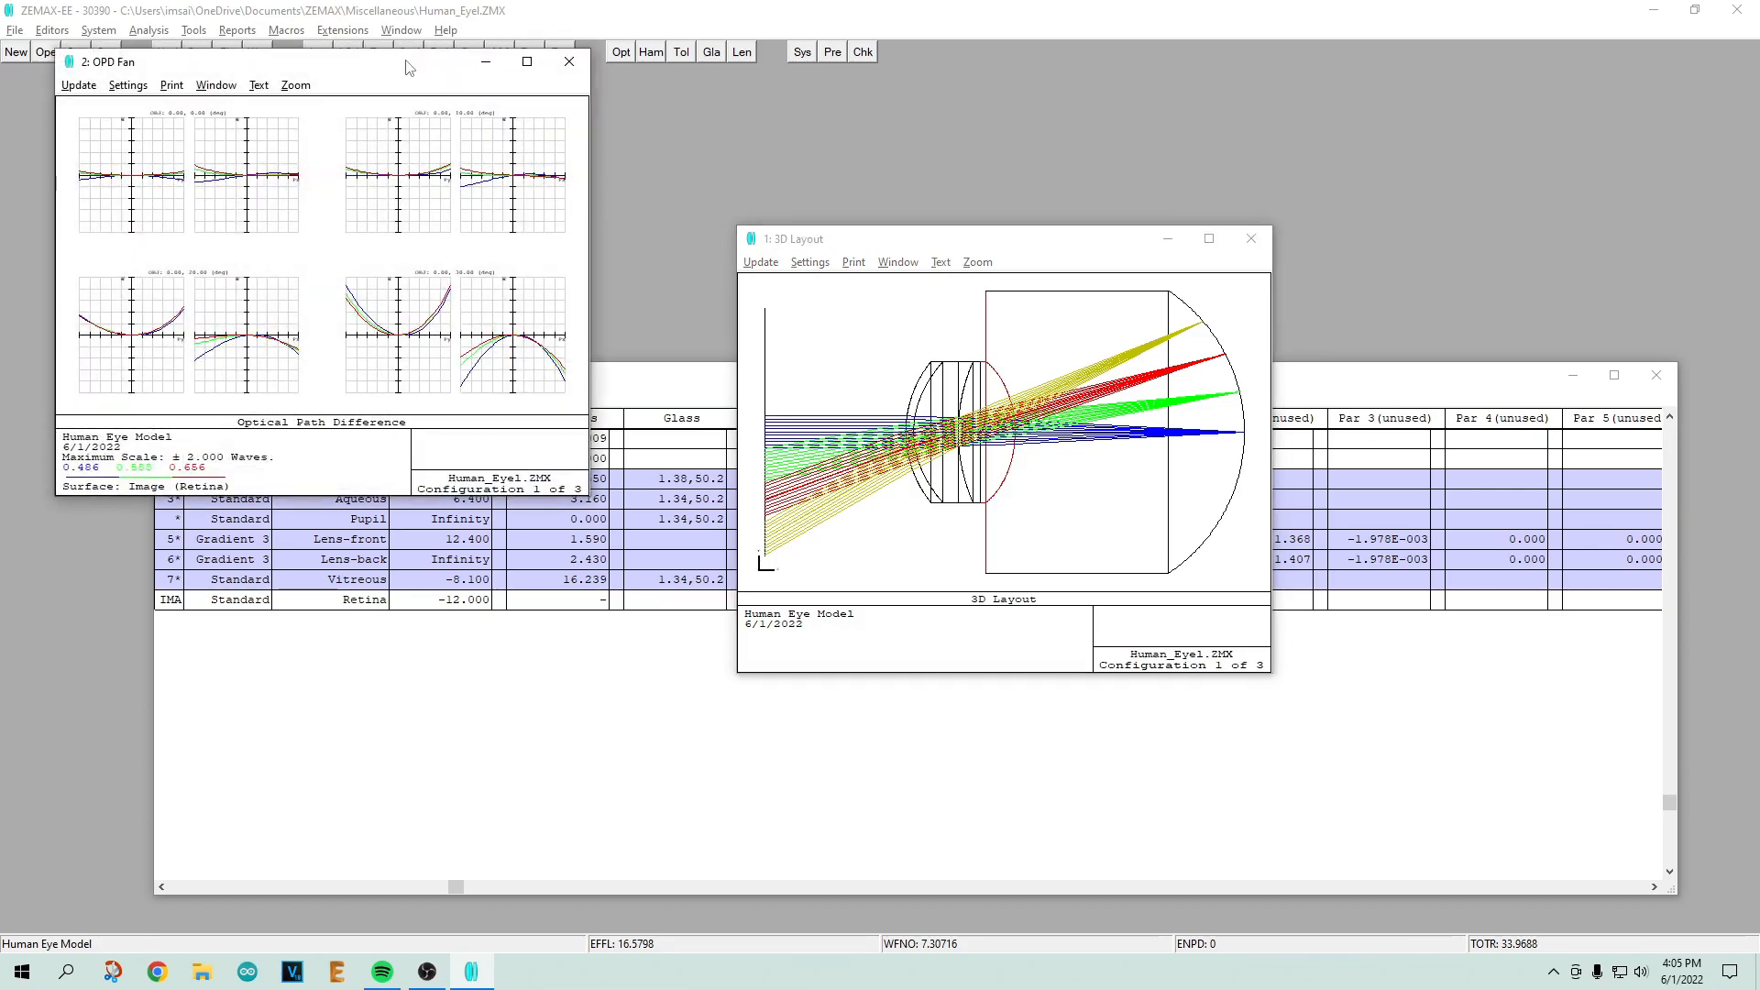
pyautogui.moveTo(520, 93)
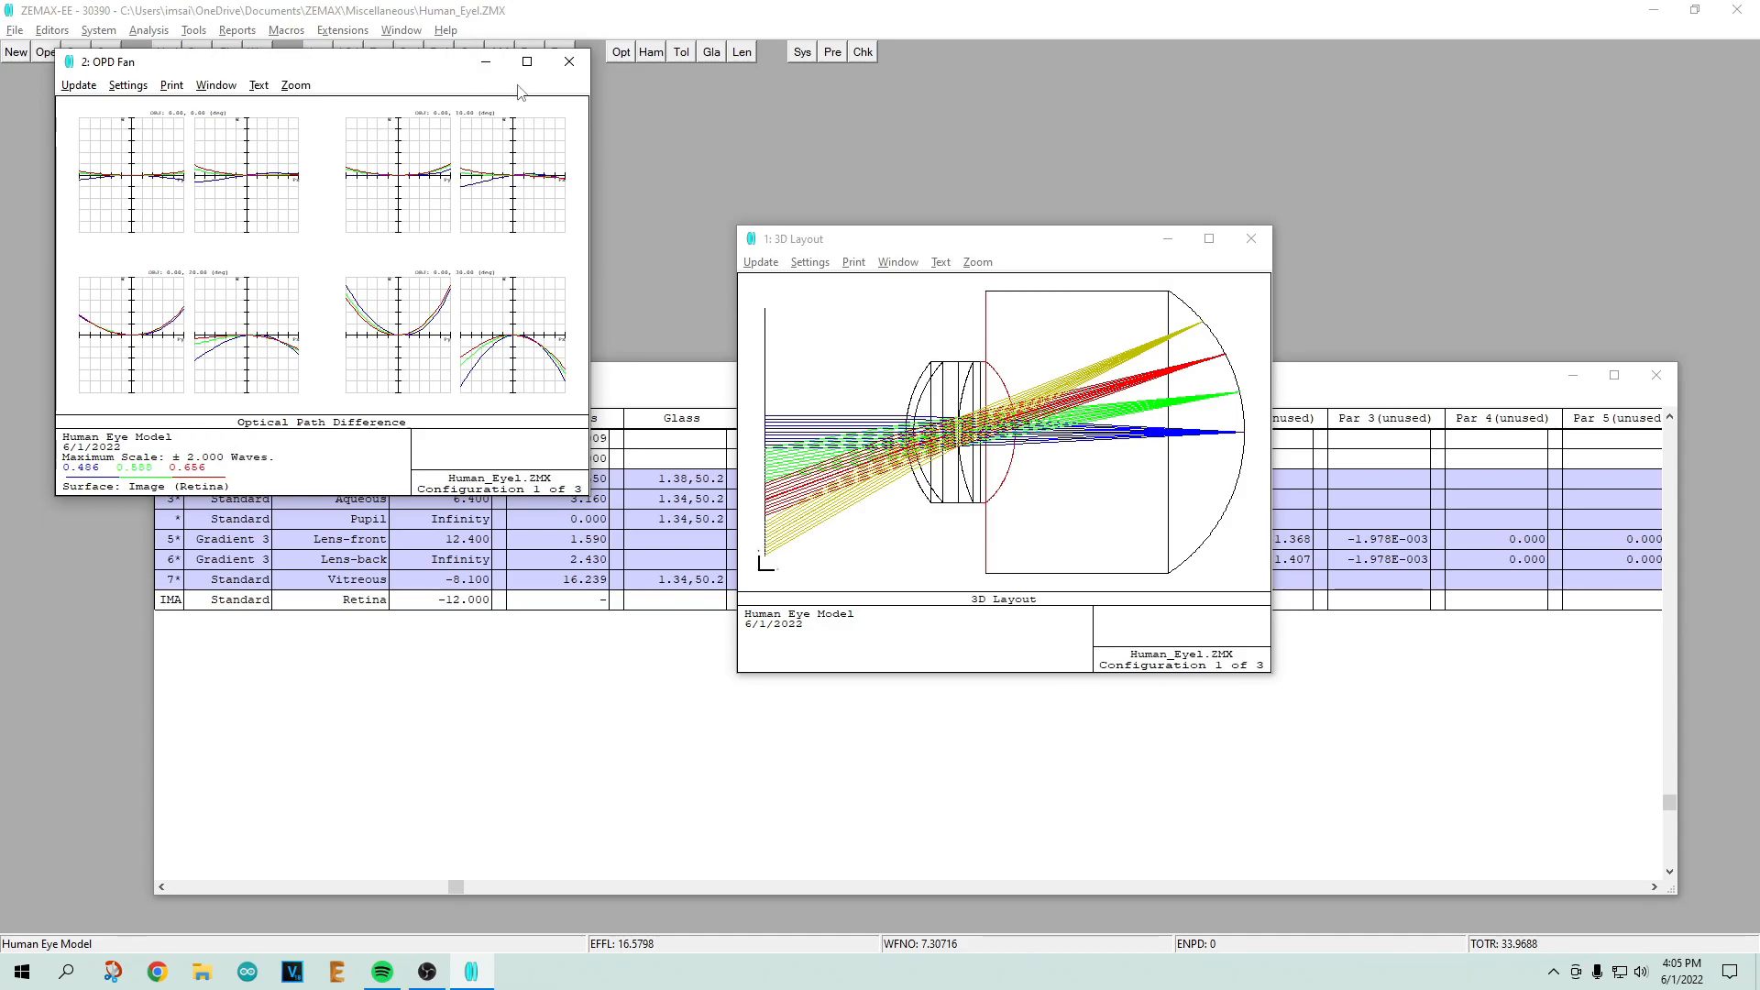
# Step: Show a transverse ray fan plot, then the polychromatic FFT MTF plot
pyautogui.click(526, 62)
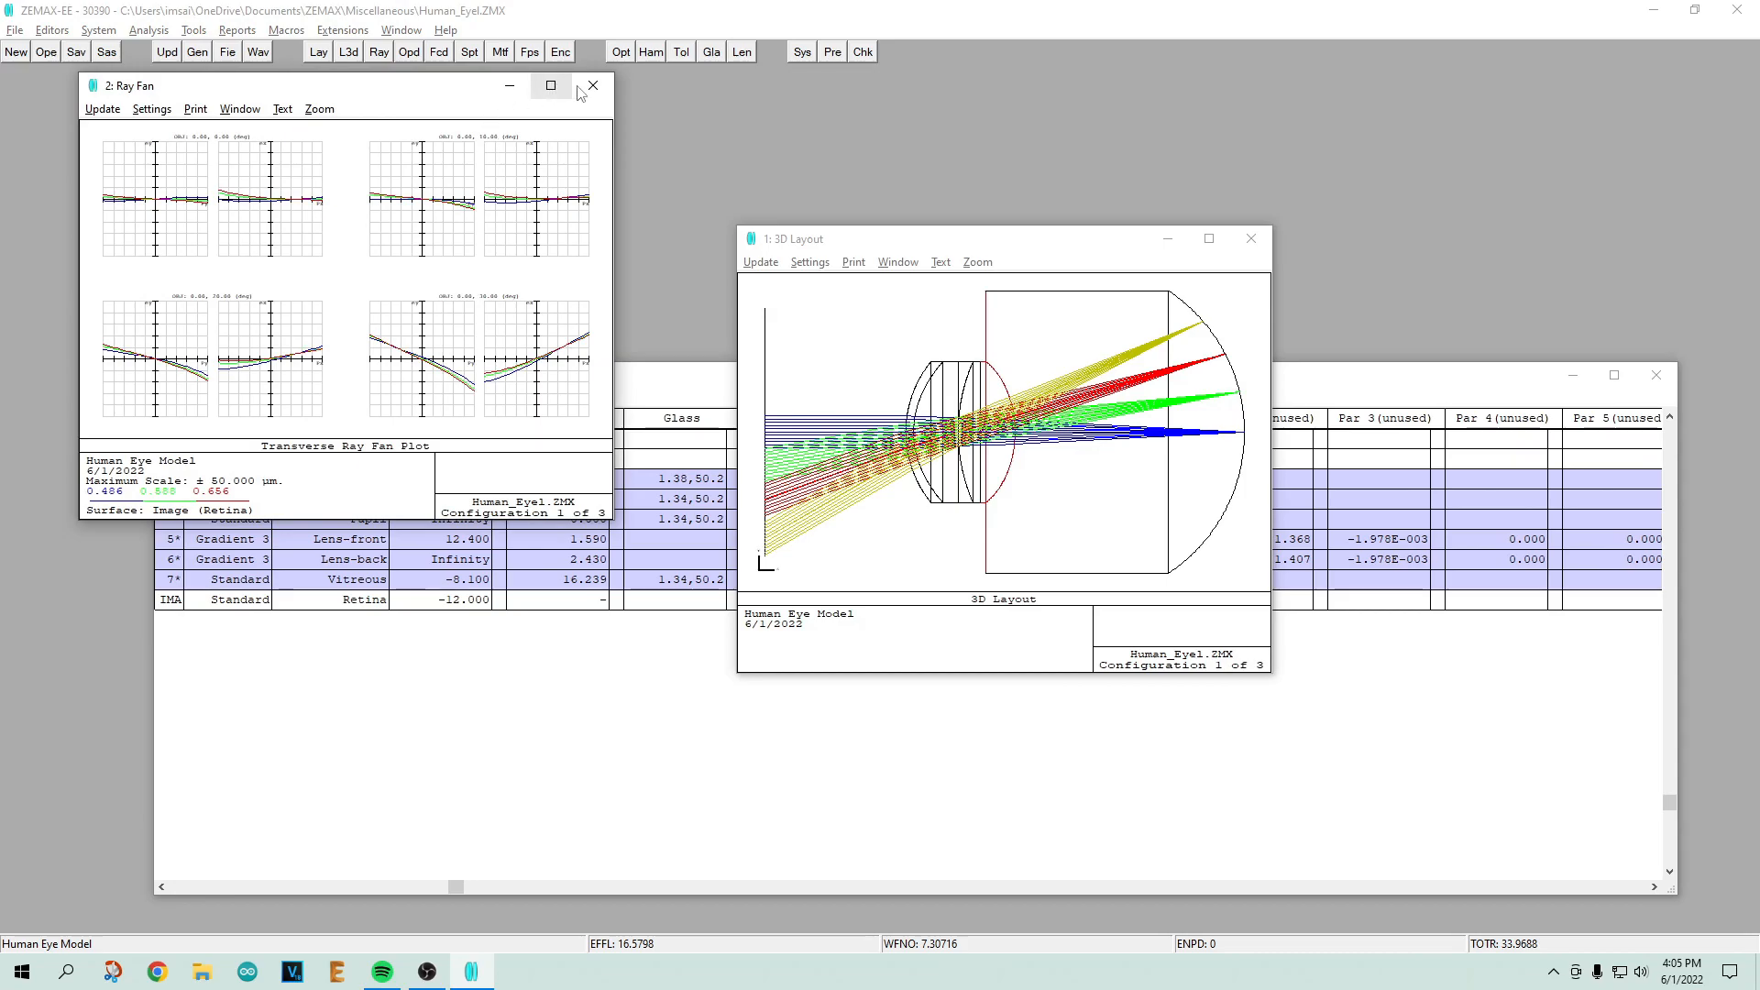
pyautogui.moveTo(386, 400)
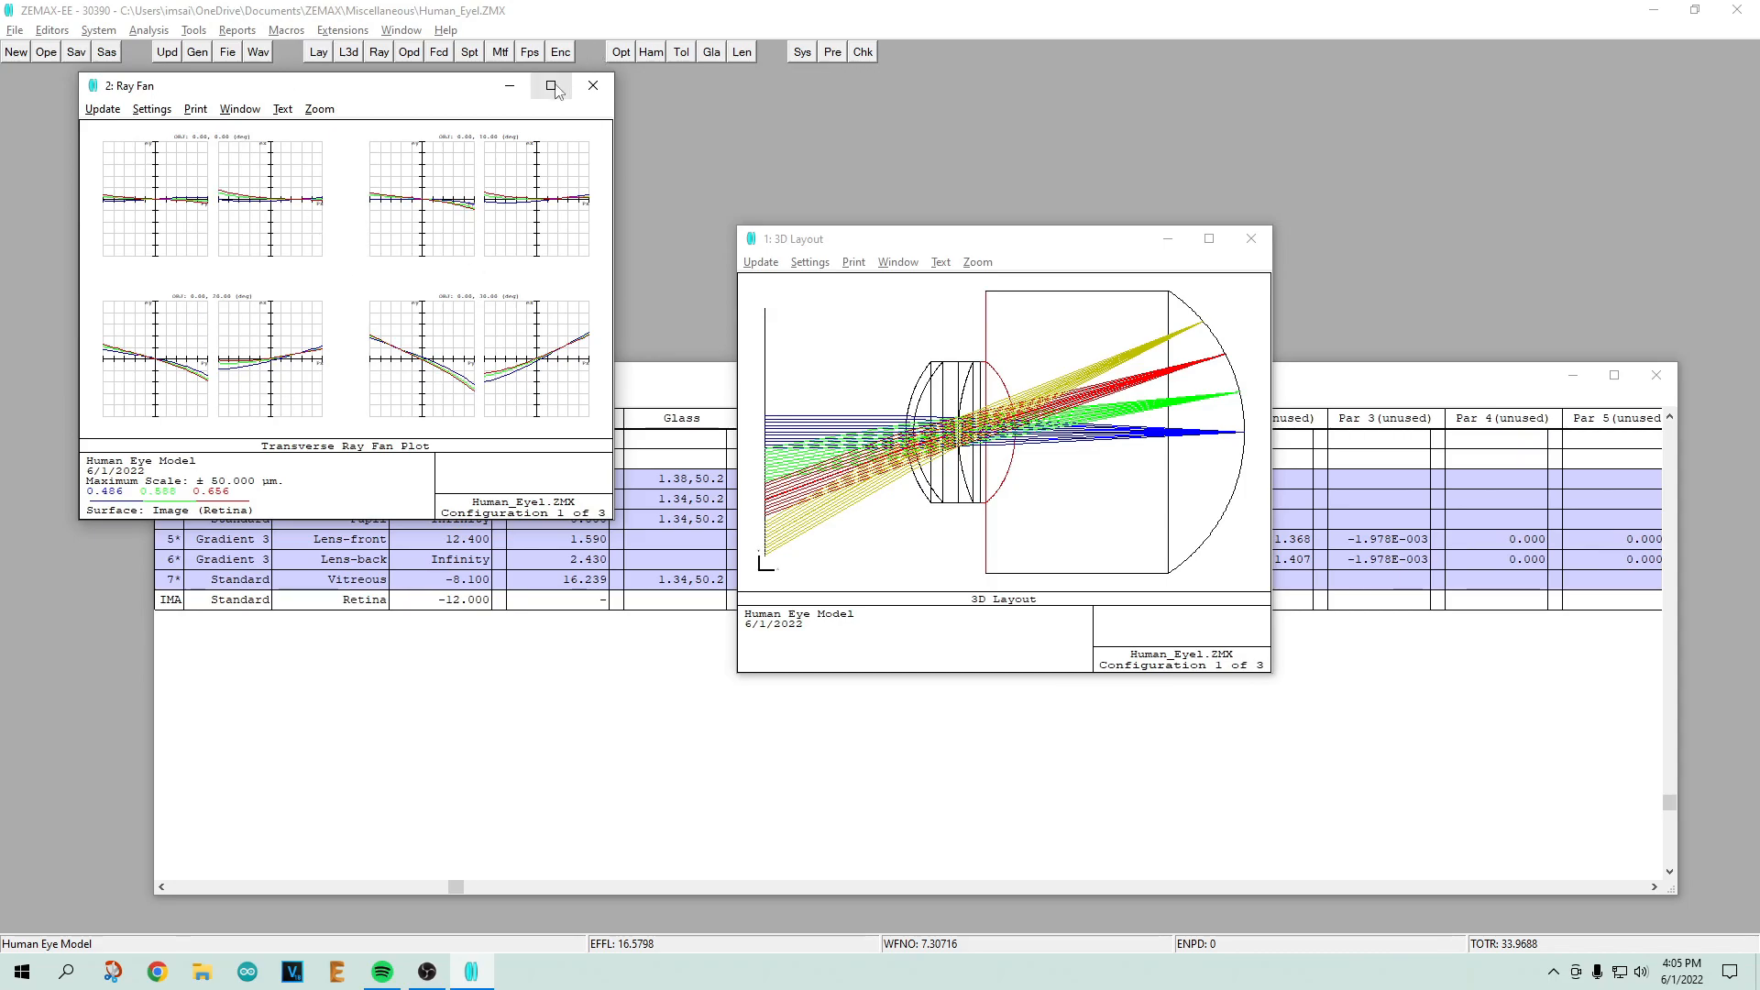
pyautogui.click(593, 85)
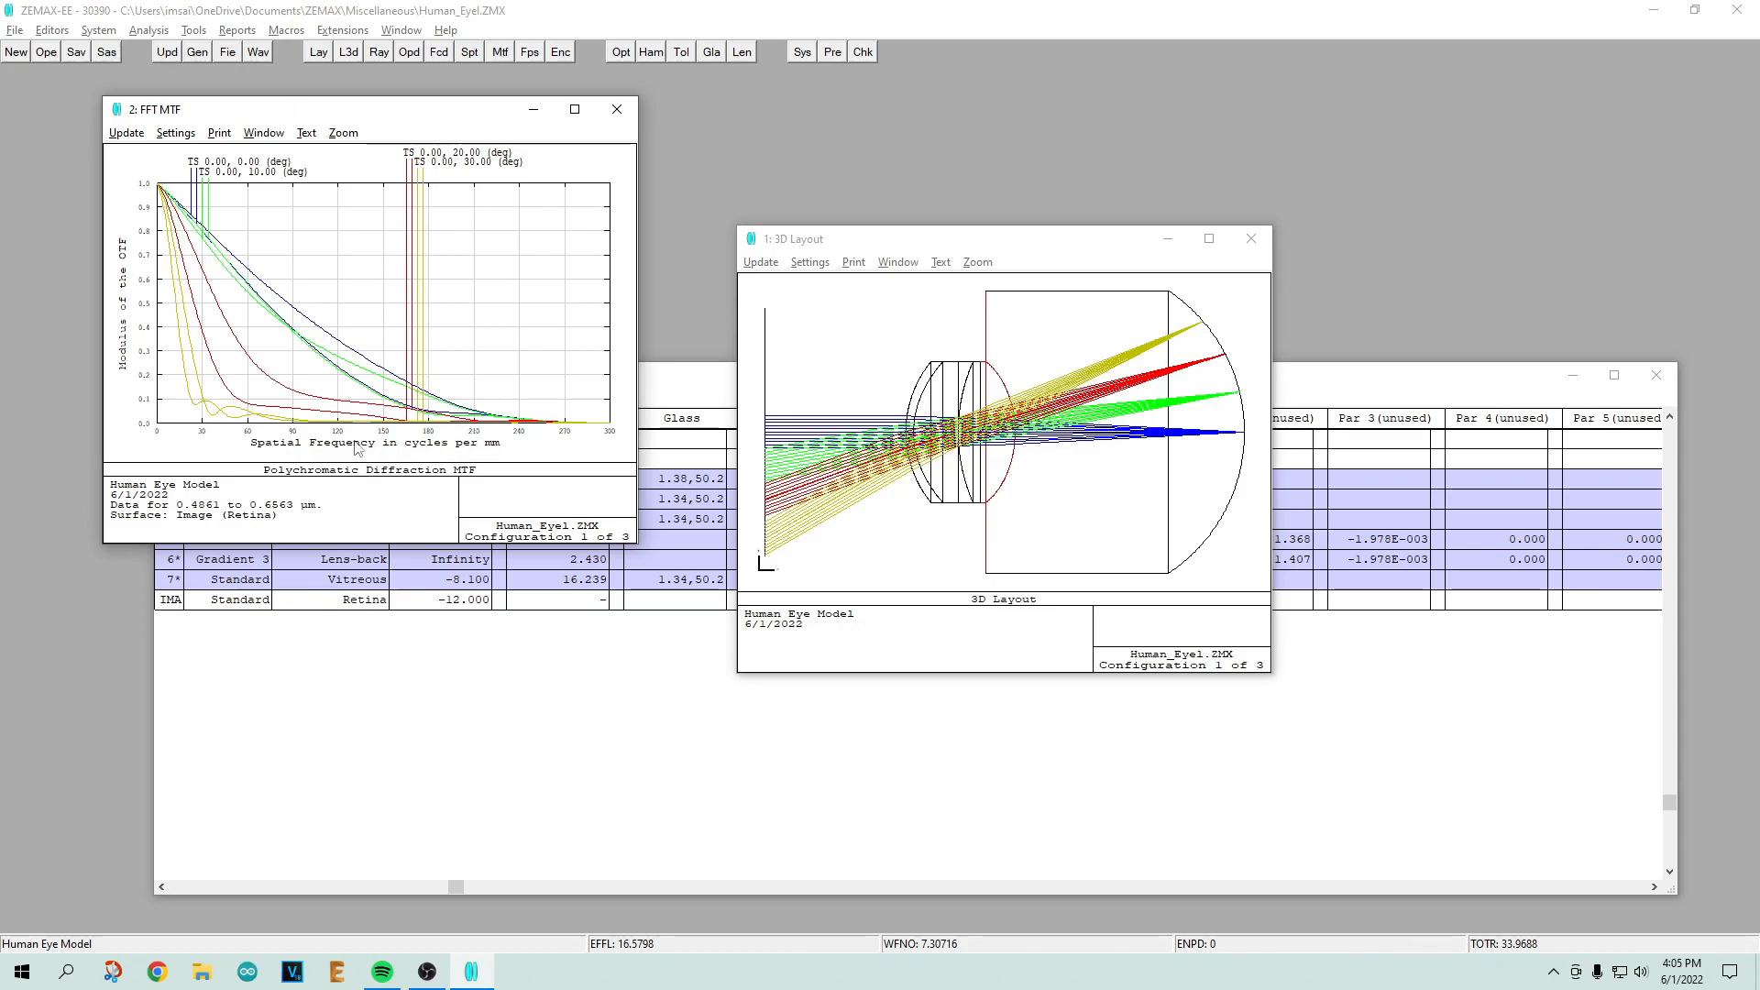
pyautogui.moveTo(332, 448)
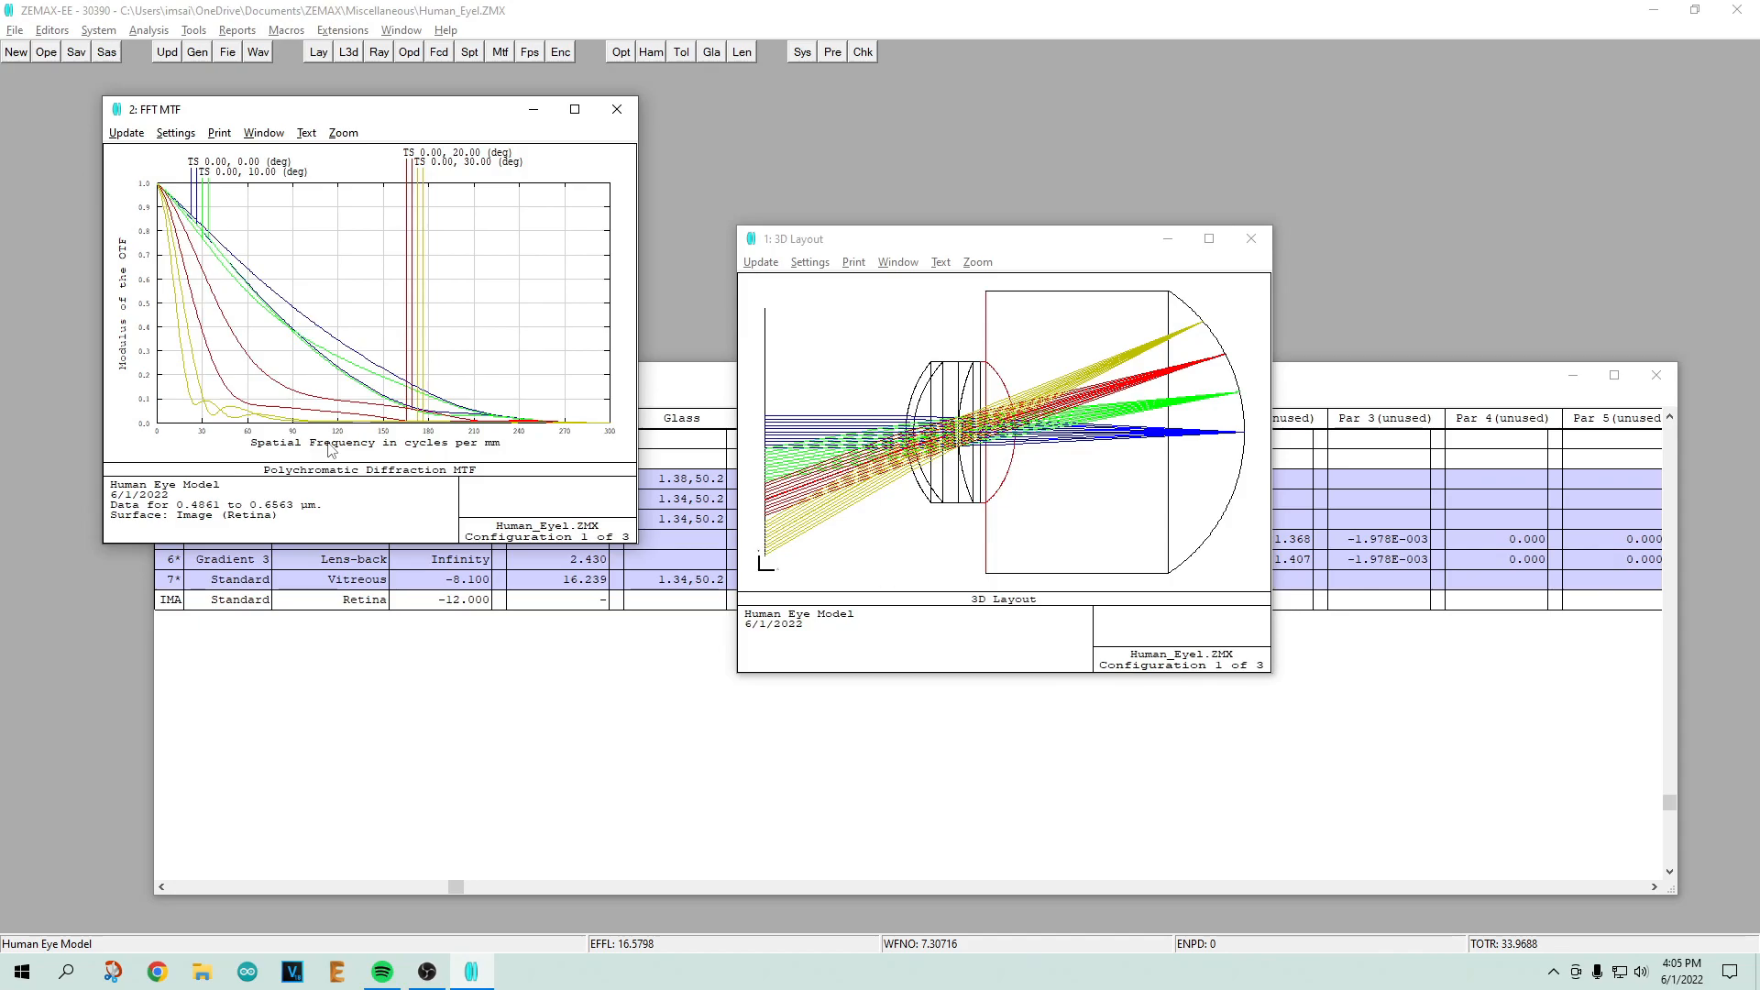
pyautogui.moveTo(399, 450)
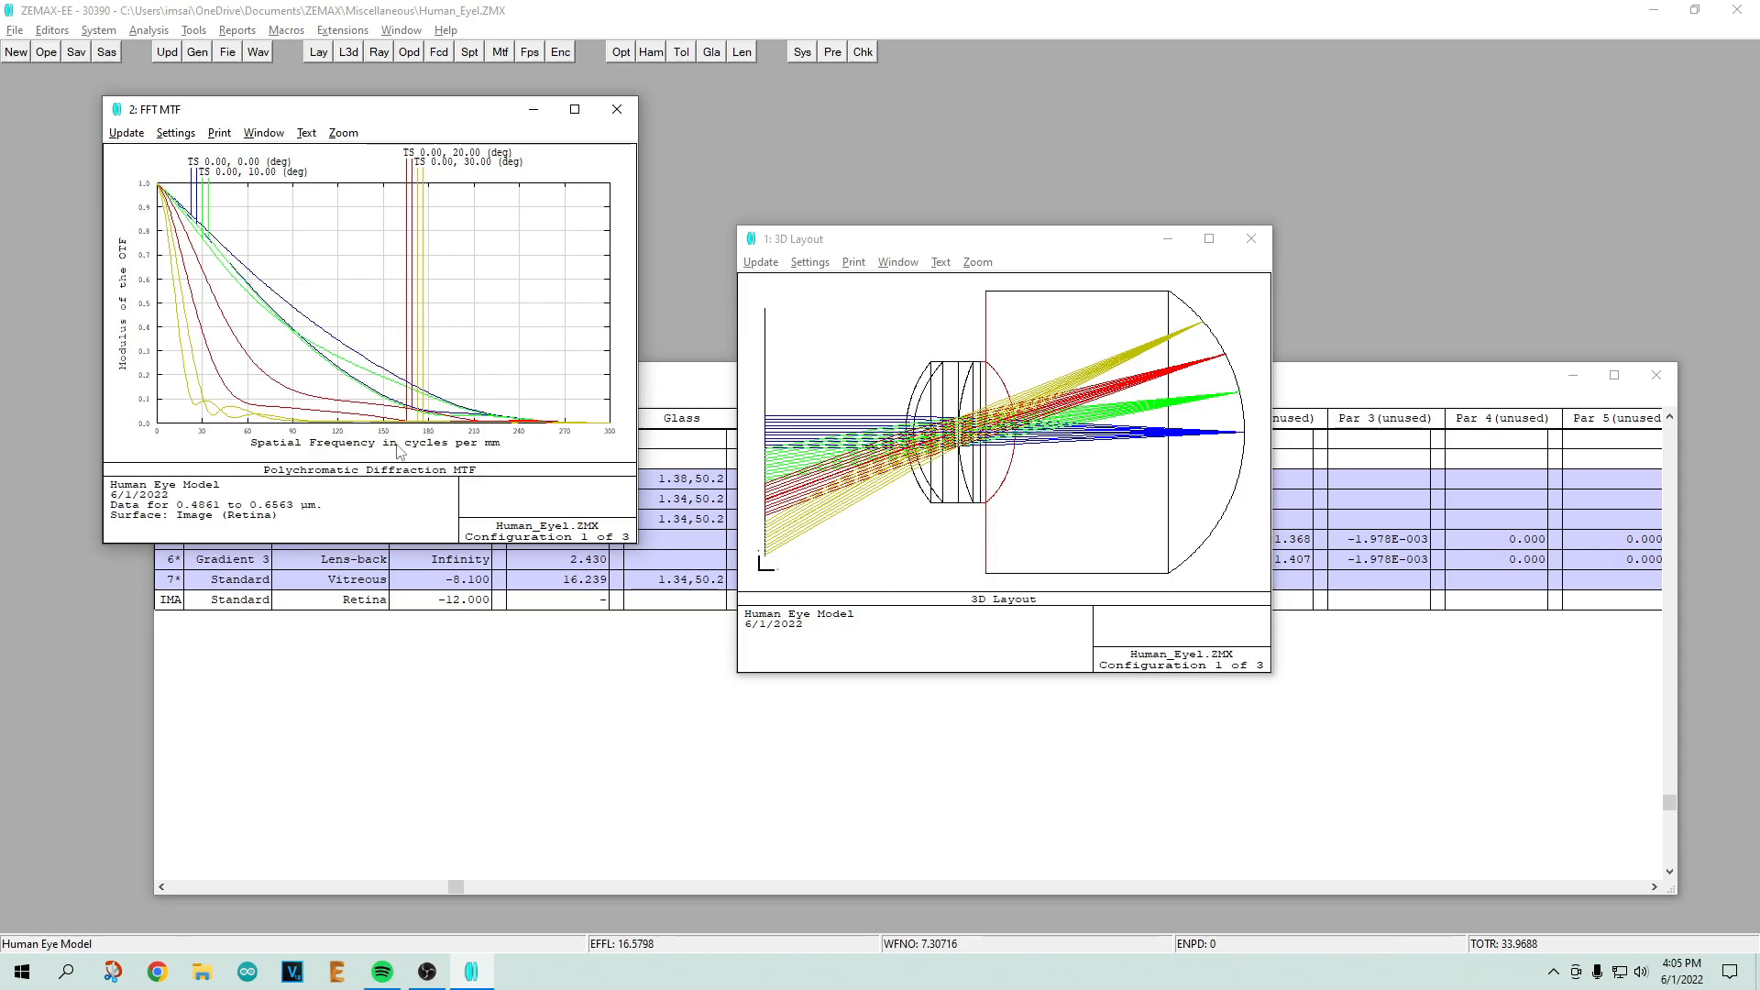
pyautogui.moveTo(617, 109)
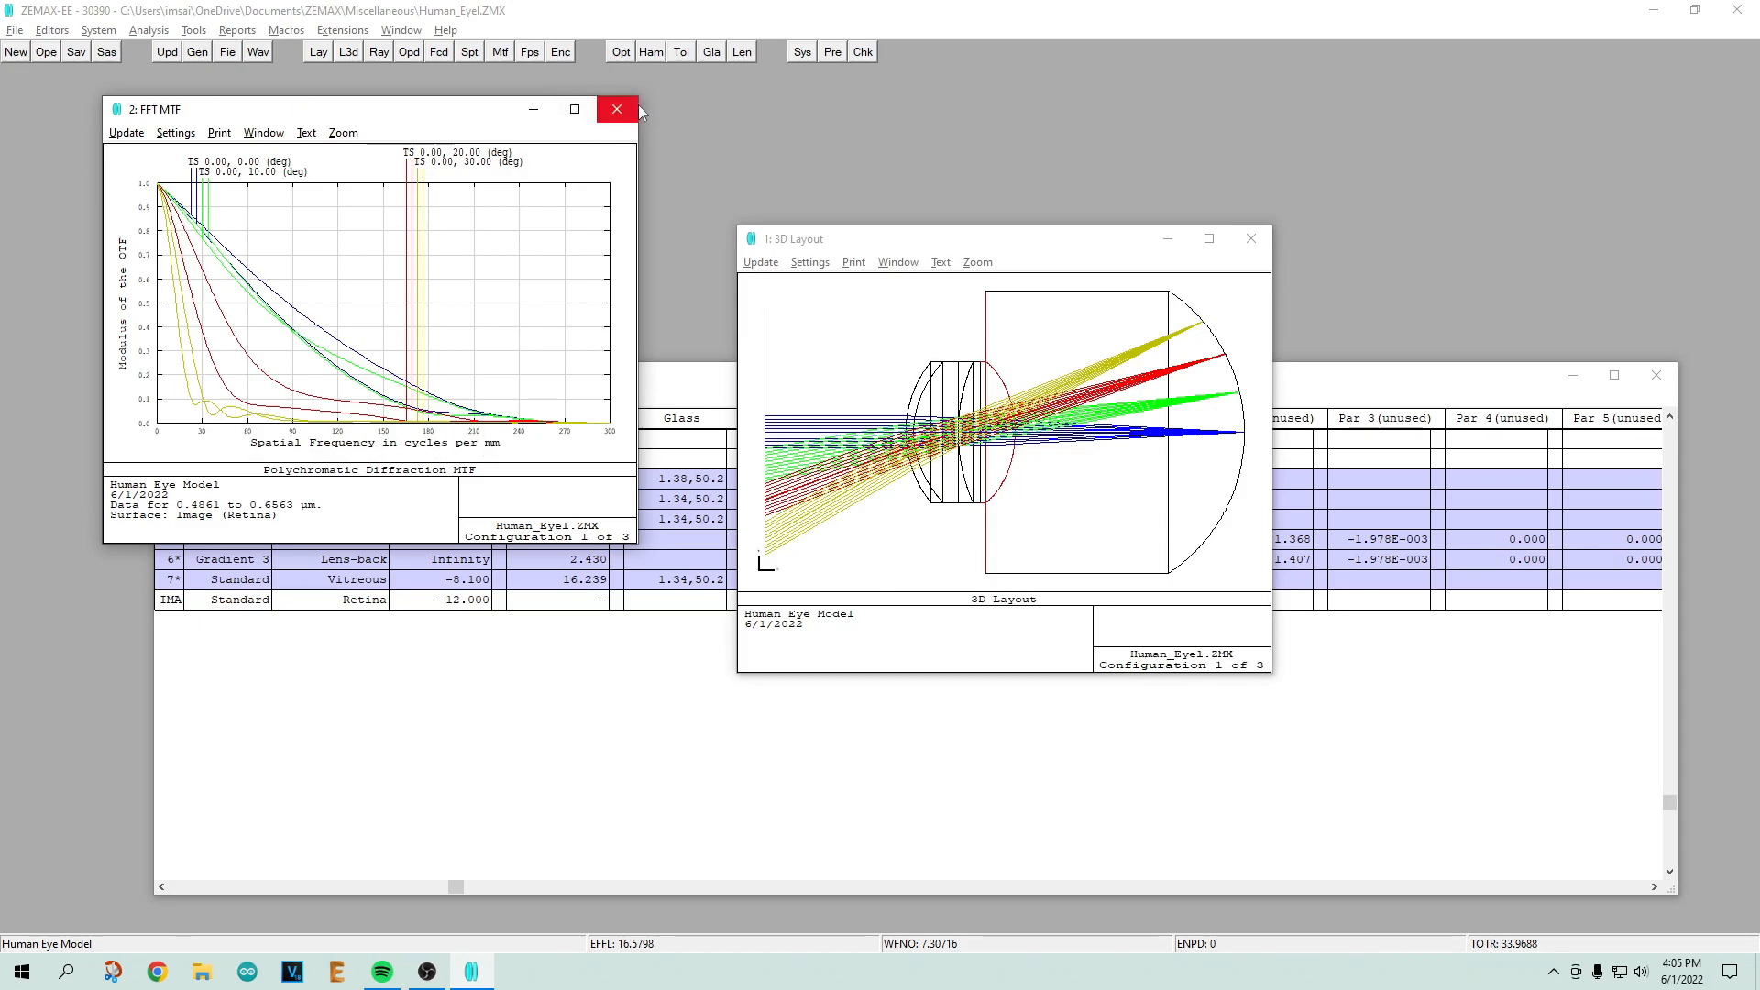
# Step: Close the FFT MTF window and browse the Tools menu
pyautogui.click(617, 109)
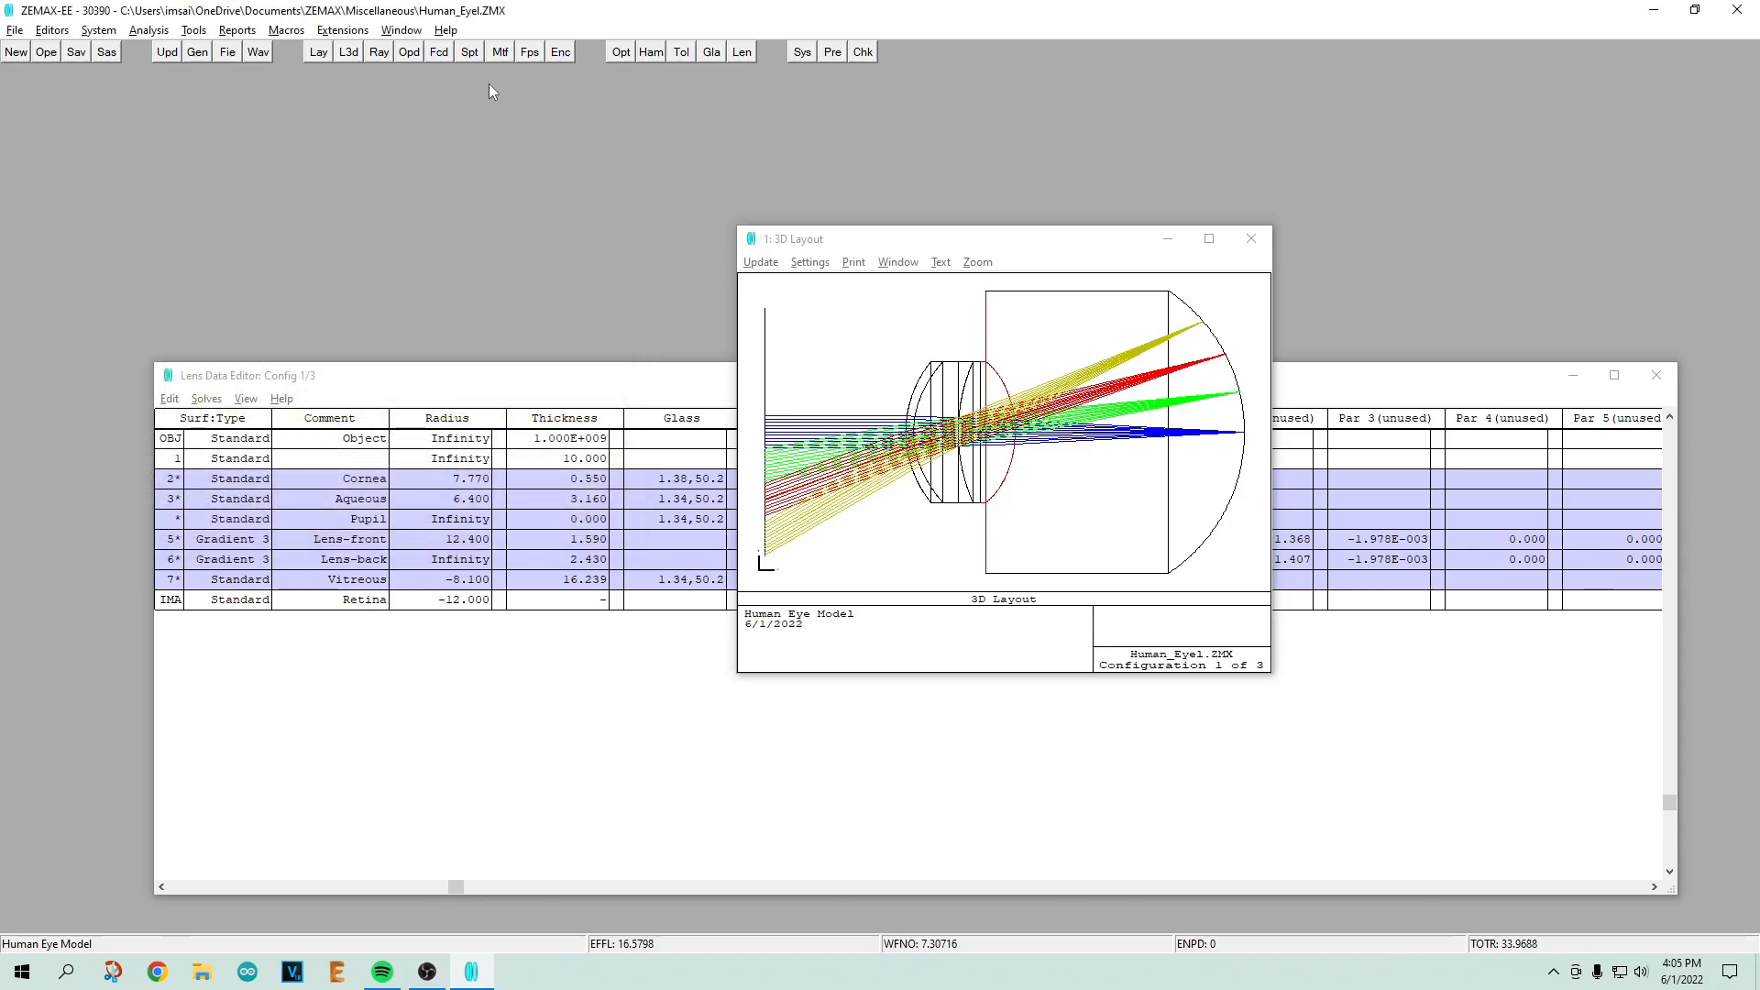
pyautogui.moveTo(370, 69)
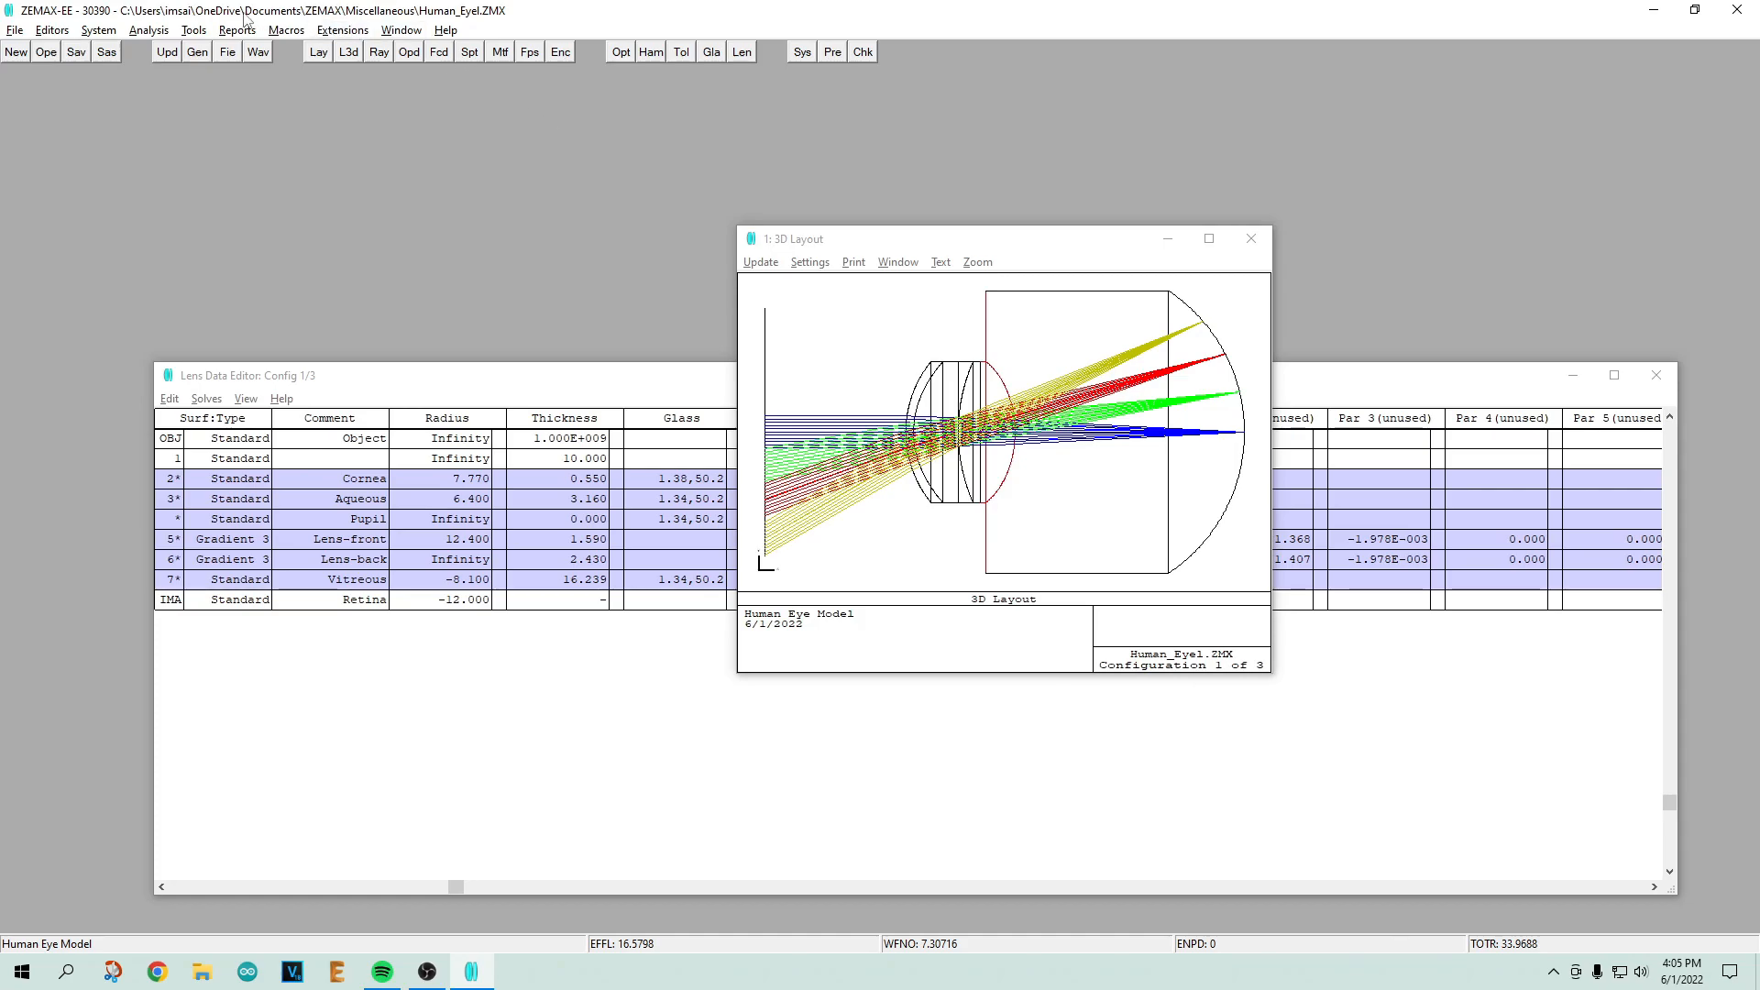
pyautogui.click(193, 31)
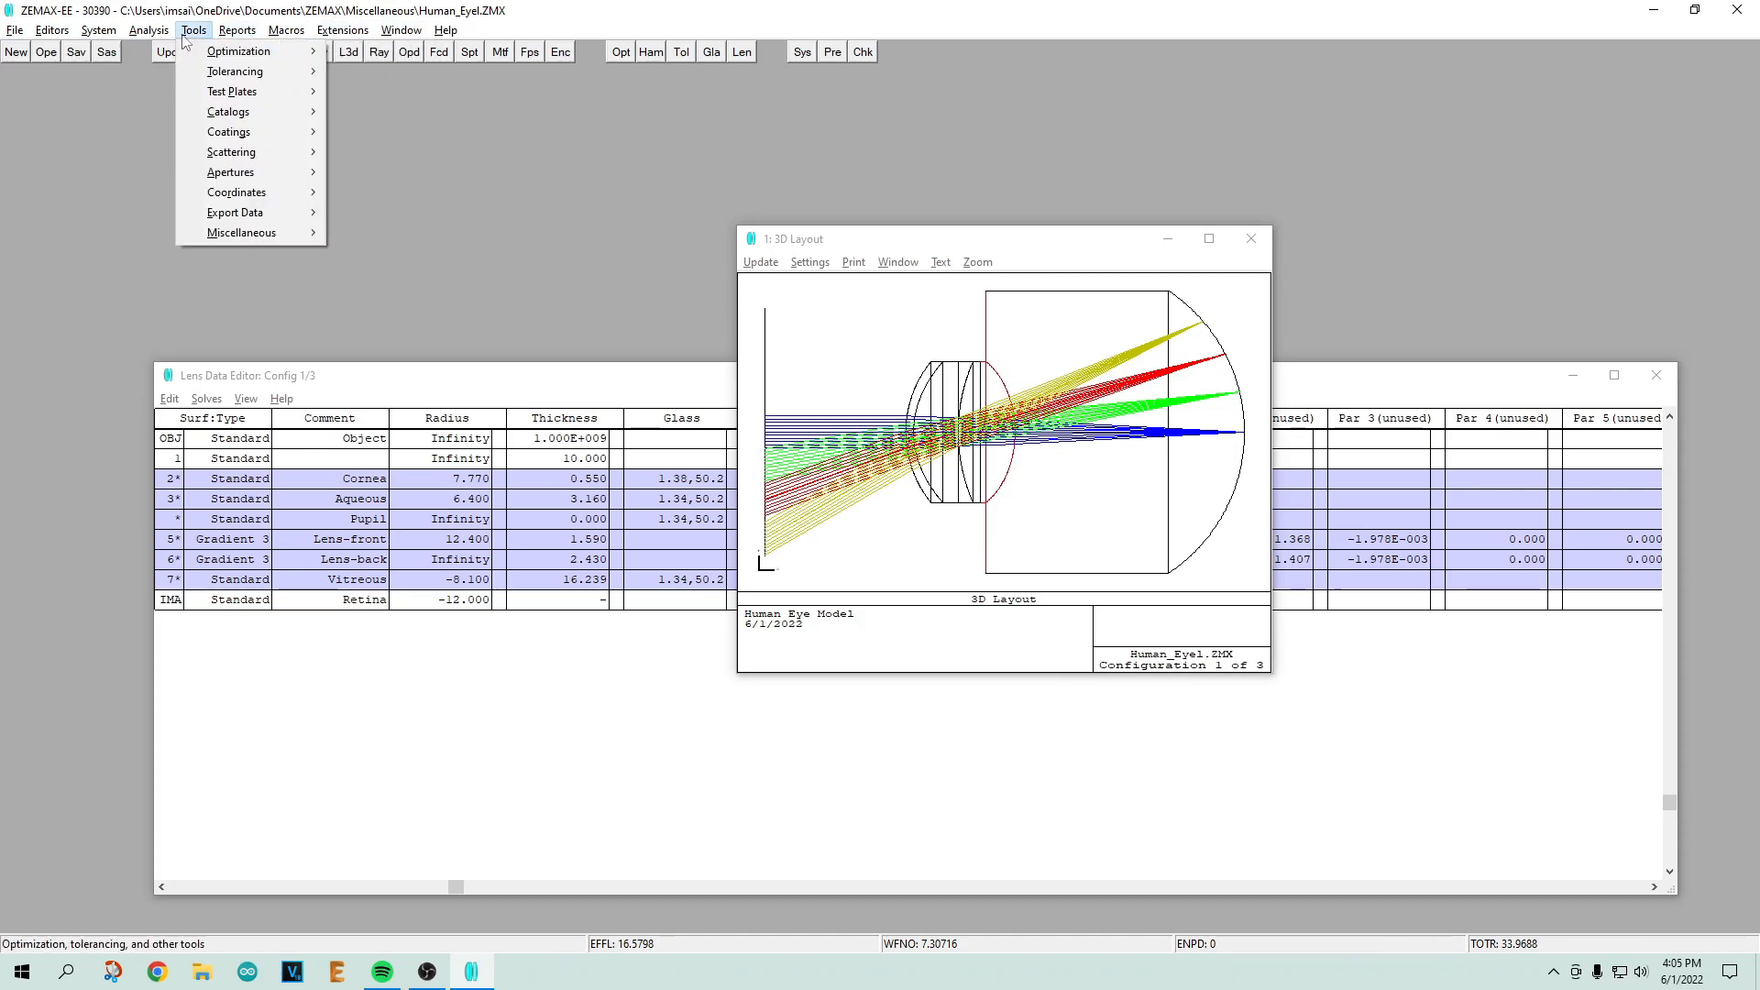
# Step: Run Analysis > Image Simulation and maximize the simulation window
pyautogui.click(147, 30)
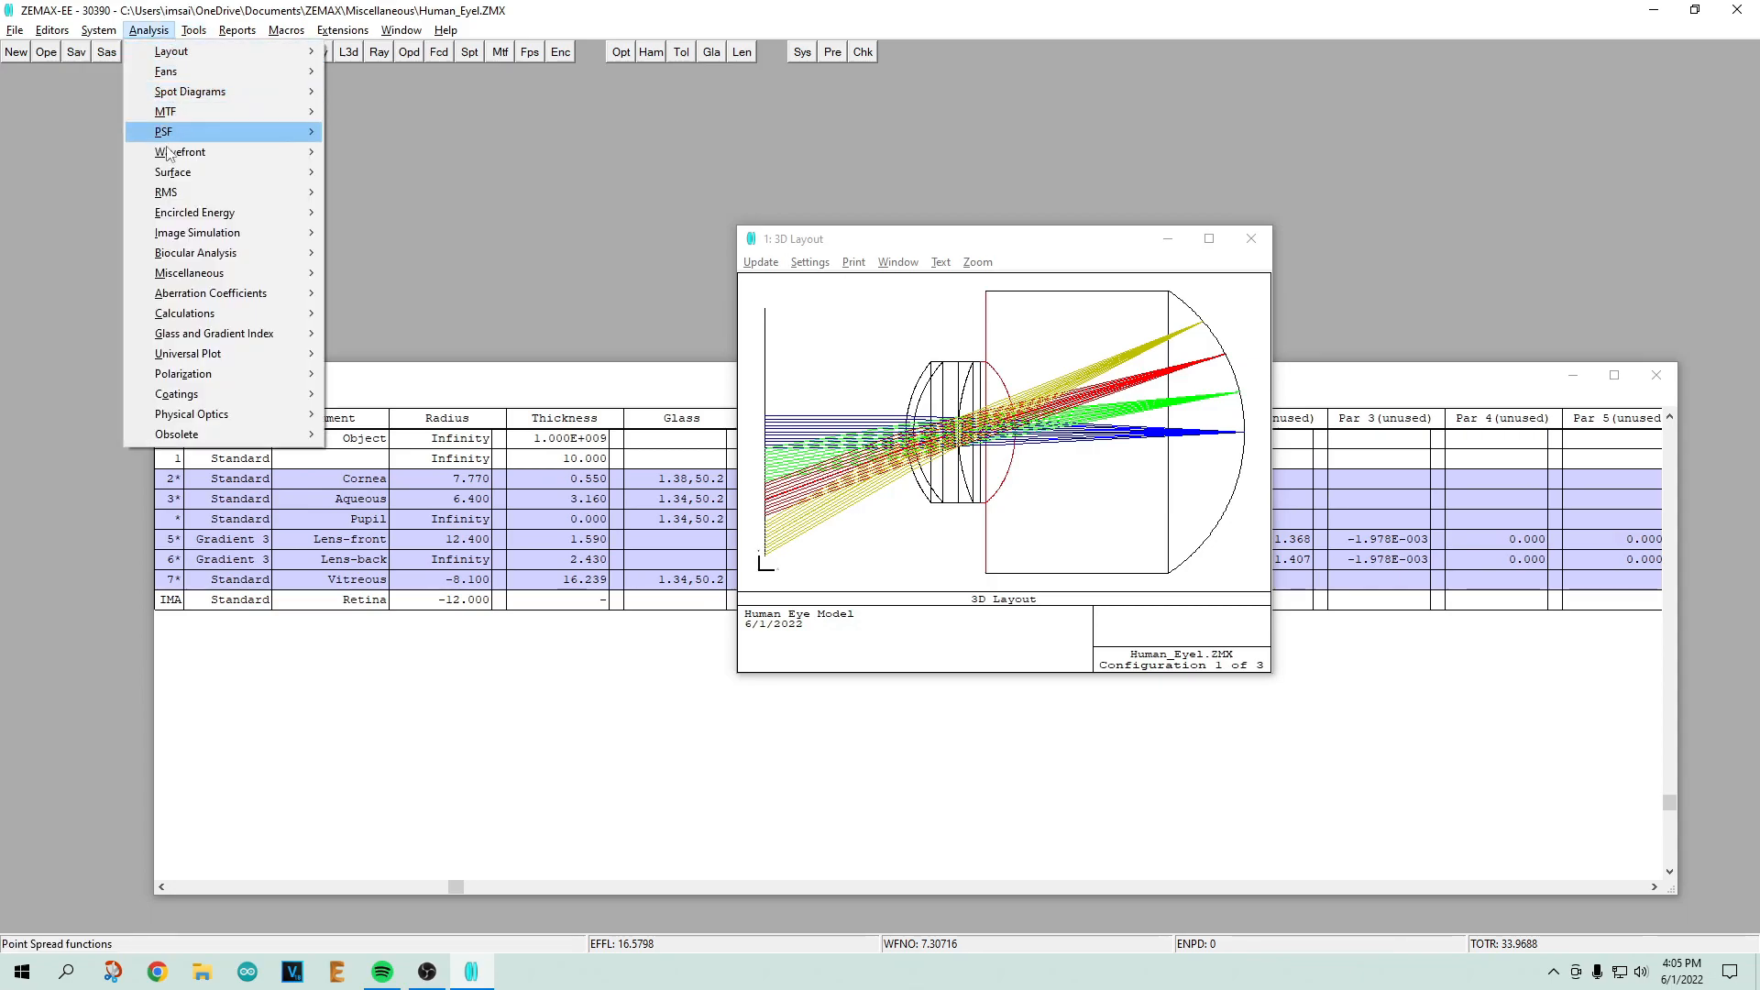
pyautogui.moveTo(197, 232)
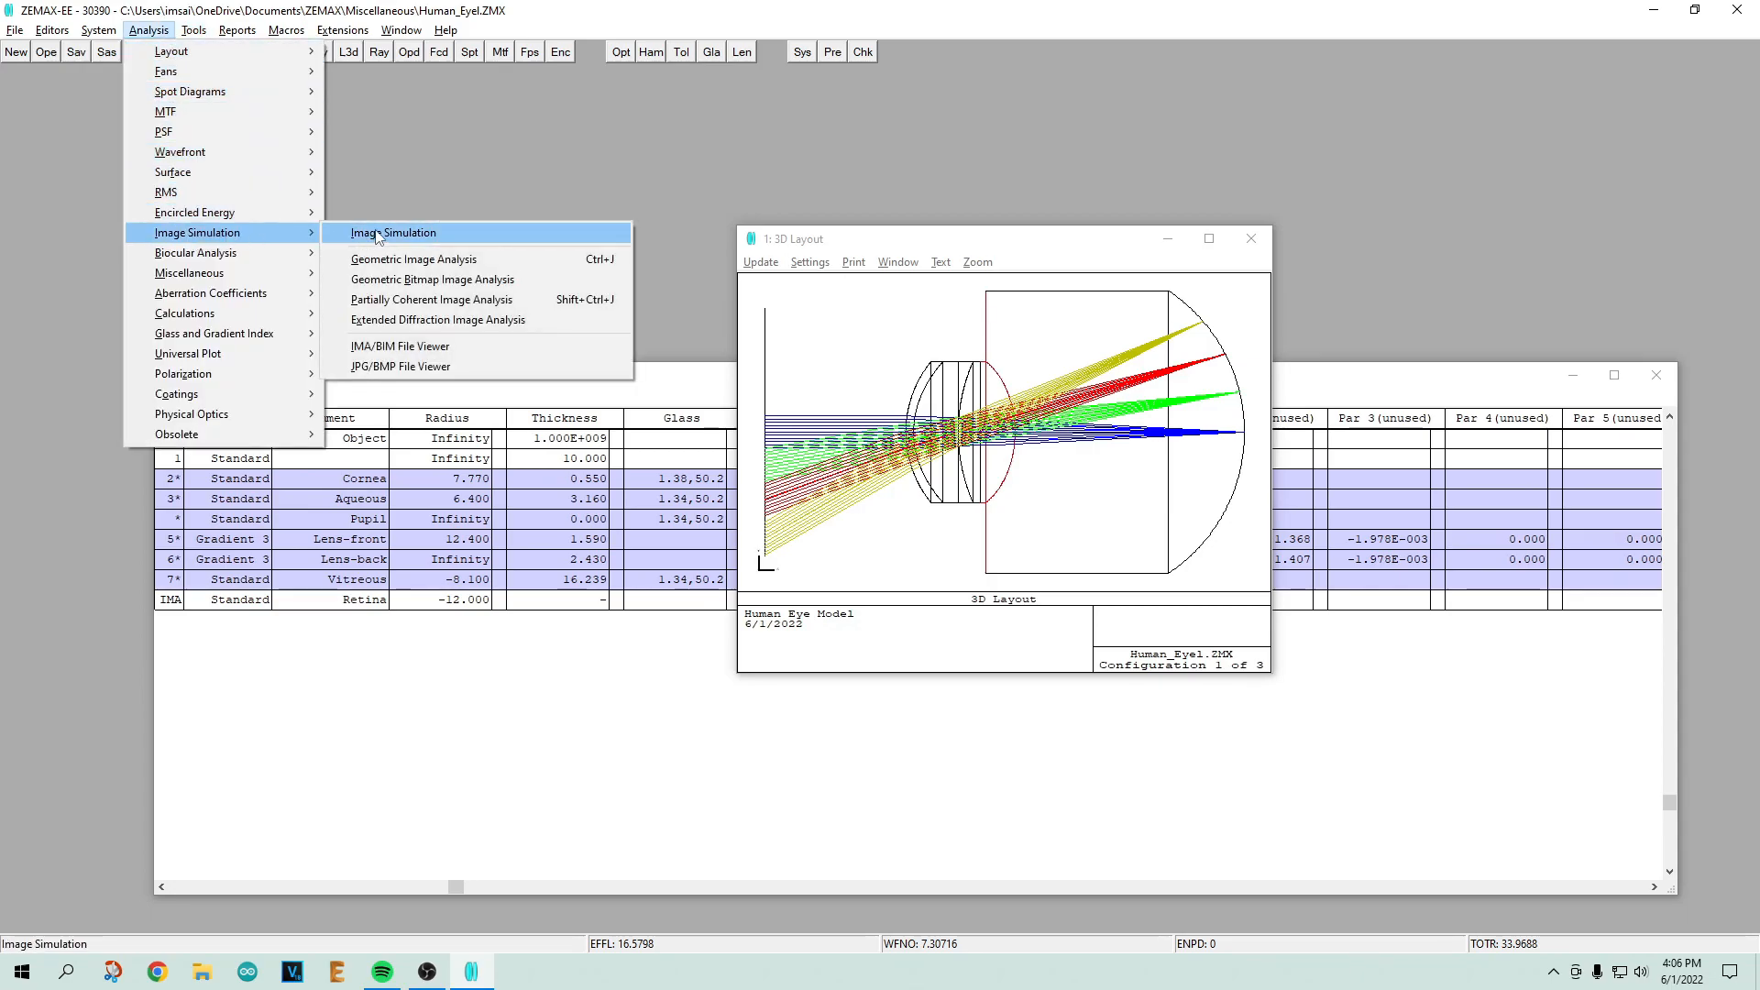
pyautogui.click(393, 232)
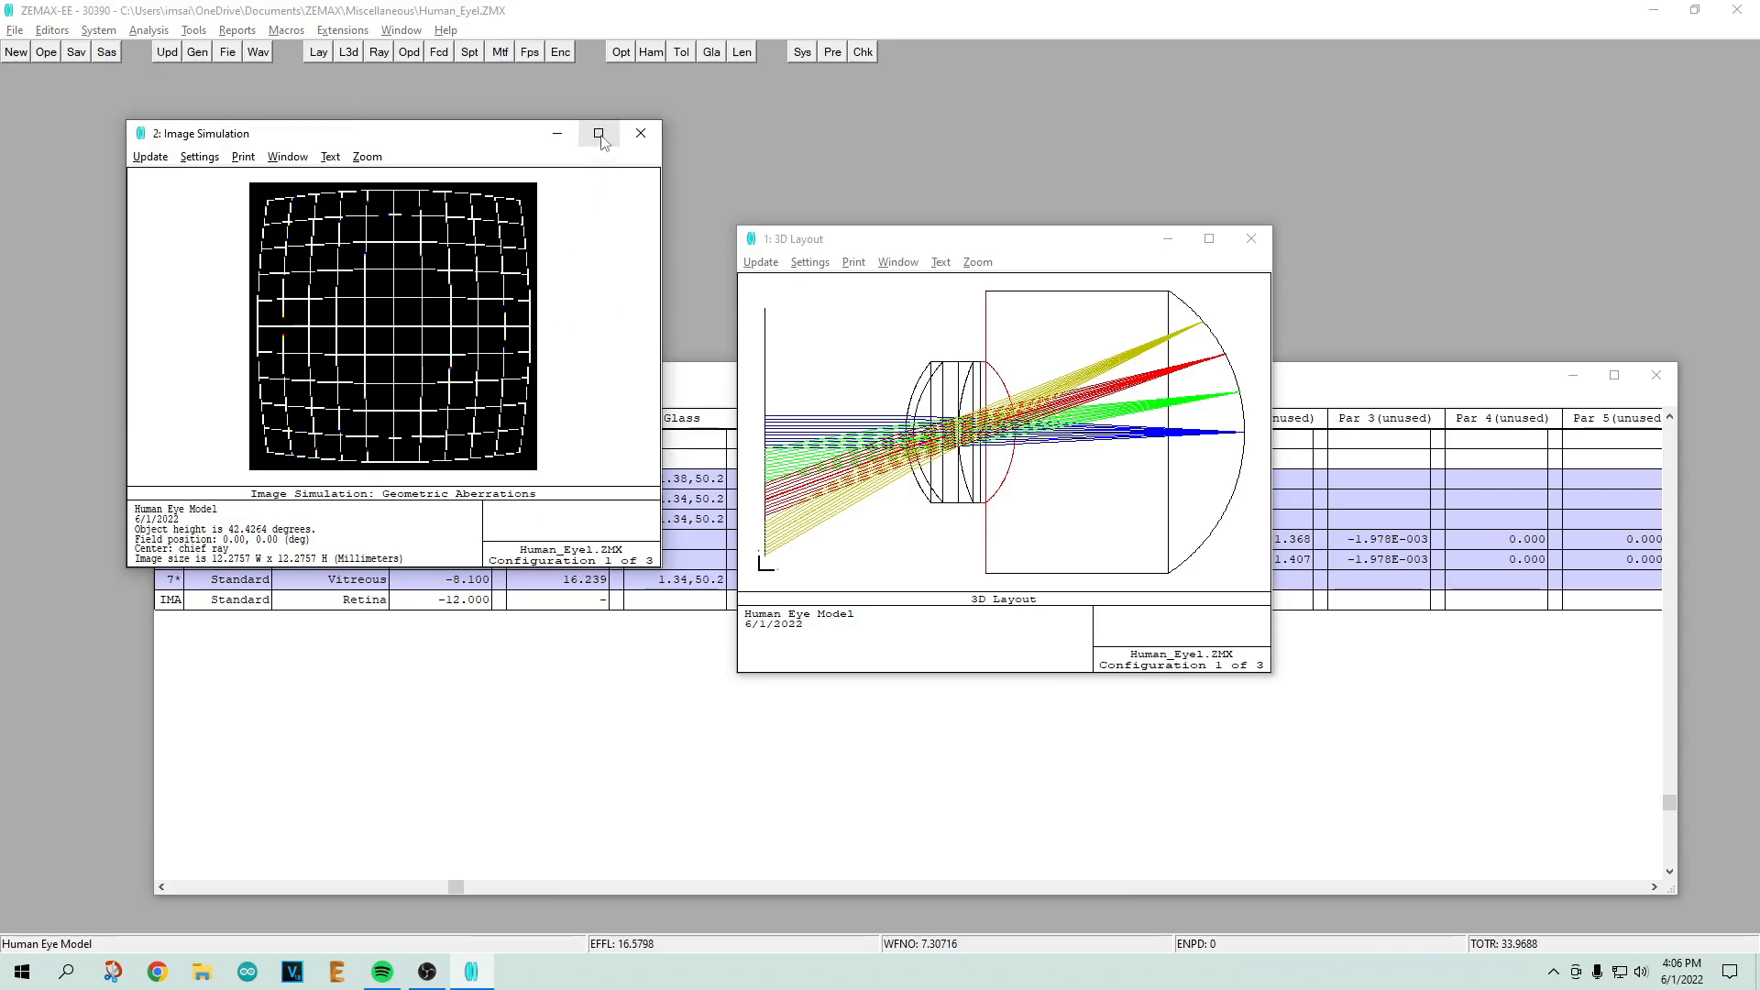
pyautogui.click(598, 133)
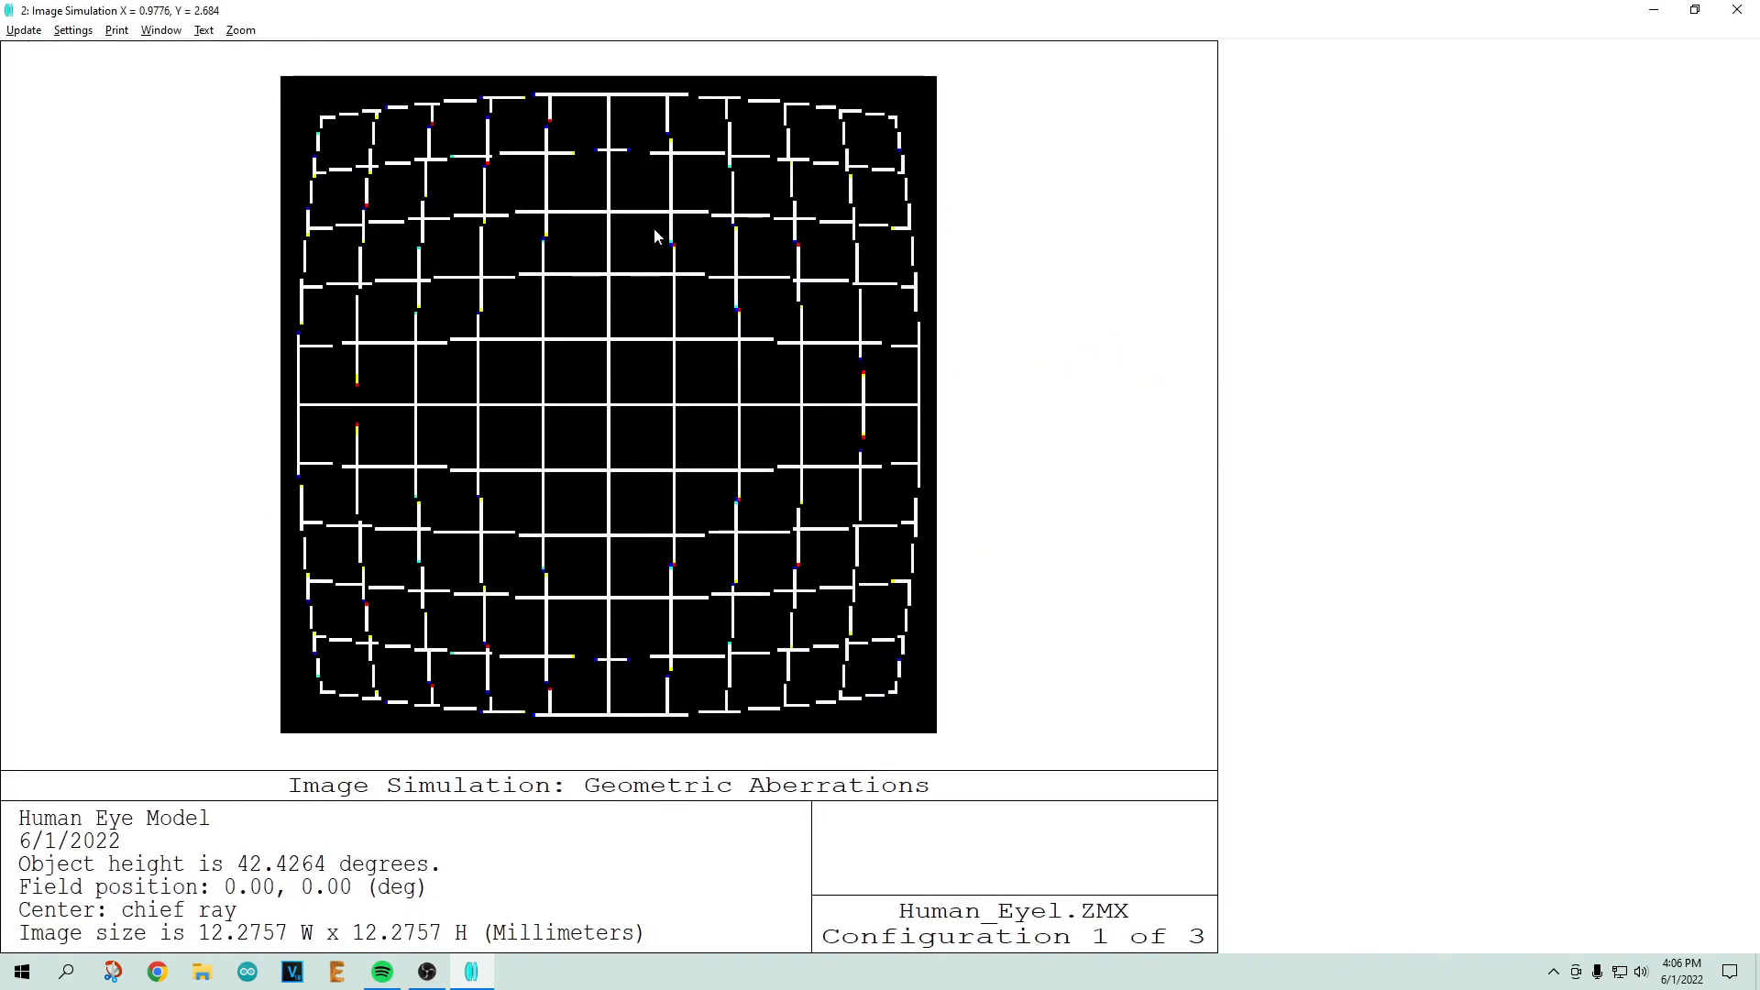
pyautogui.moveTo(685, 553)
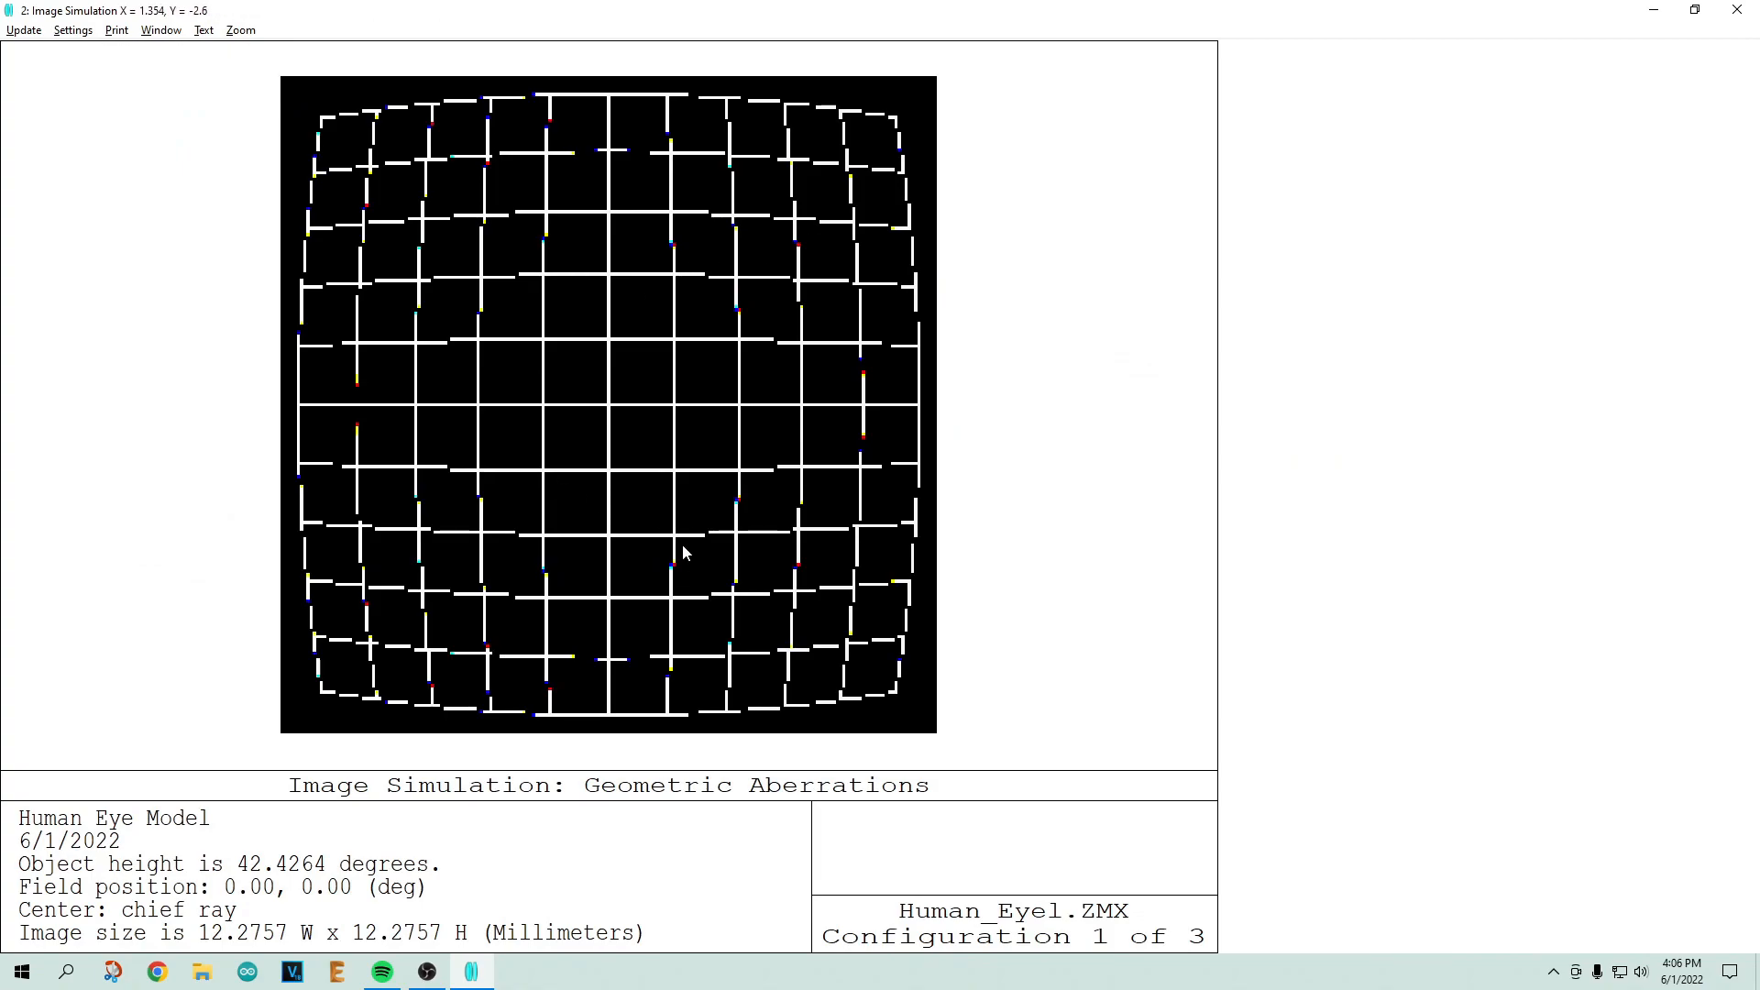
pyautogui.moveTo(895, 247)
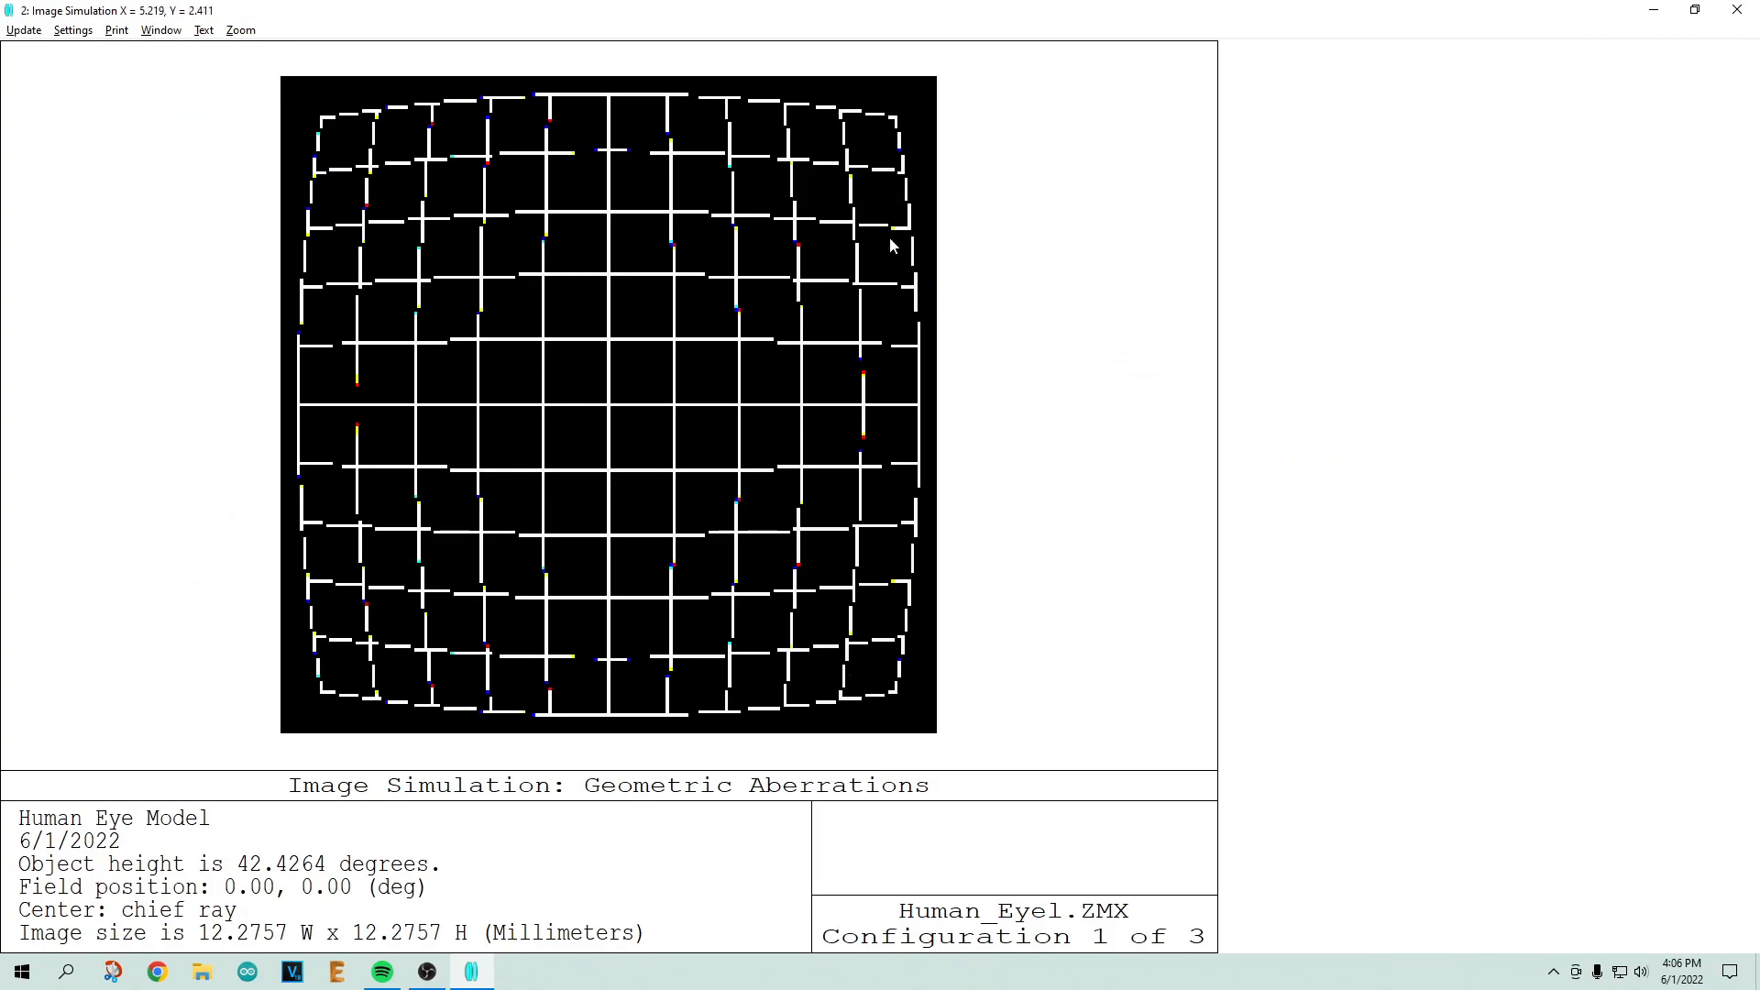
pyautogui.moveTo(342, 158)
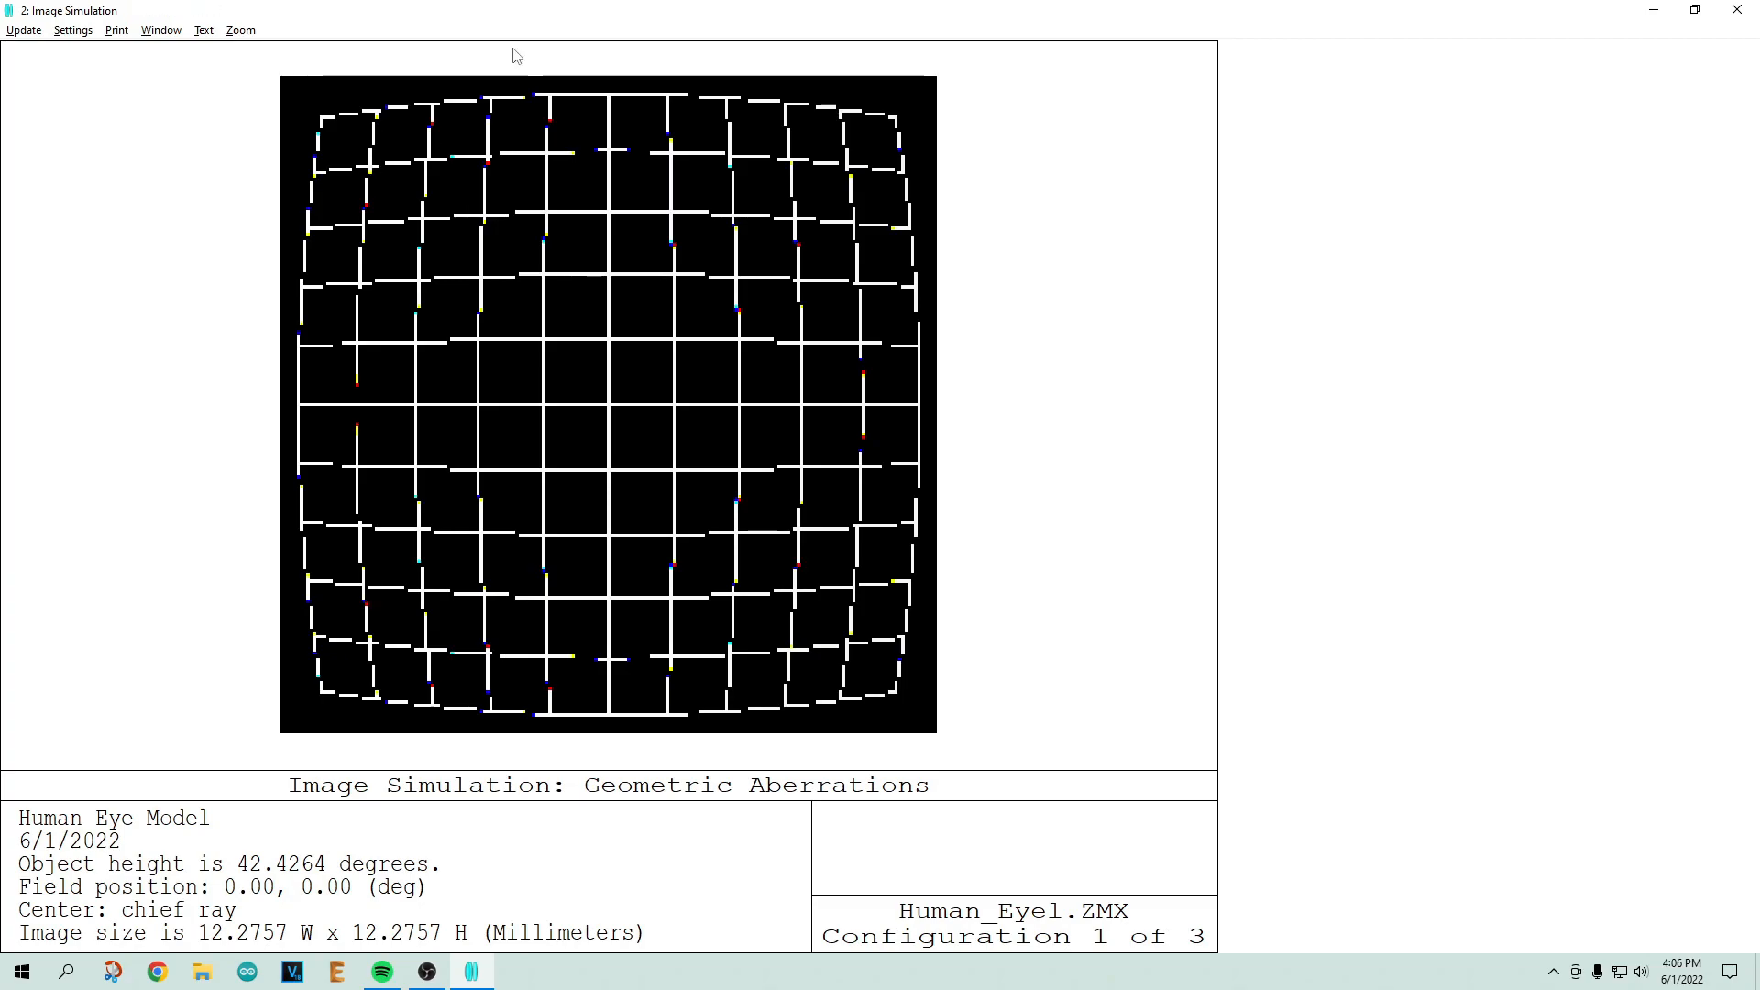
pyautogui.moveTo(641, 381)
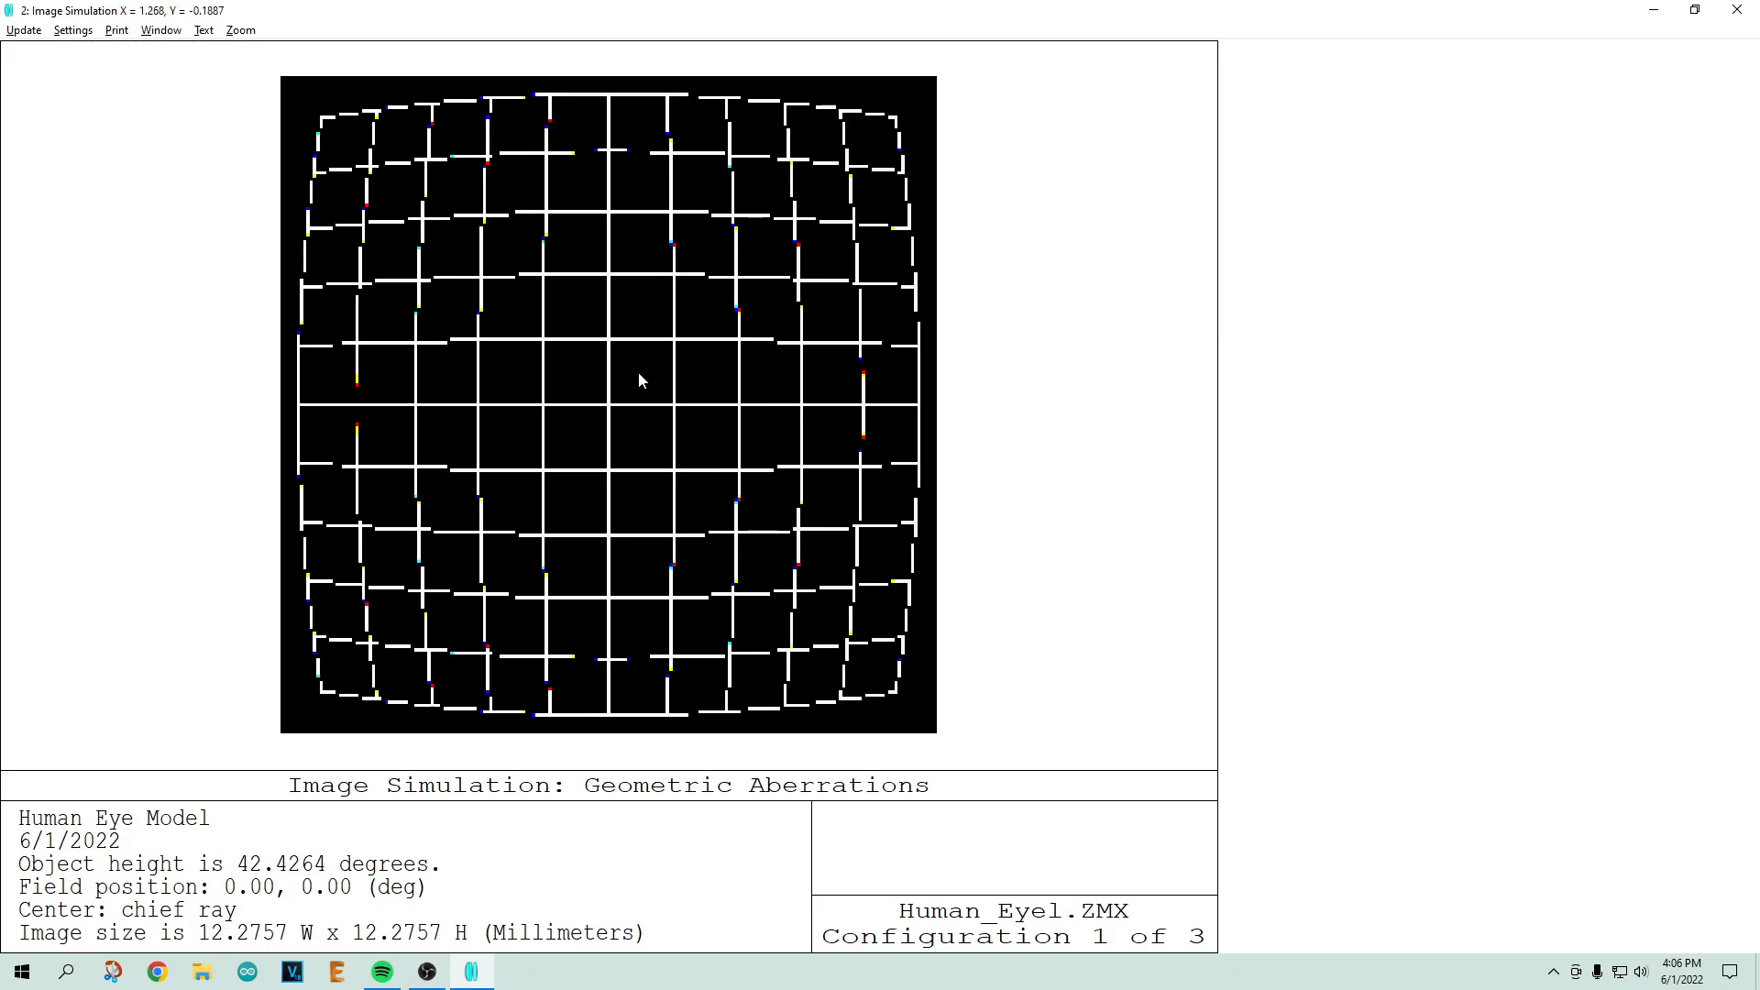
# Step: Rerun the image simulation with 'Demo picture - 640 x 480.bmp' as input
pyautogui.click(72, 29)
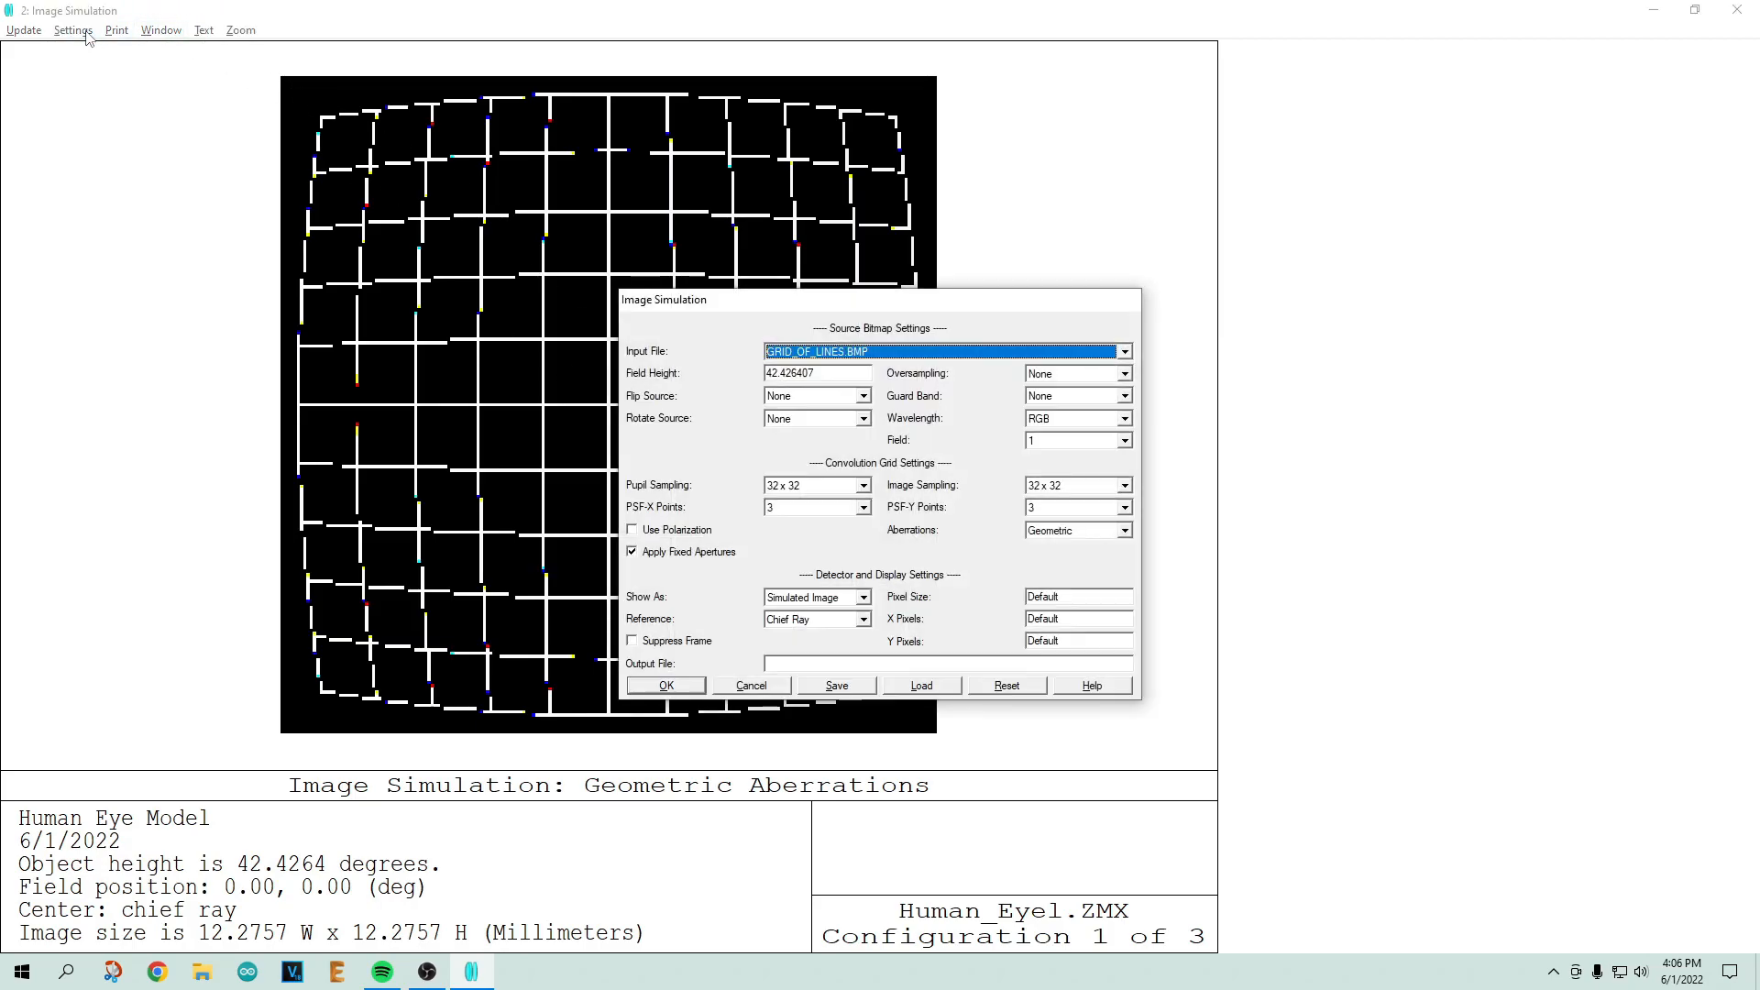
pyautogui.click(1124, 351)
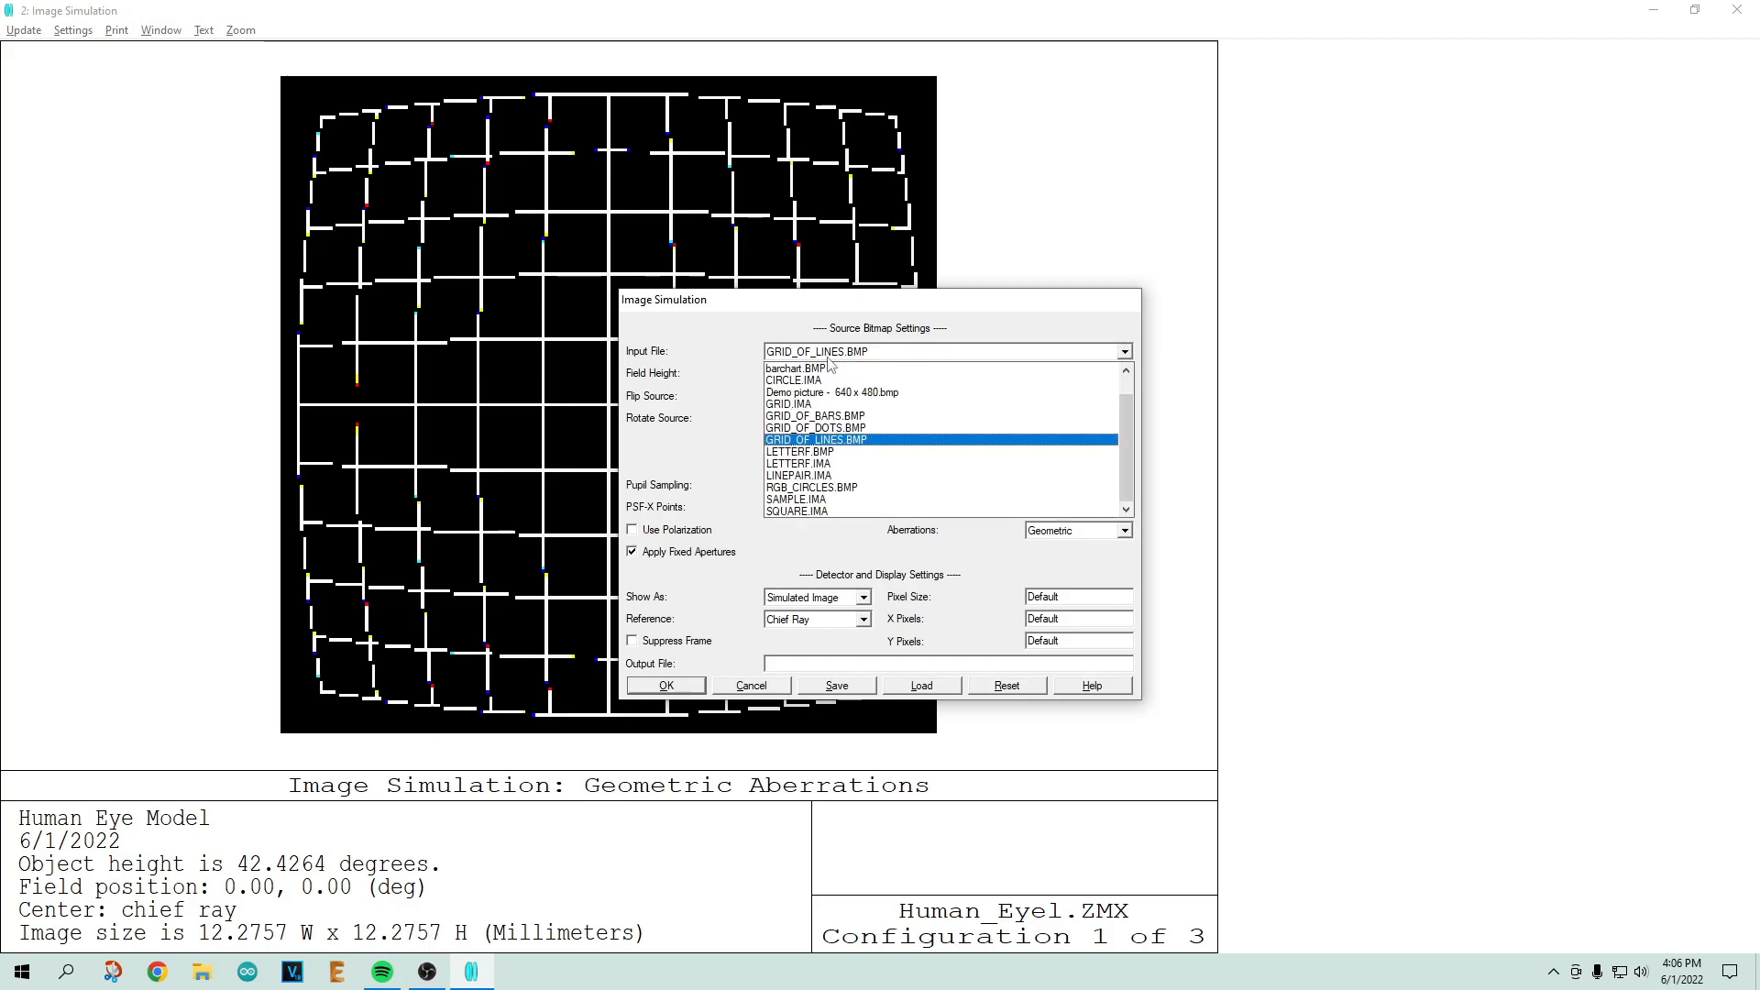
pyautogui.click(831, 393)
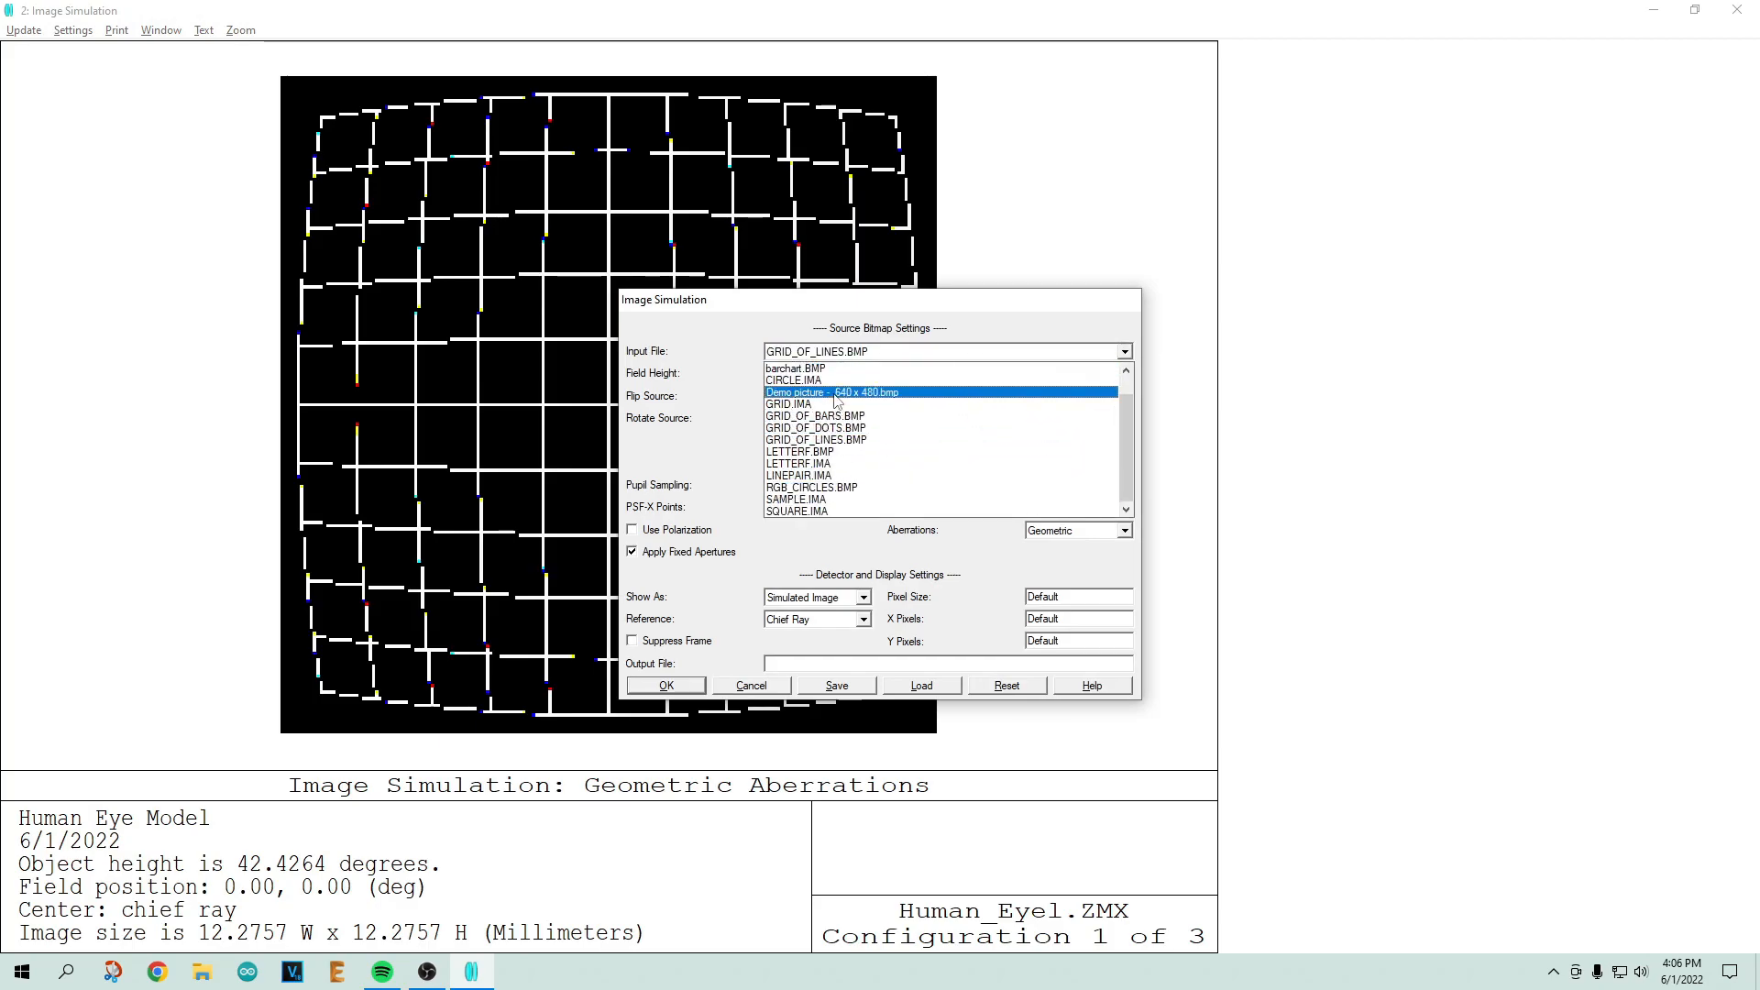
pyautogui.click(832, 392)
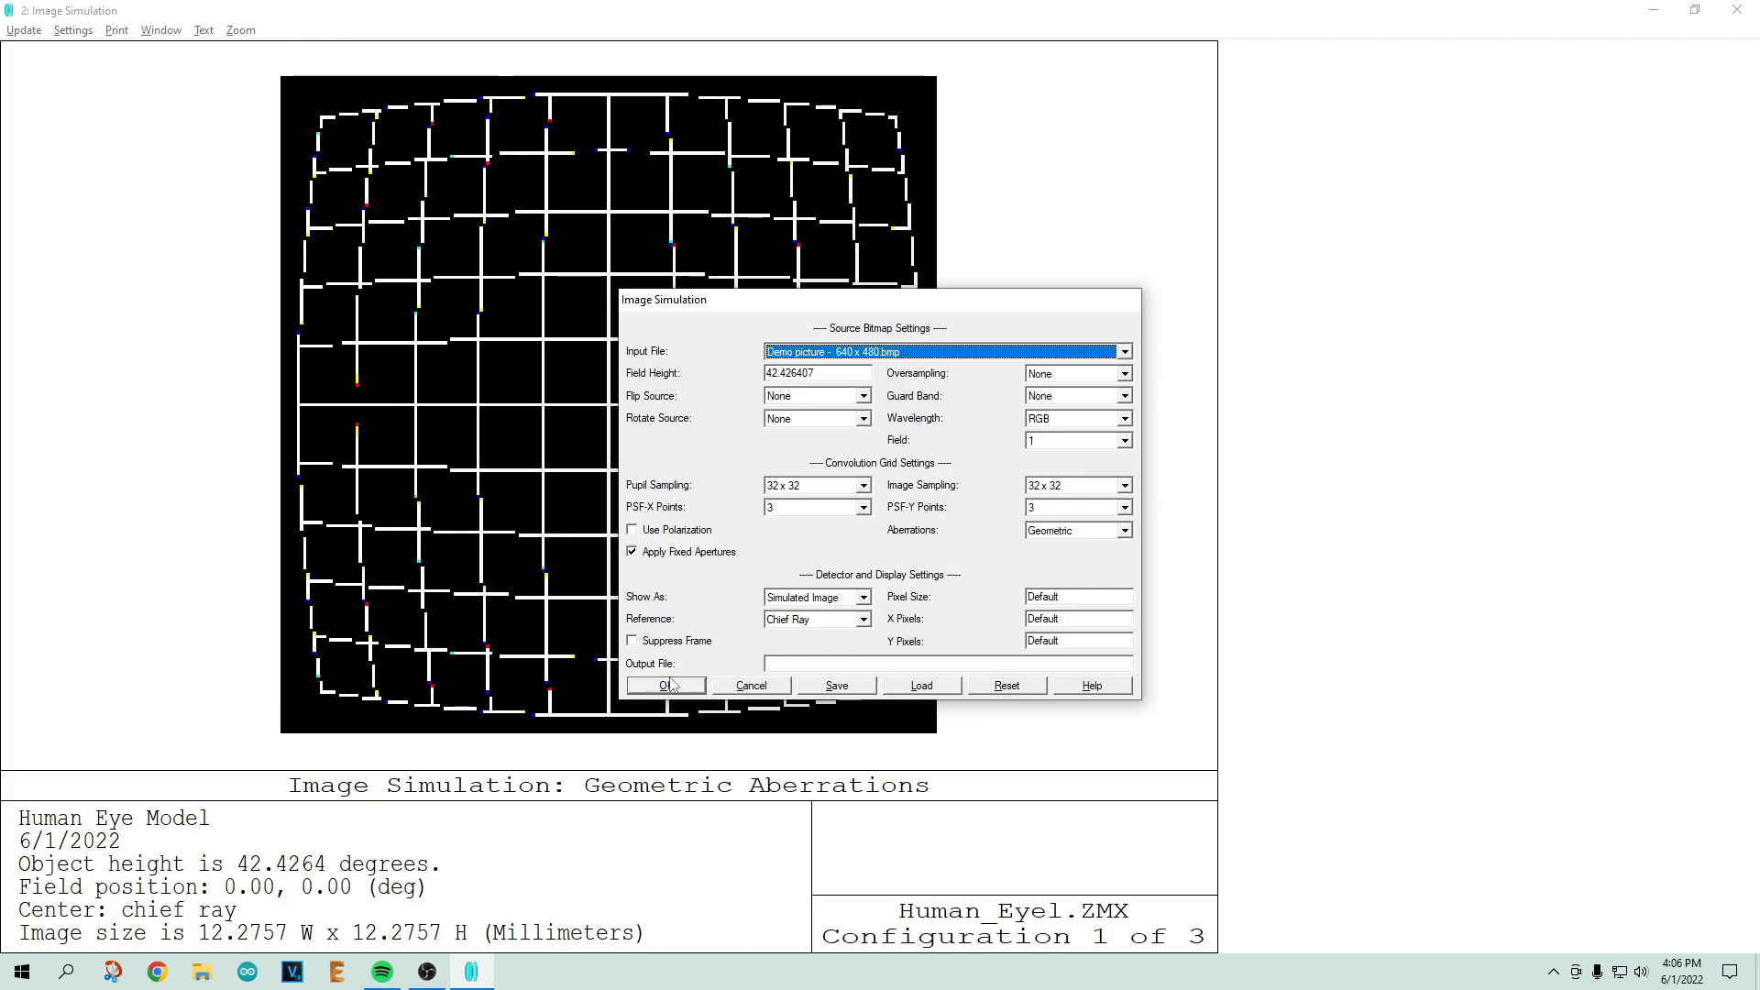
pyautogui.click(665, 685)
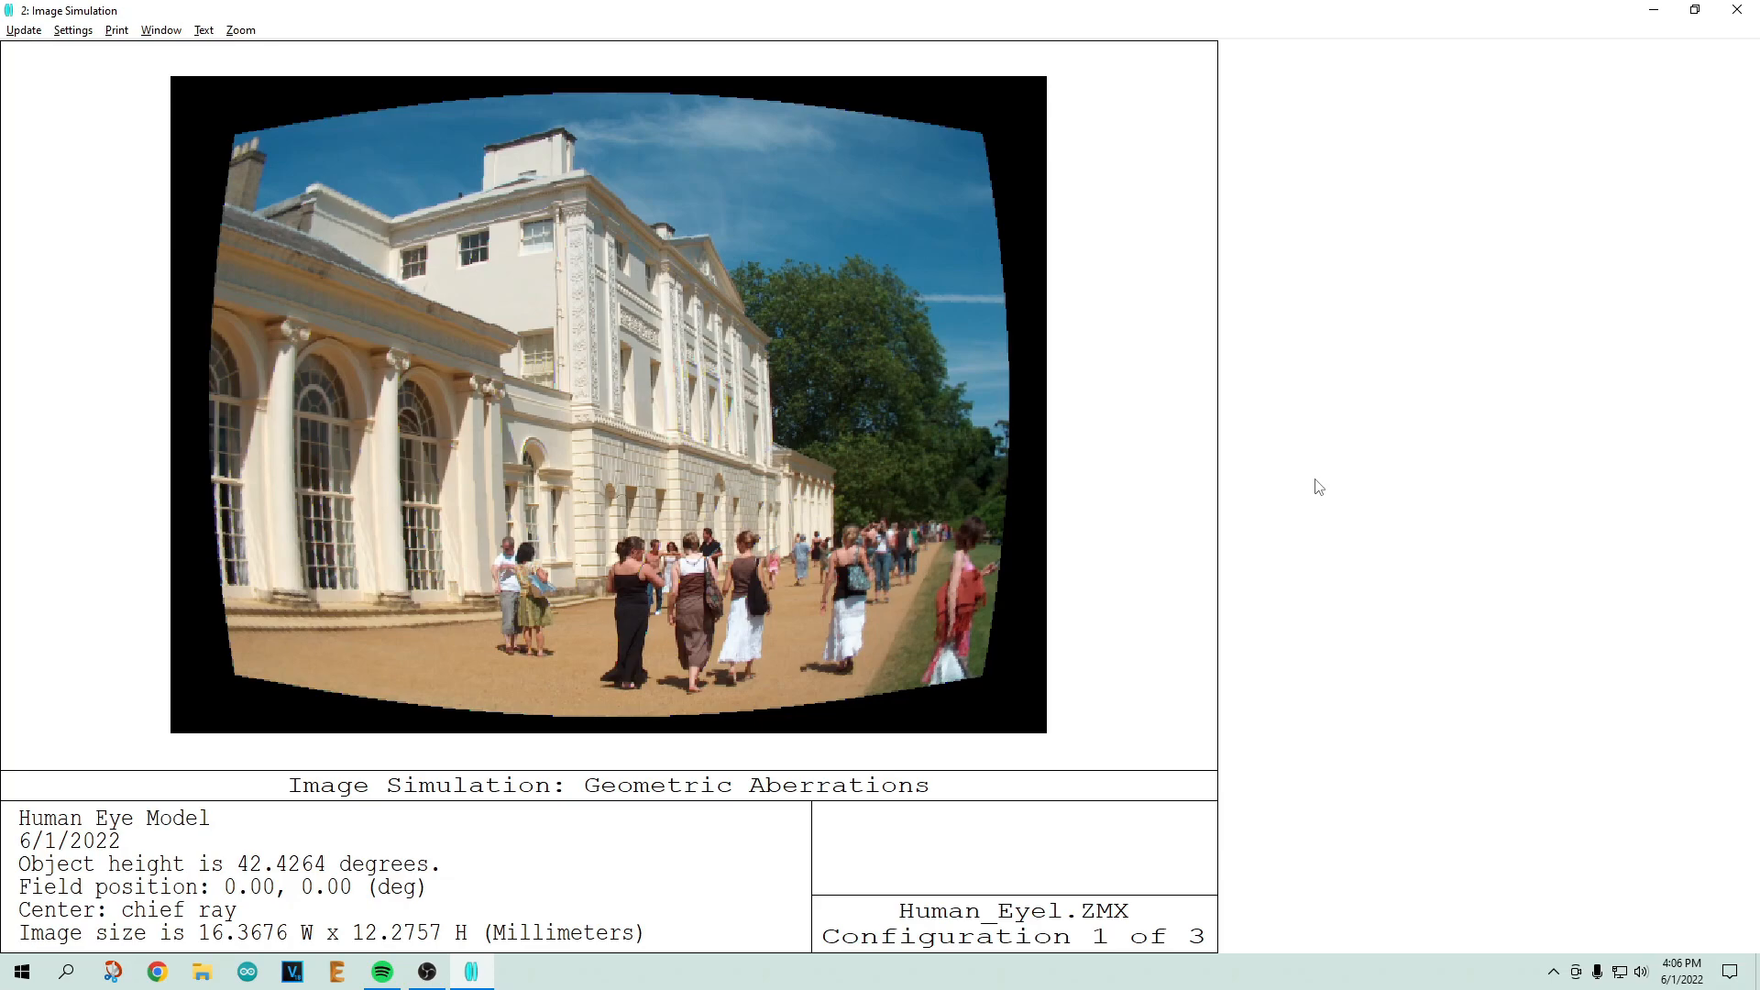
pyautogui.moveTo(599, 344)
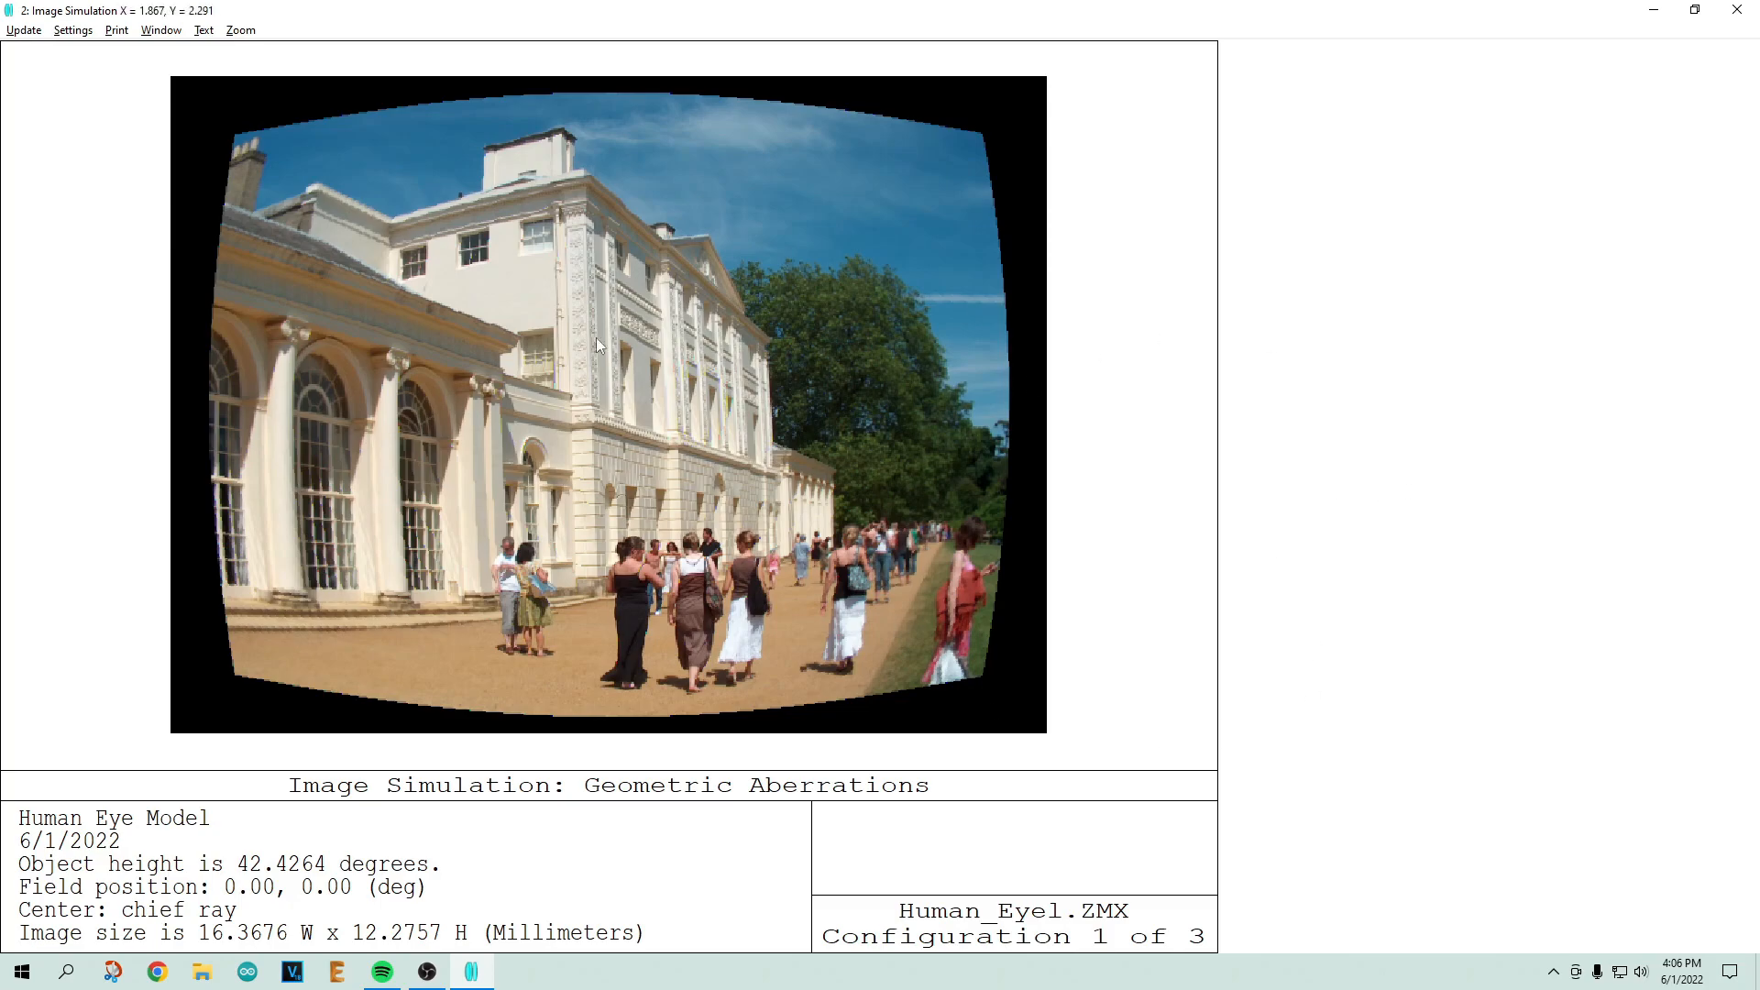
pyautogui.moveTo(280, 478)
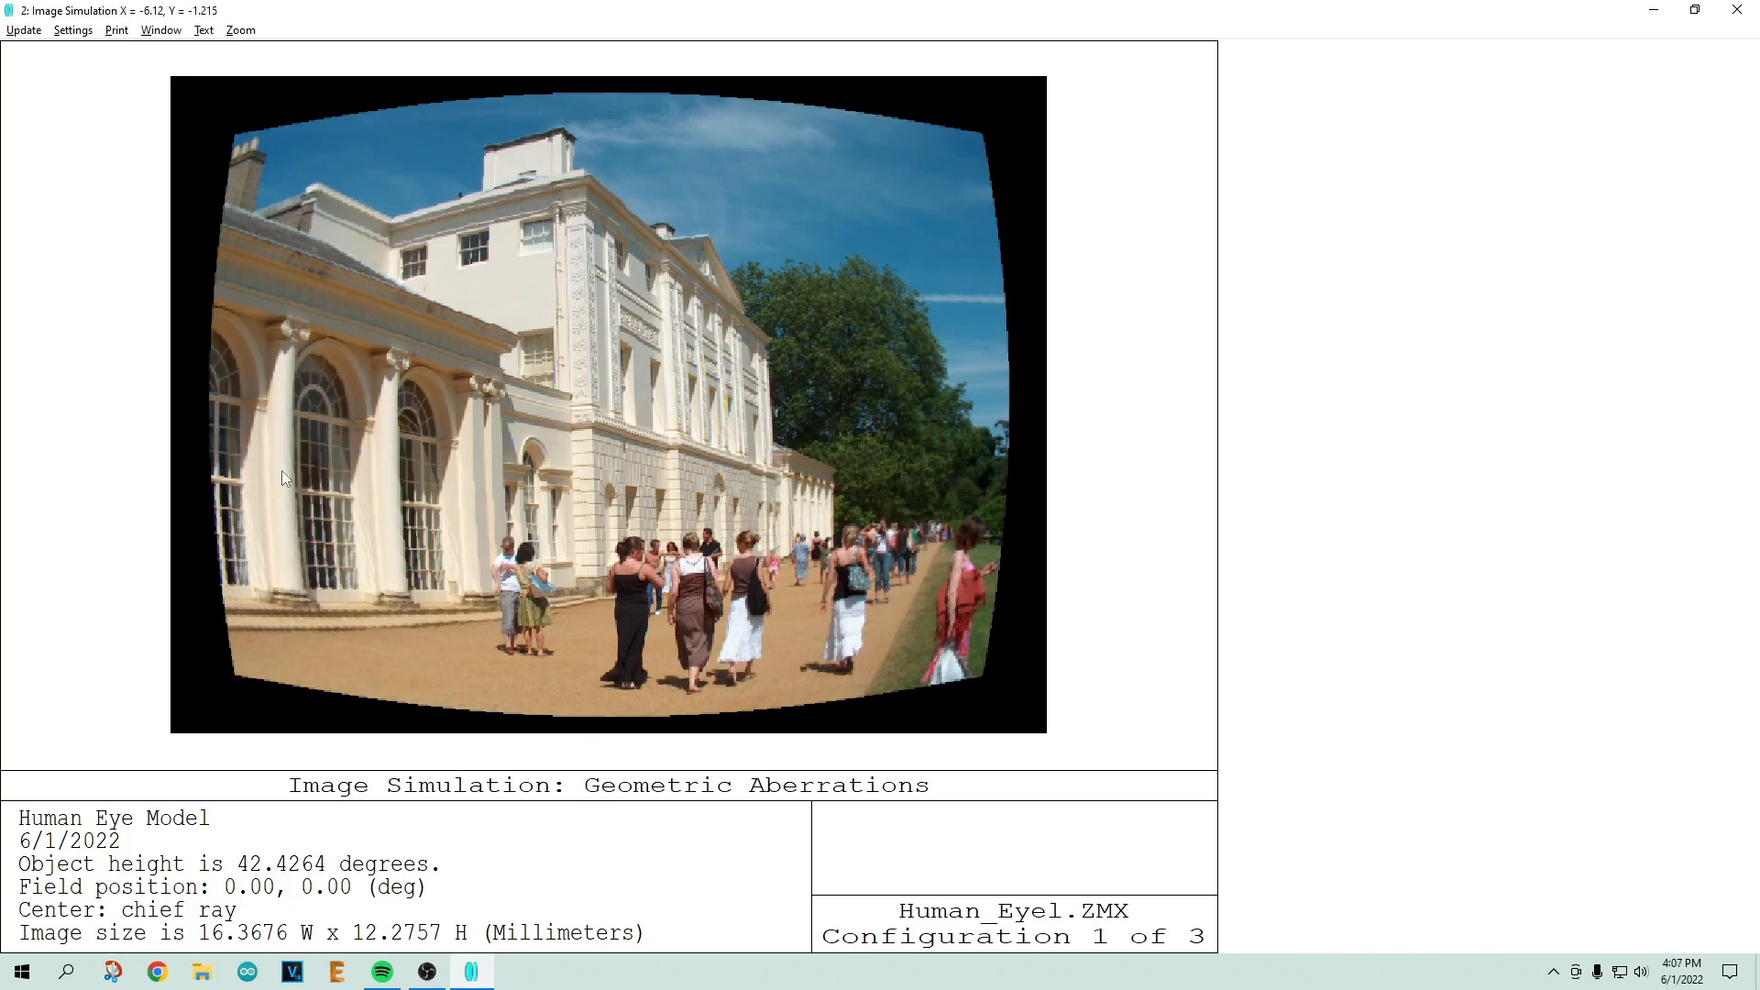
pyautogui.moveTo(442, 339)
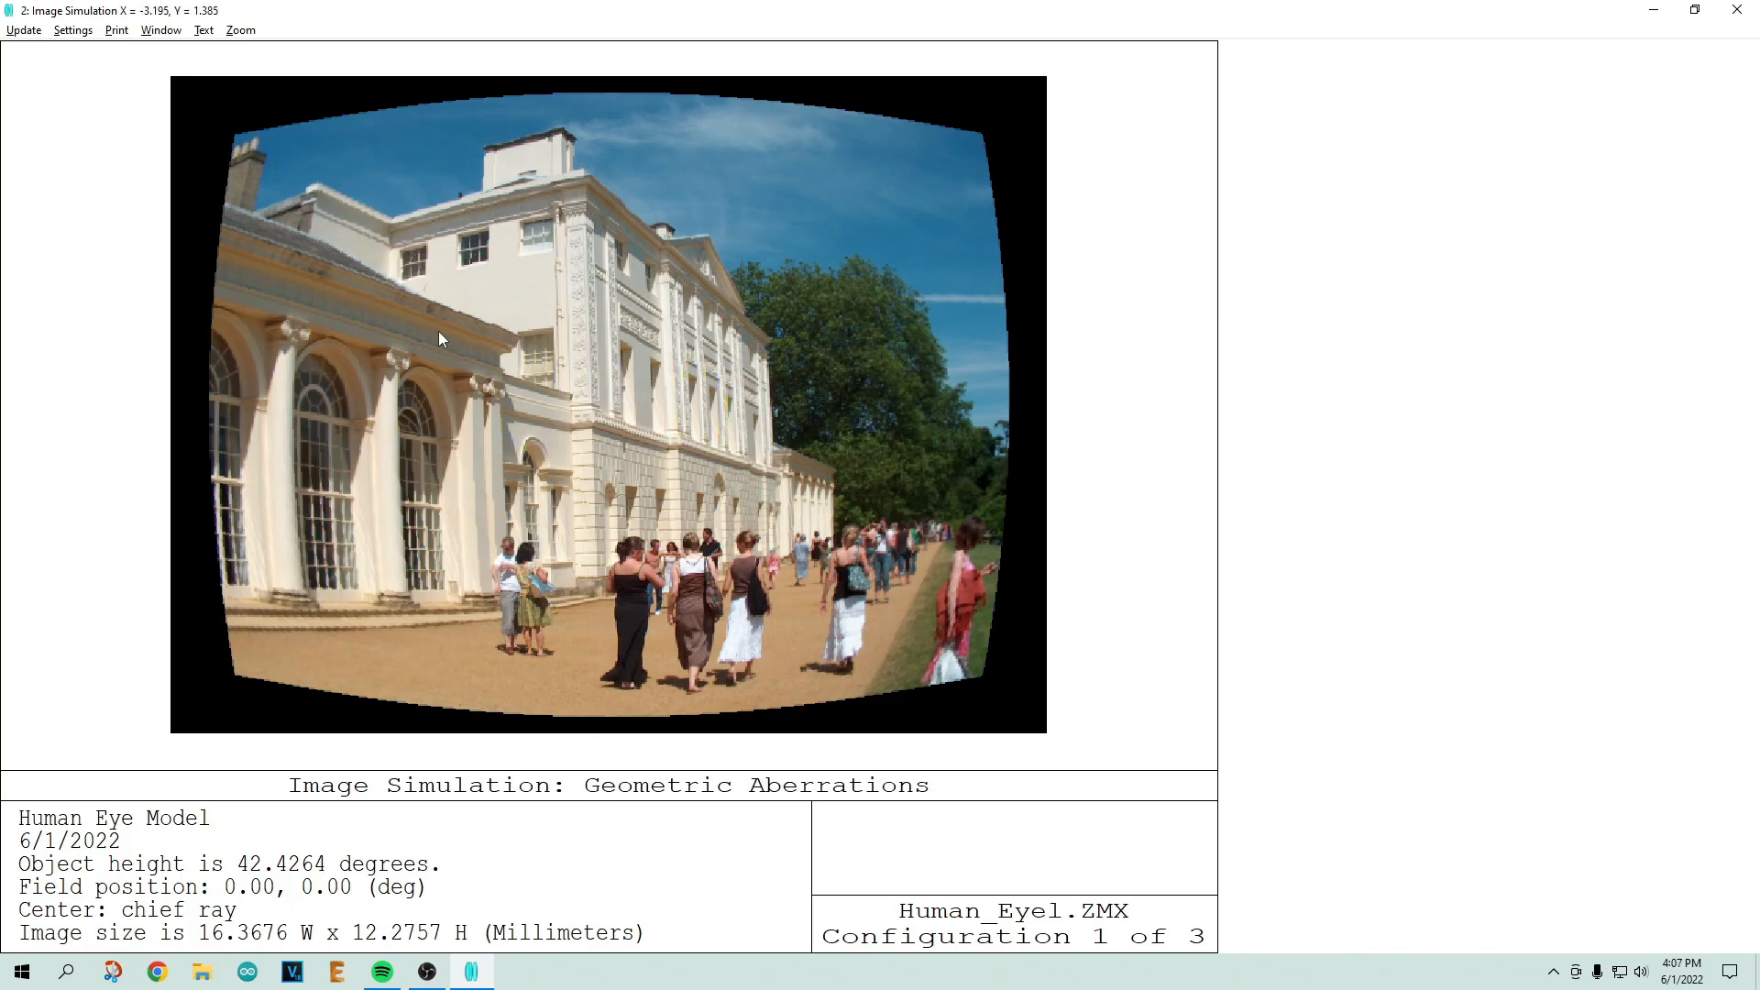
pyautogui.moveTo(854, 638)
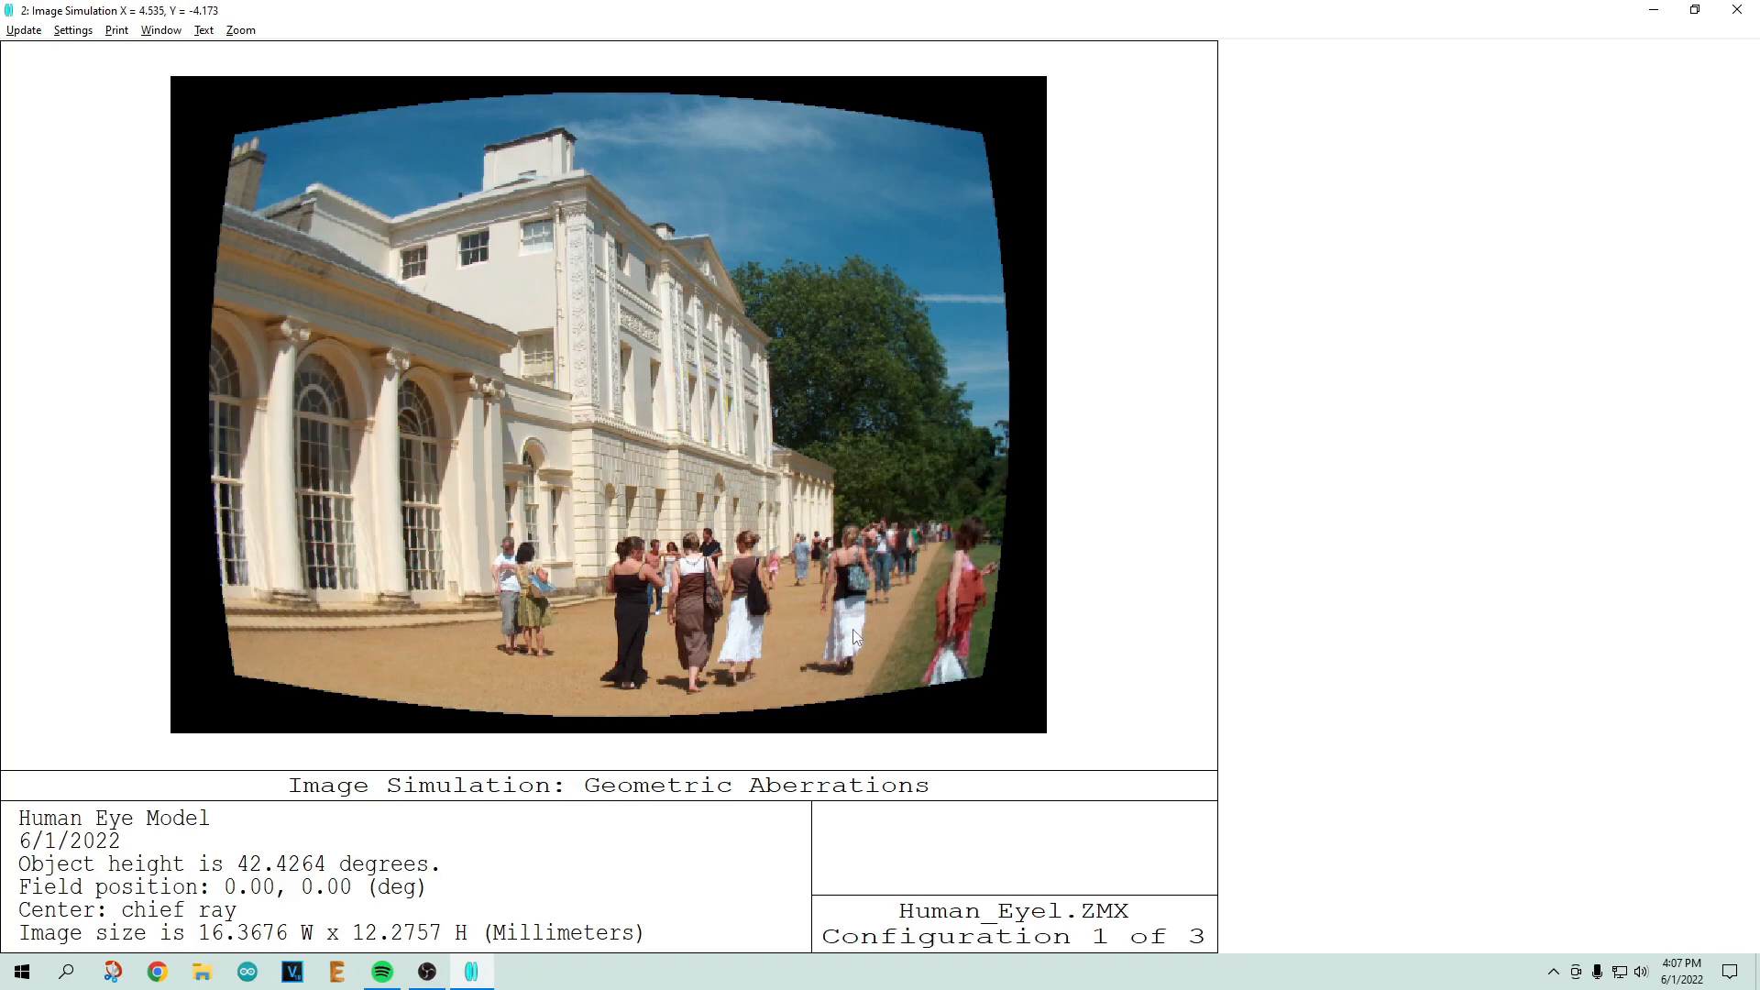
pyautogui.moveTo(659, 664)
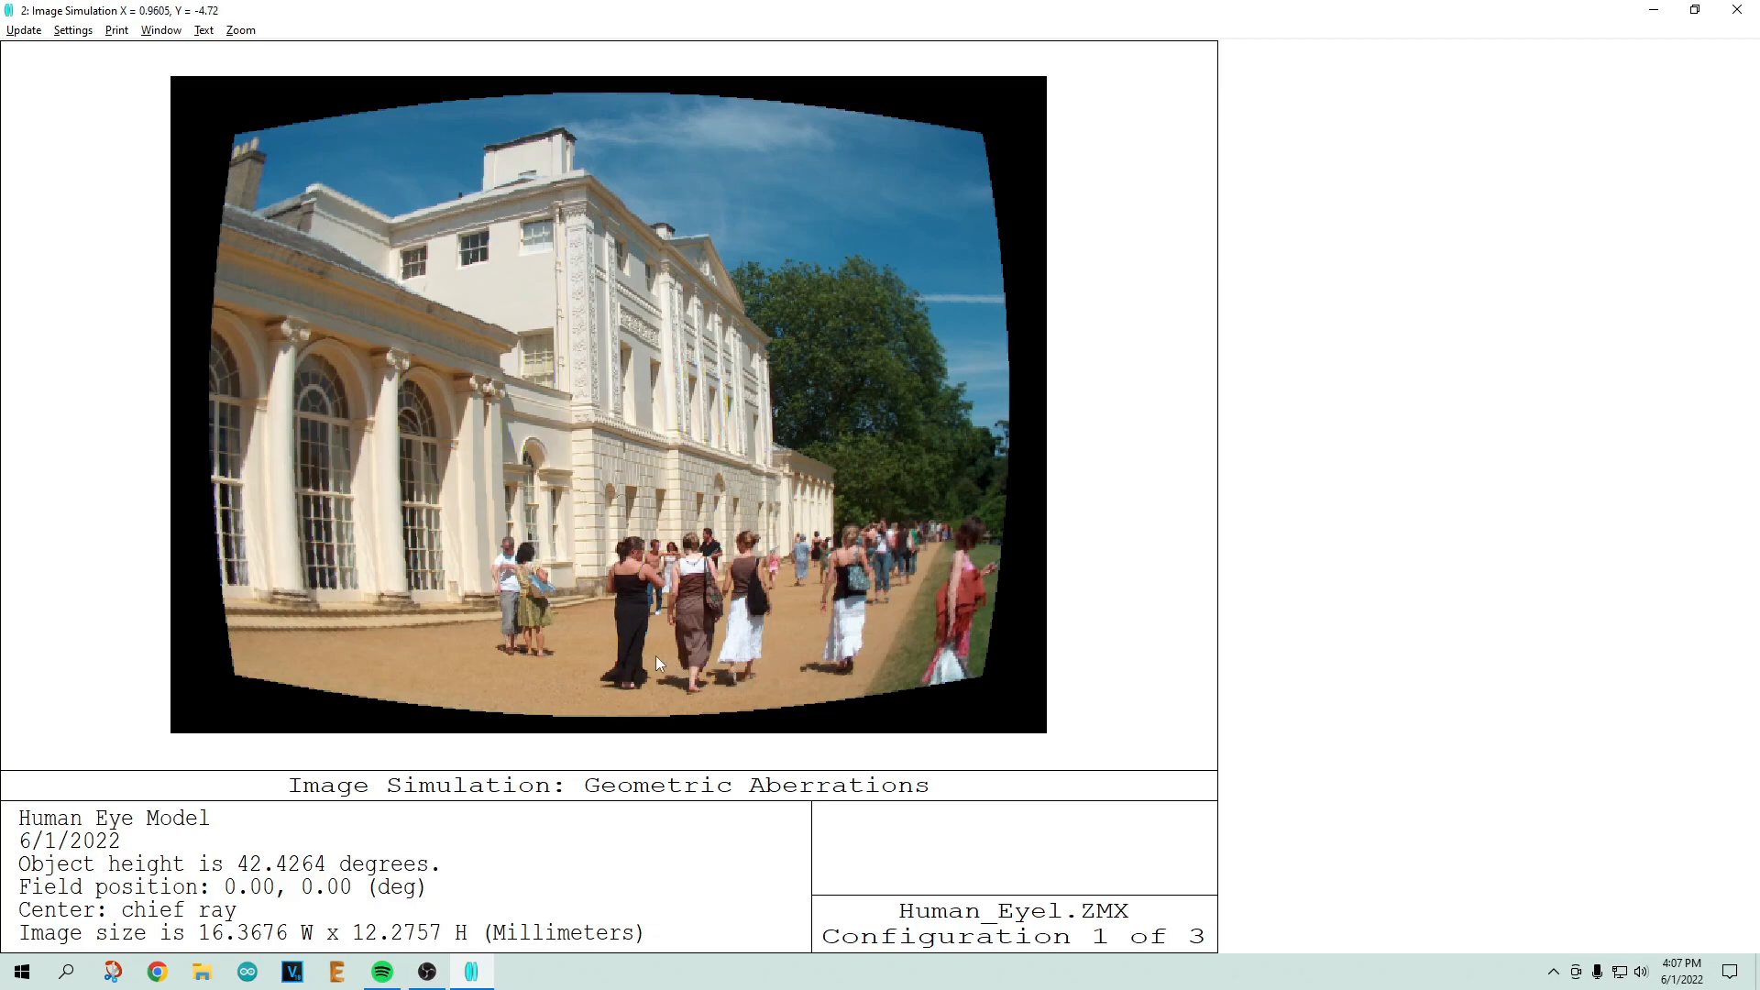
pyautogui.moveTo(358, 490)
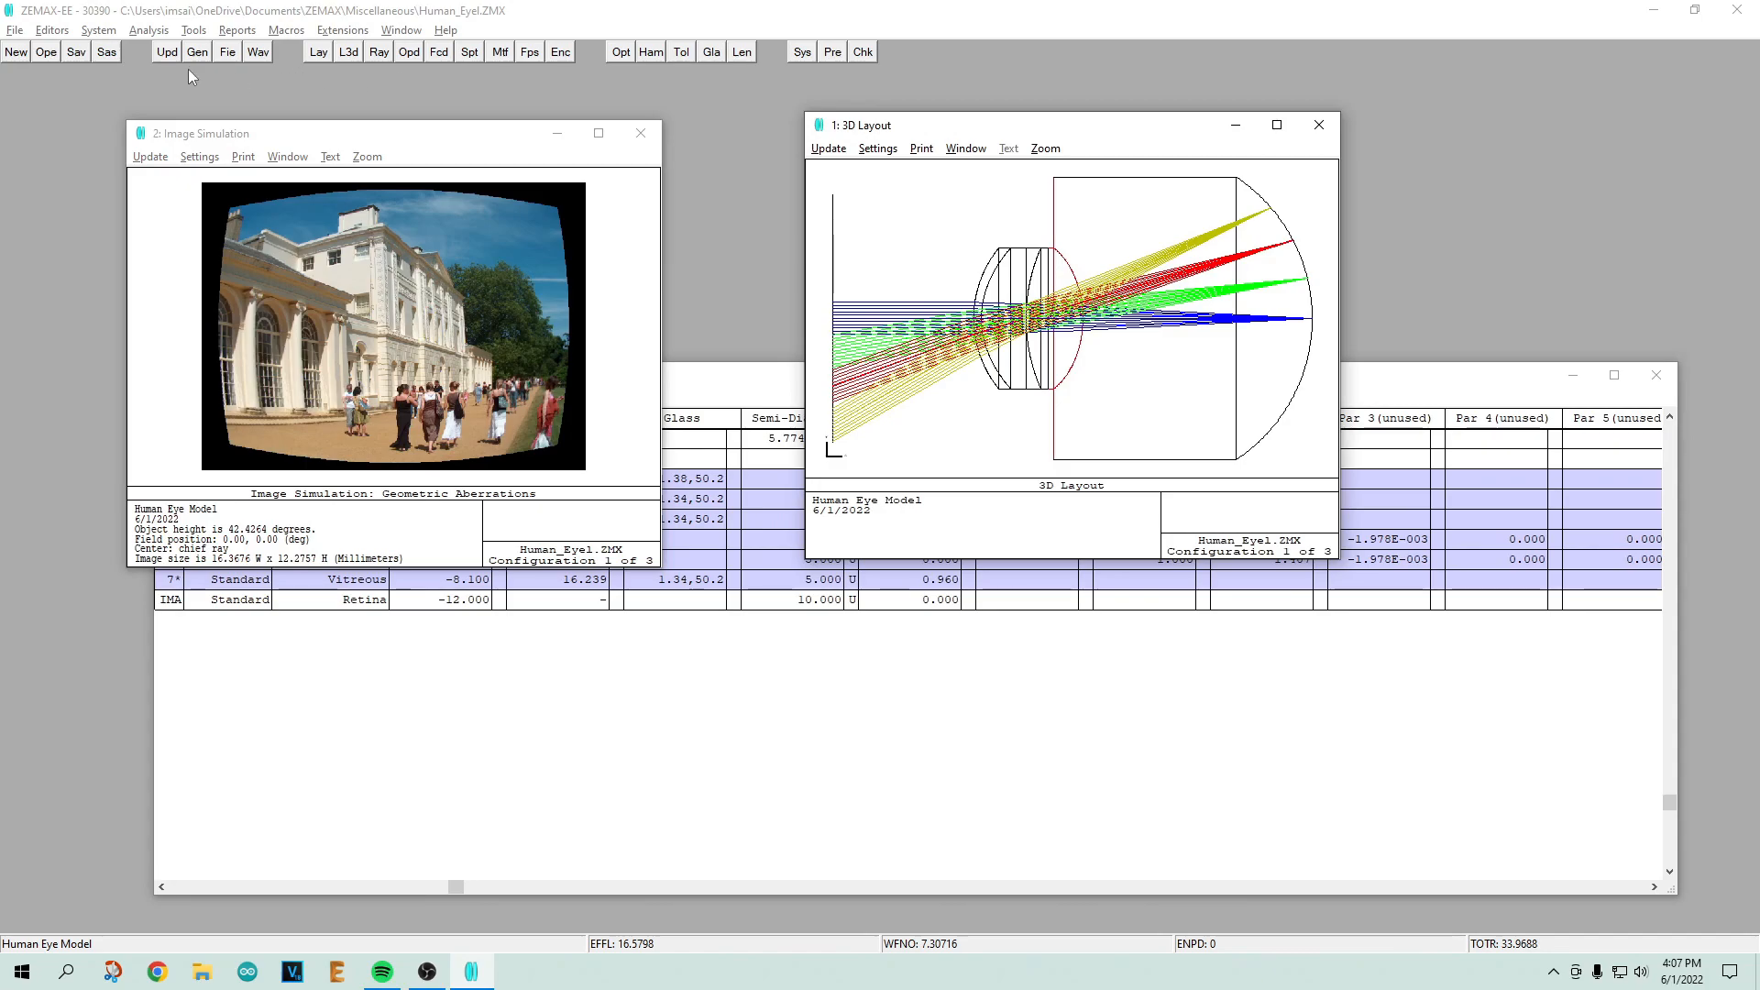
pyautogui.moveTo(965, 549)
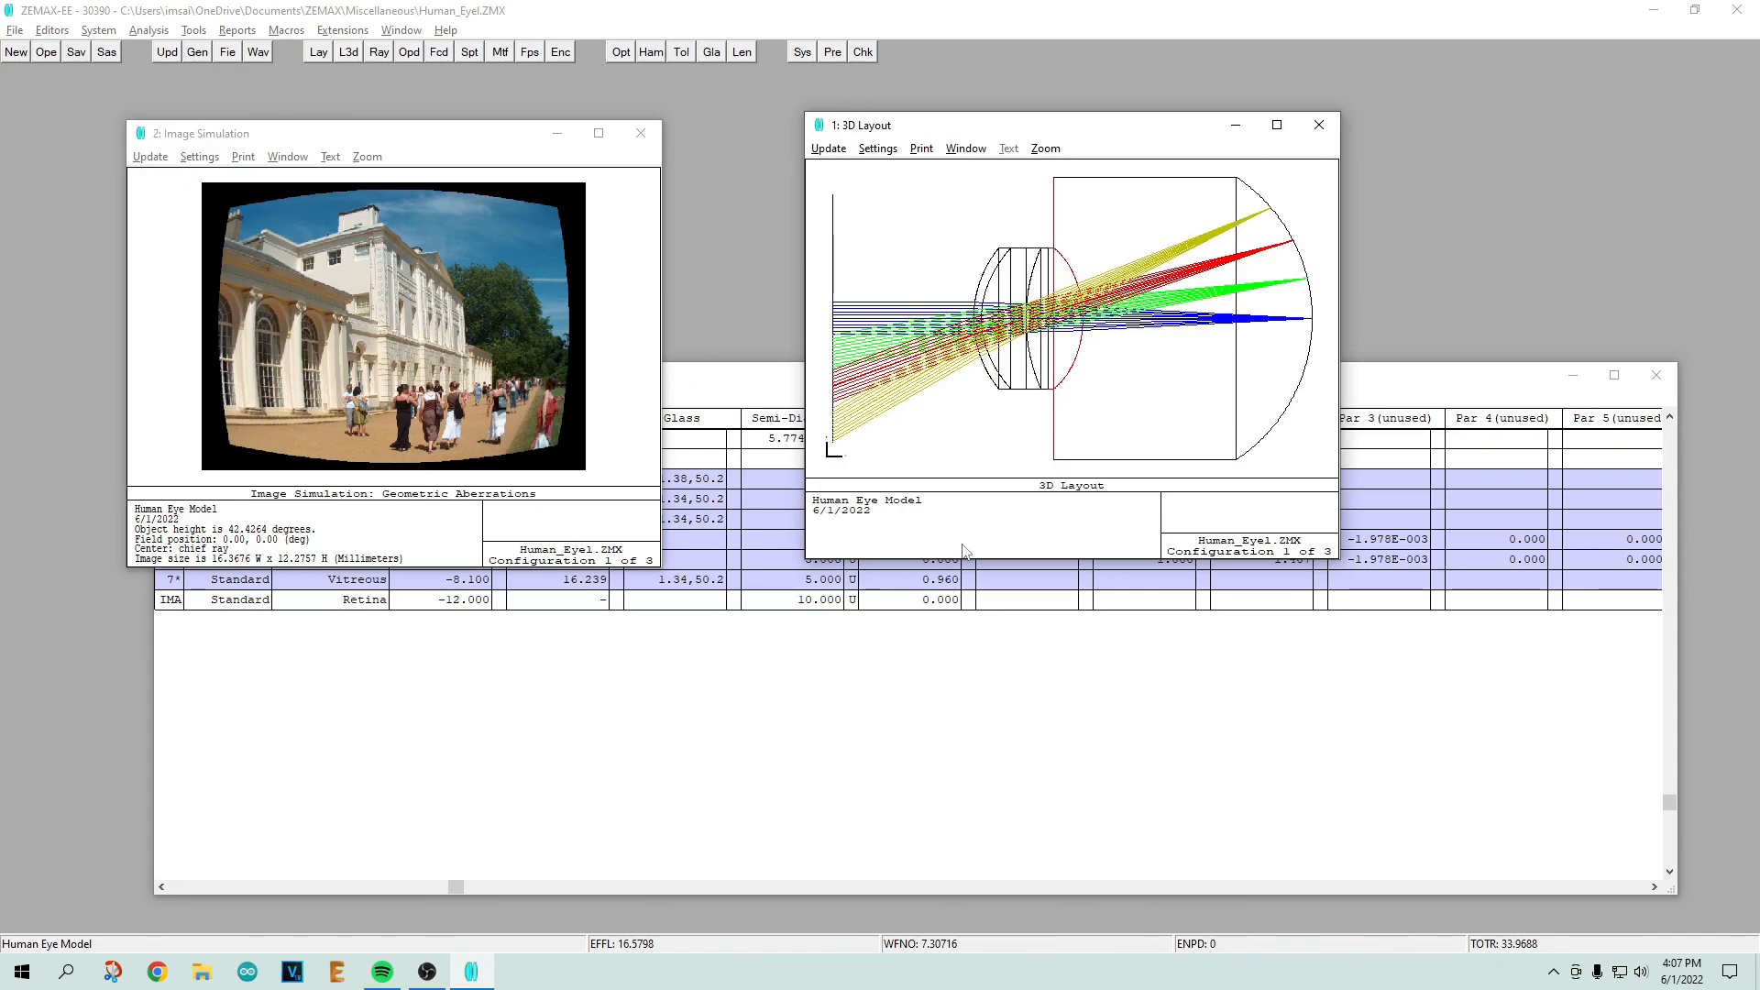
pyautogui.moveTo(975, 559)
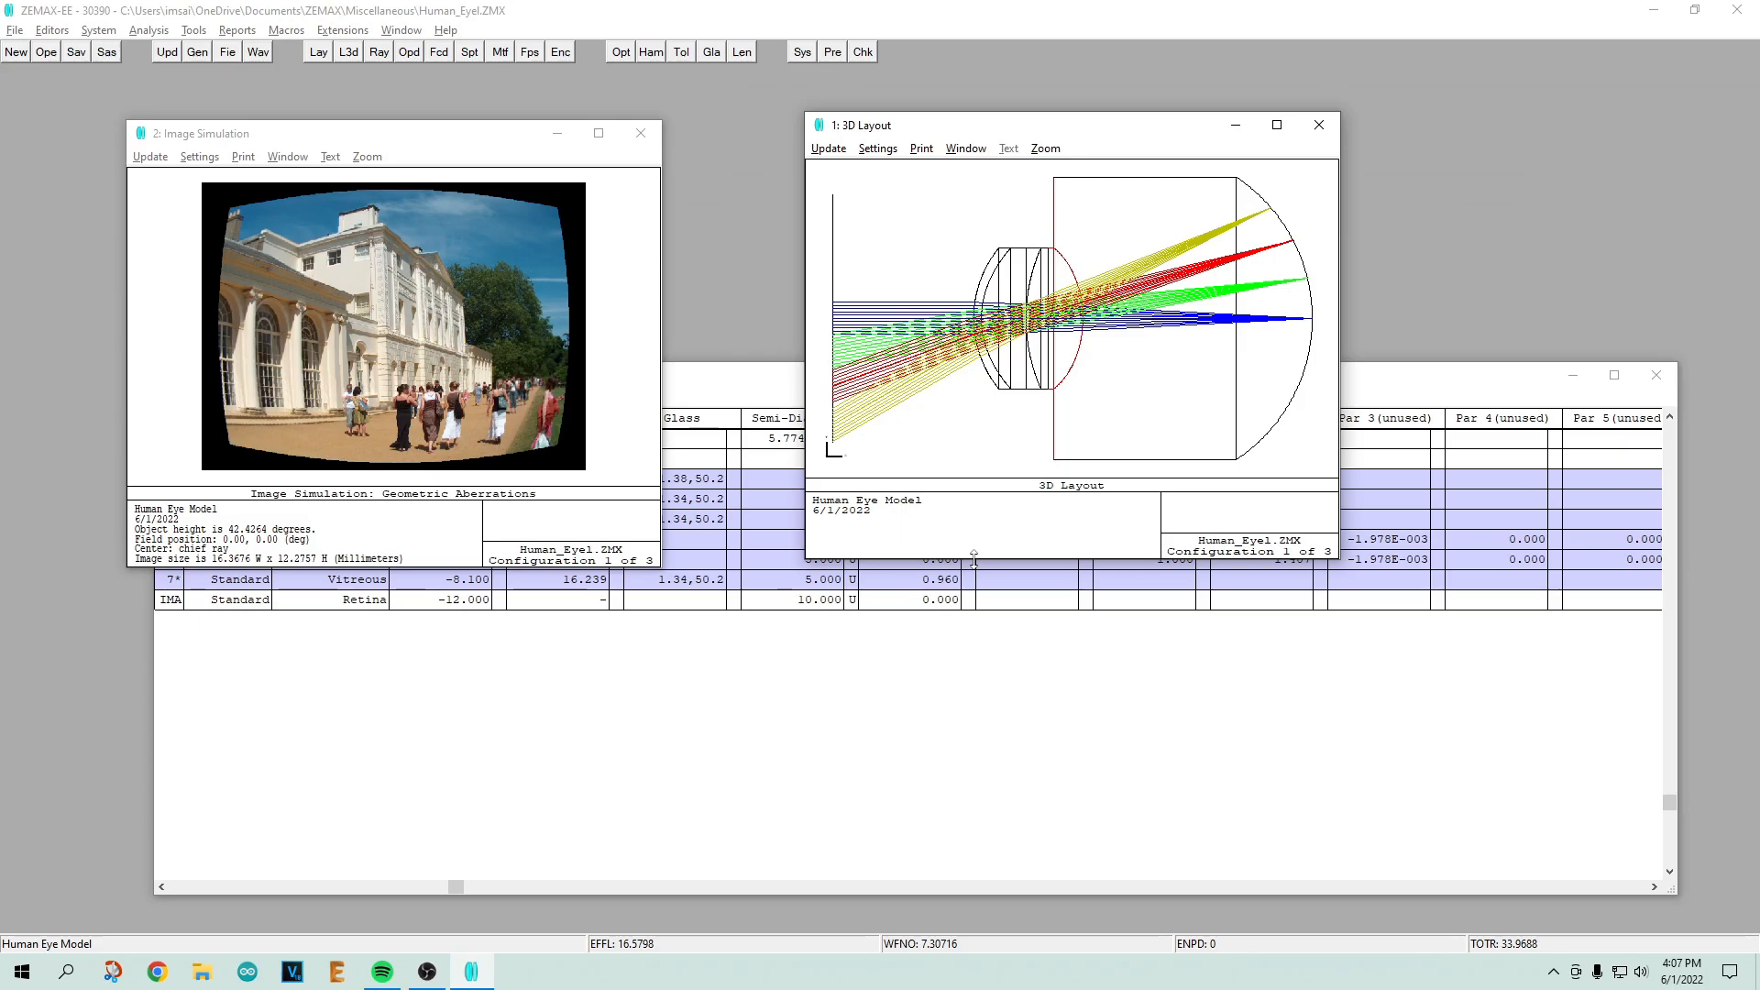
pyautogui.moveTo(1054, 539)
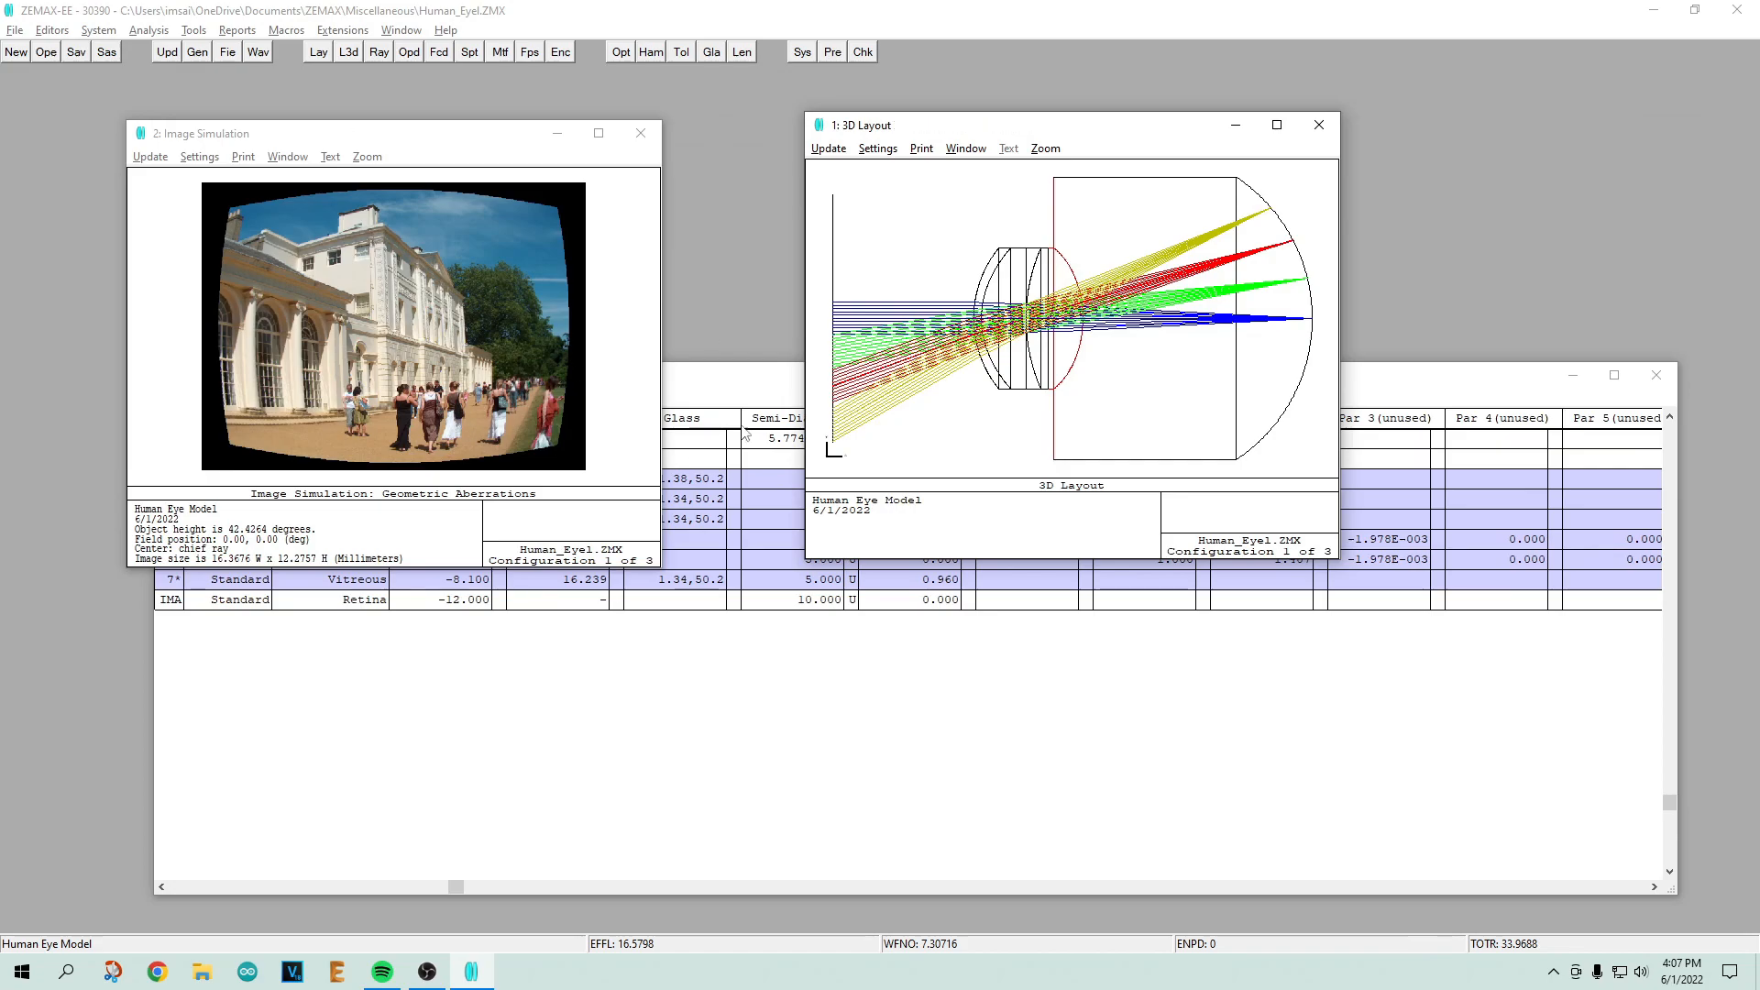
pyautogui.moveTo(544, 346)
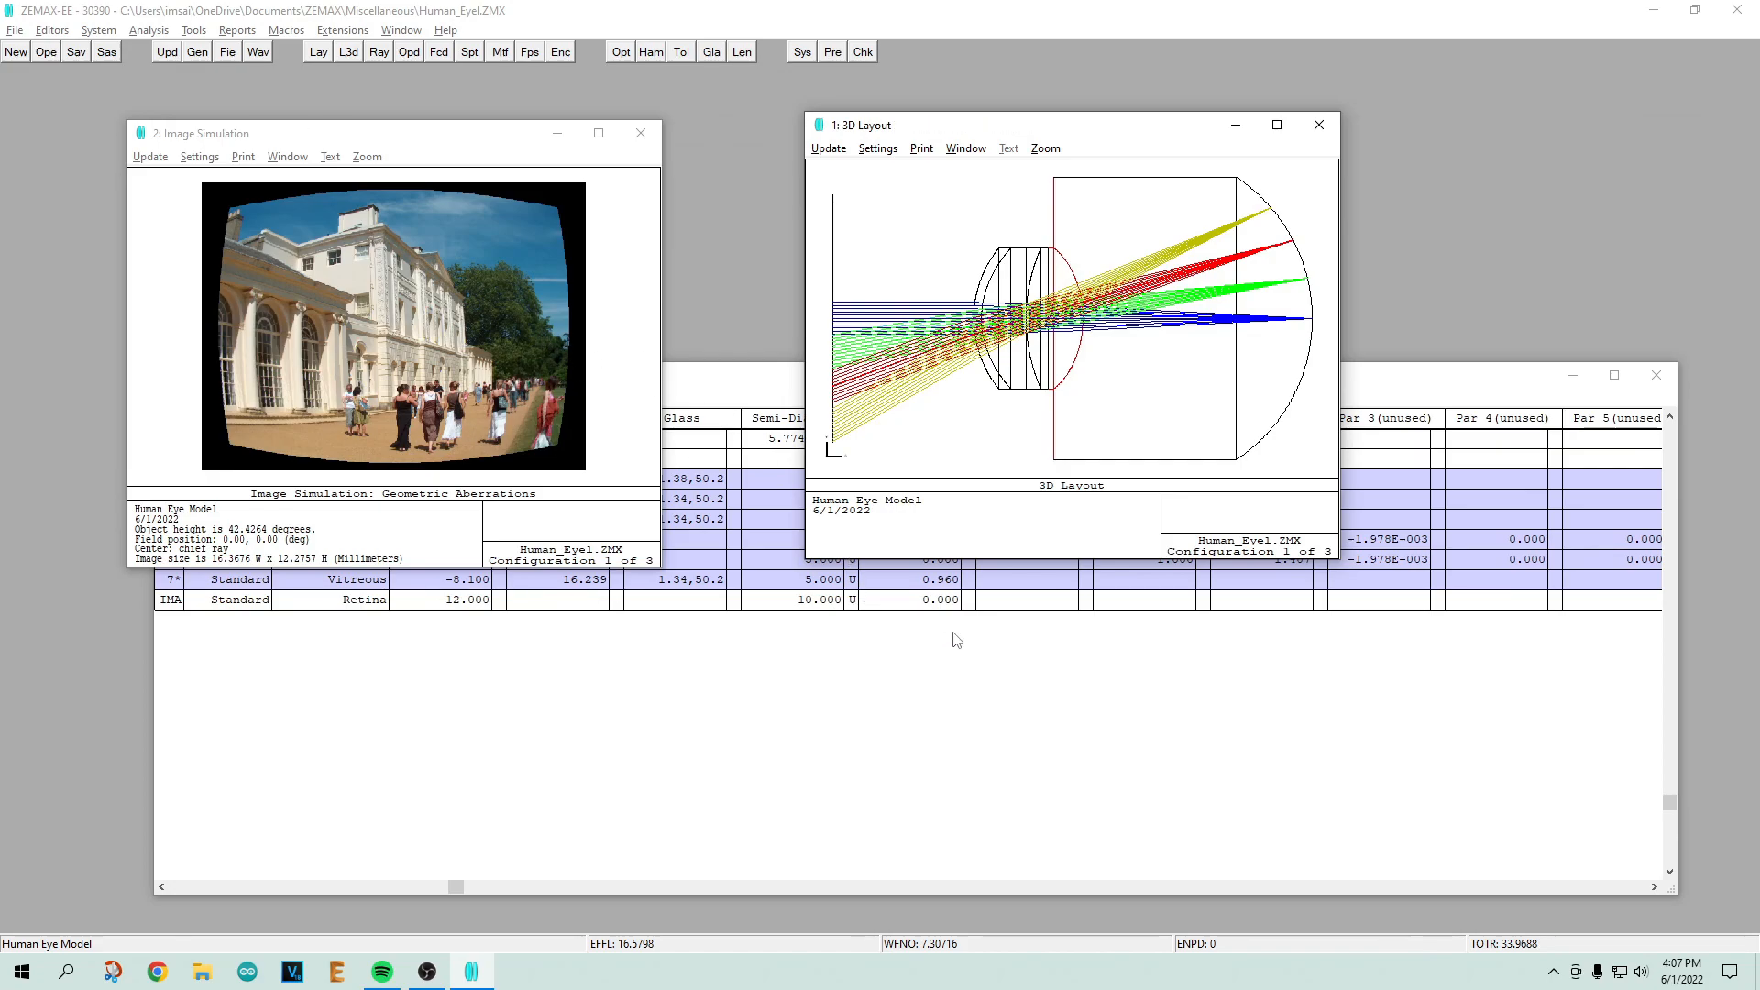
pyautogui.moveTo(979, 633)
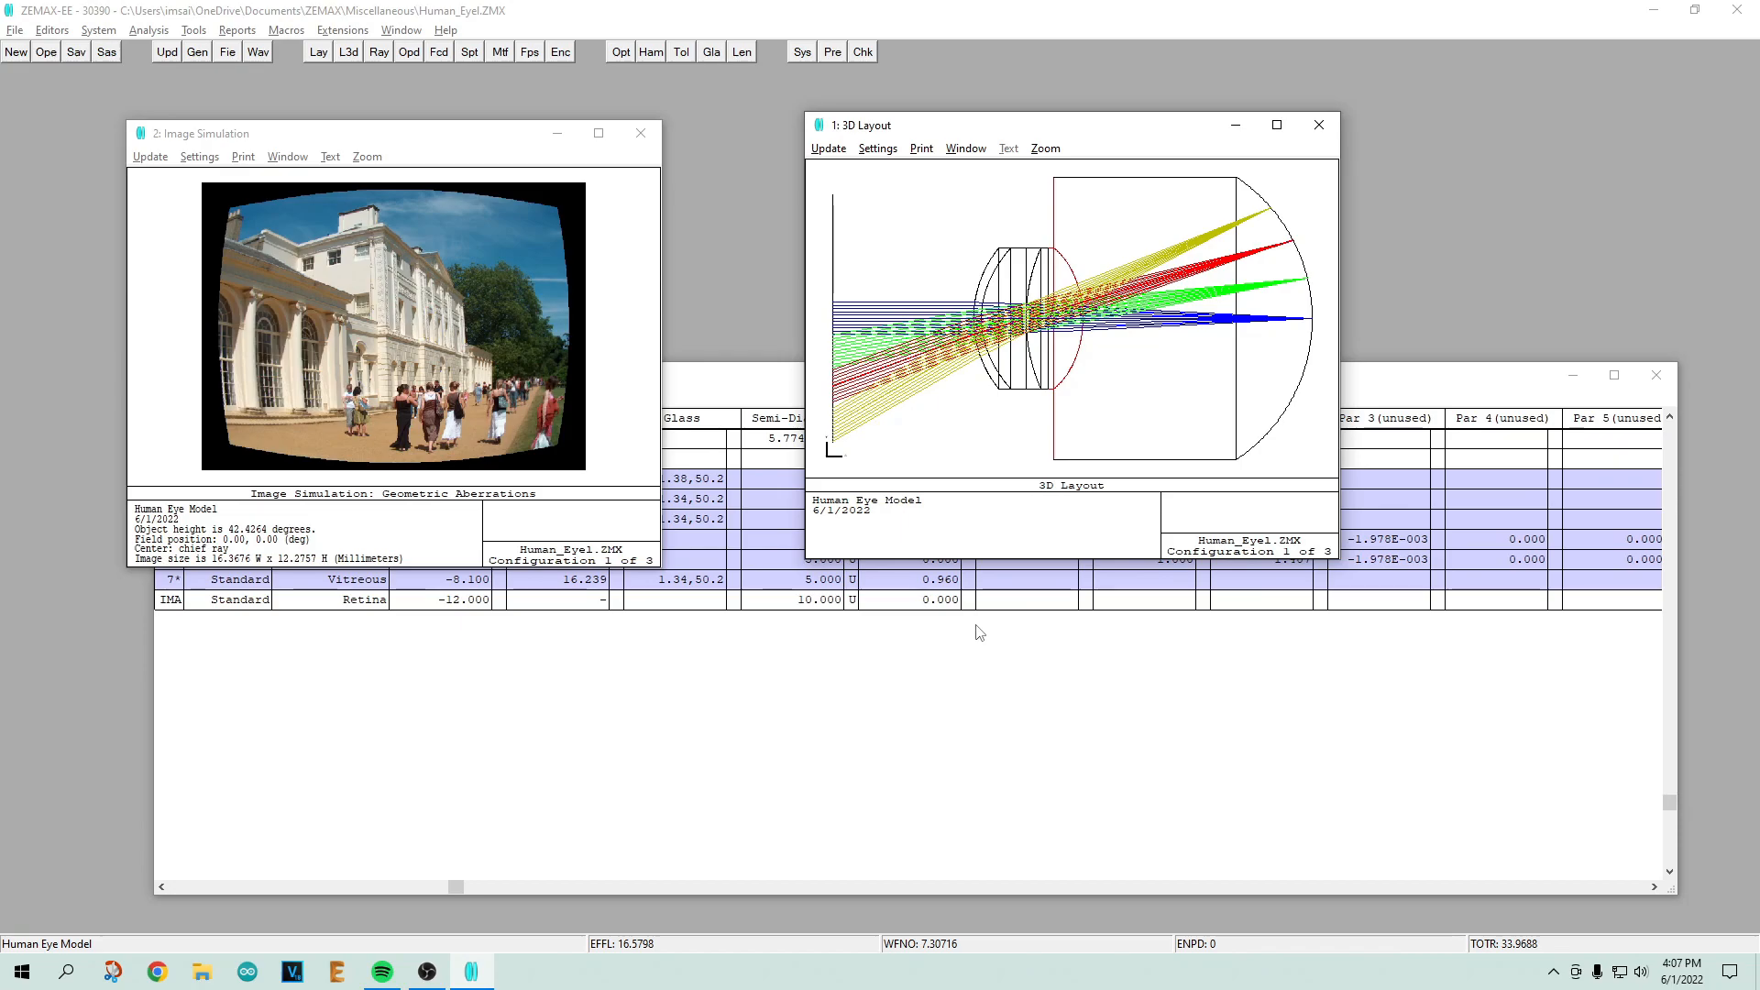
pyautogui.moveTo(1039, 311)
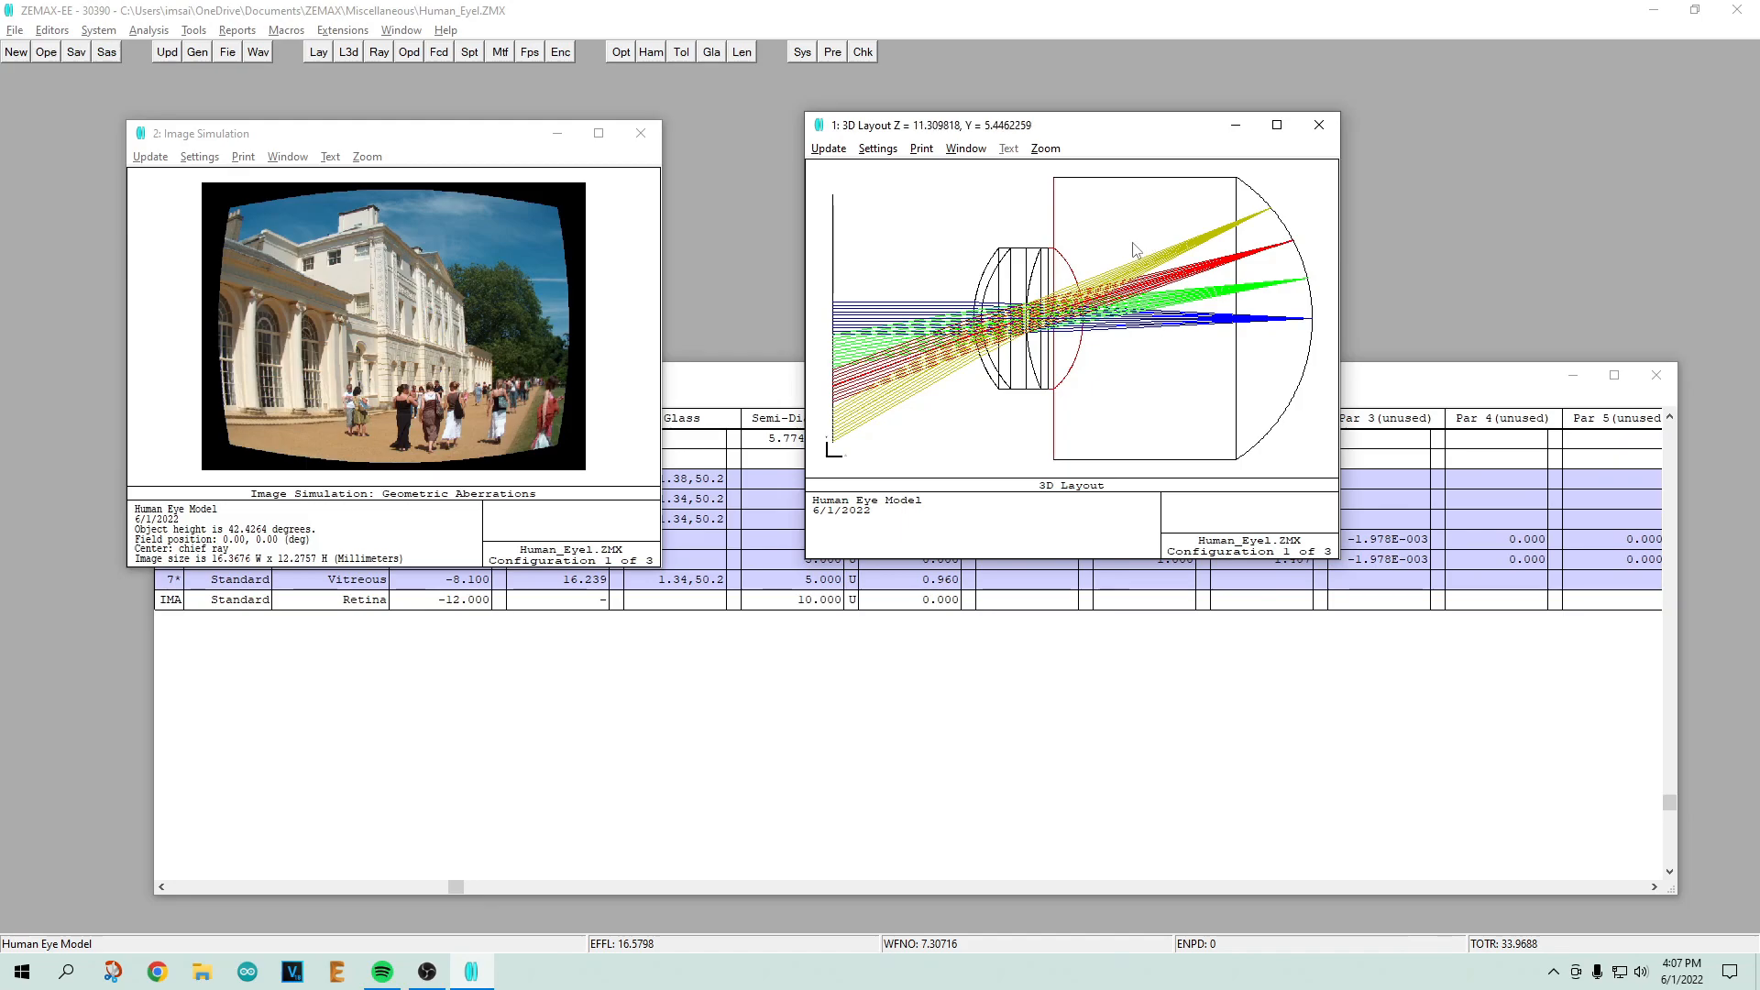
pyautogui.moveTo(1063, 342)
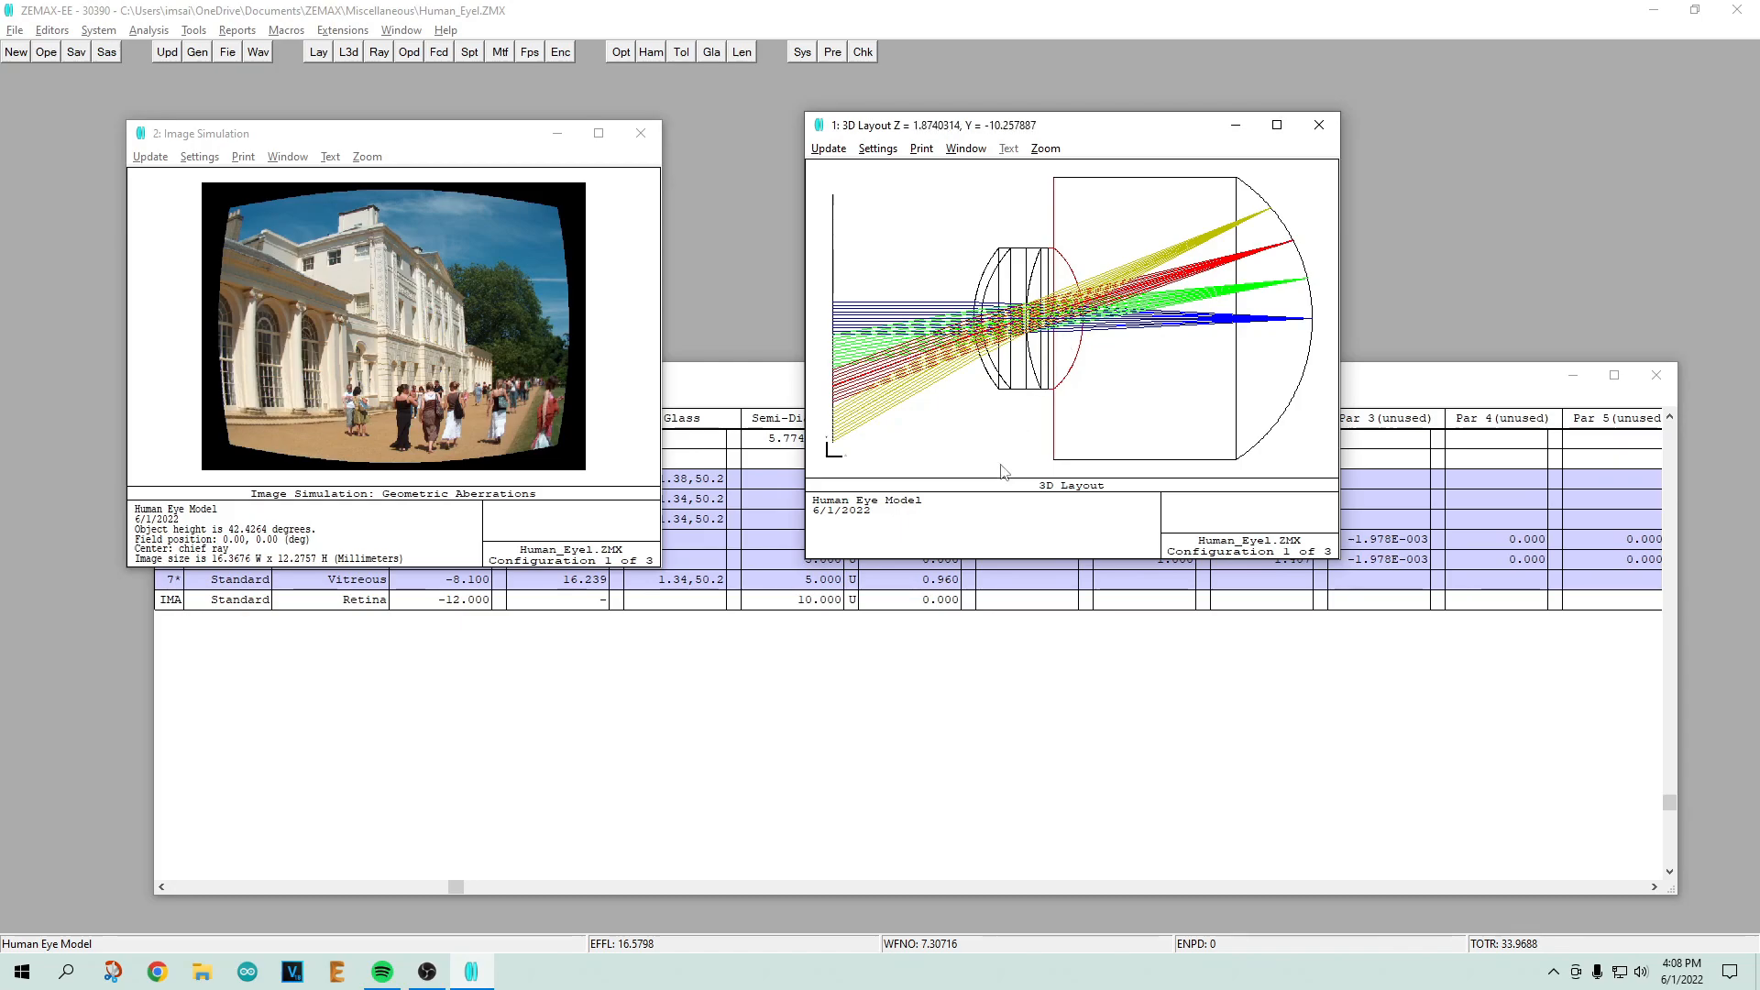
pyautogui.moveTo(347, 52)
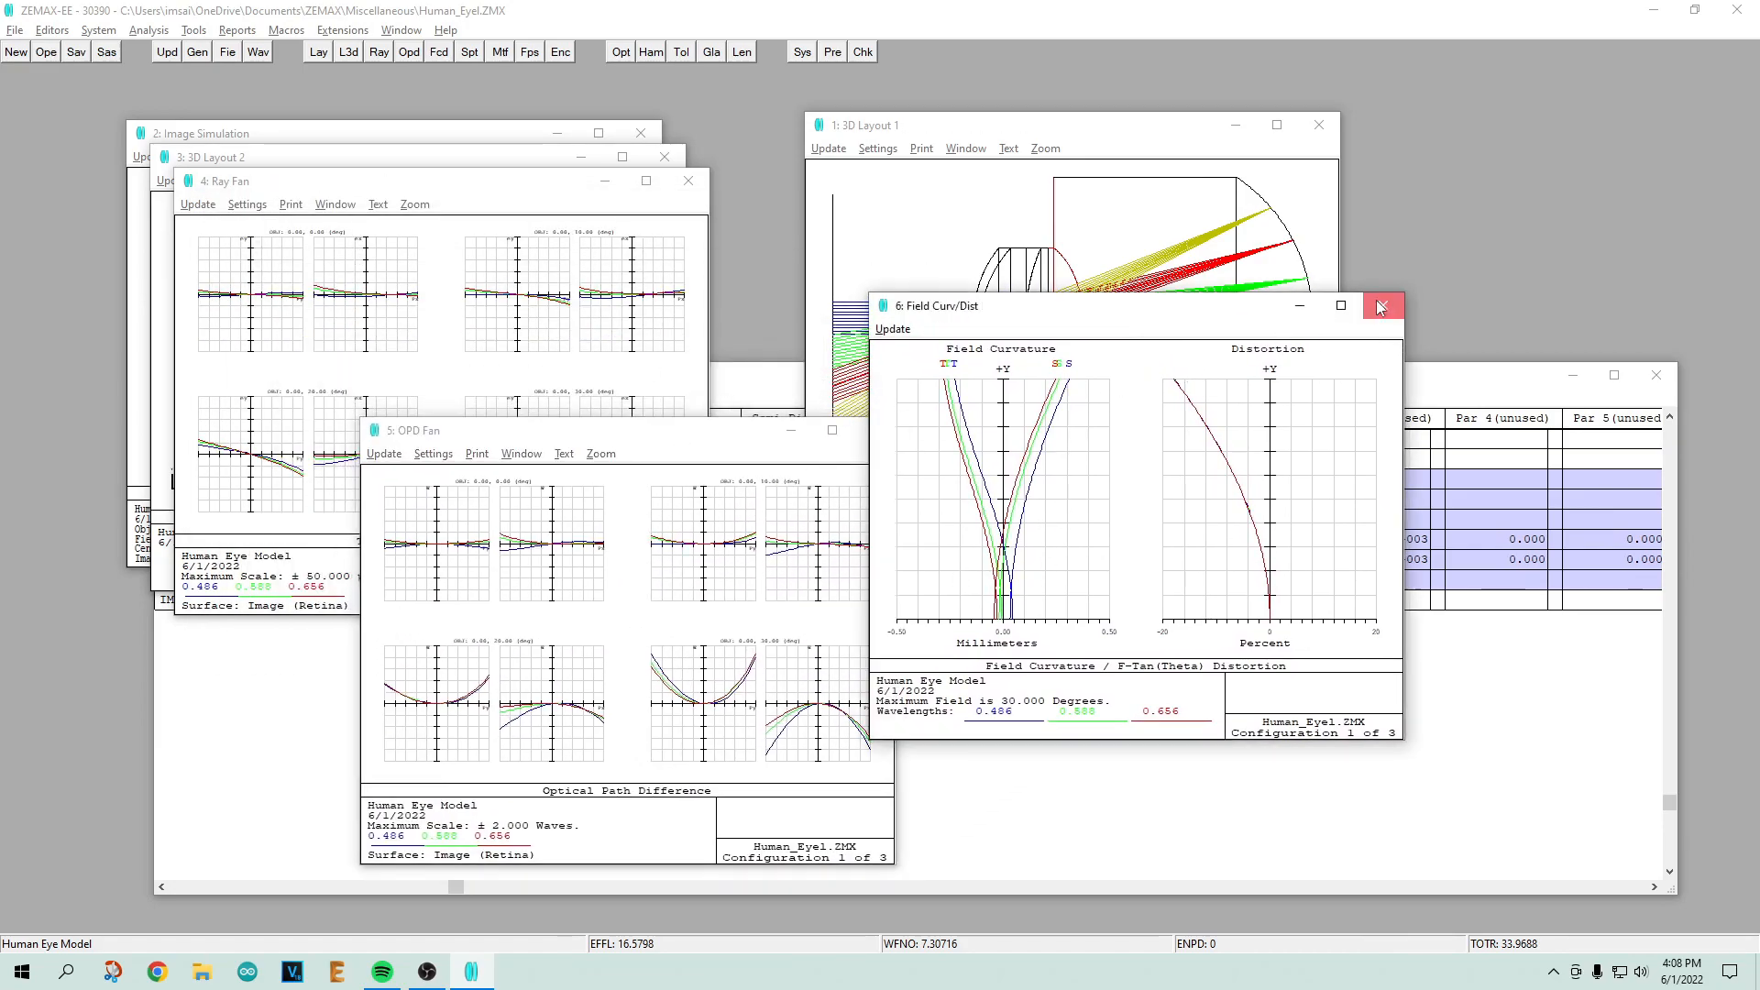
# Step: Close the field curvature/distortion analysis and bring the lens data table to the front
pyautogui.click(1382, 305)
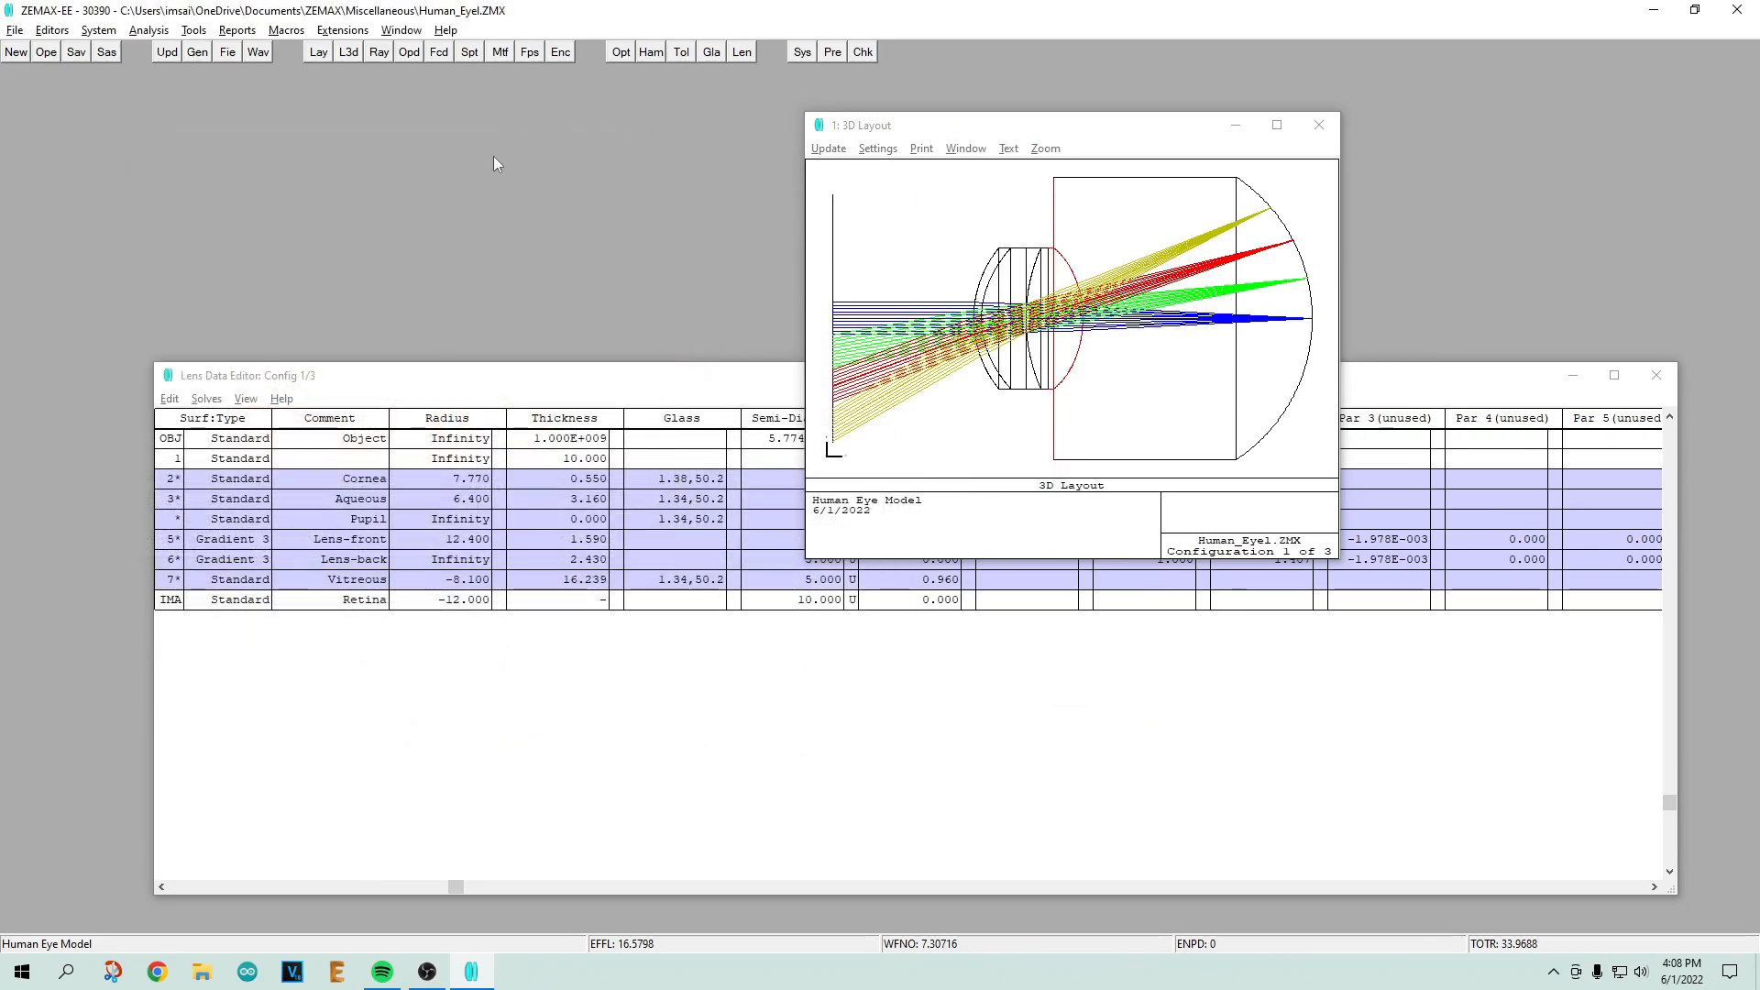
pyautogui.moveTo(470, 203)
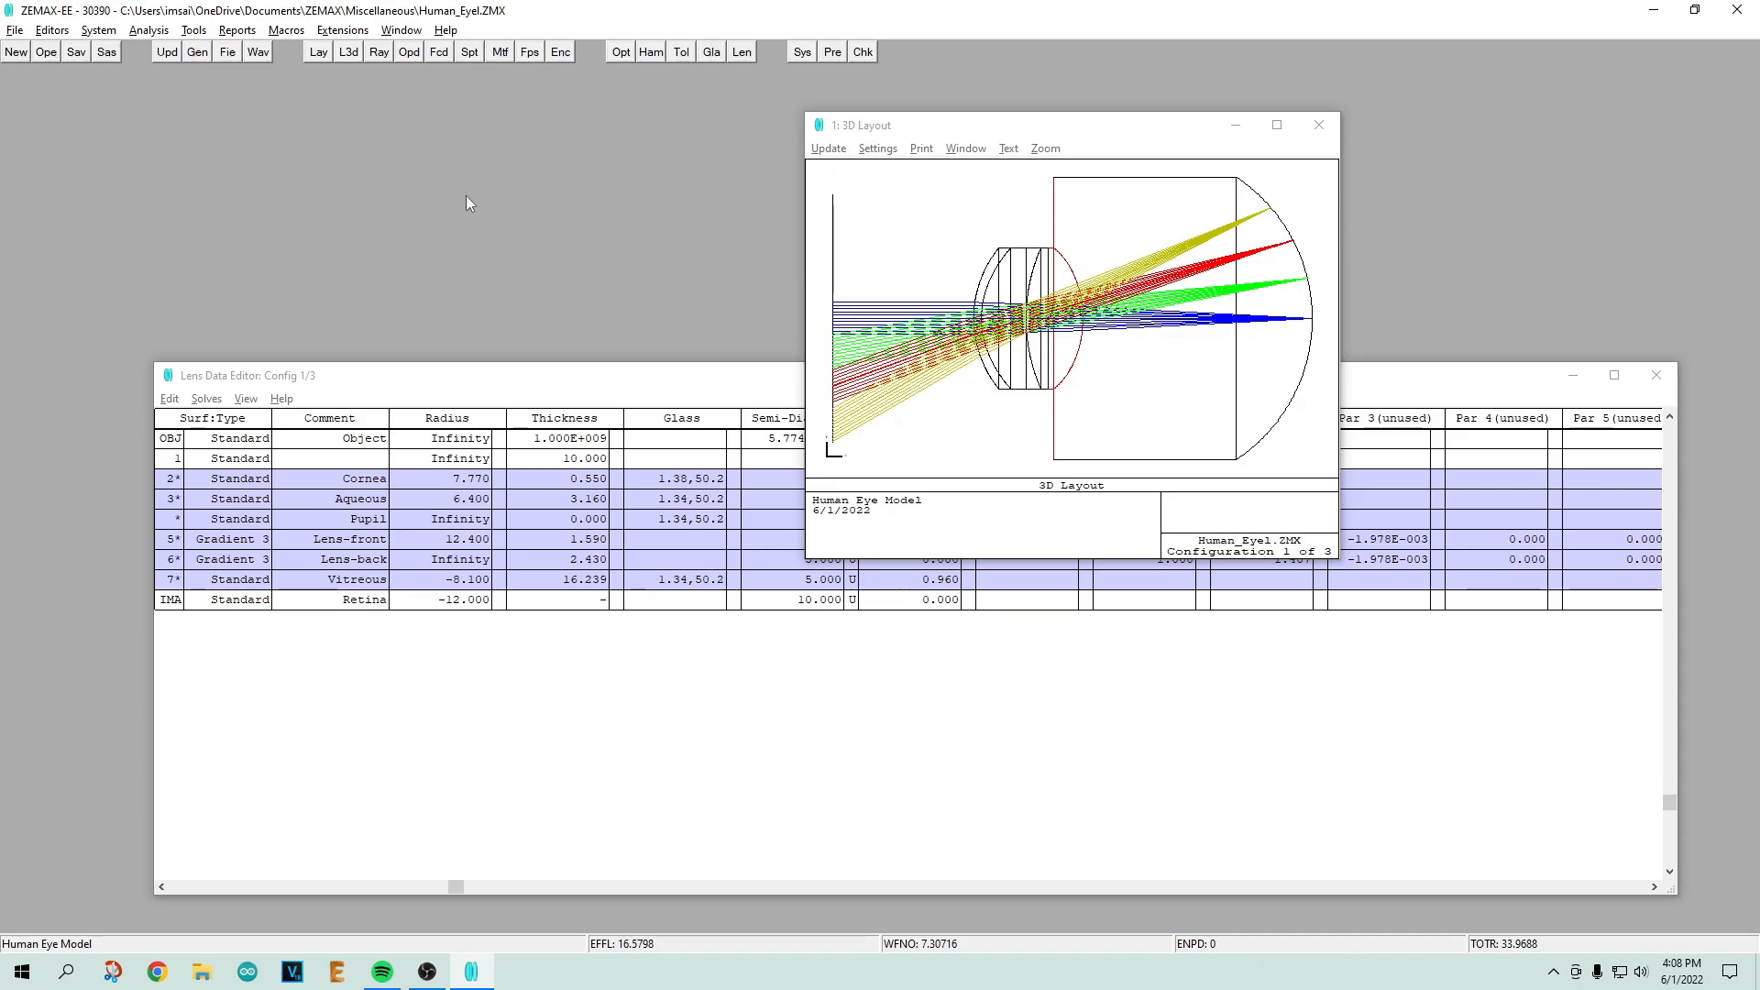
pyautogui.moveTo(491, 230)
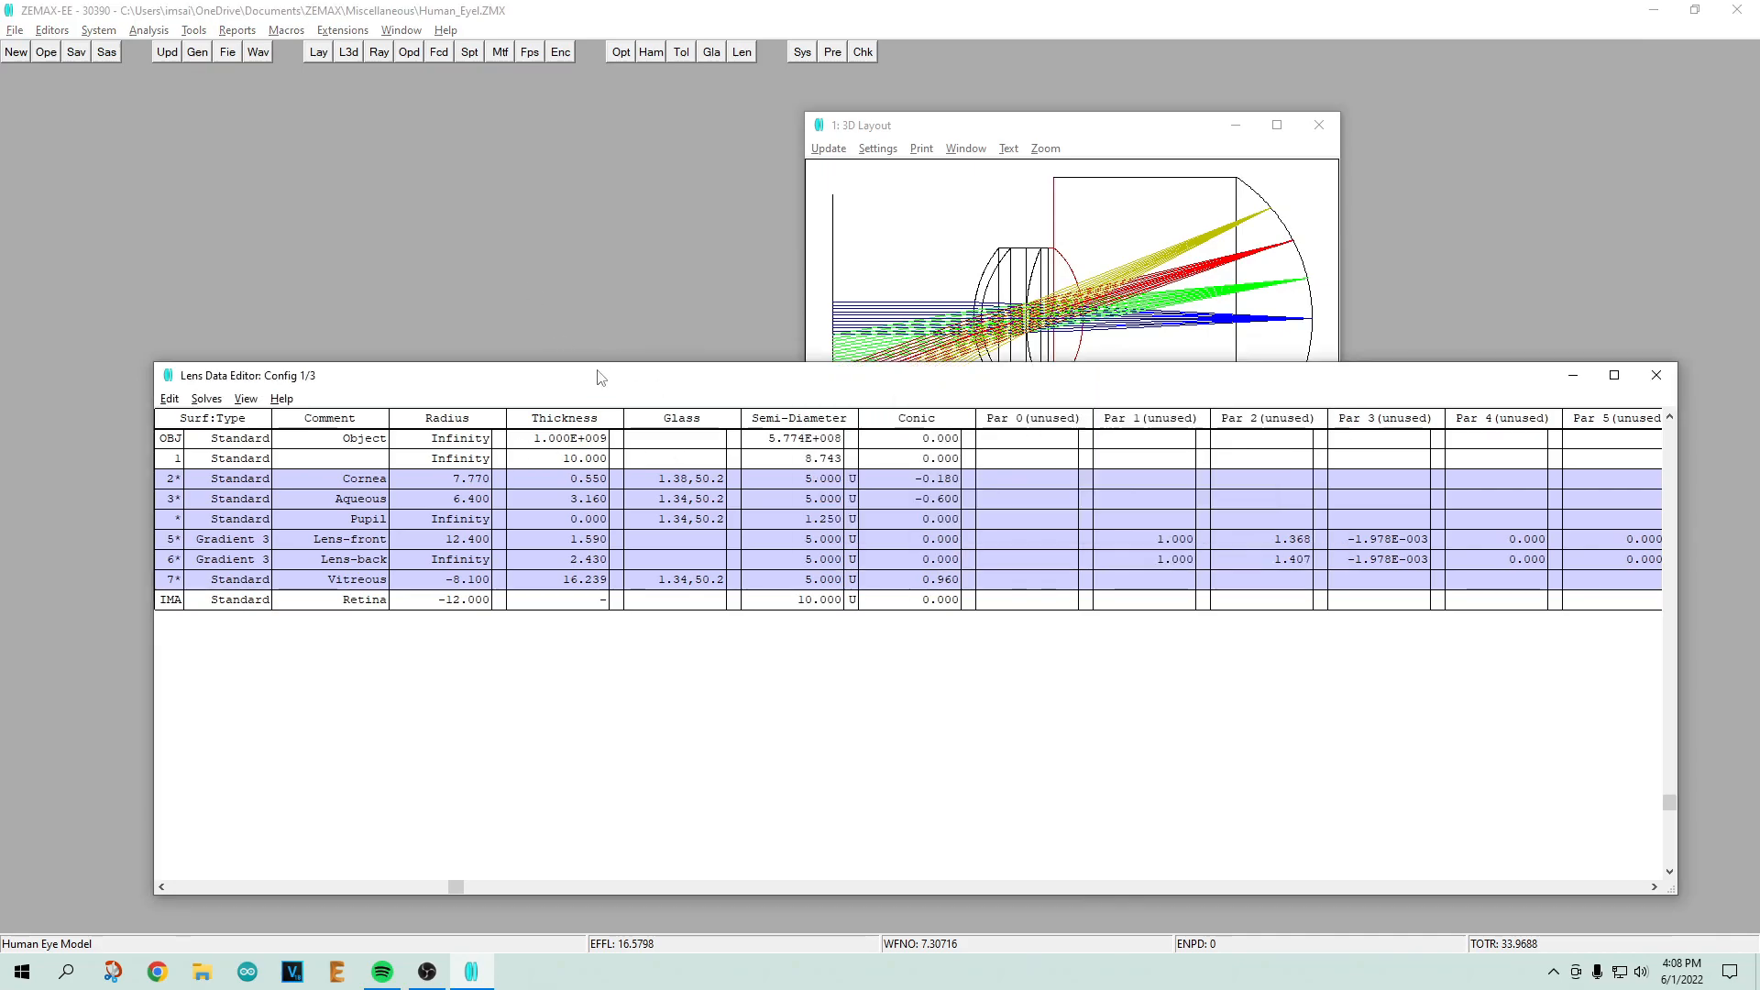
pyautogui.click(679, 579)
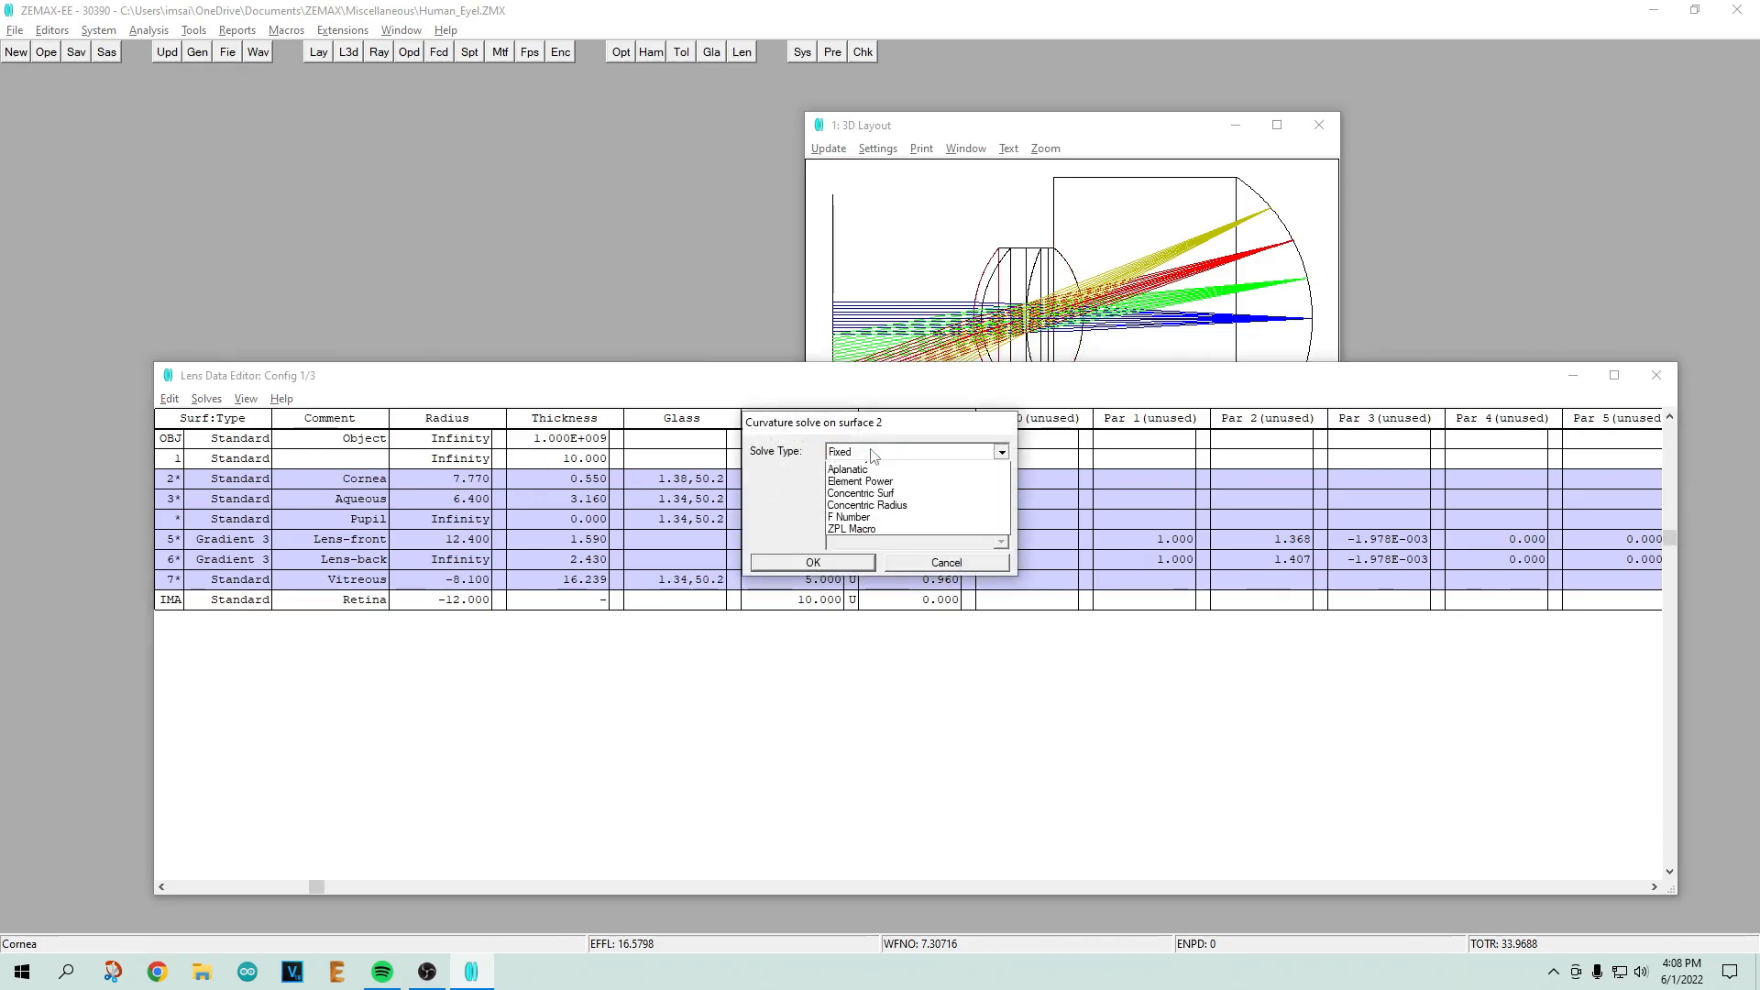
# Step: Set the cornea's 7.770 radius solve type to Variable and confirm
pyautogui.click(911, 453)
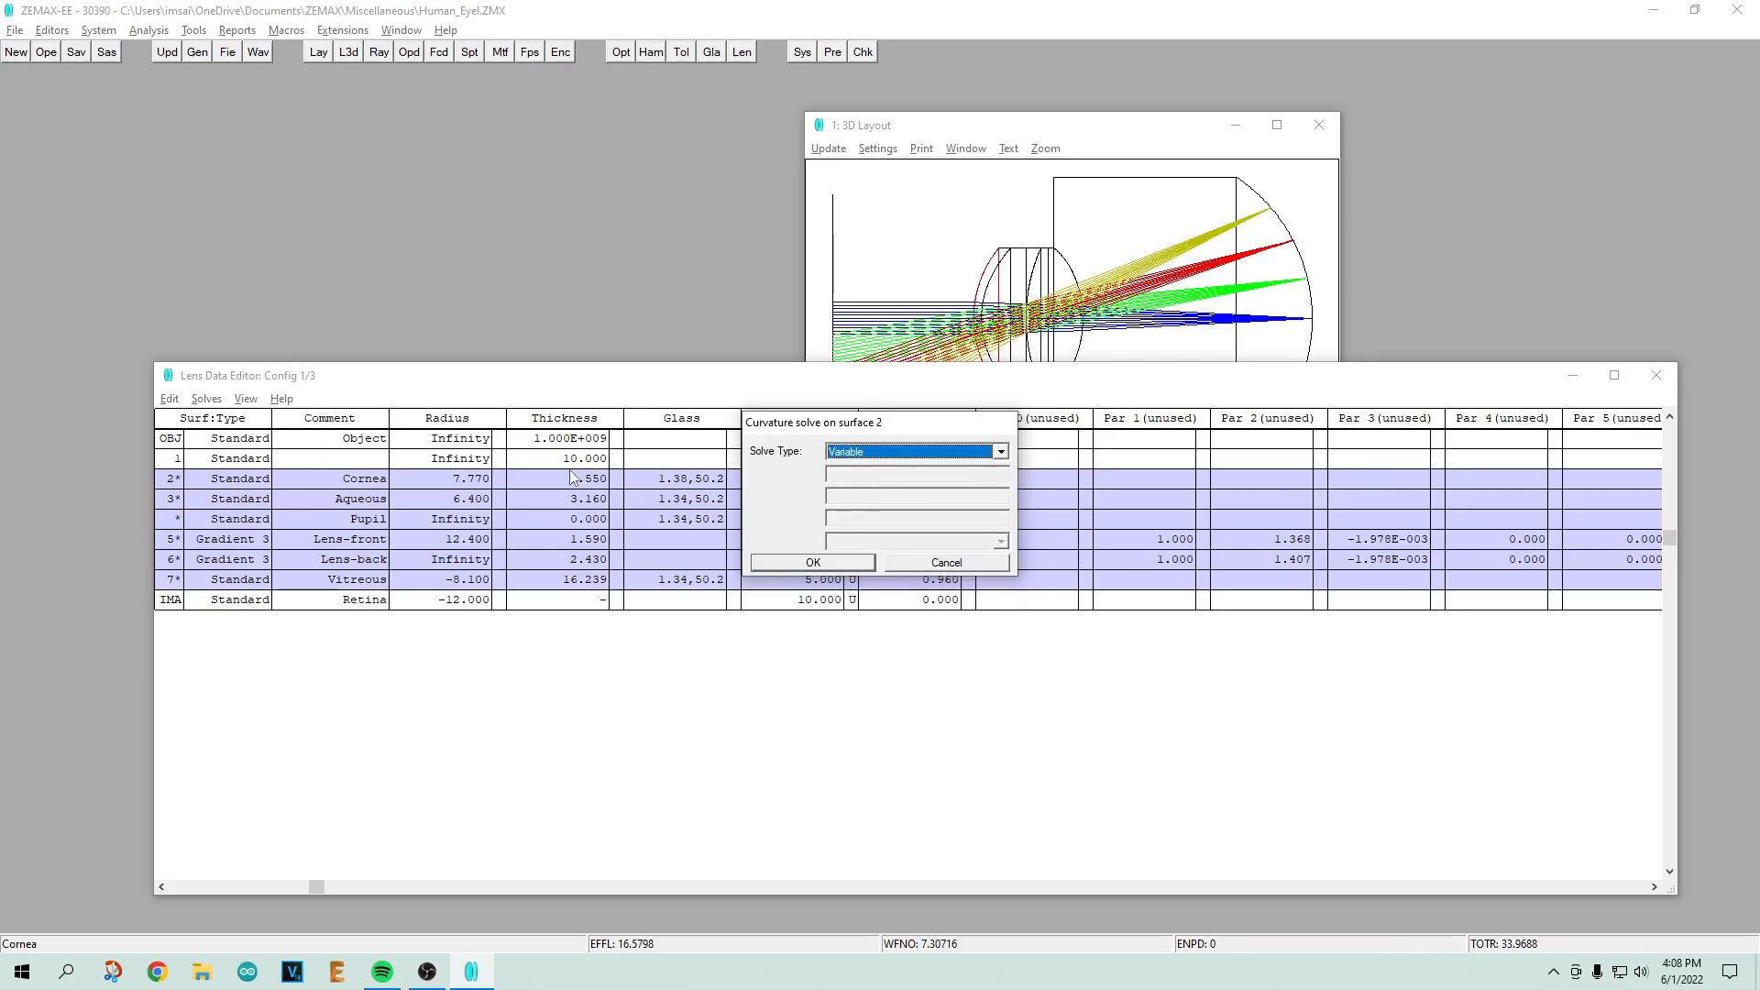
pyautogui.click(812, 562)
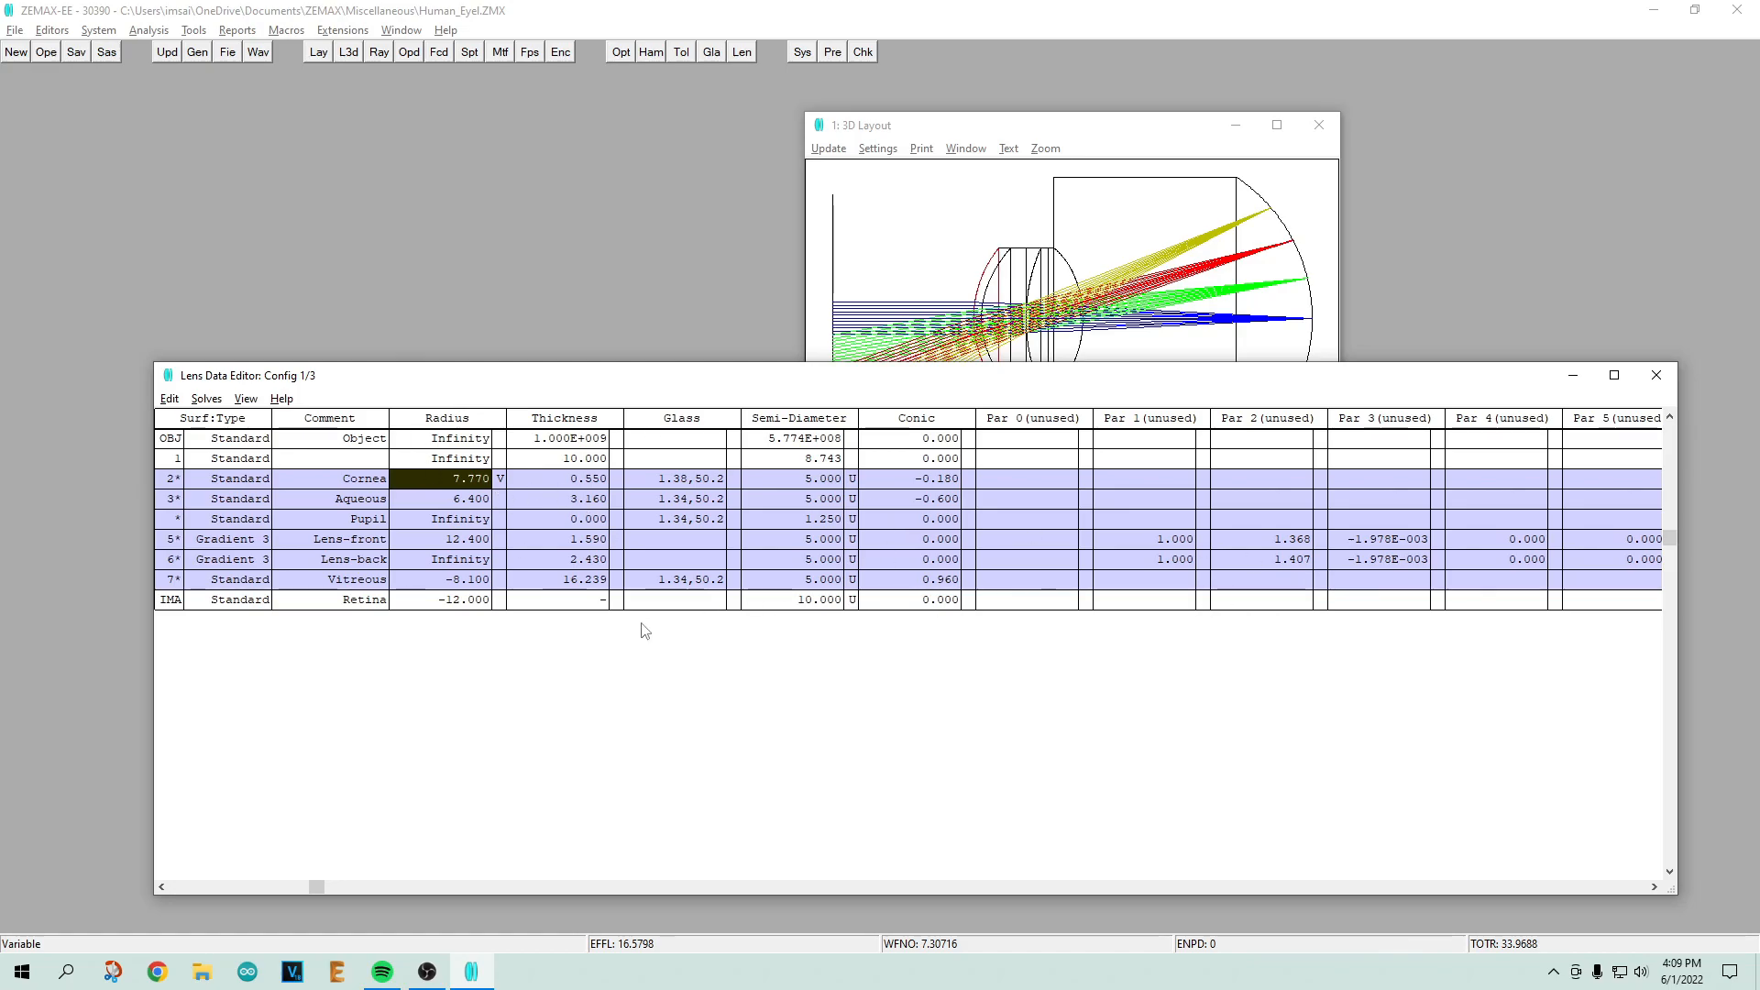
pyautogui.moveTo(1474, 330)
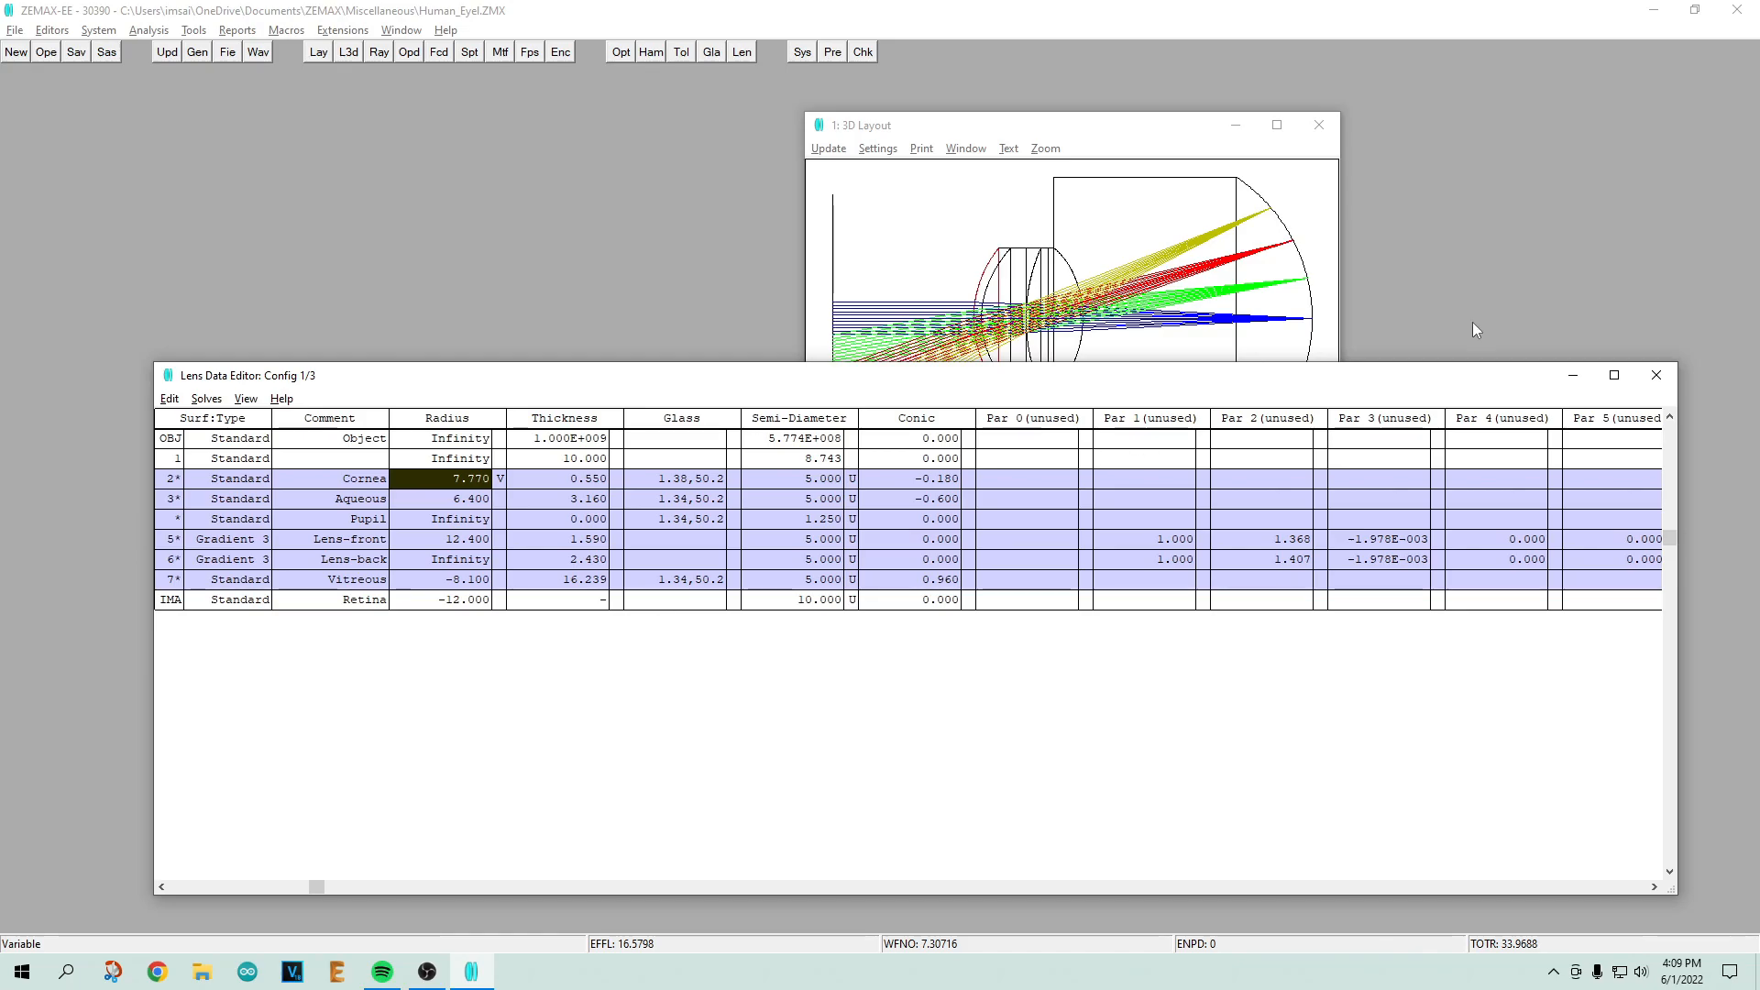
pyautogui.moveTo(711, 367)
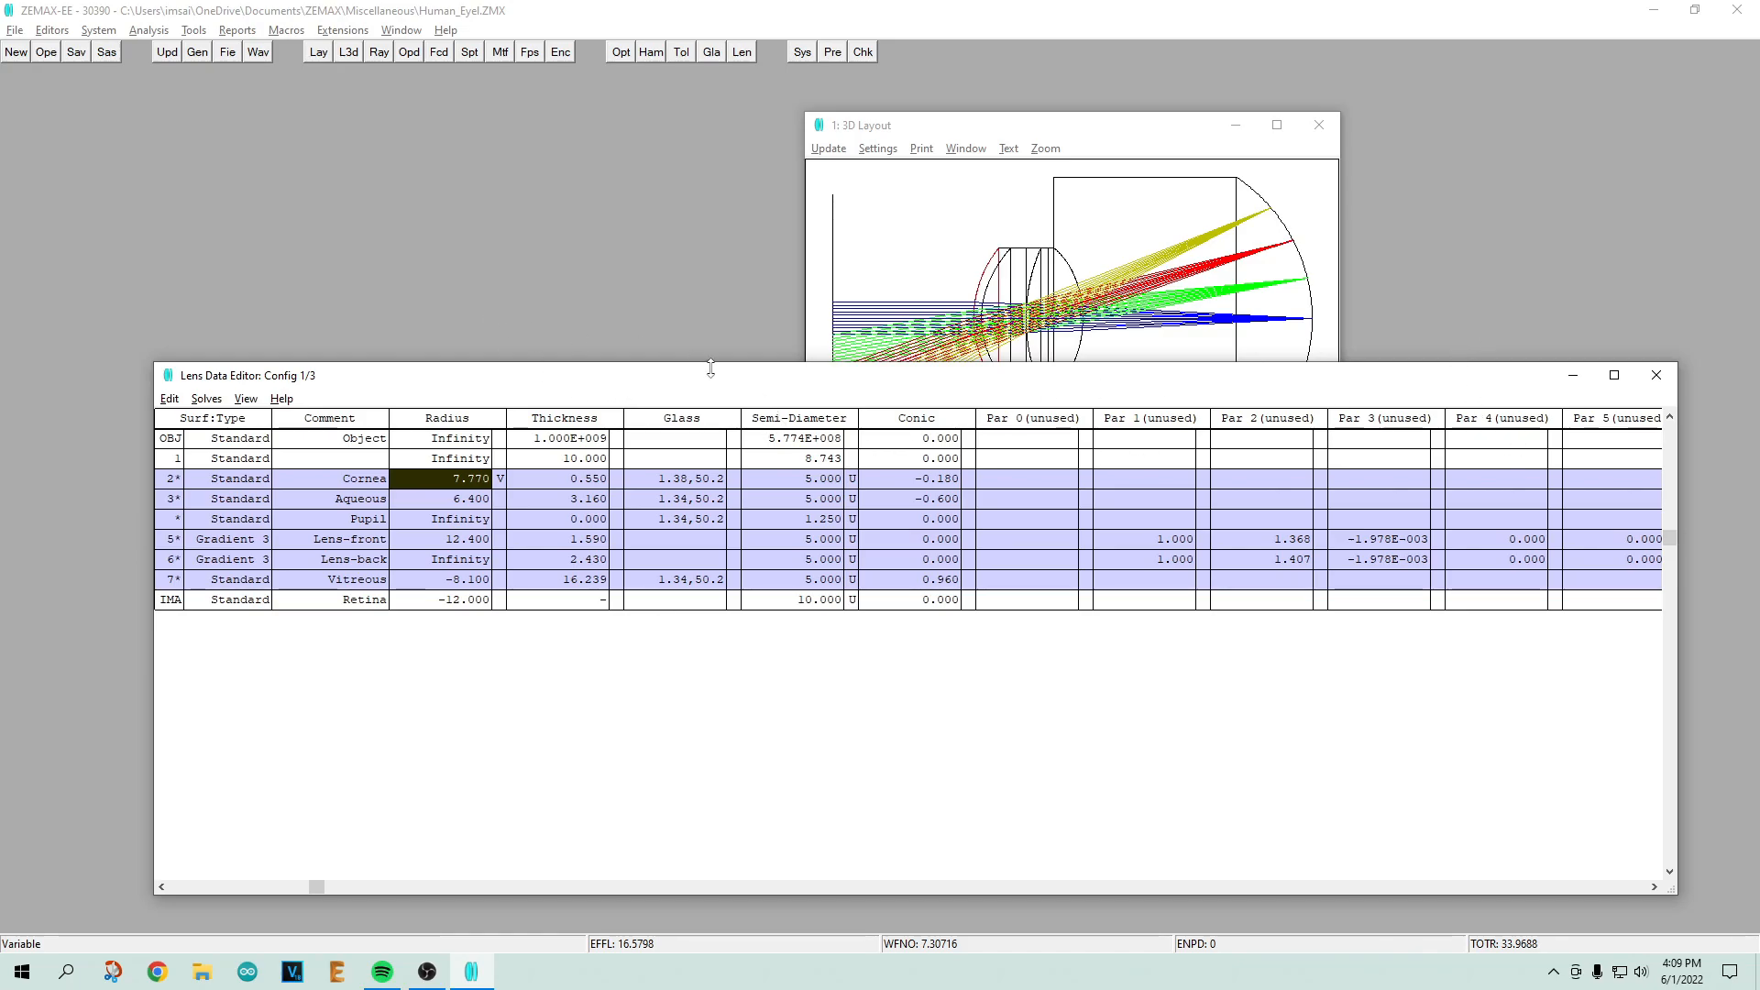
pyautogui.moveTo(1393, 363)
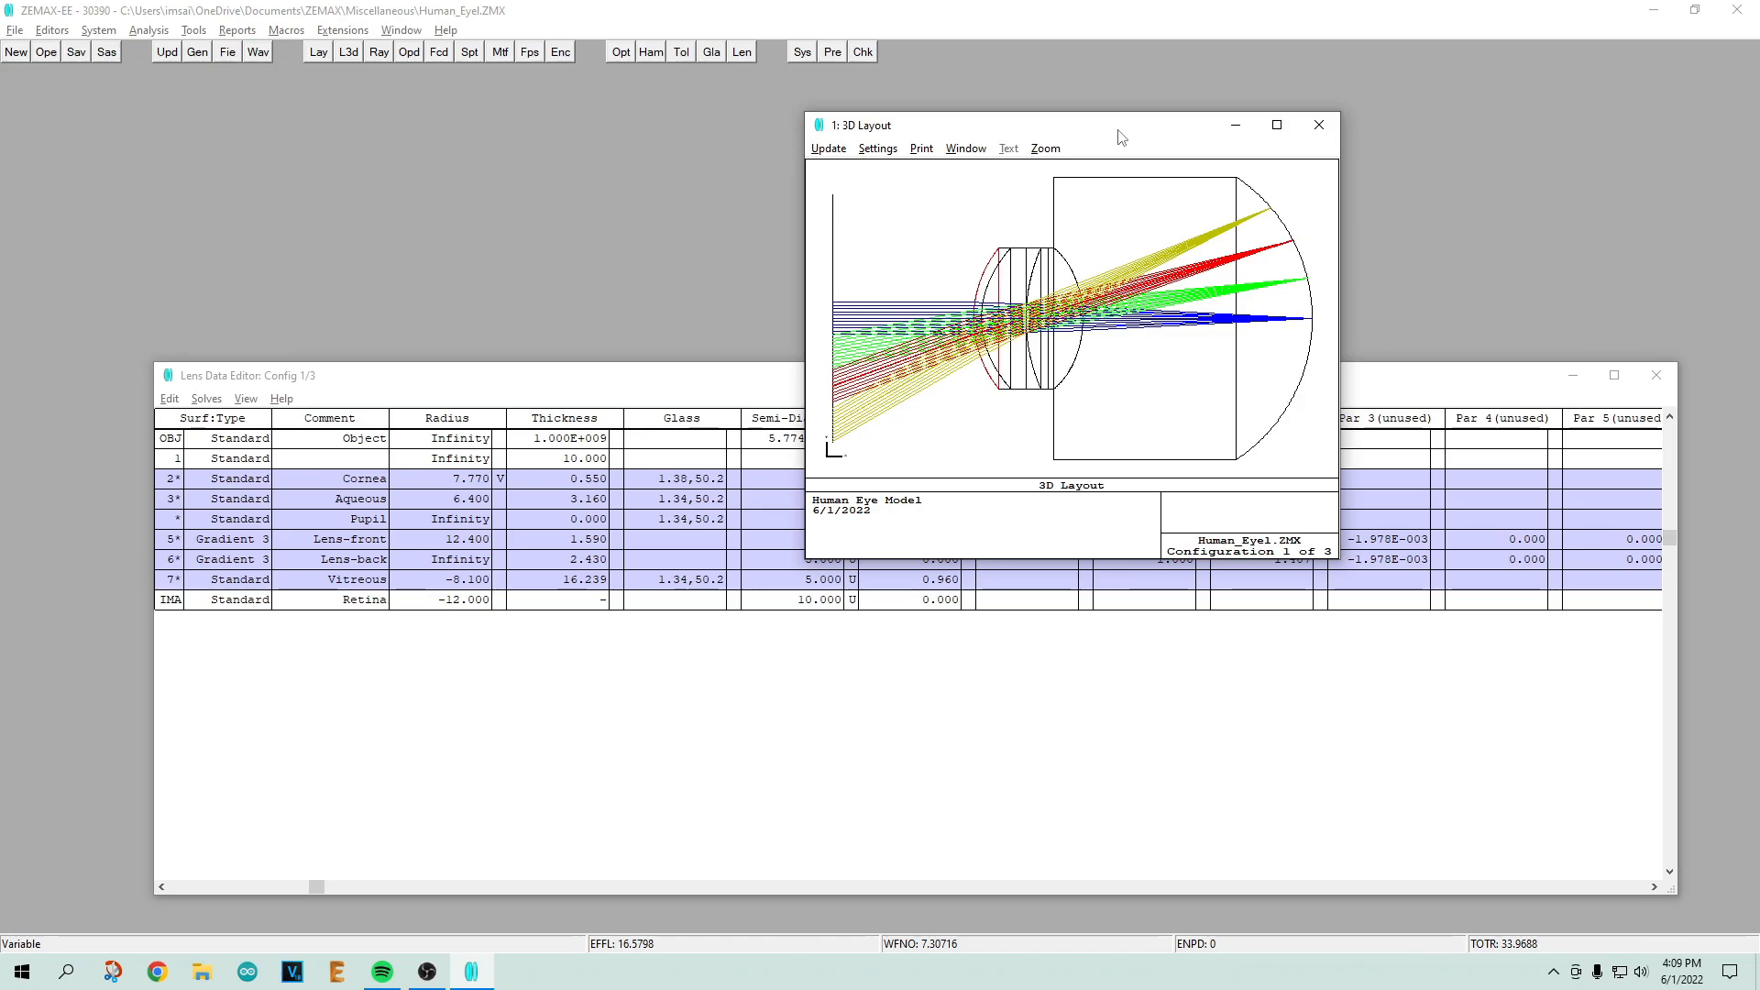
pyautogui.moveTo(1184, 561)
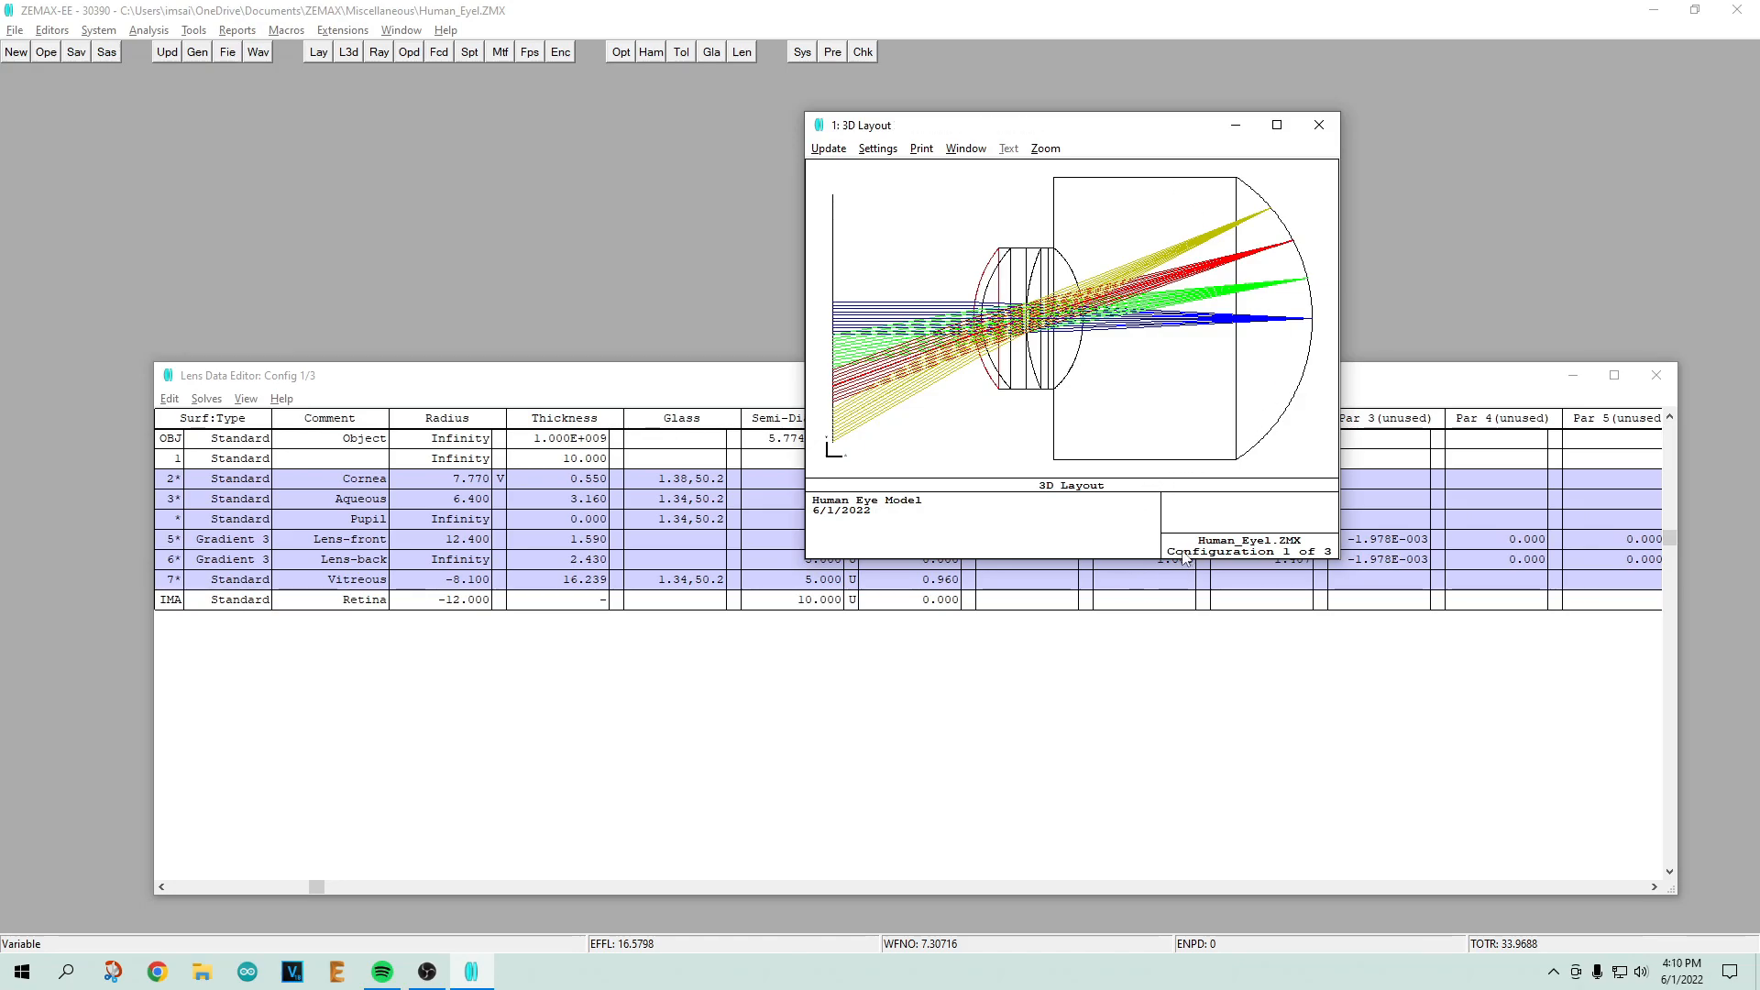
pyautogui.moveTo(508, 193)
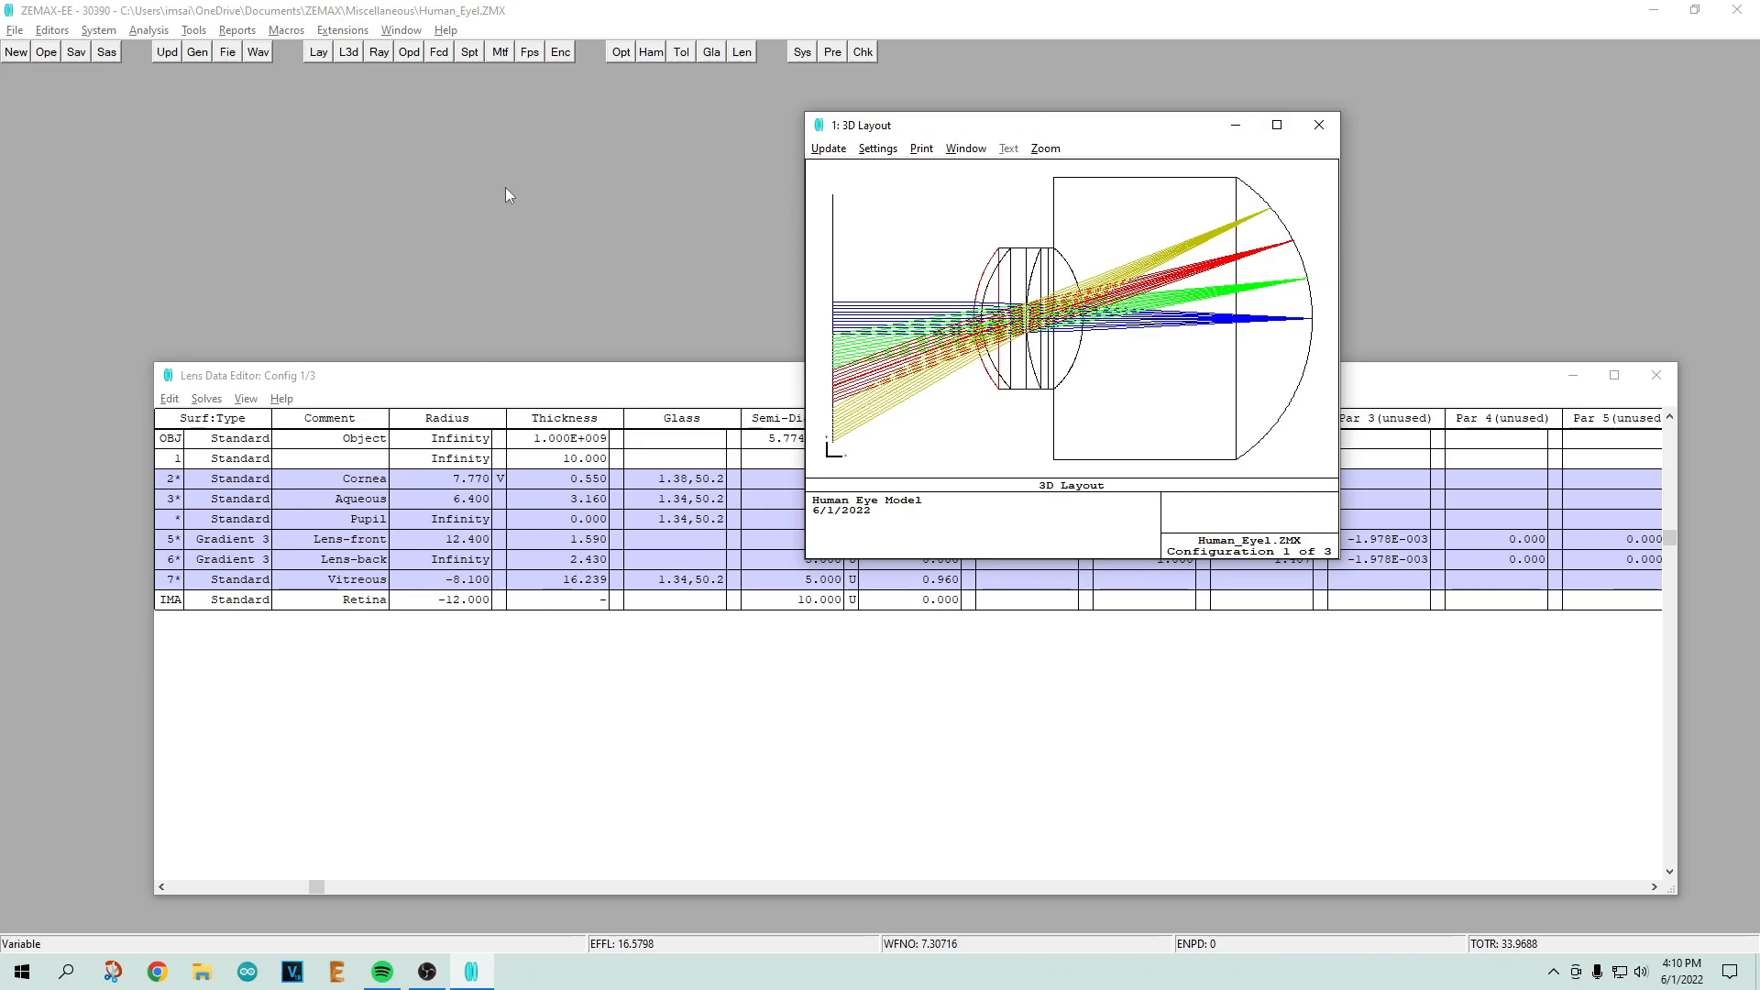
pyautogui.moveTo(795, 726)
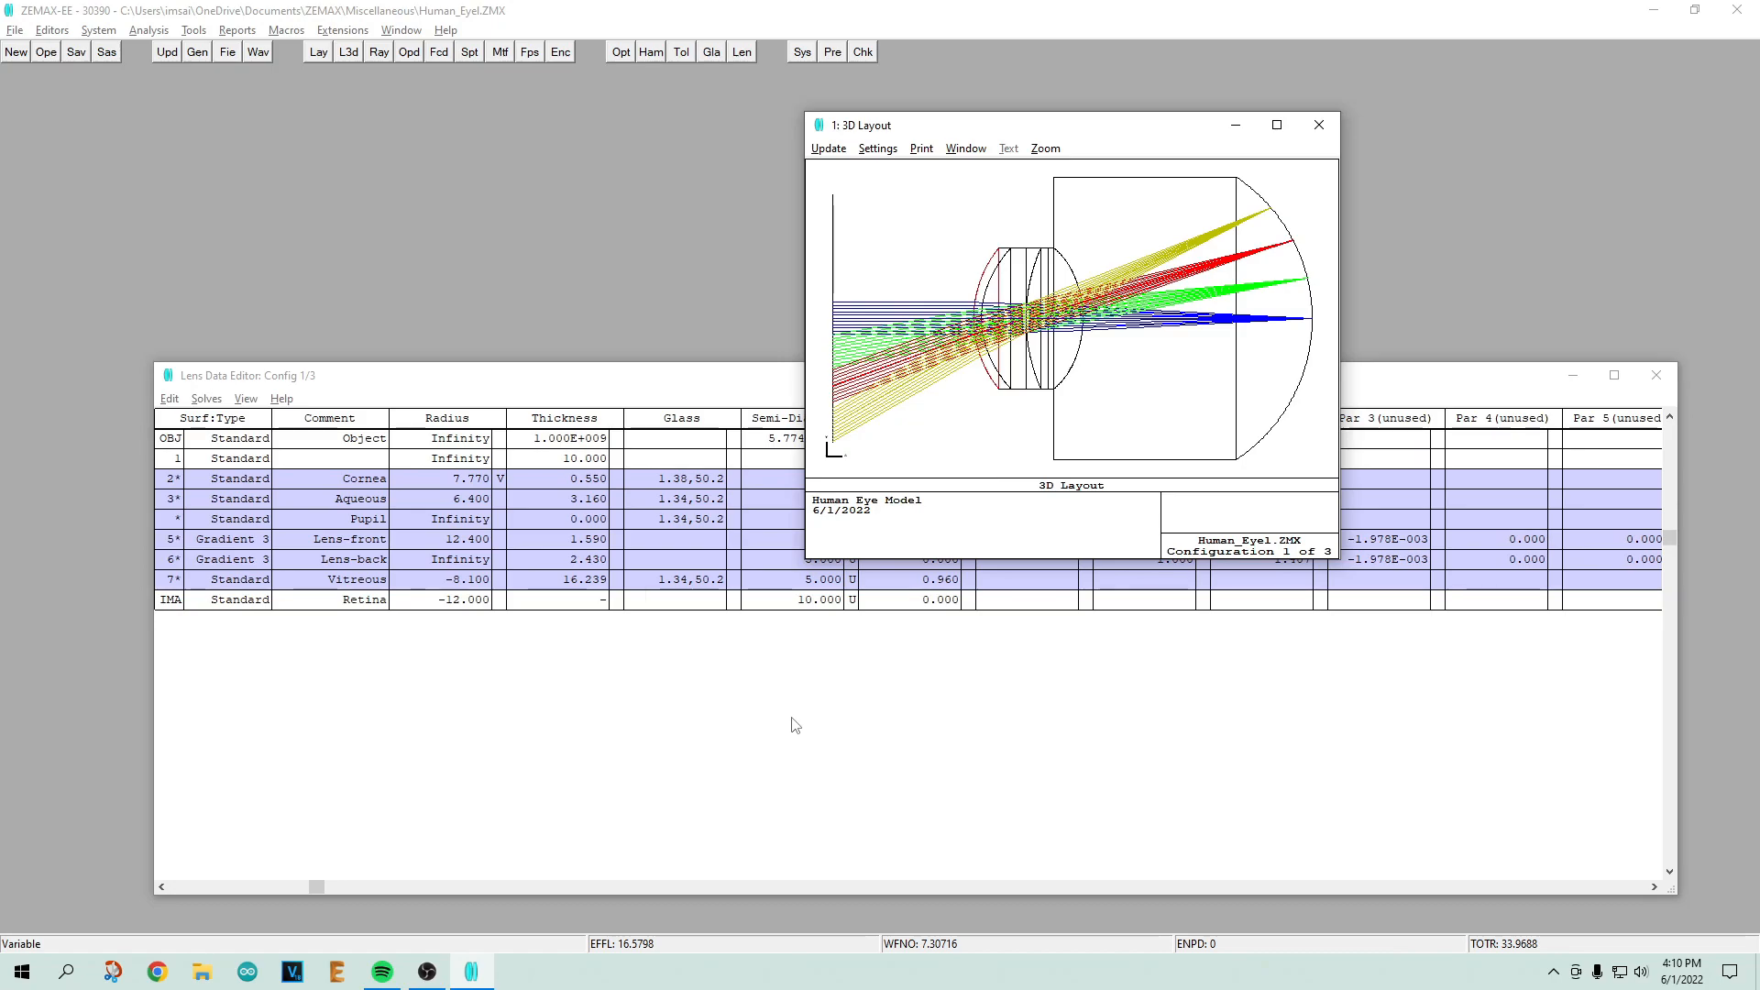